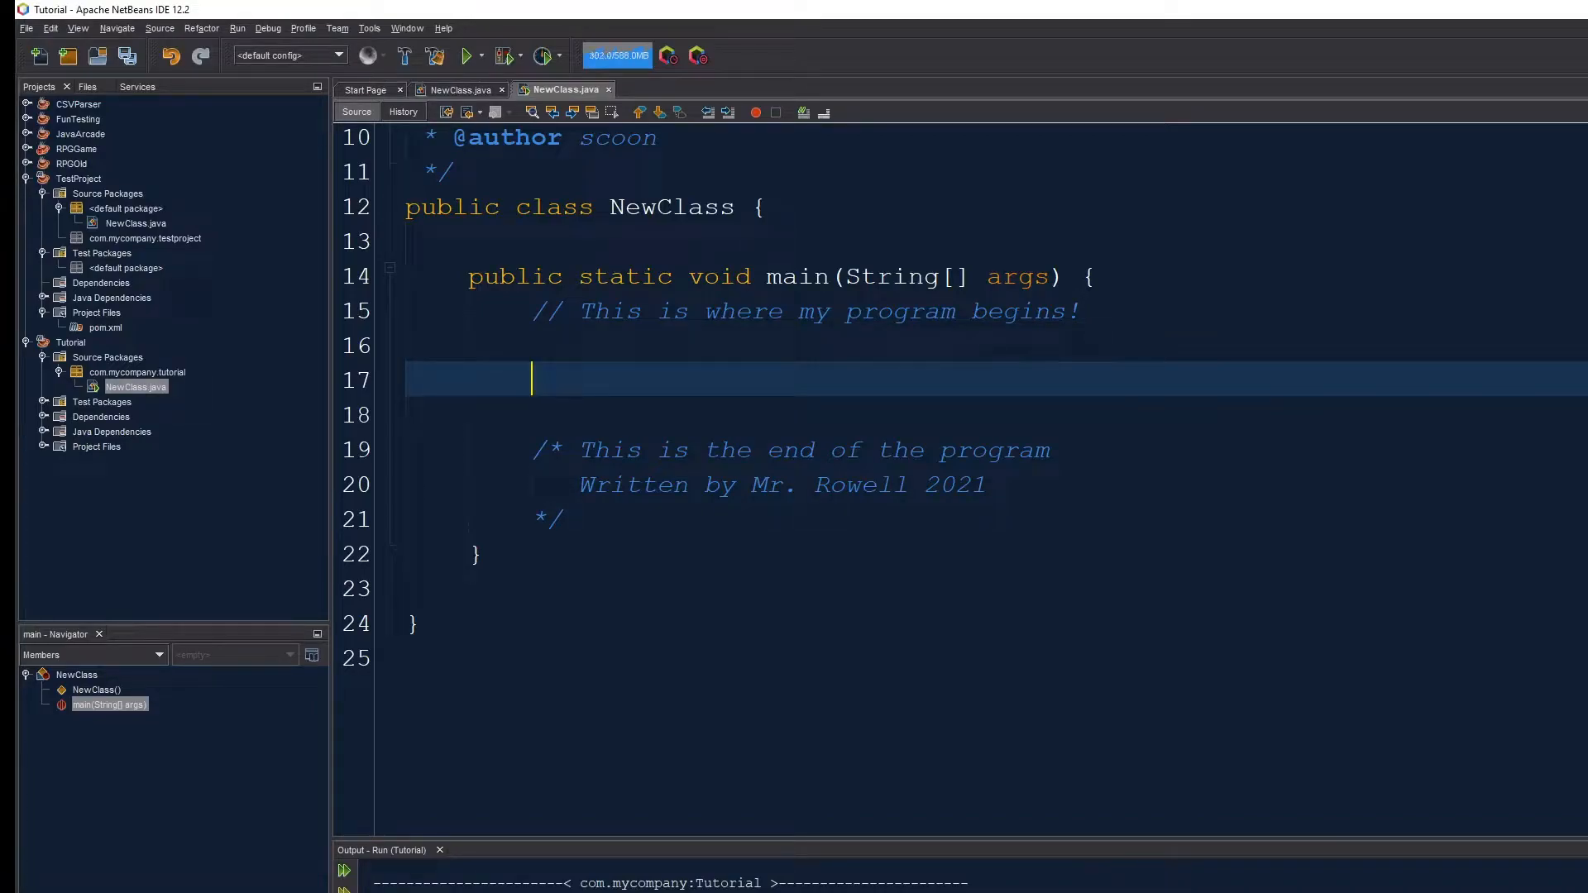
- Add the comment '// Operators: + - / * %' at the top of main
{"action": "type", "text": "//"}
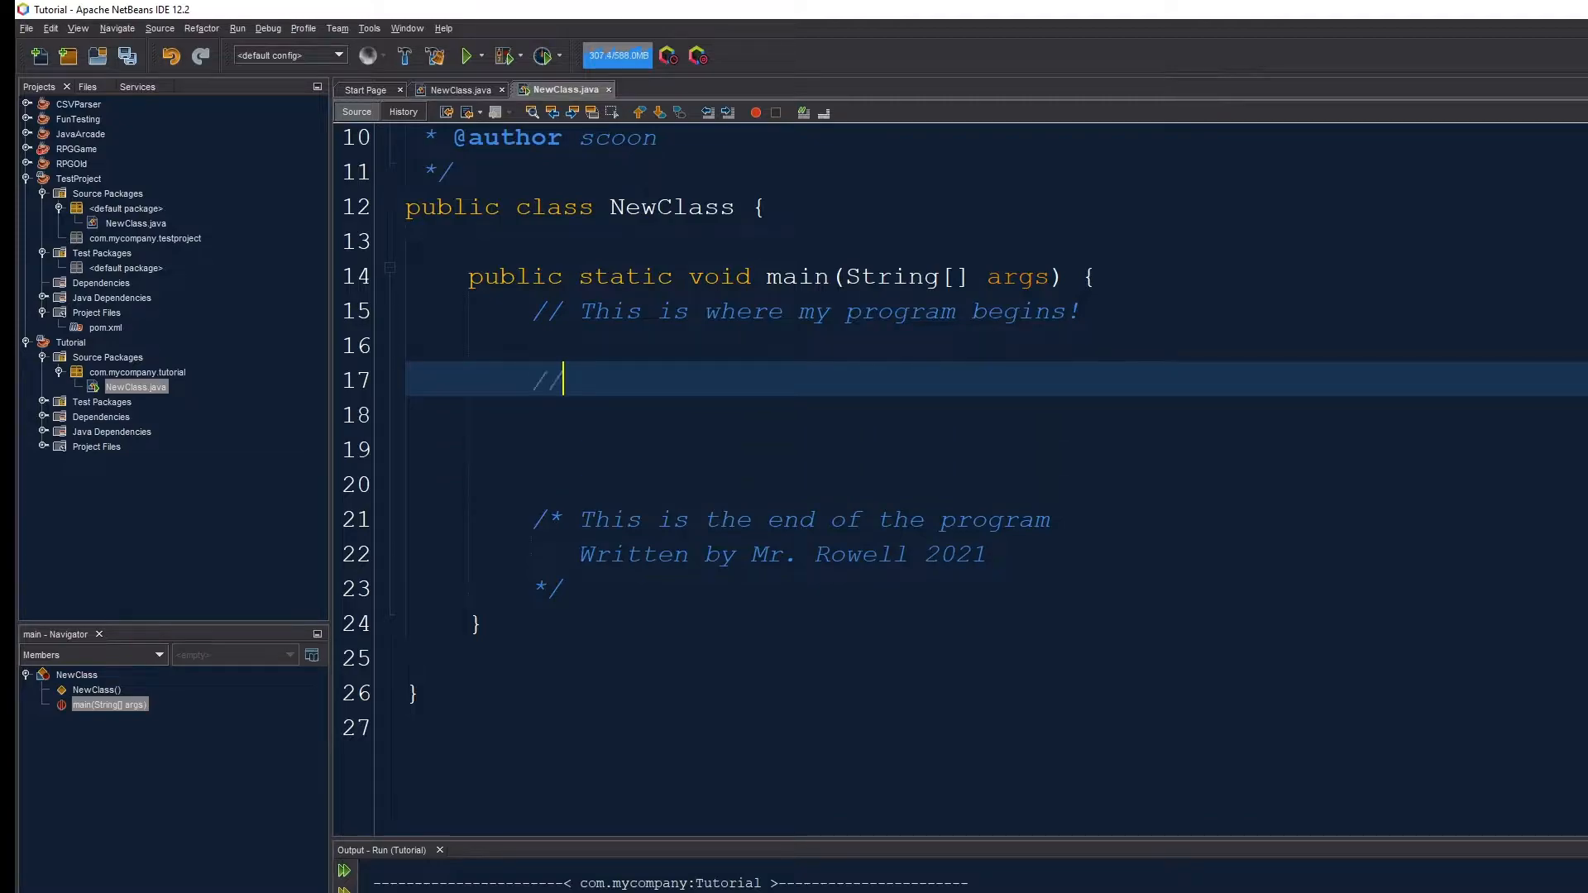
{"action": "type", "text": "Operators: +"}
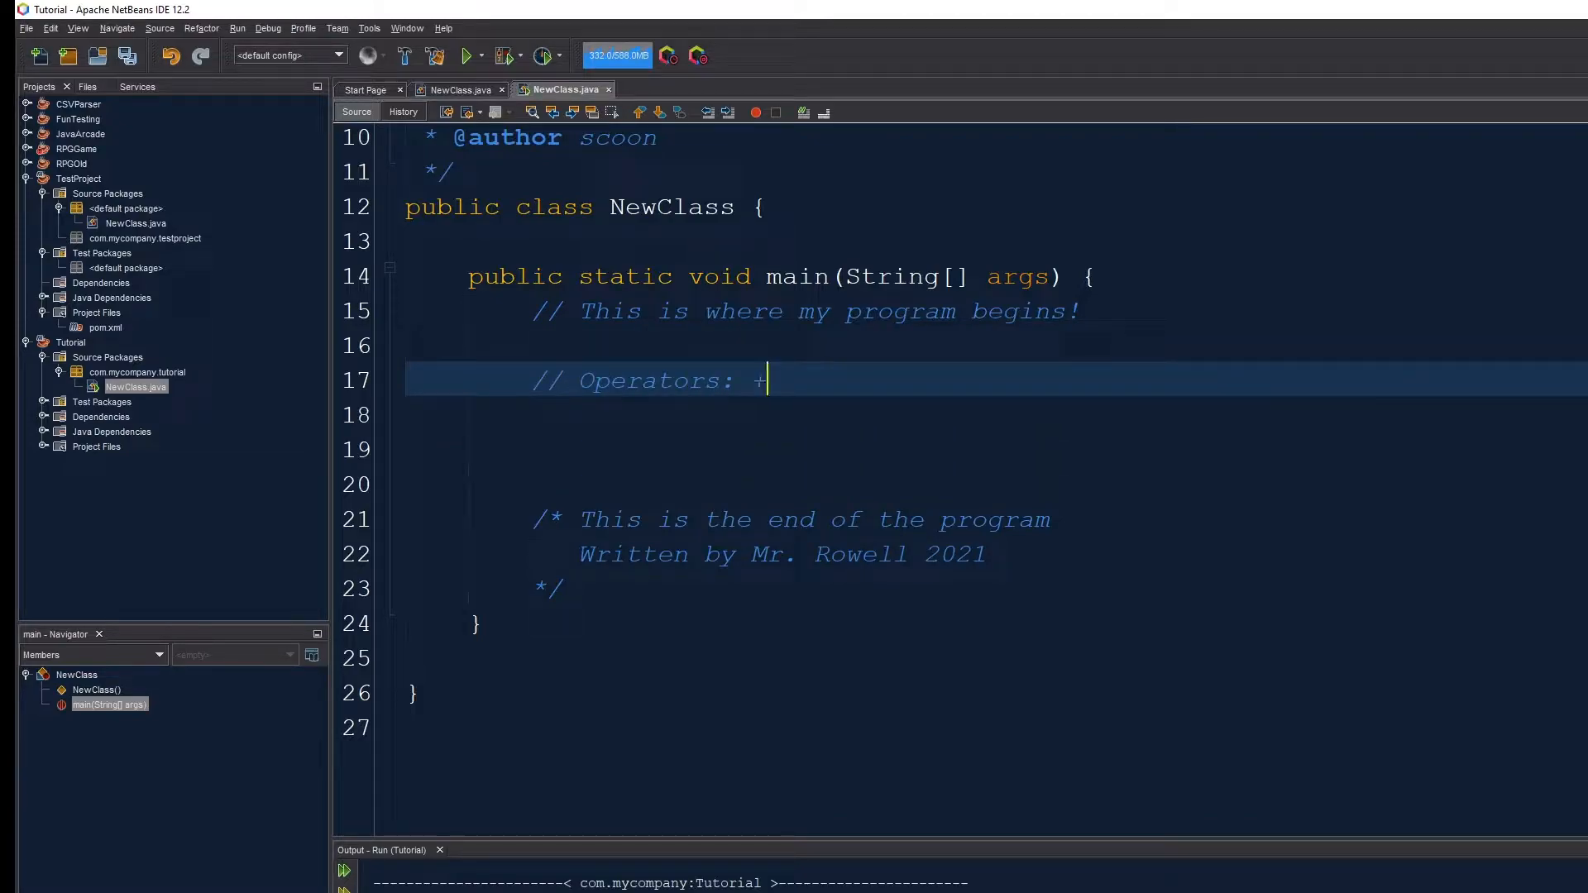
{"action": "type", "text": "-"}
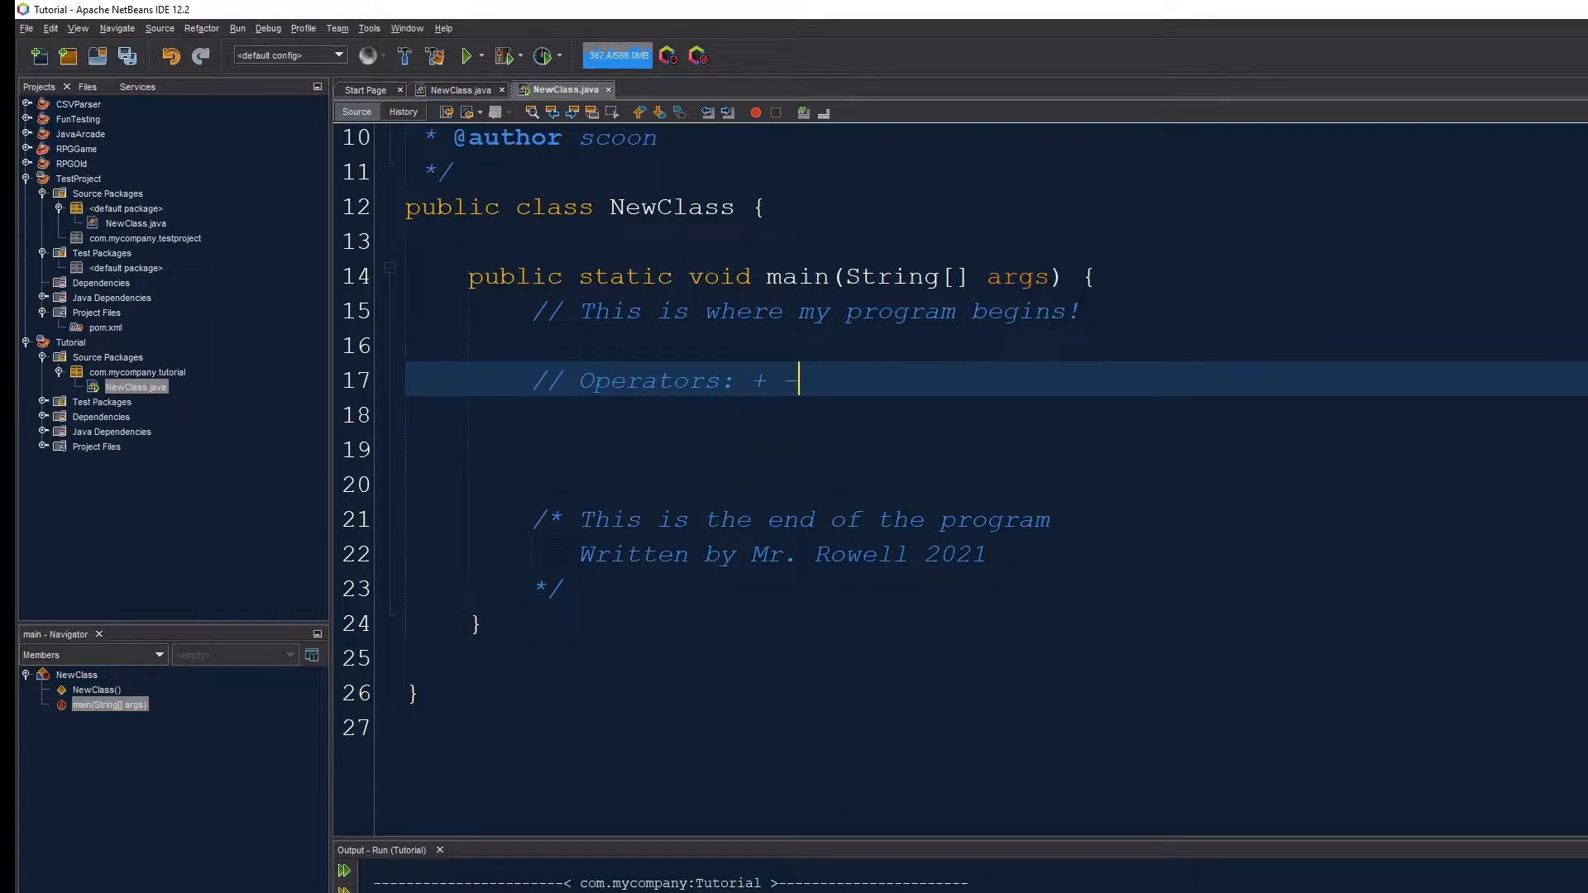
{"action": "type", "text": "/"}
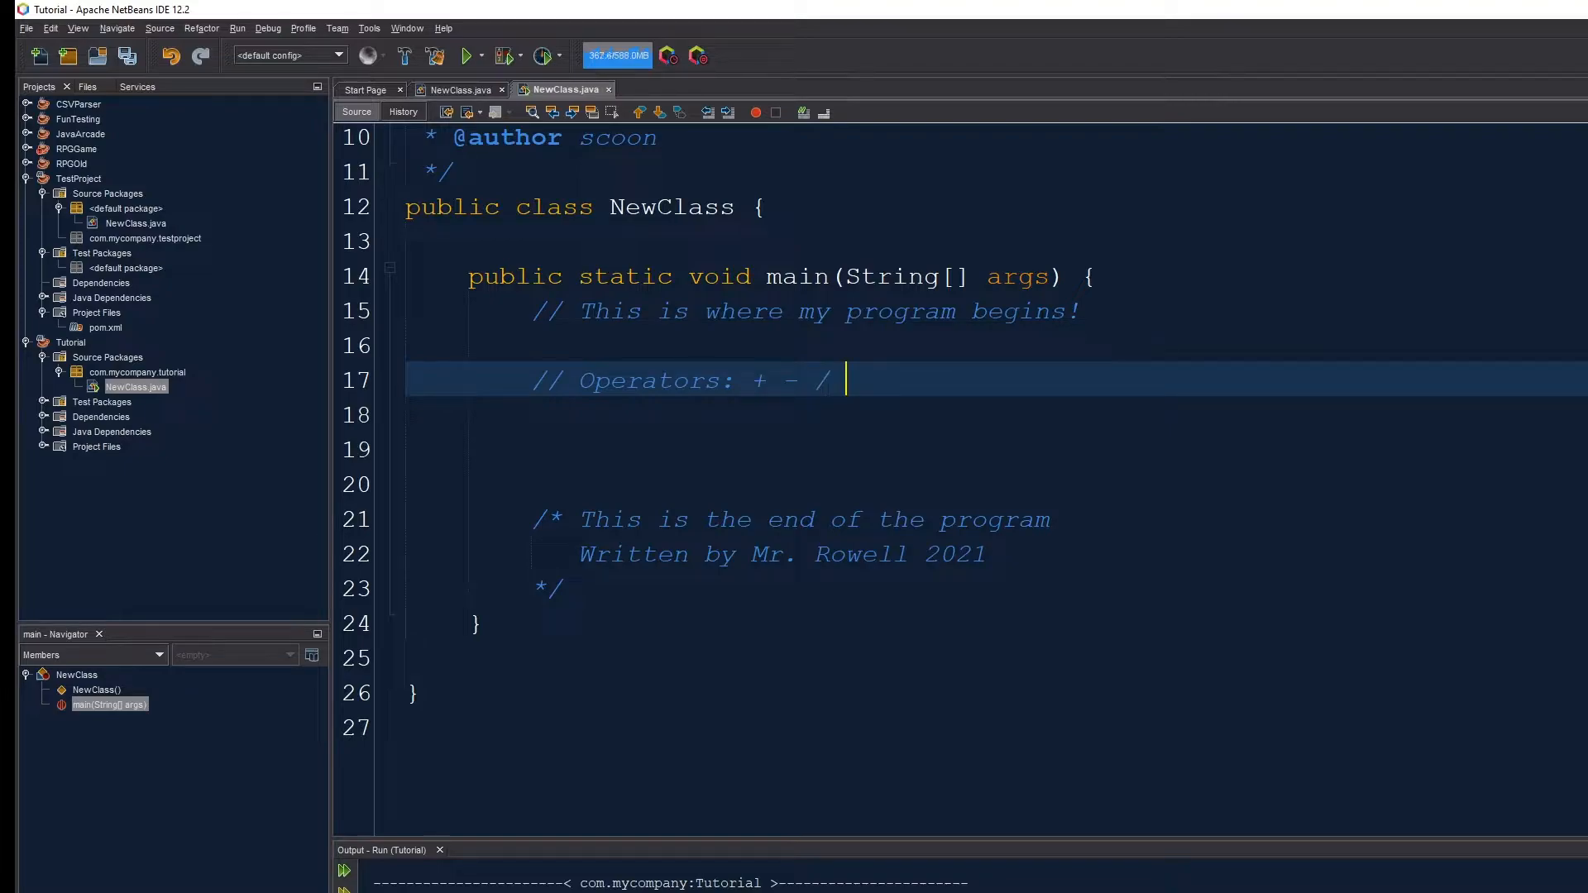
{"action": "type", "text": "* %"}
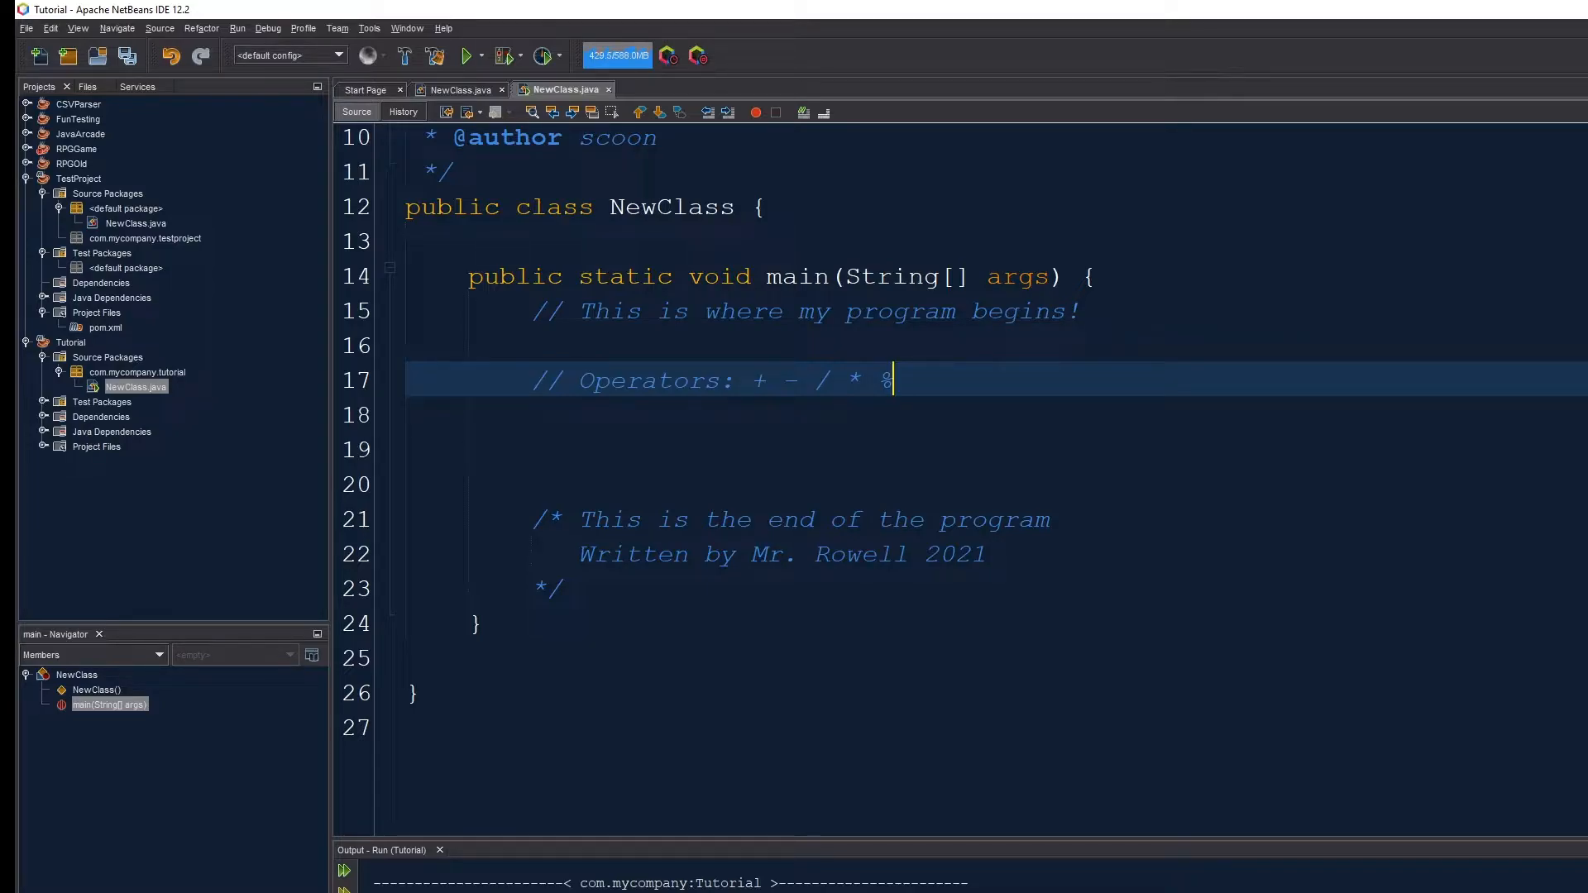
- Declare int num = 2 and int numTwo = 4
{"action": "type", "text": "int"}
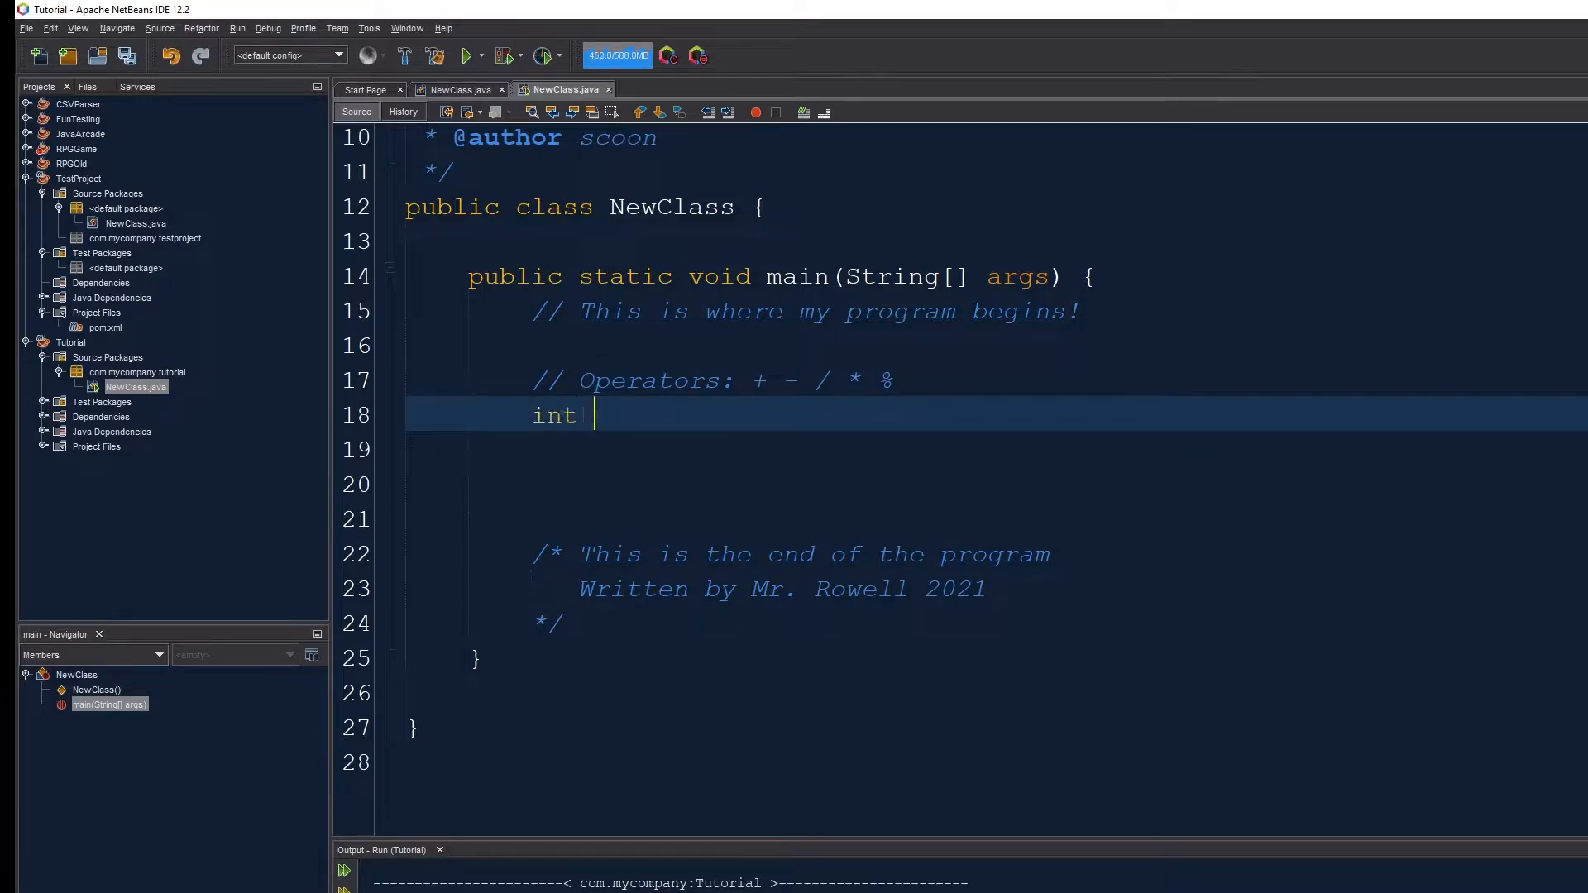
{"action": "type", "text": "num"}
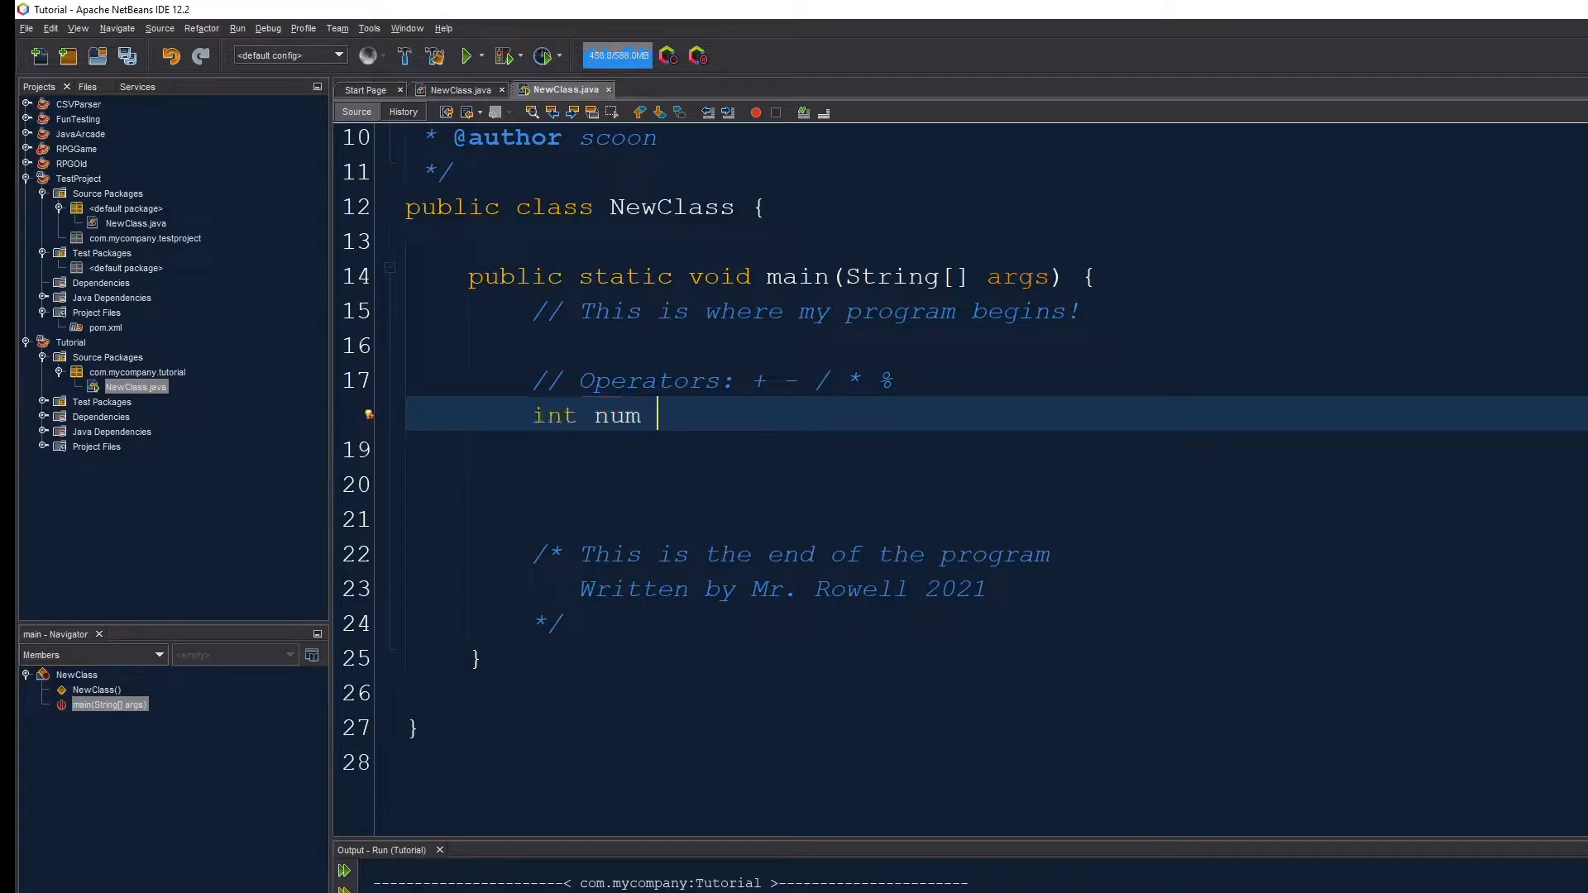
{"action": "type", "text": "="}
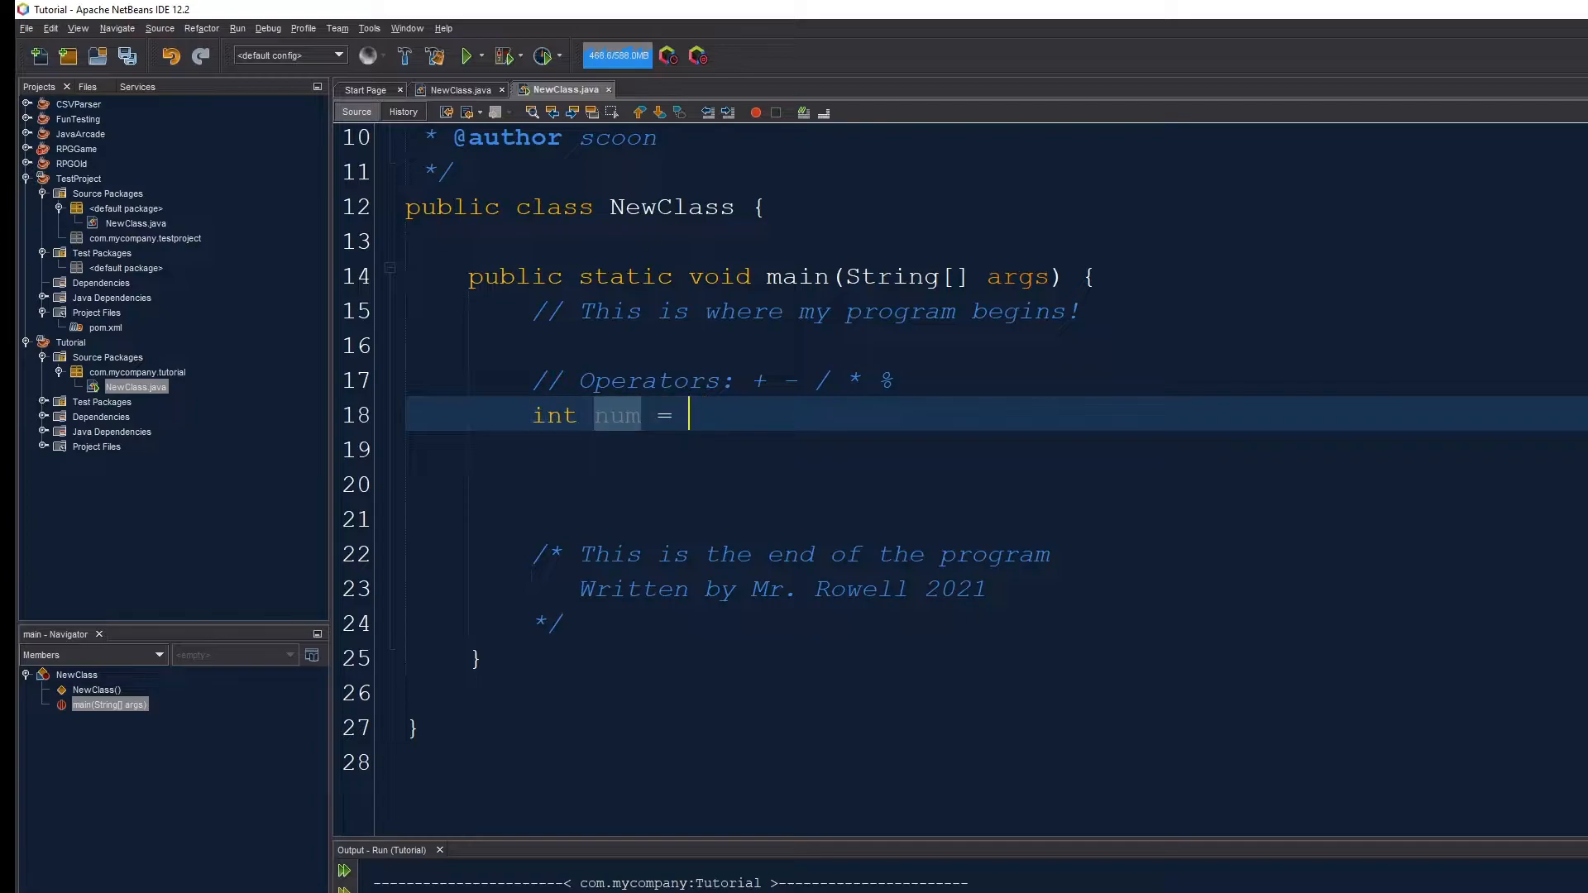
{"action": "type", "text": "2;"}
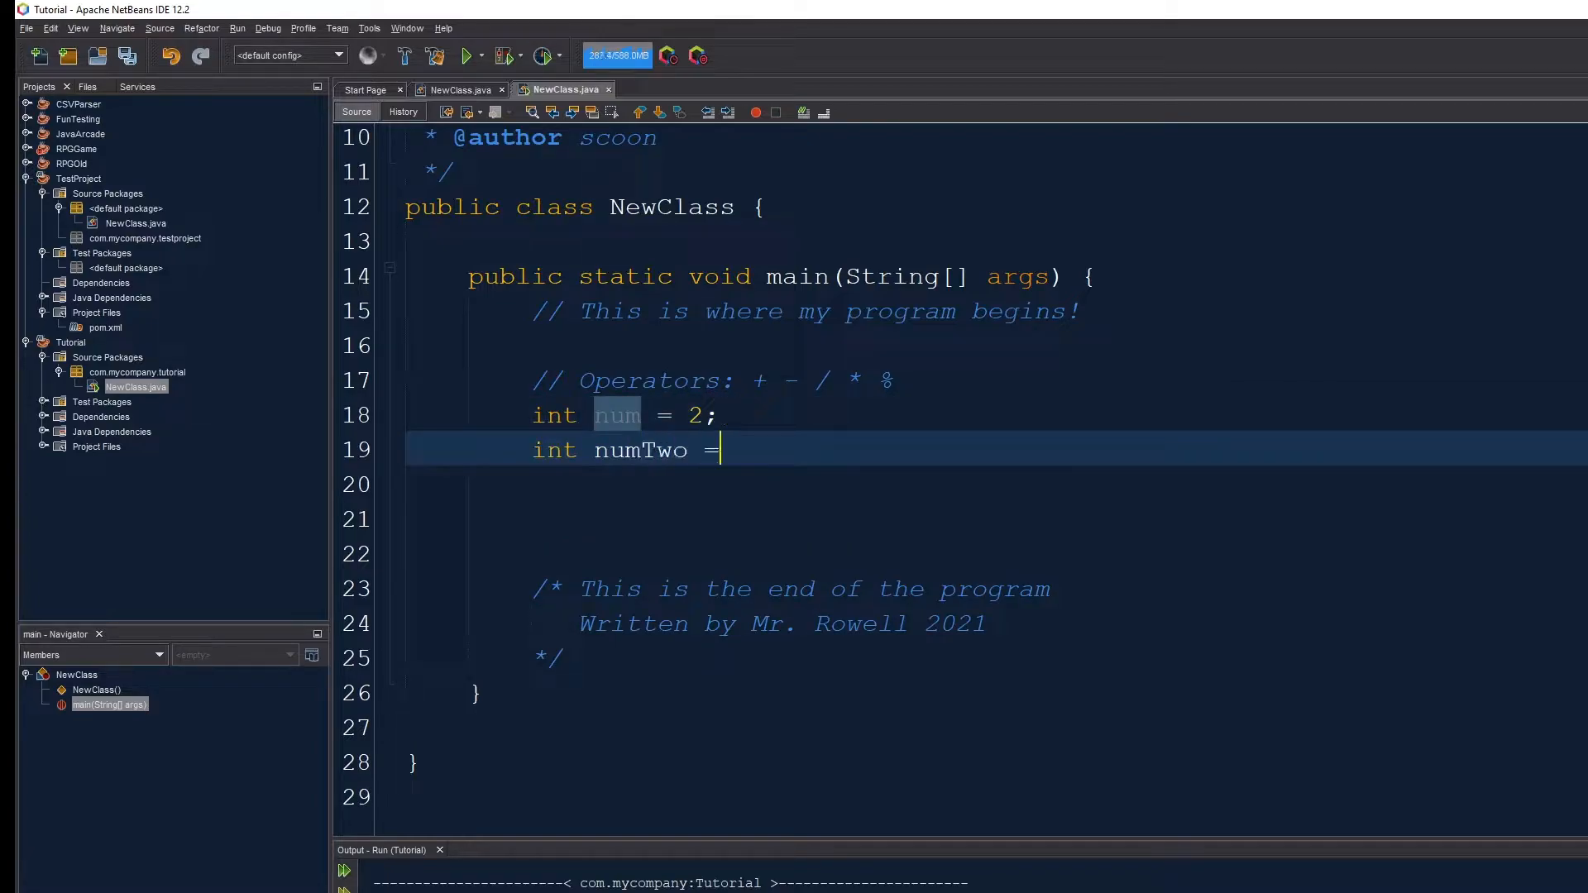
{"action": "type", "text": "4;"}
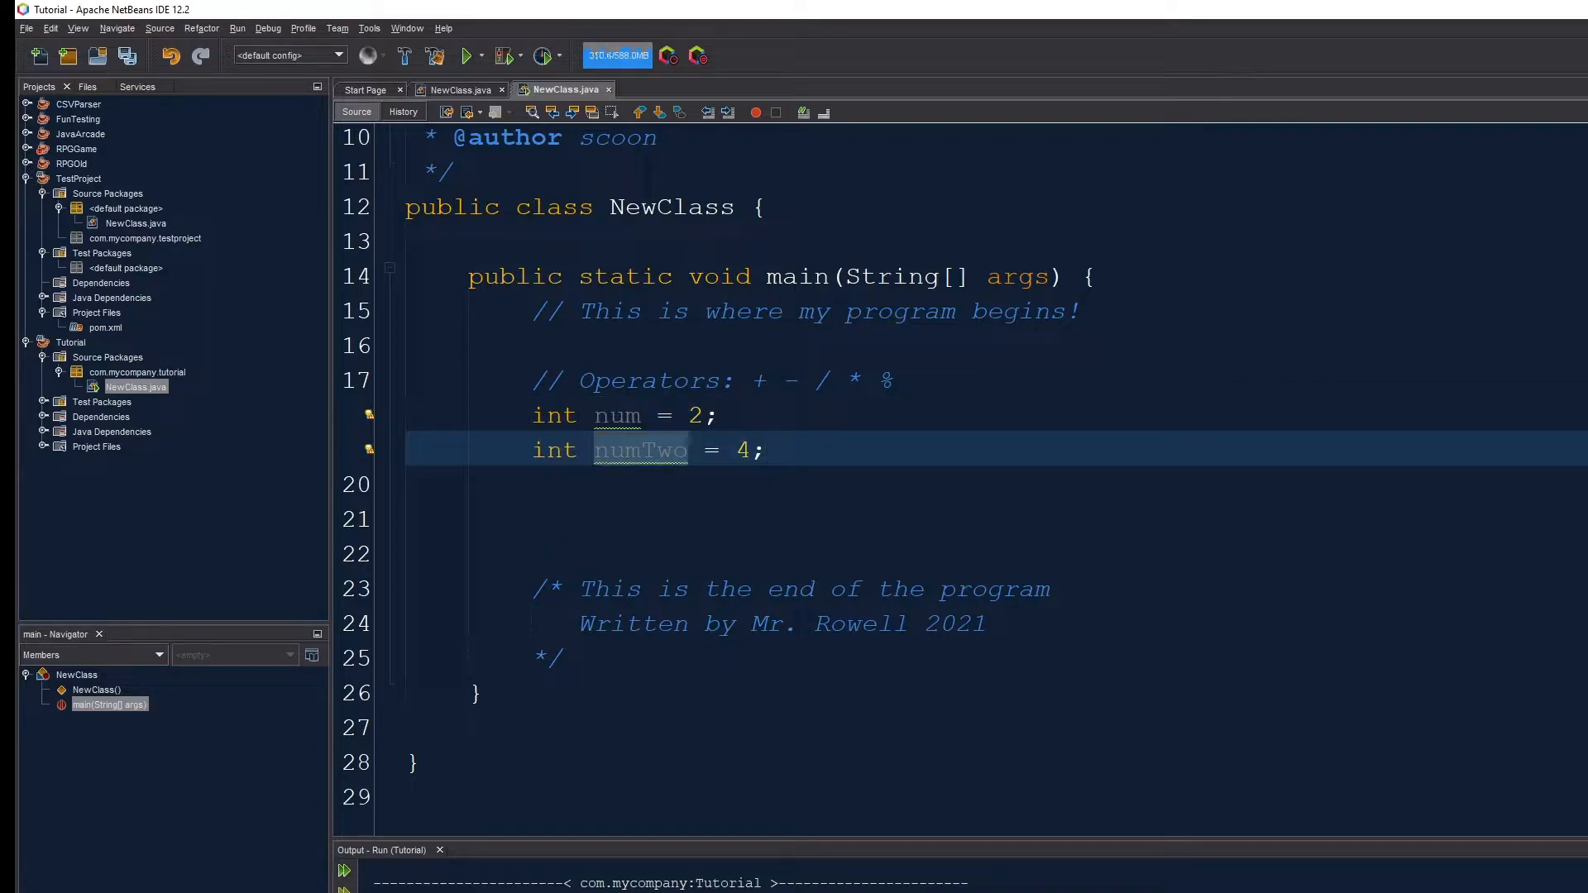
- Declare int numThree = num+numTwo and print numThree with System.out.println
{"action": "type", "text": "int n"}
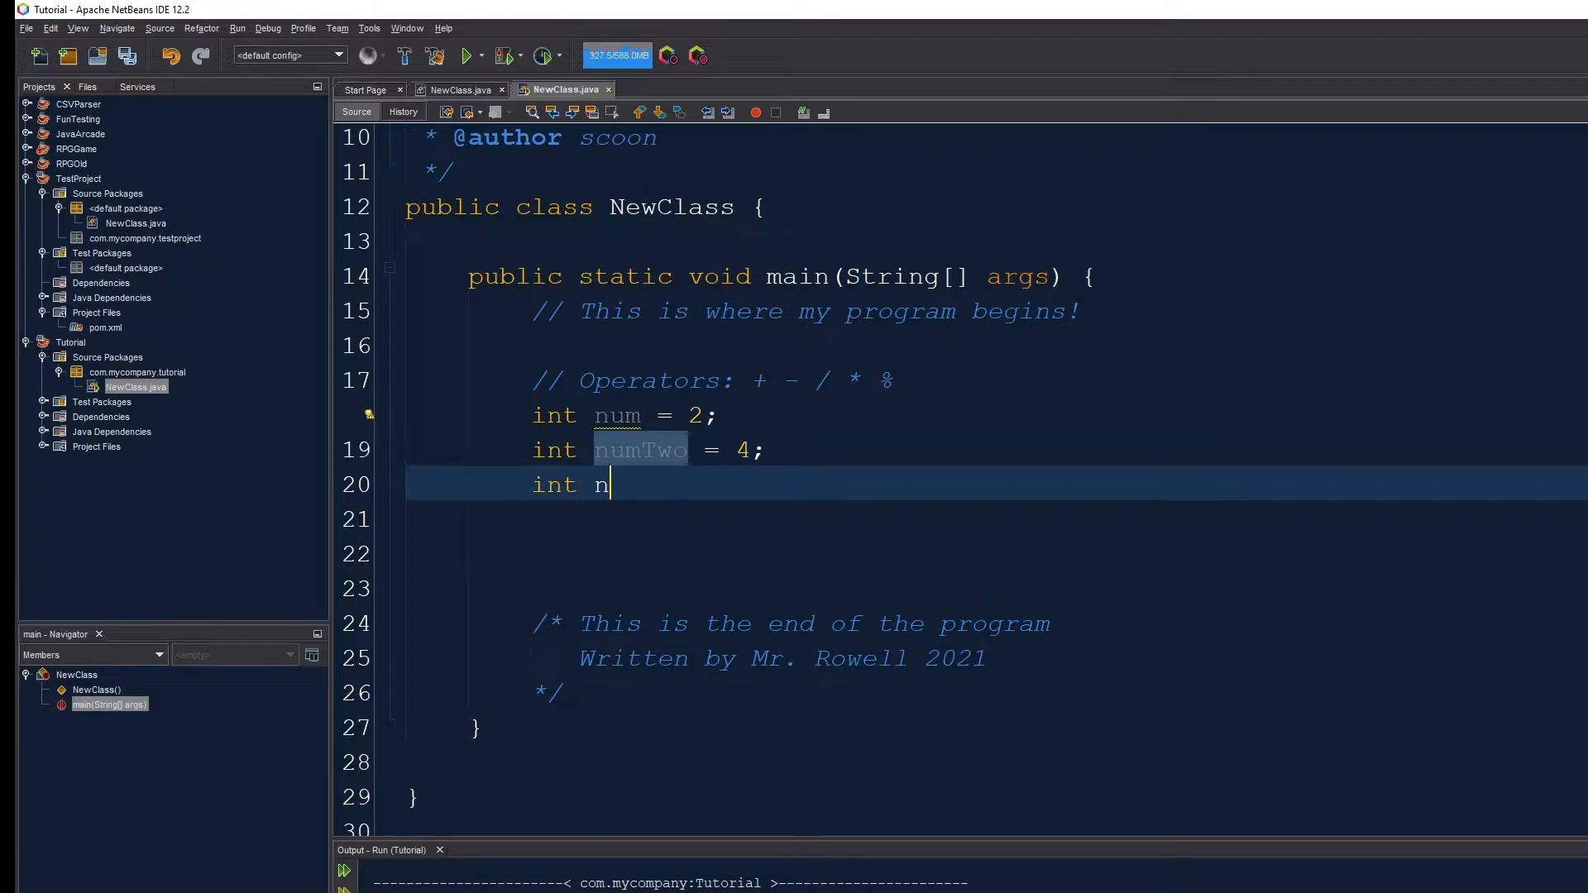
{"action": "type", "text": "umThree ="}
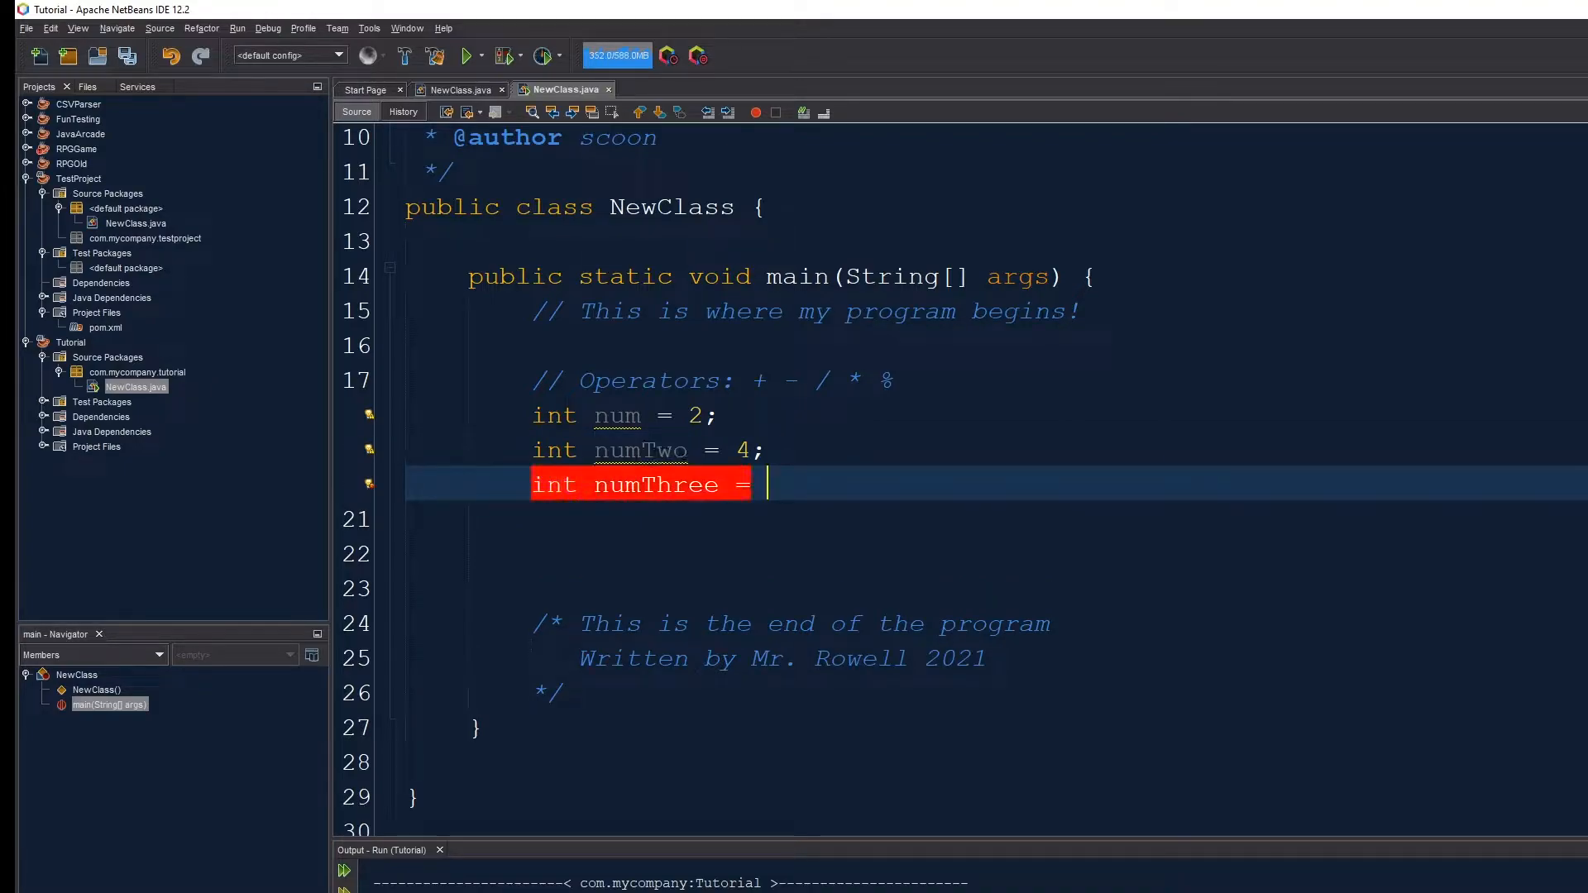
{"action": "type", "text": "num"}
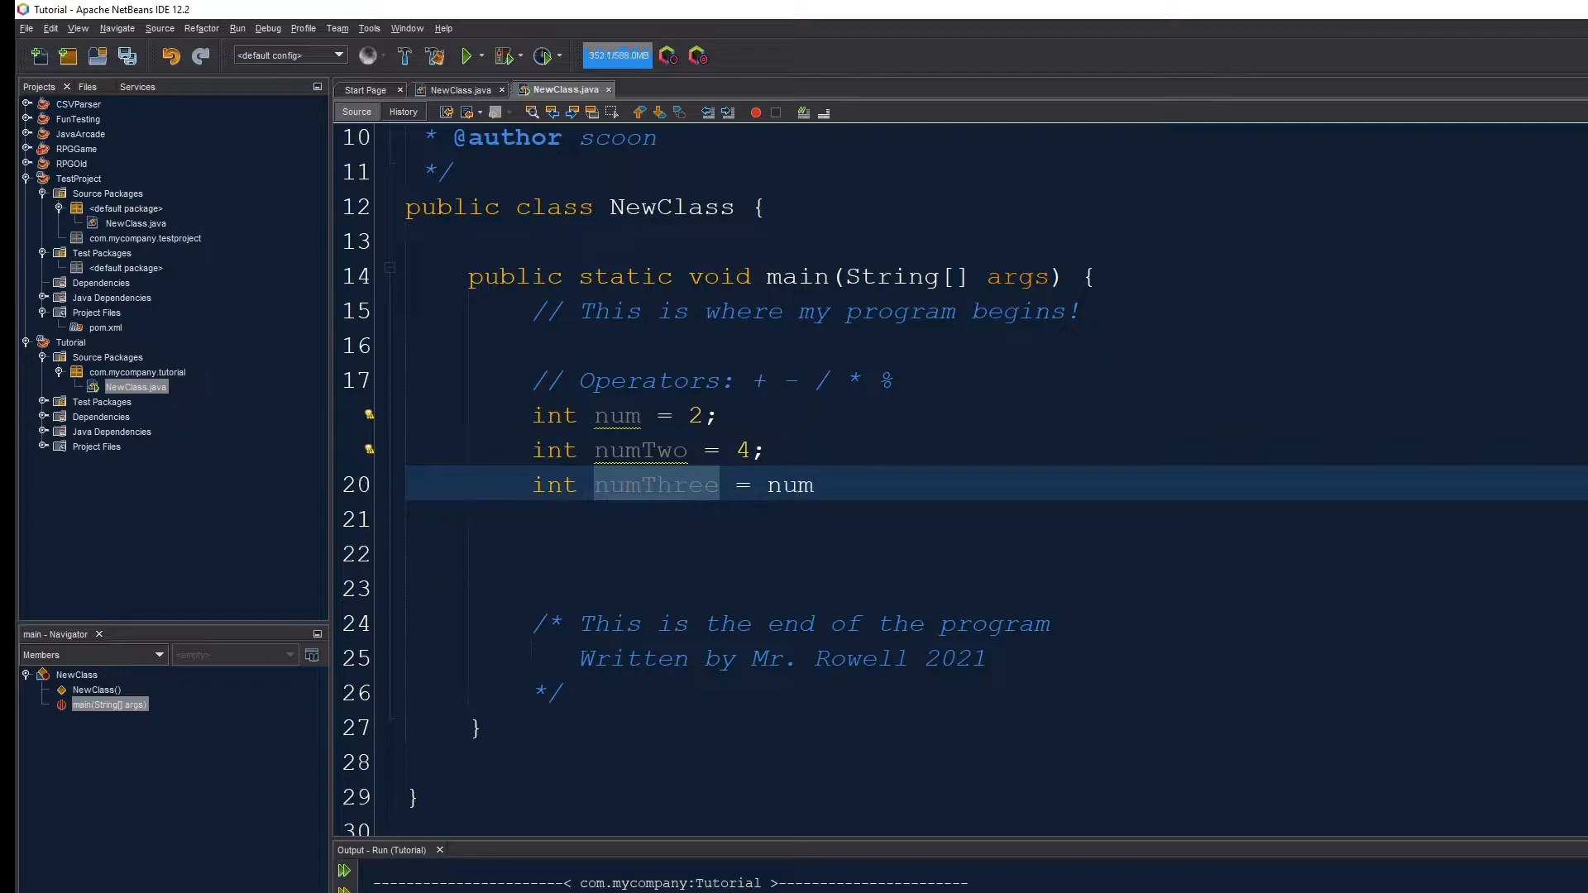
{"action": "type", "text": "+nu"}
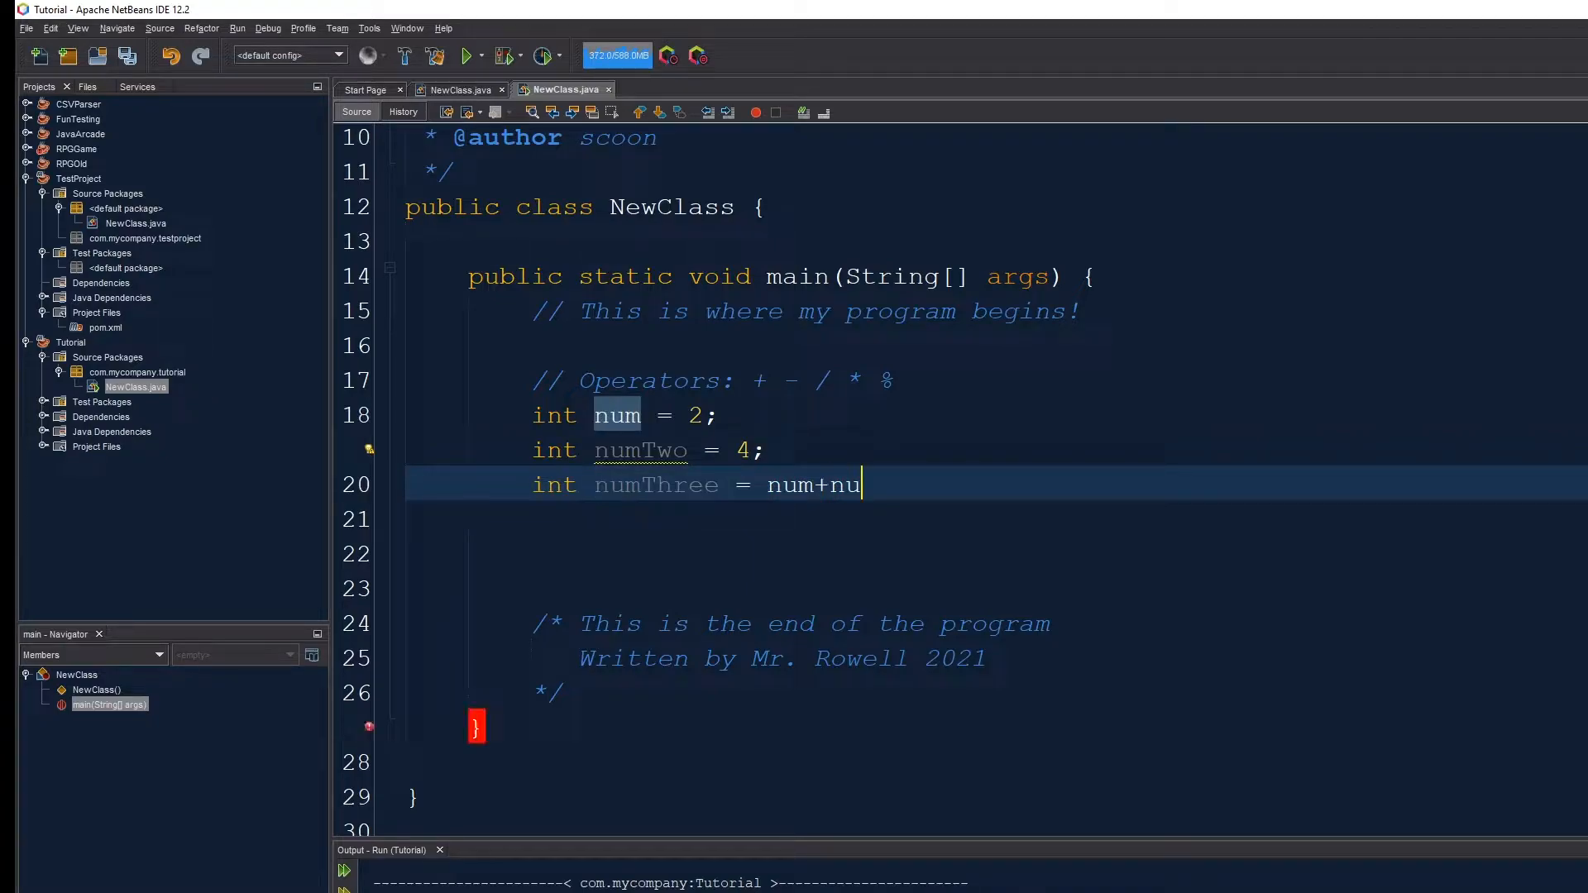
{"action": "type", "text": "mTwo;"}
{"action": "left_click", "coordinate": [996, 520]}
{"action": "type", "text": "System.out.println();"}
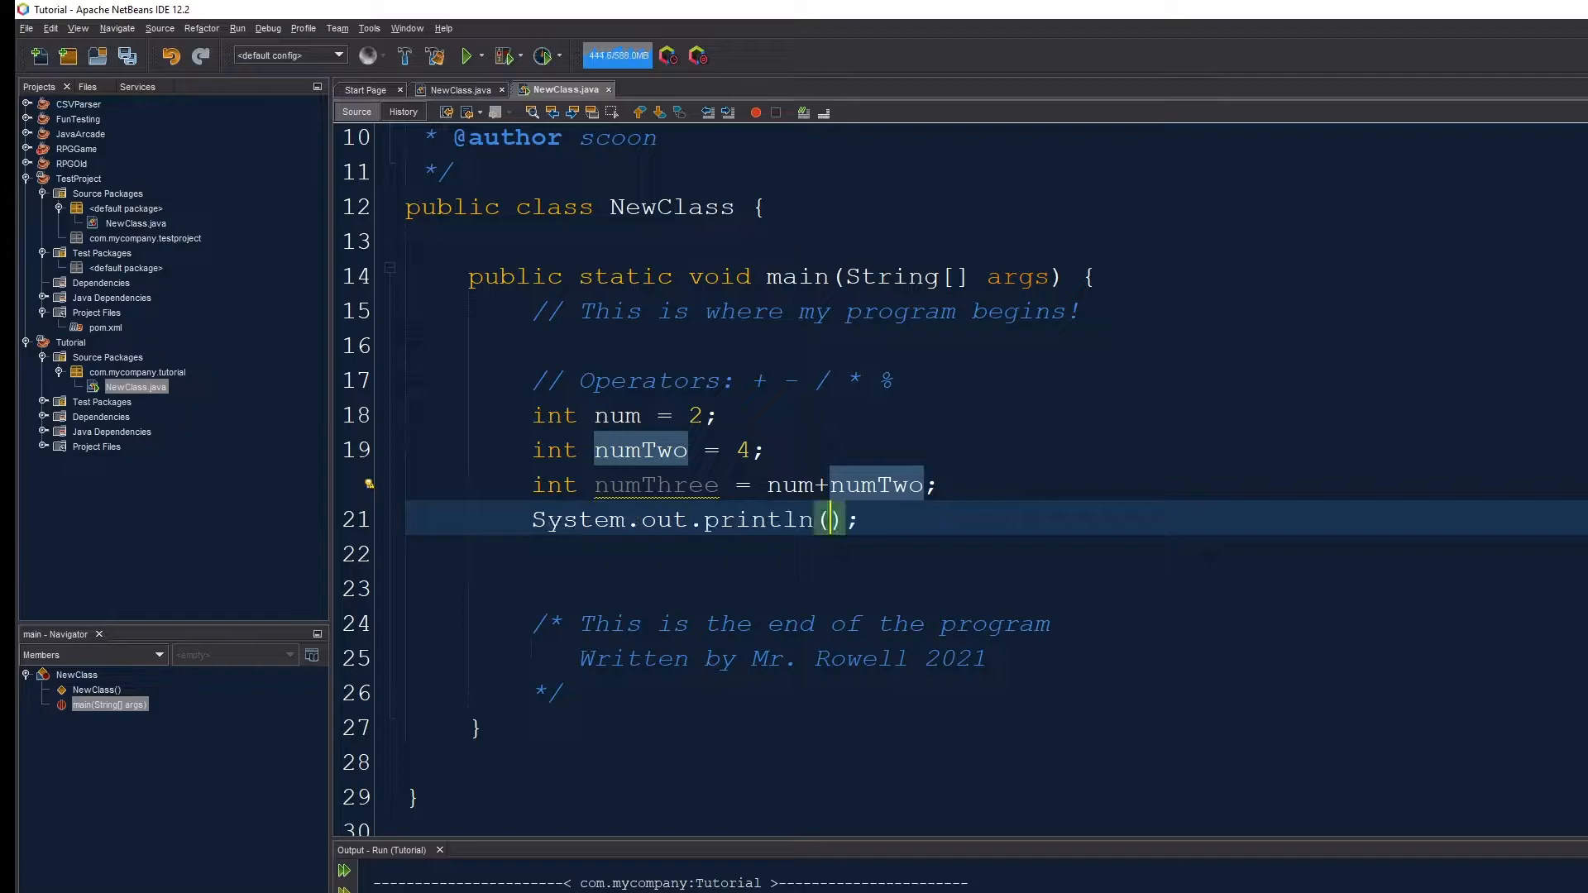
{"action": "type", "text": "numThree"}
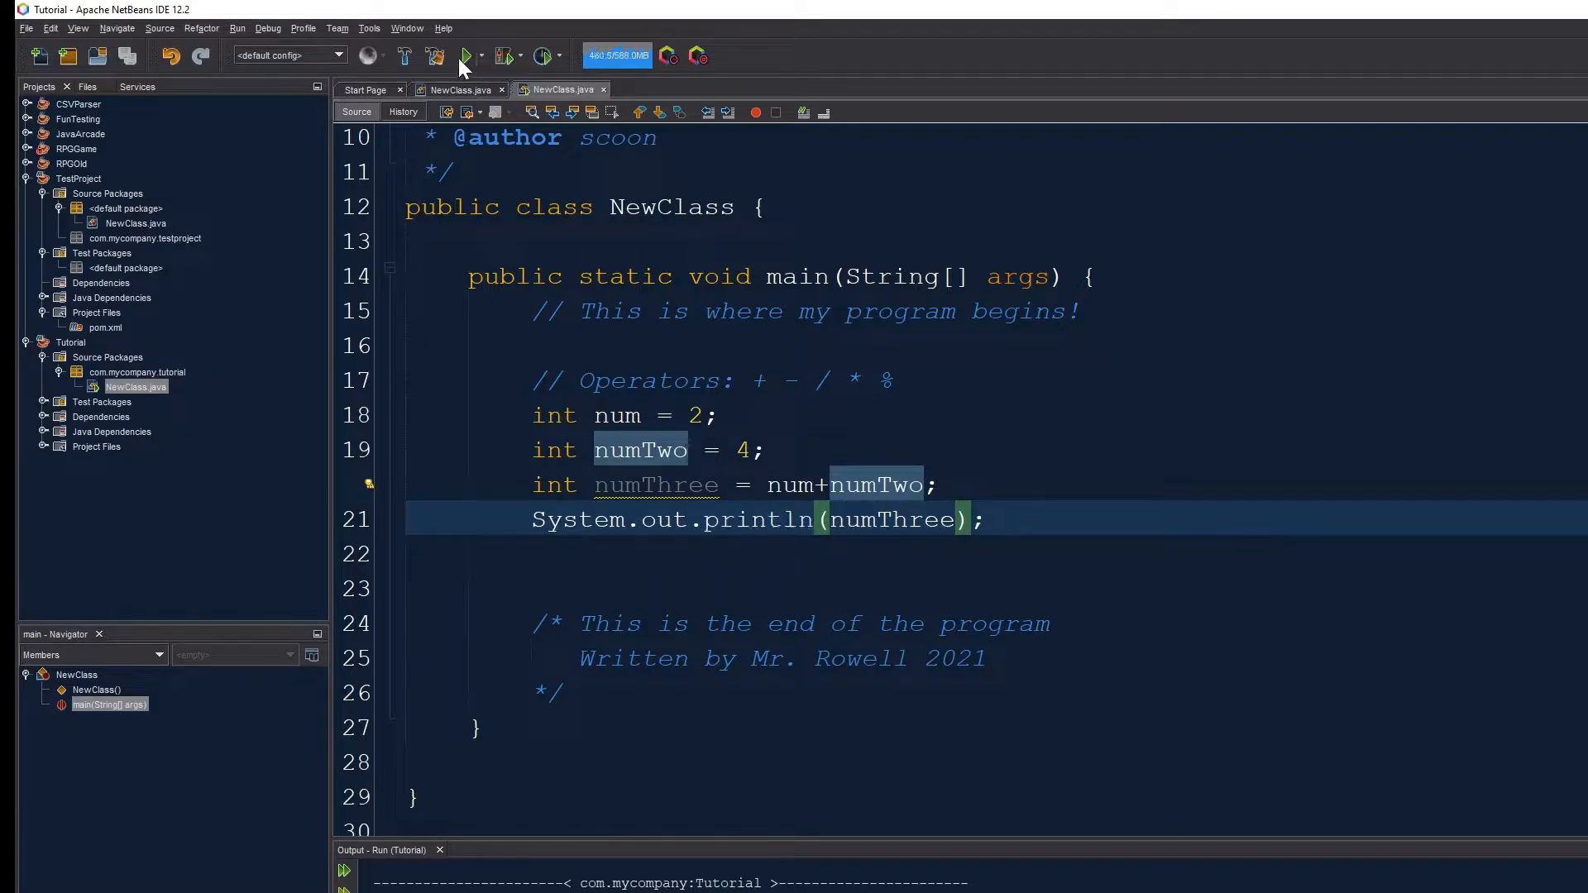
- Run NewClass to print the sum, then delete the + from numThree's formula
{"action": "left_click", "coordinate": [465, 55]}
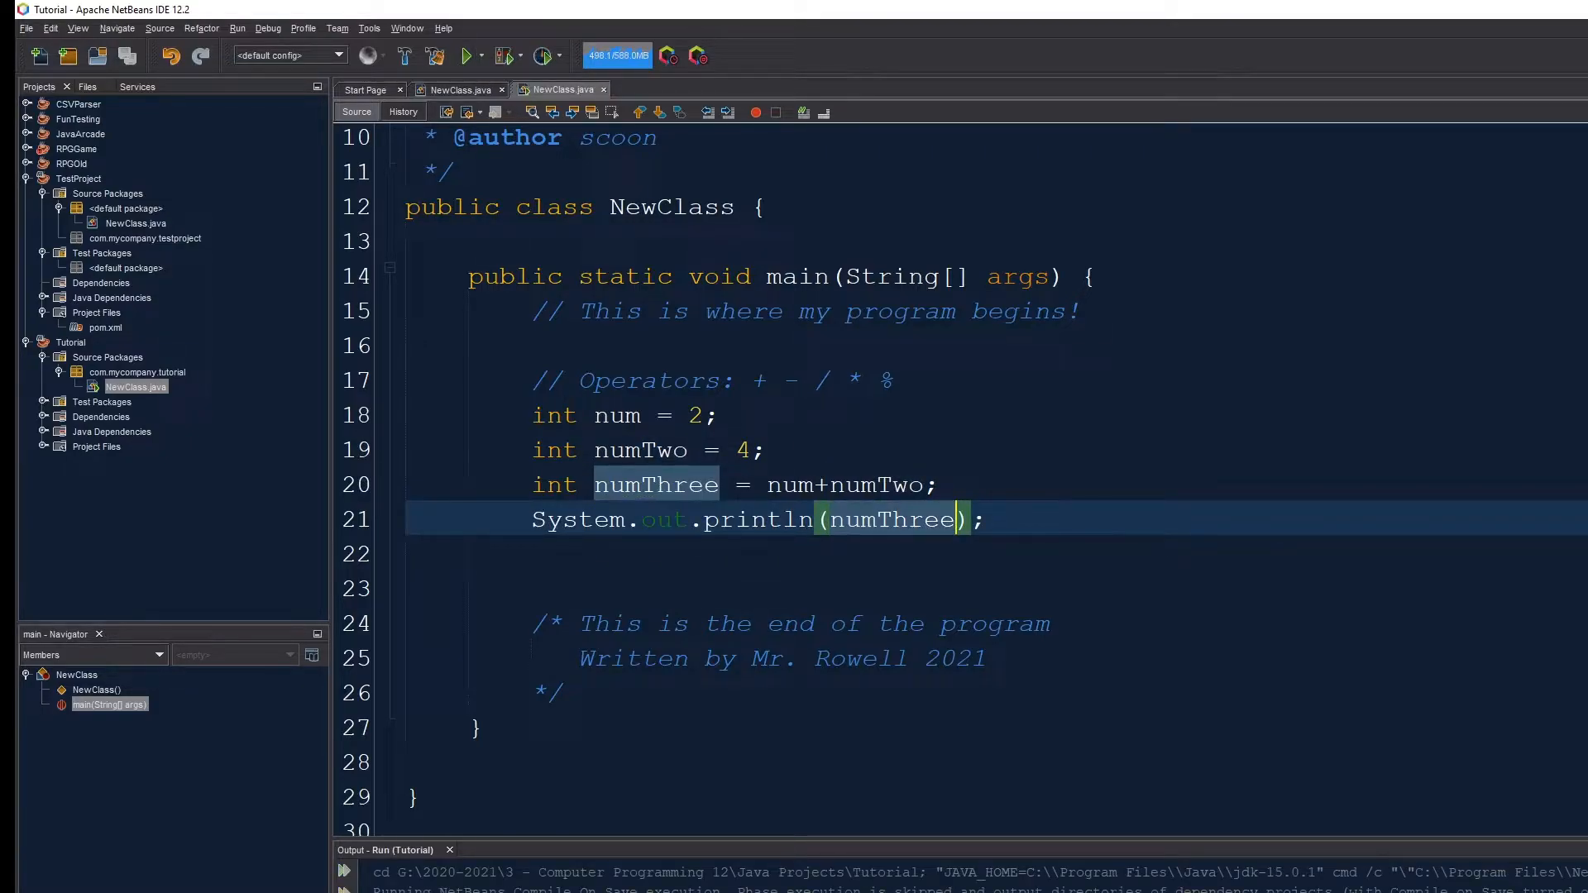
{"action": "left_click", "coordinate": [467, 55]}
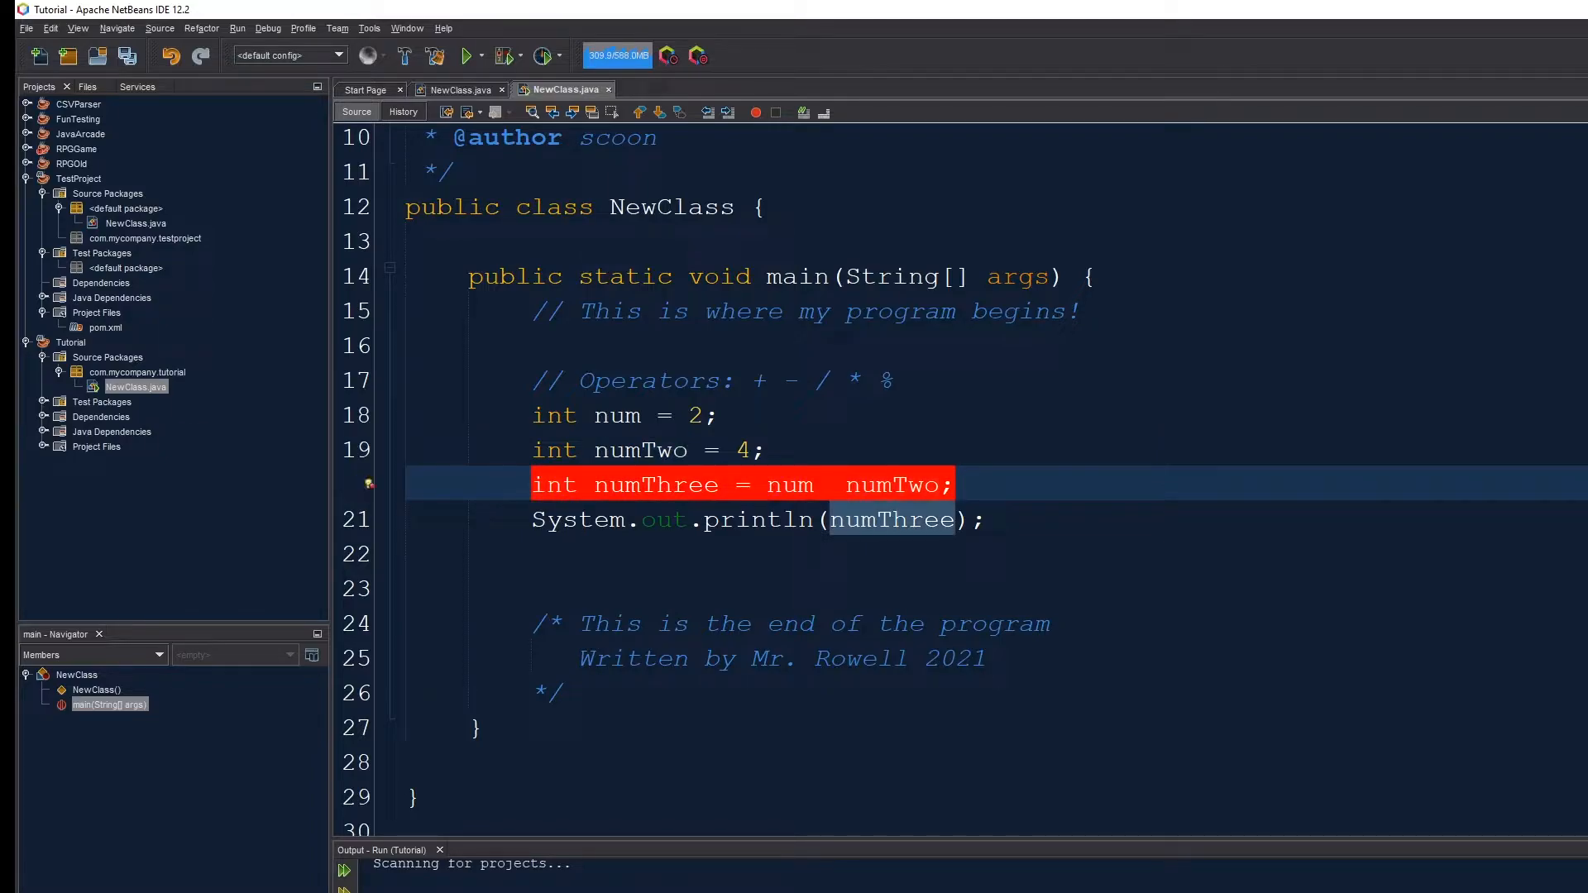
- Compute numThree as num - numTwo, then num * numTwo, then num / numTwo, running each
{"action": "type", "text": "-"}
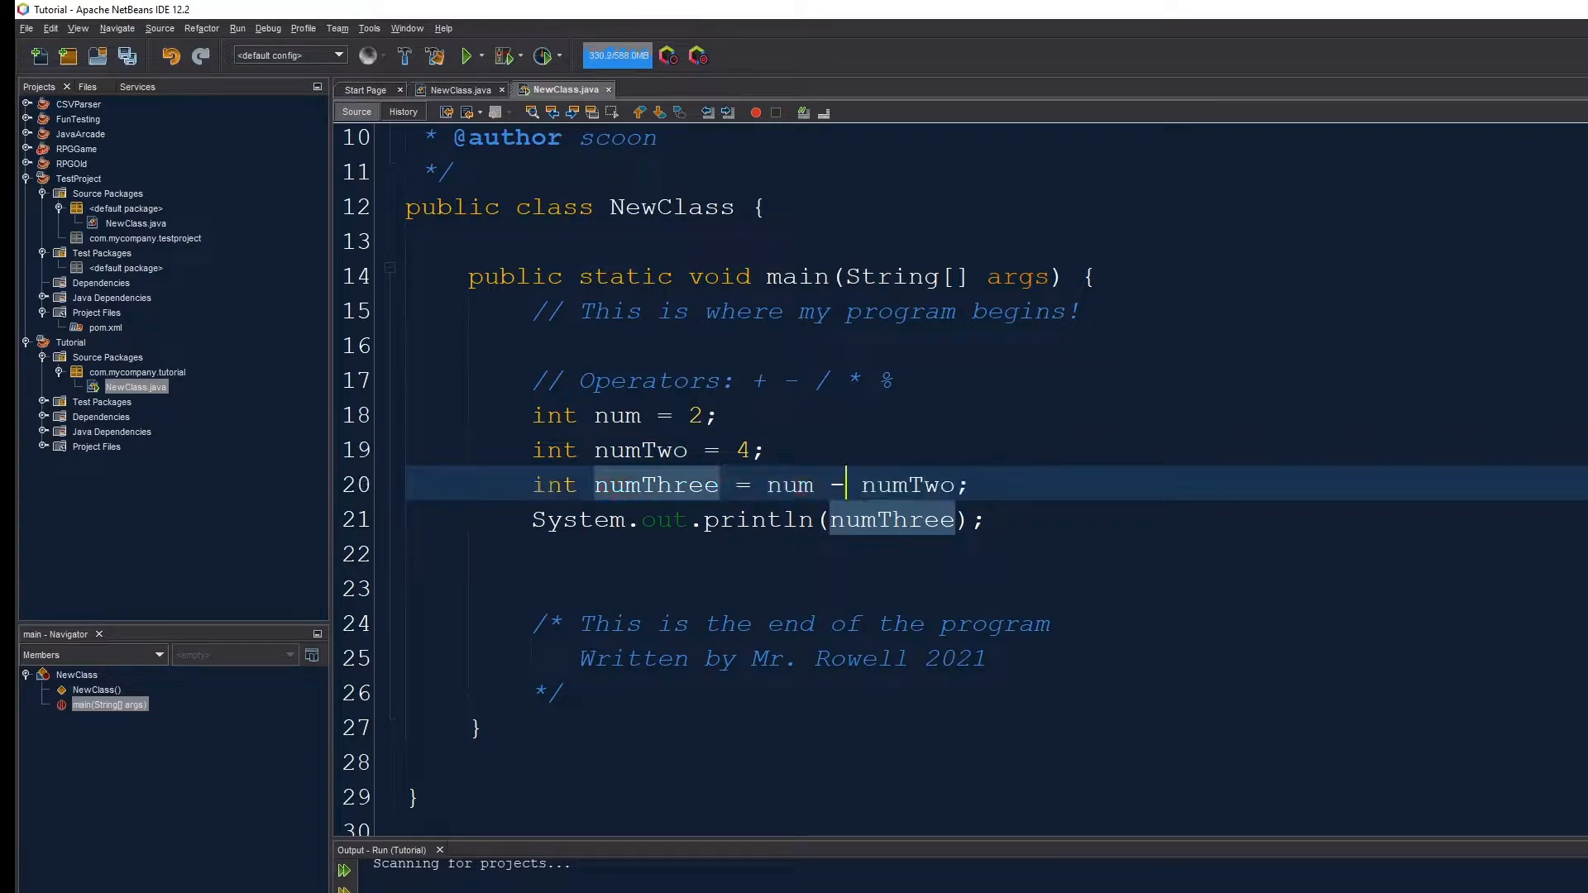
{"action": "left_click", "coordinate": [466, 55]}
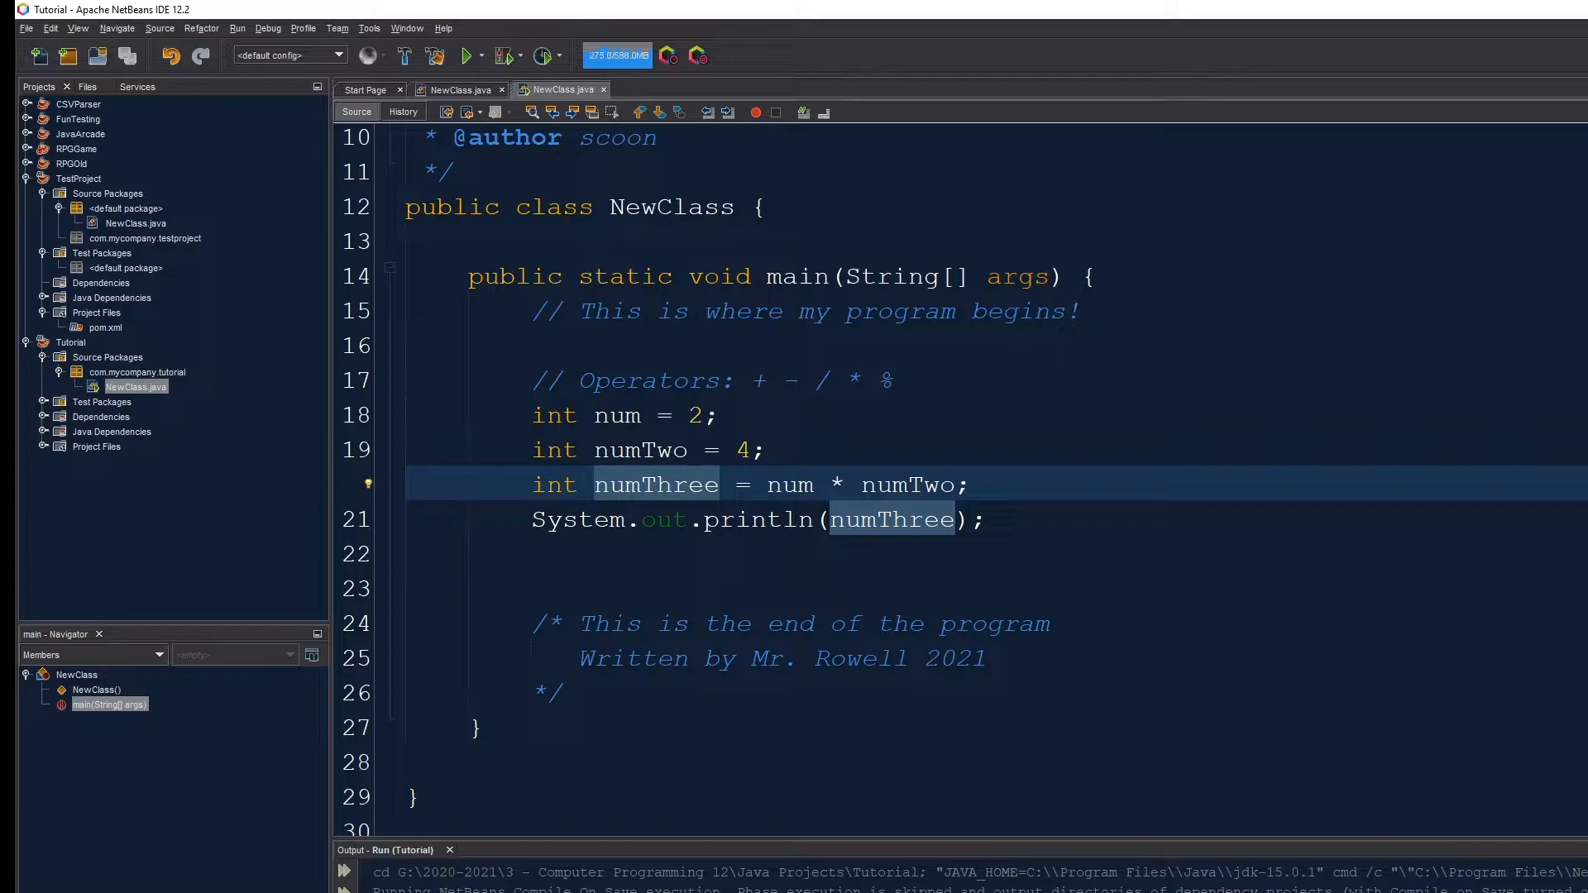
{"action": "left_click", "coordinate": [847, 483]}
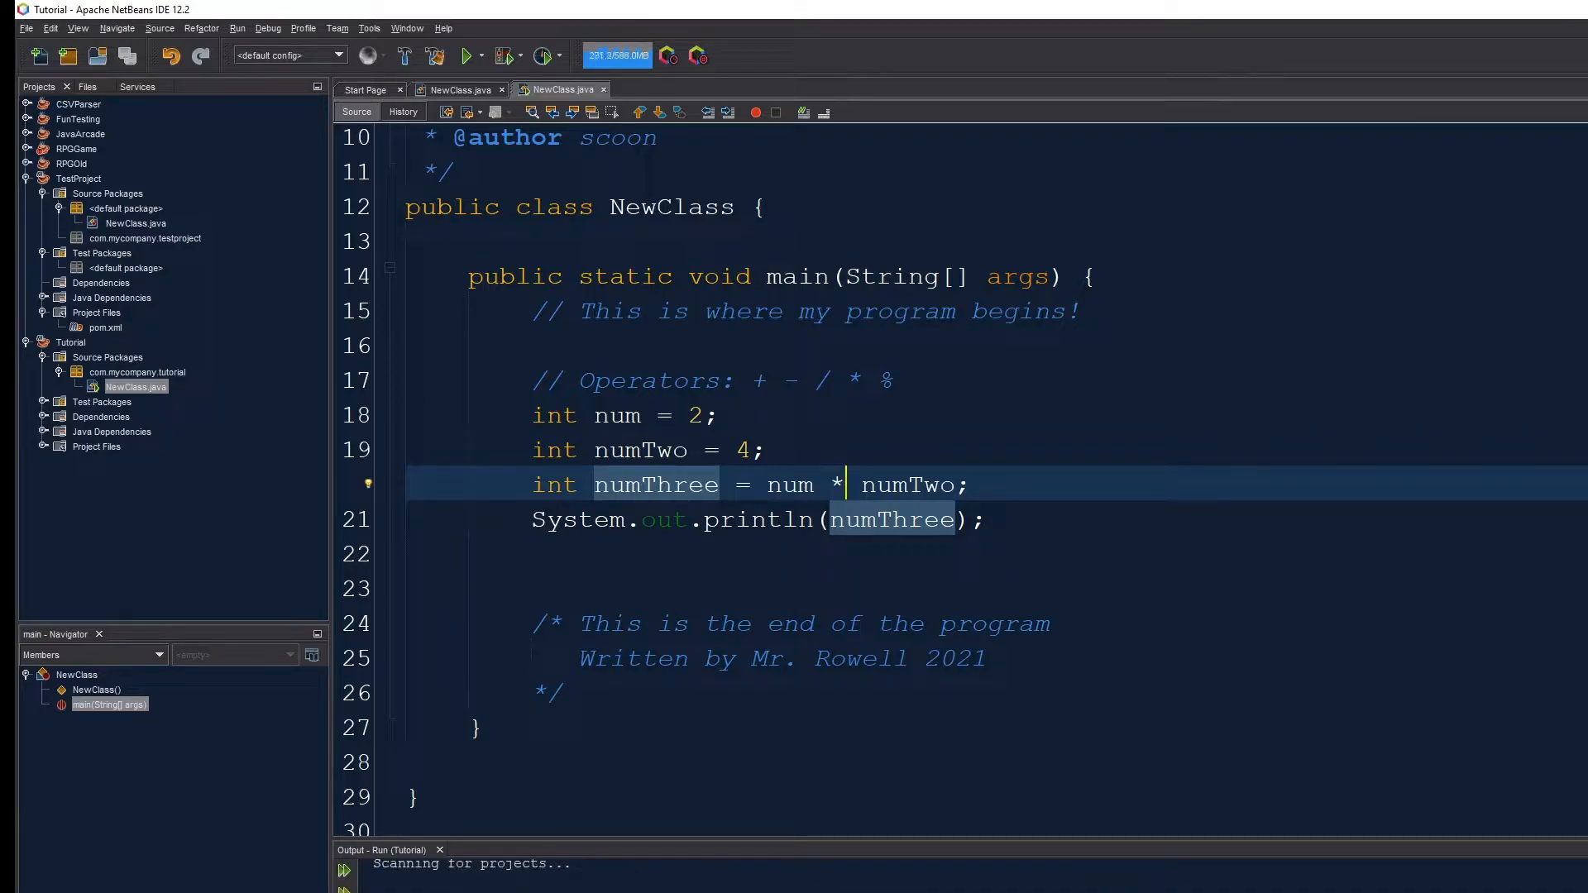
{"action": "type", "text": "/"}
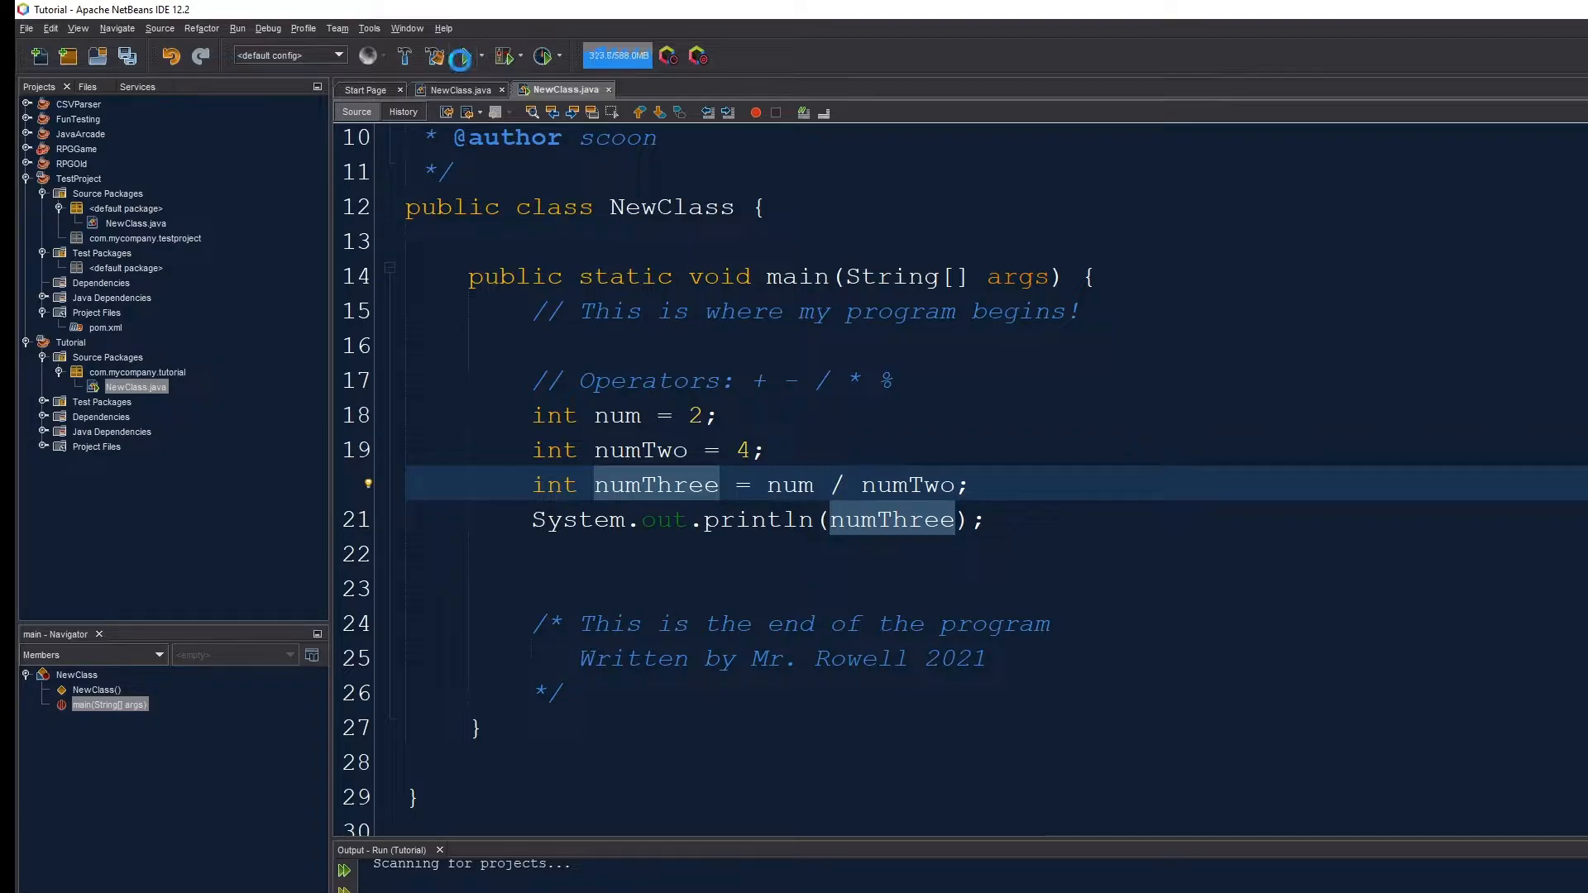
{"action": "left_click", "coordinate": [466, 55]}
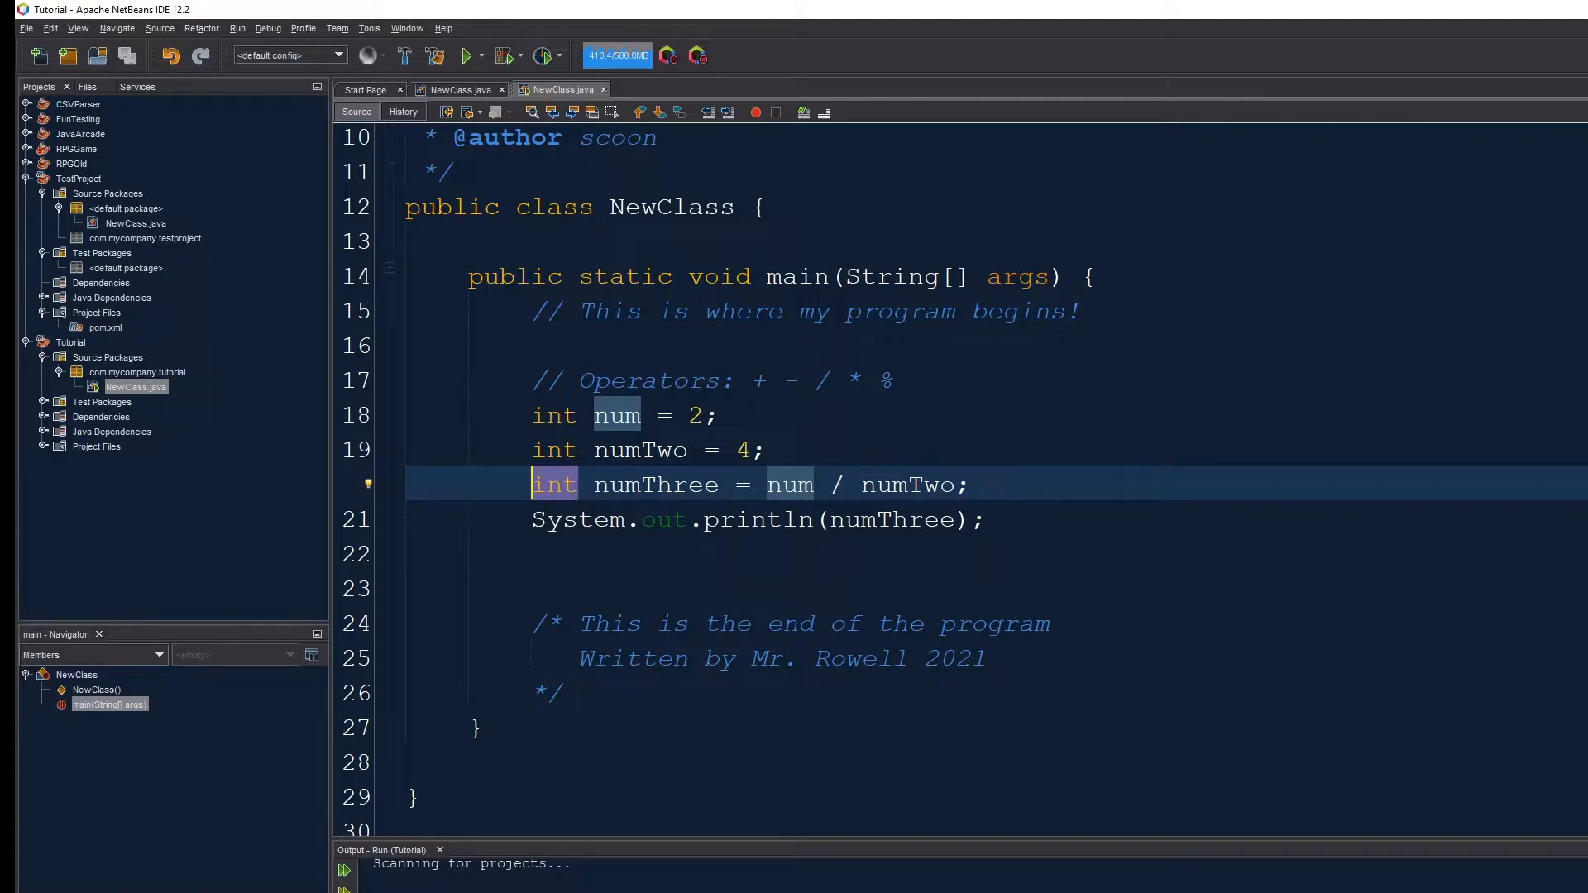
- Change num's initial value from 2 to 6
{"action": "left_click", "coordinate": [709, 415]}
{"action": "type", "text": "6"}
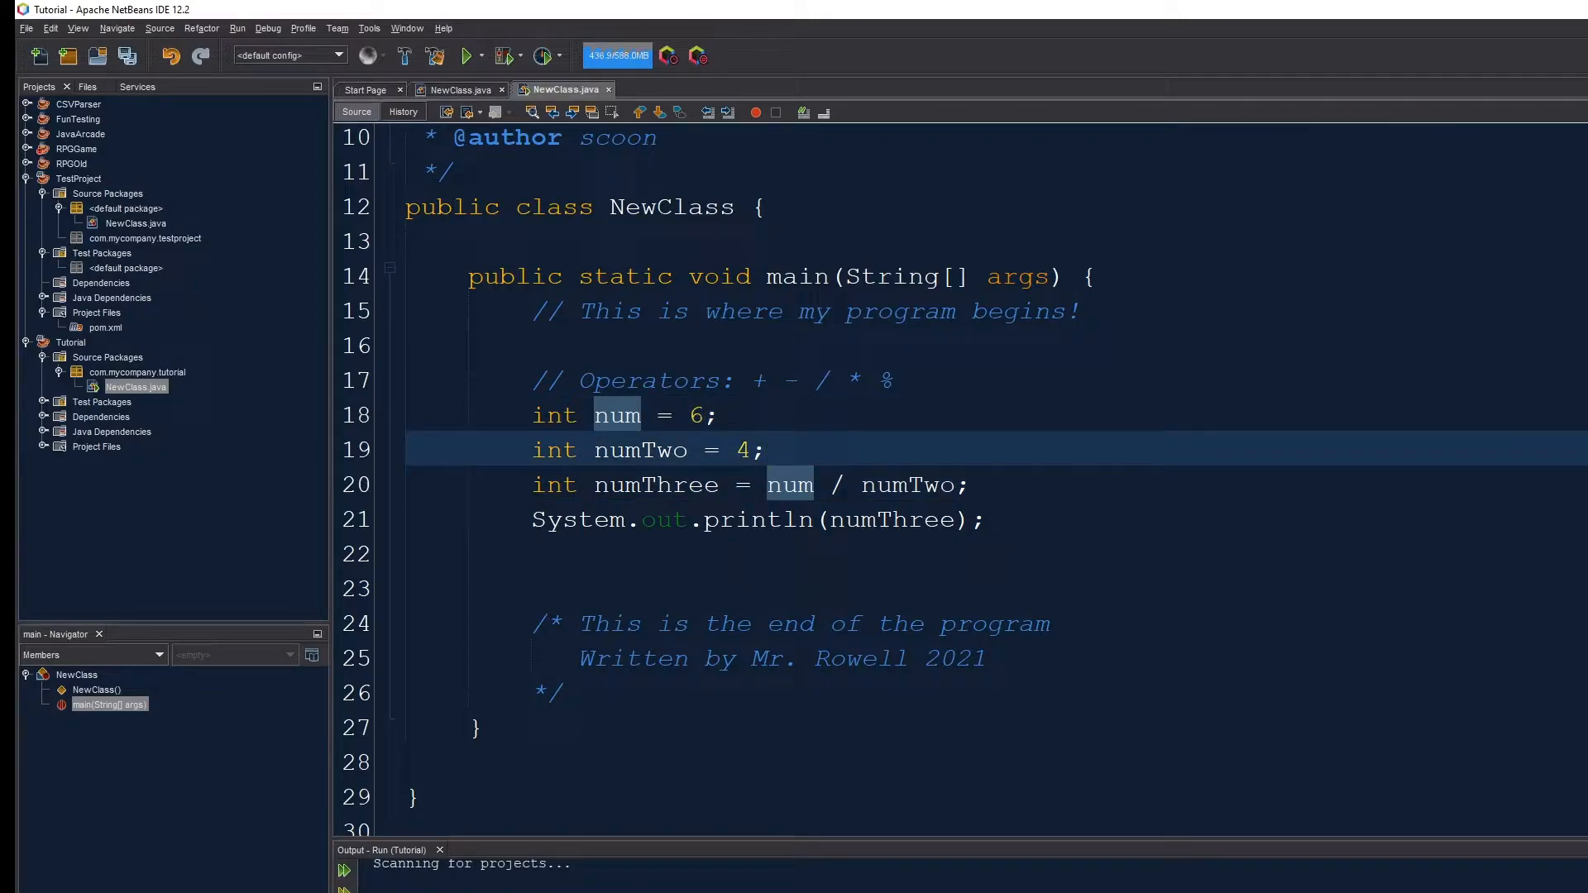
{"action": "left_click", "coordinate": [763, 450]}
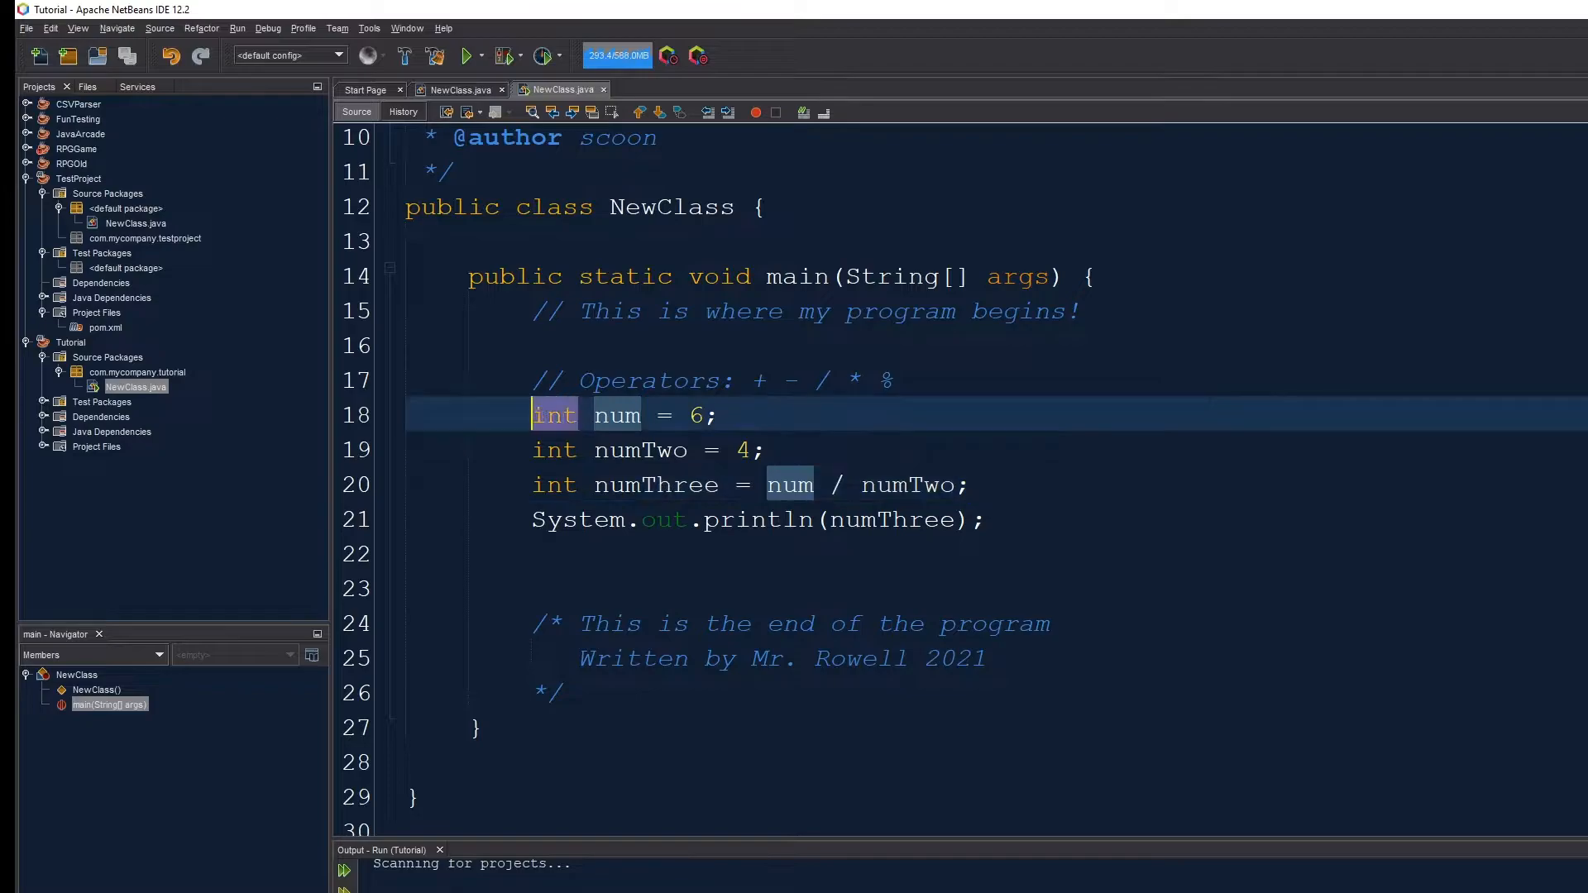
- Declare numTwo and numThree as double, keeping num as int
{"action": "type", "text": "double"}
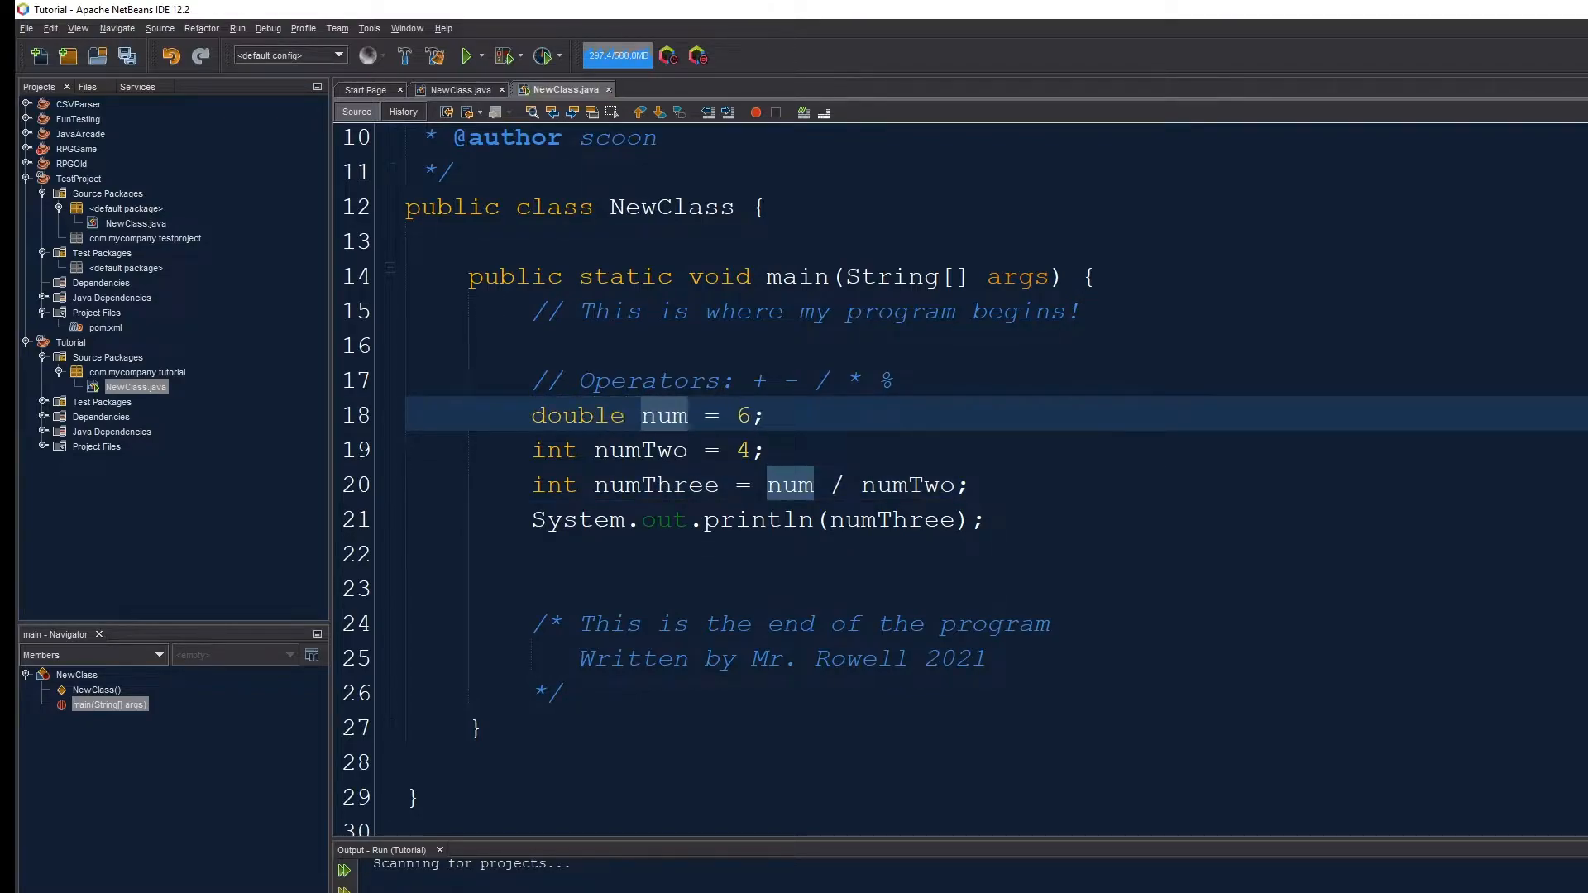
{"action": "type", "text": "double"}
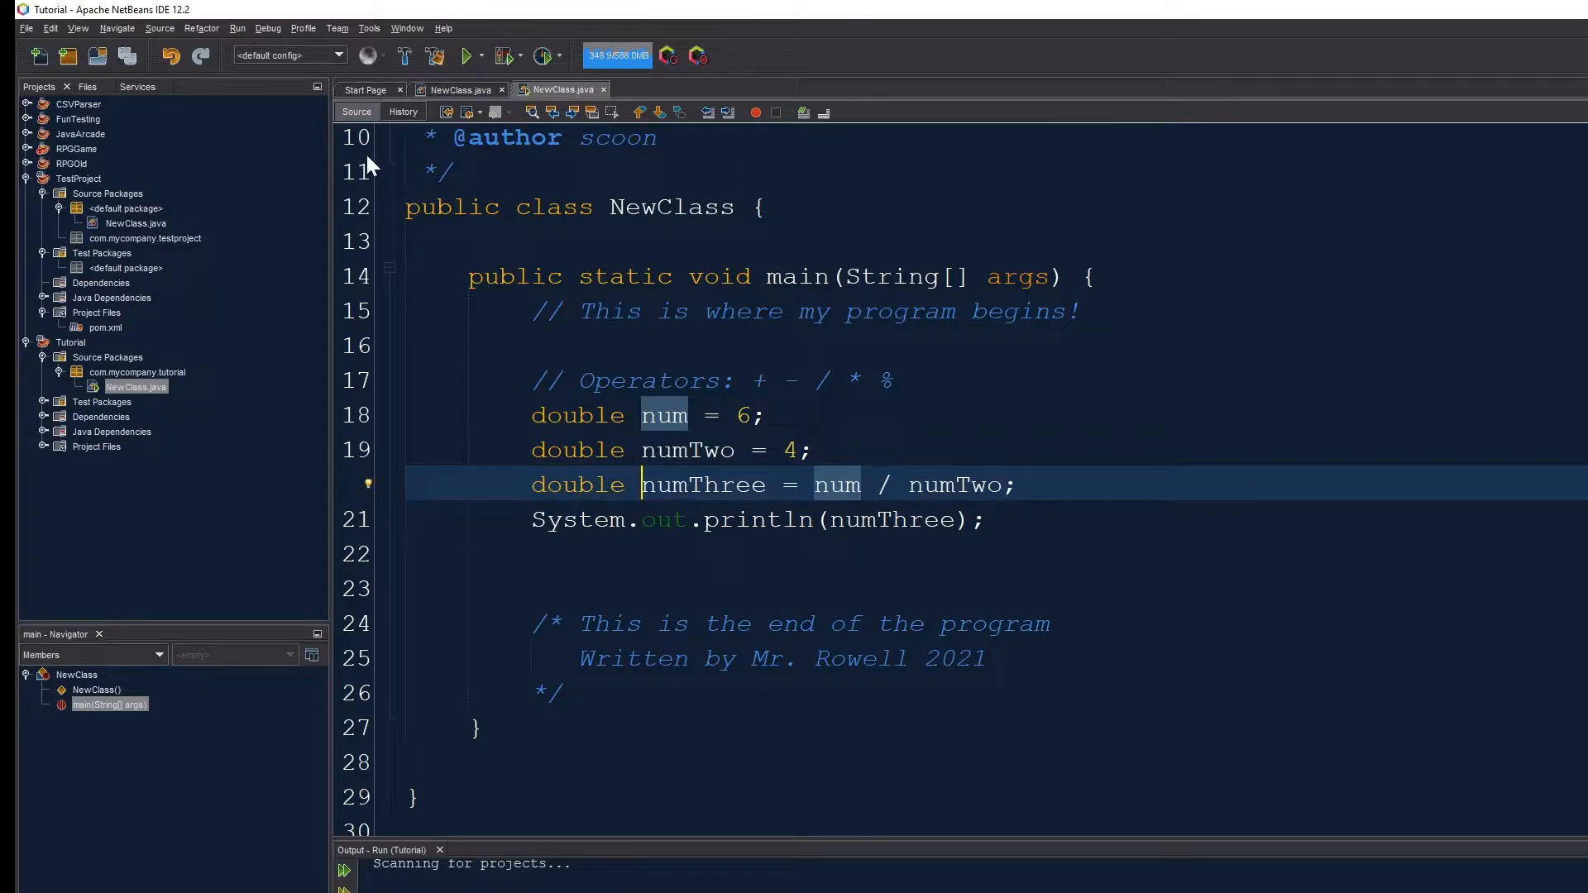
{"action": "left_click", "coordinate": [468, 56]}
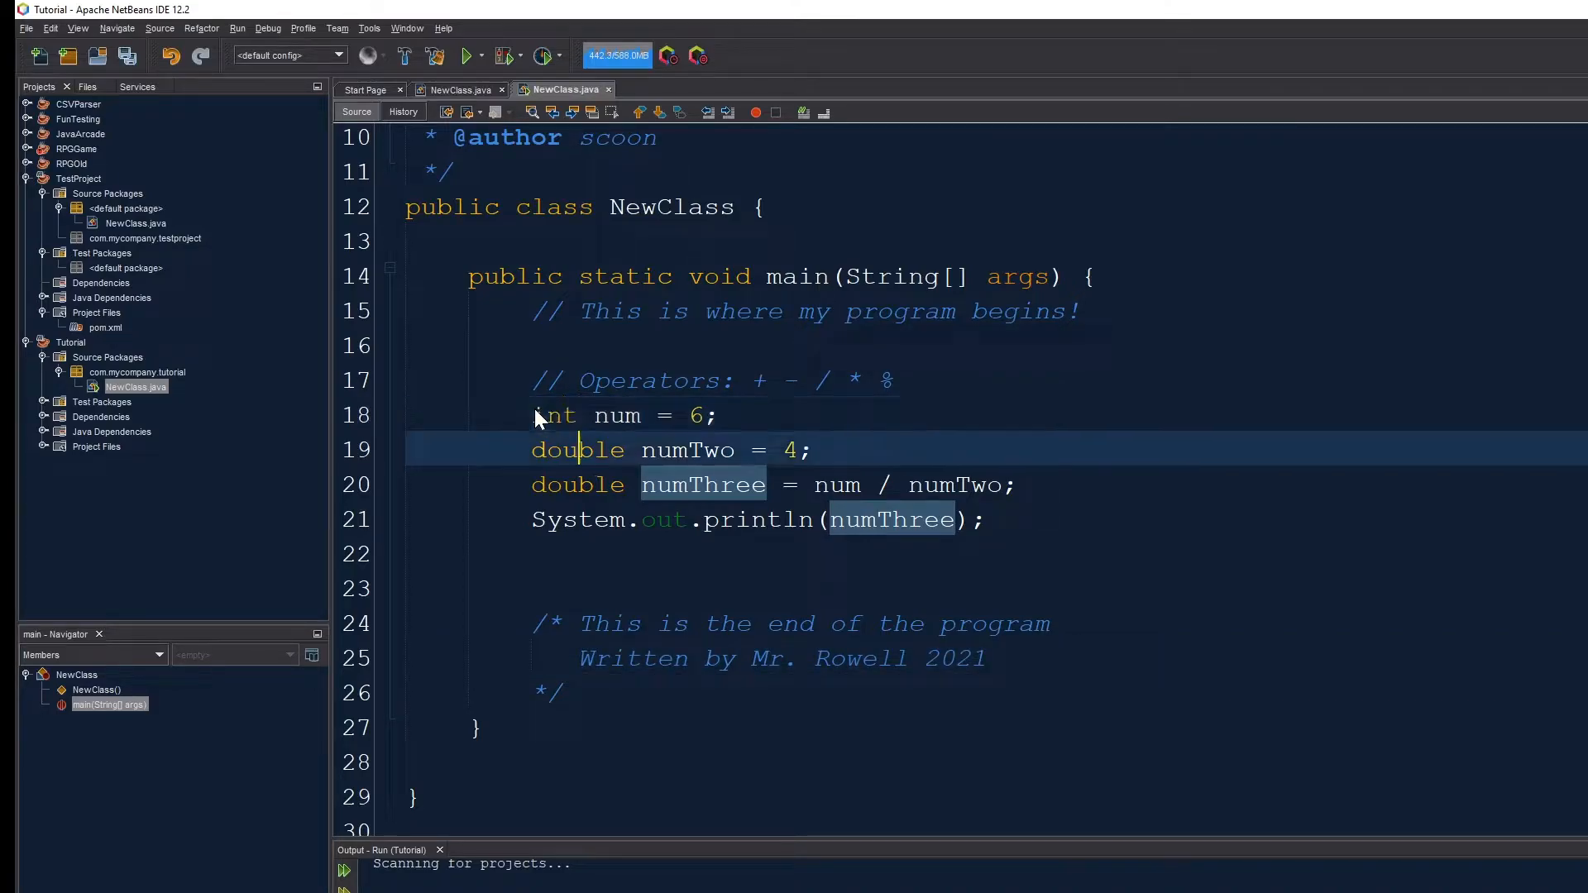
- Restore numTwo to int and put an opening parenthesis before num in the division
{"action": "type", "text": "int"}
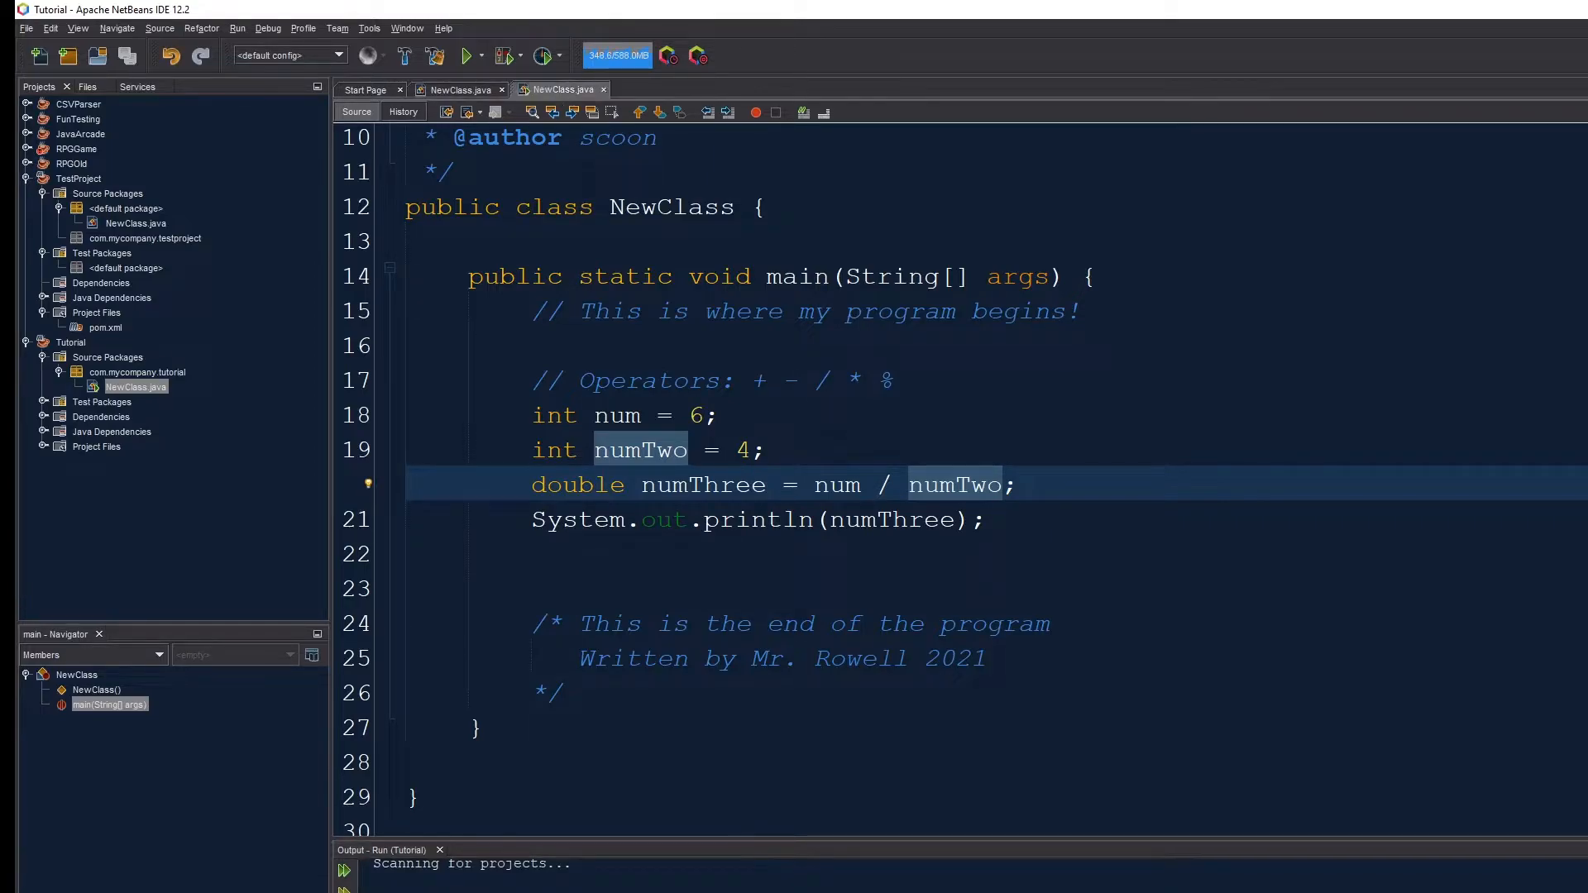
{"action": "left_click_drag", "start_coordinate": [815, 483], "coordinate": [1000, 484]}
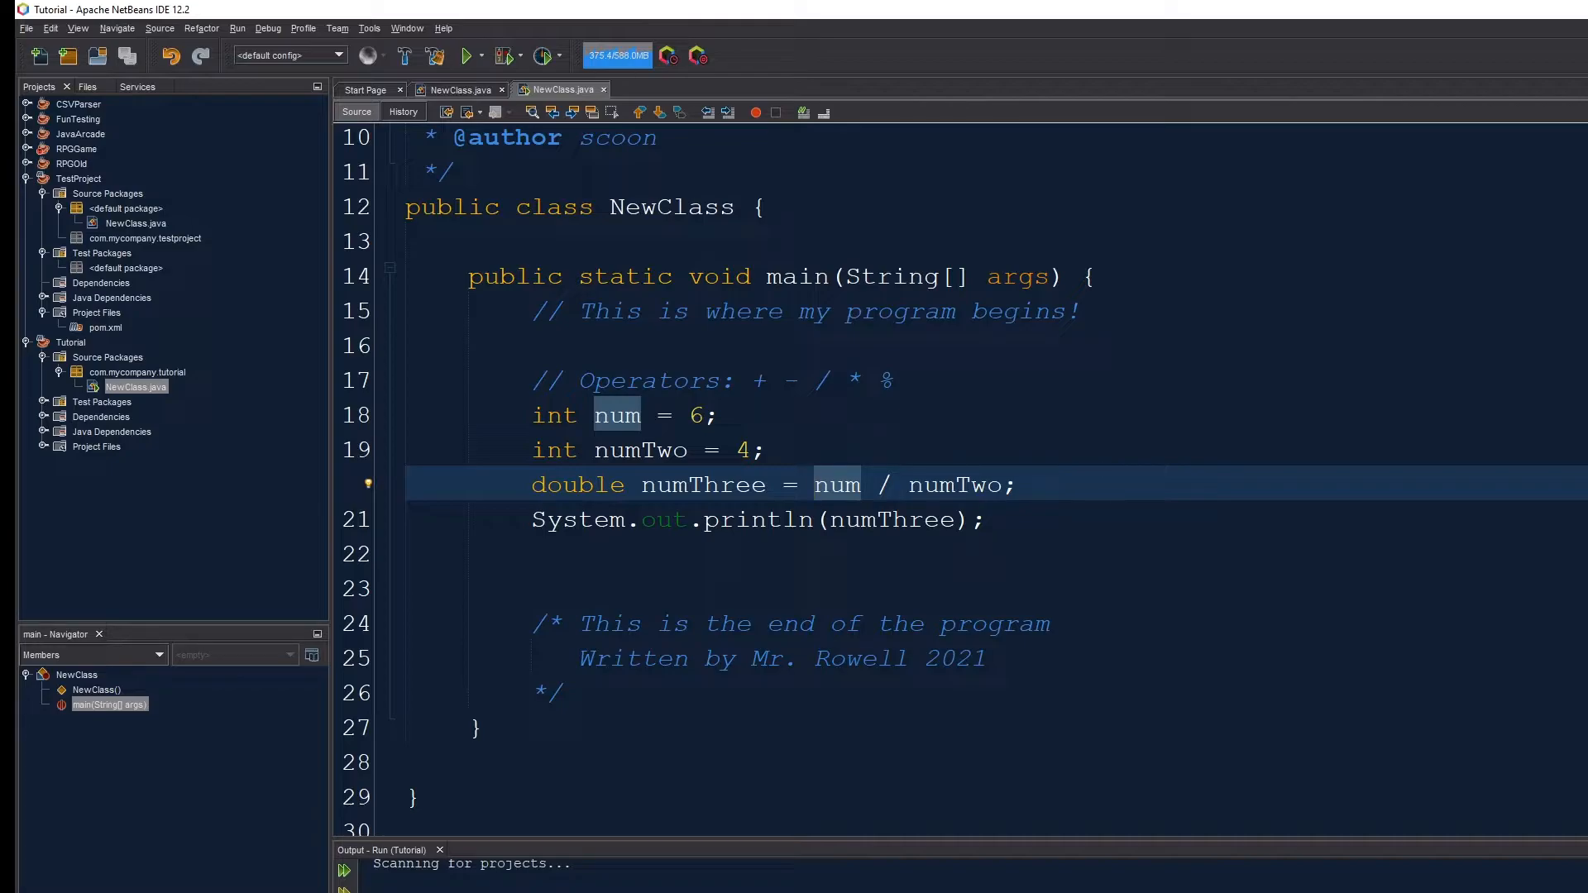
{"action": "left_click", "coordinate": [814, 483]}
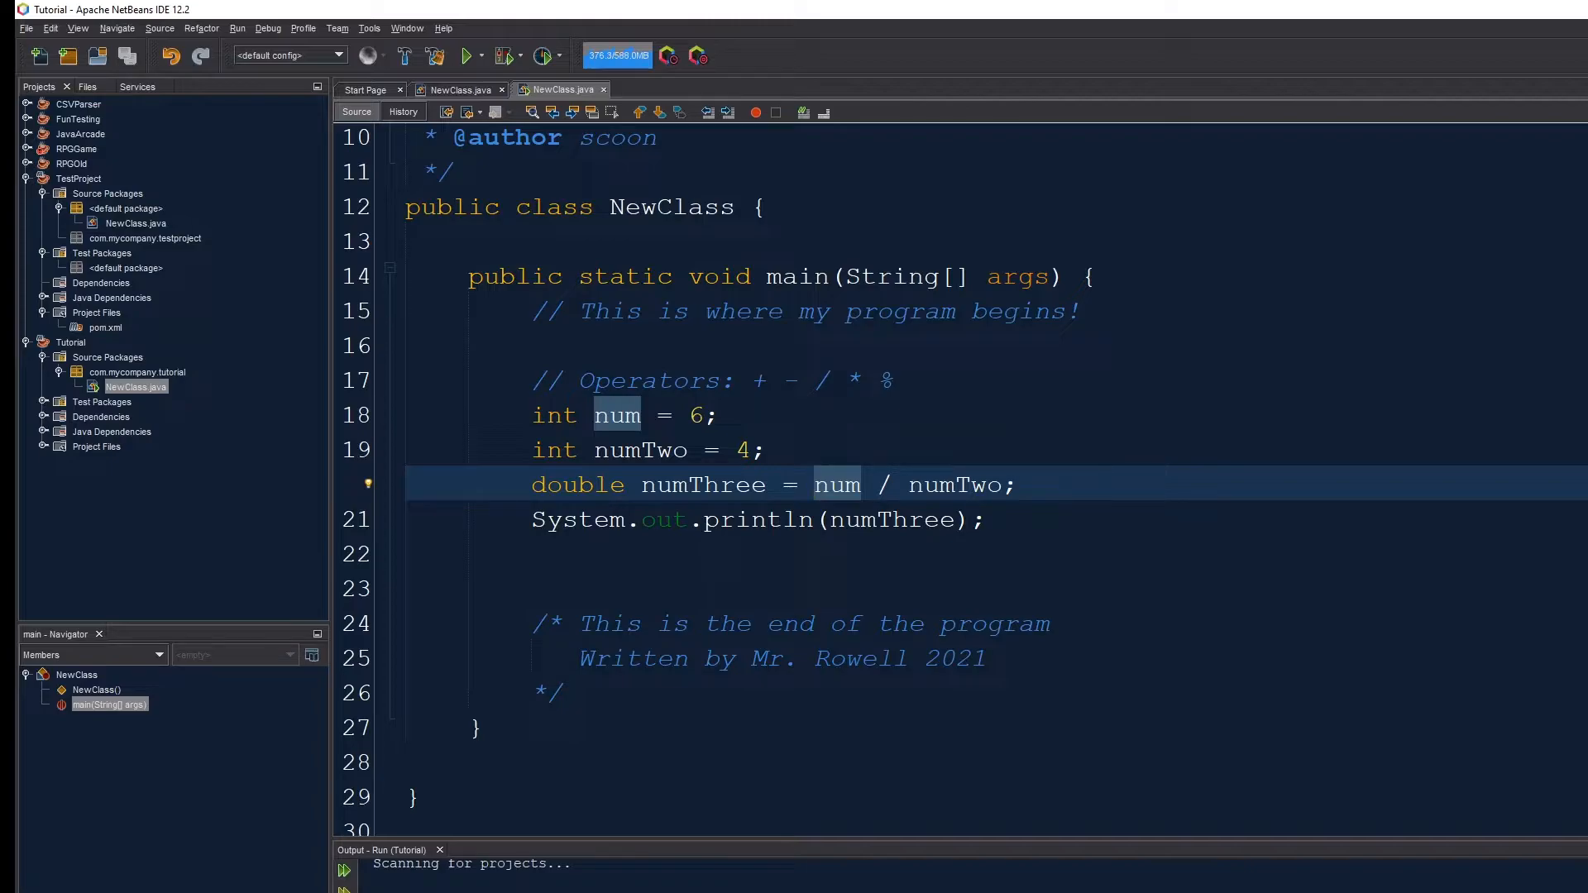
{"action": "left_click", "coordinate": [816, 483]}
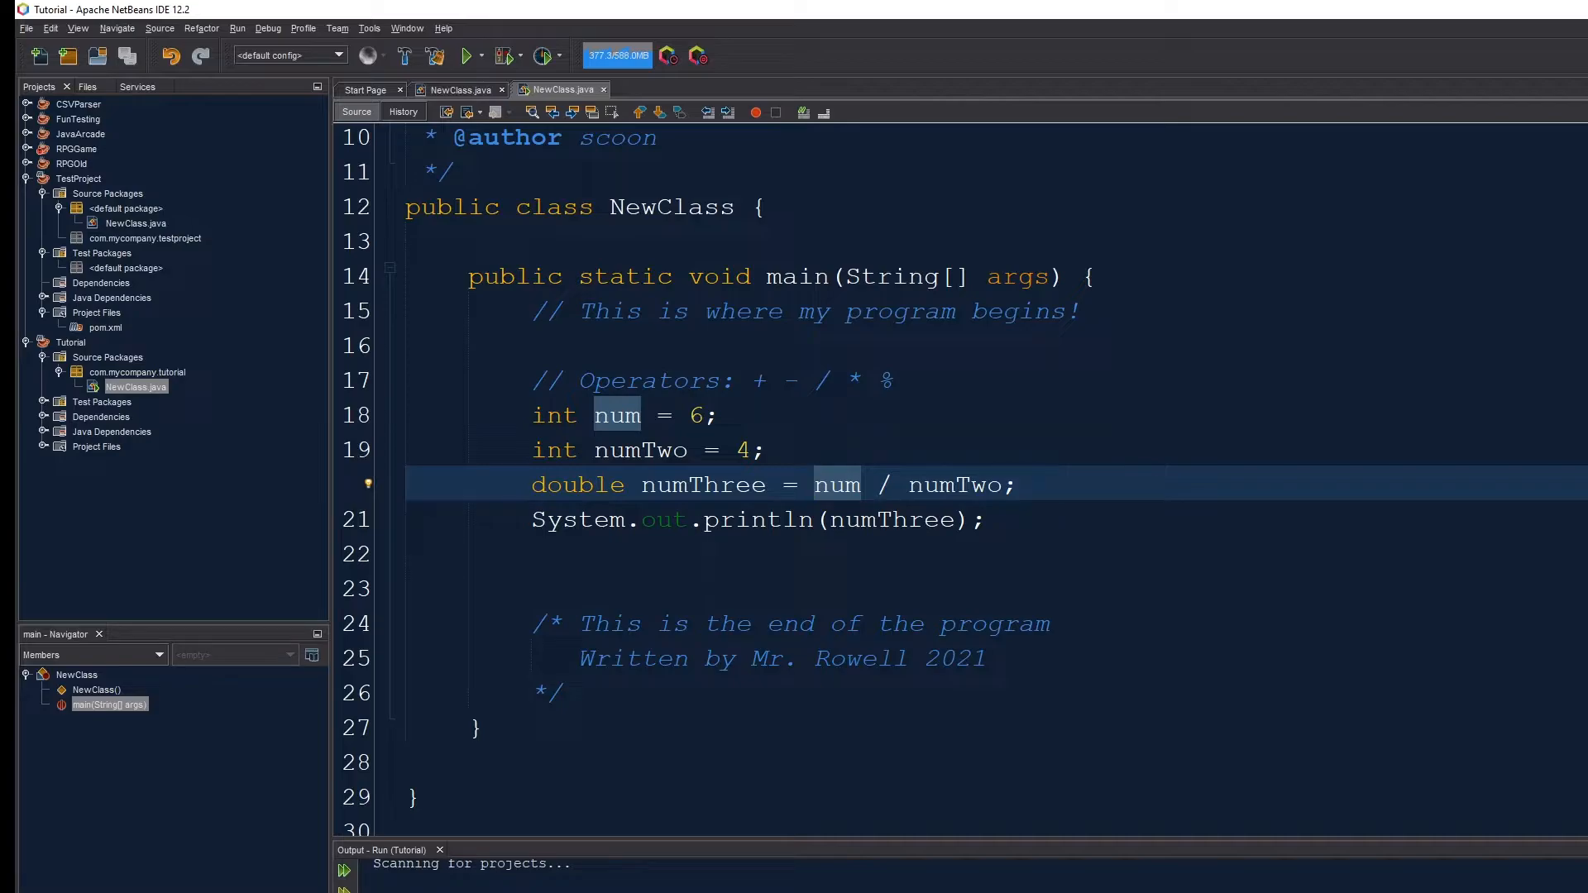
{"action": "left_click", "coordinate": [817, 484]}
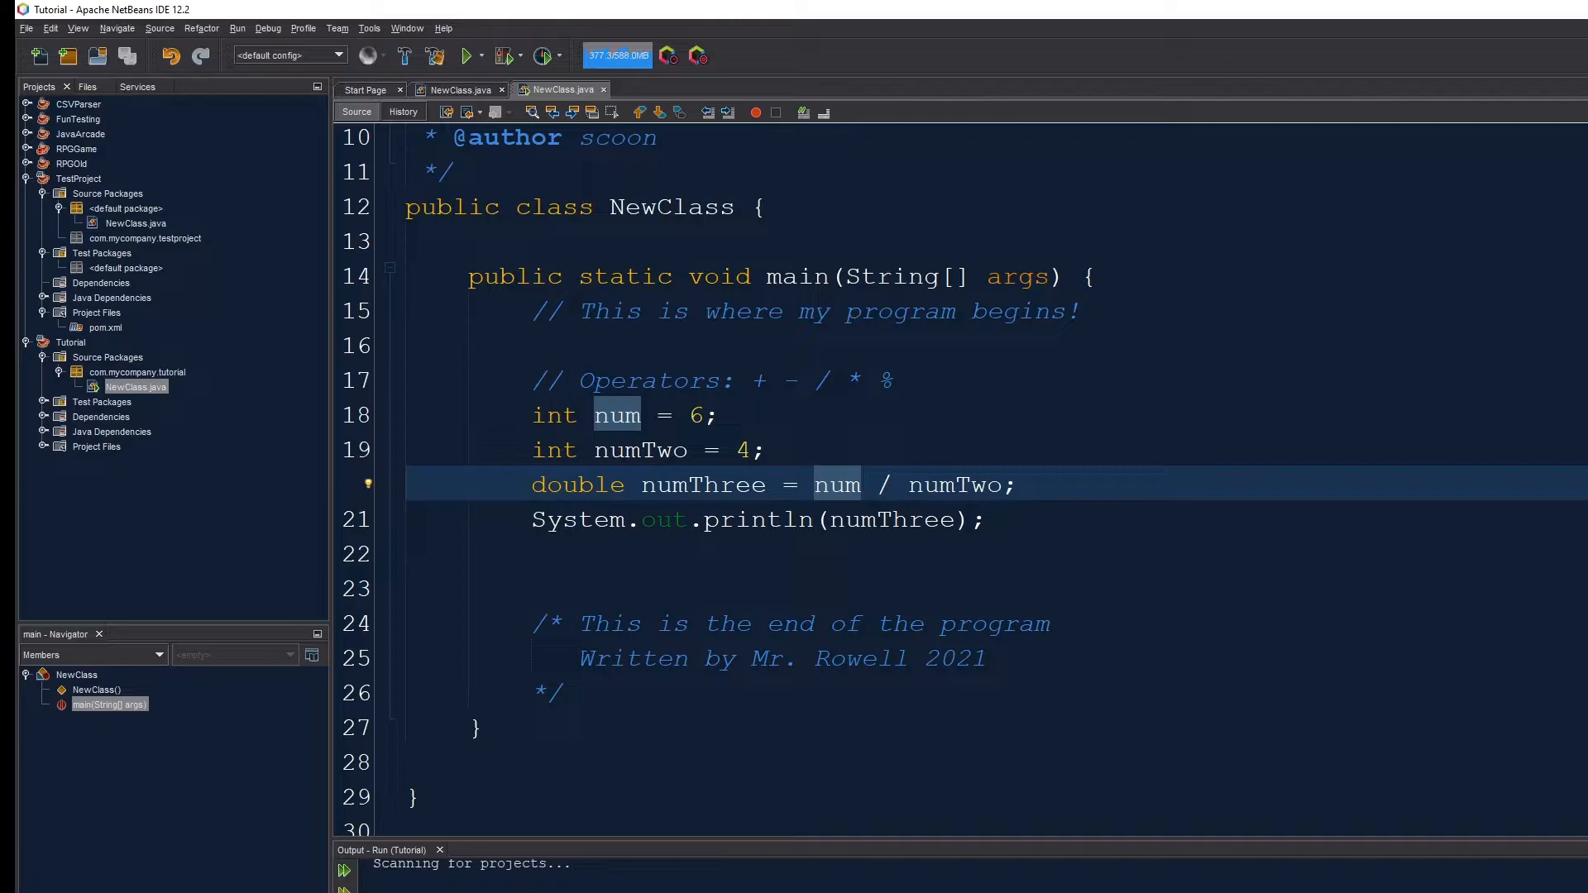
{"action": "left_click", "coordinate": [815, 484]}
{"action": "type", "text": "("}
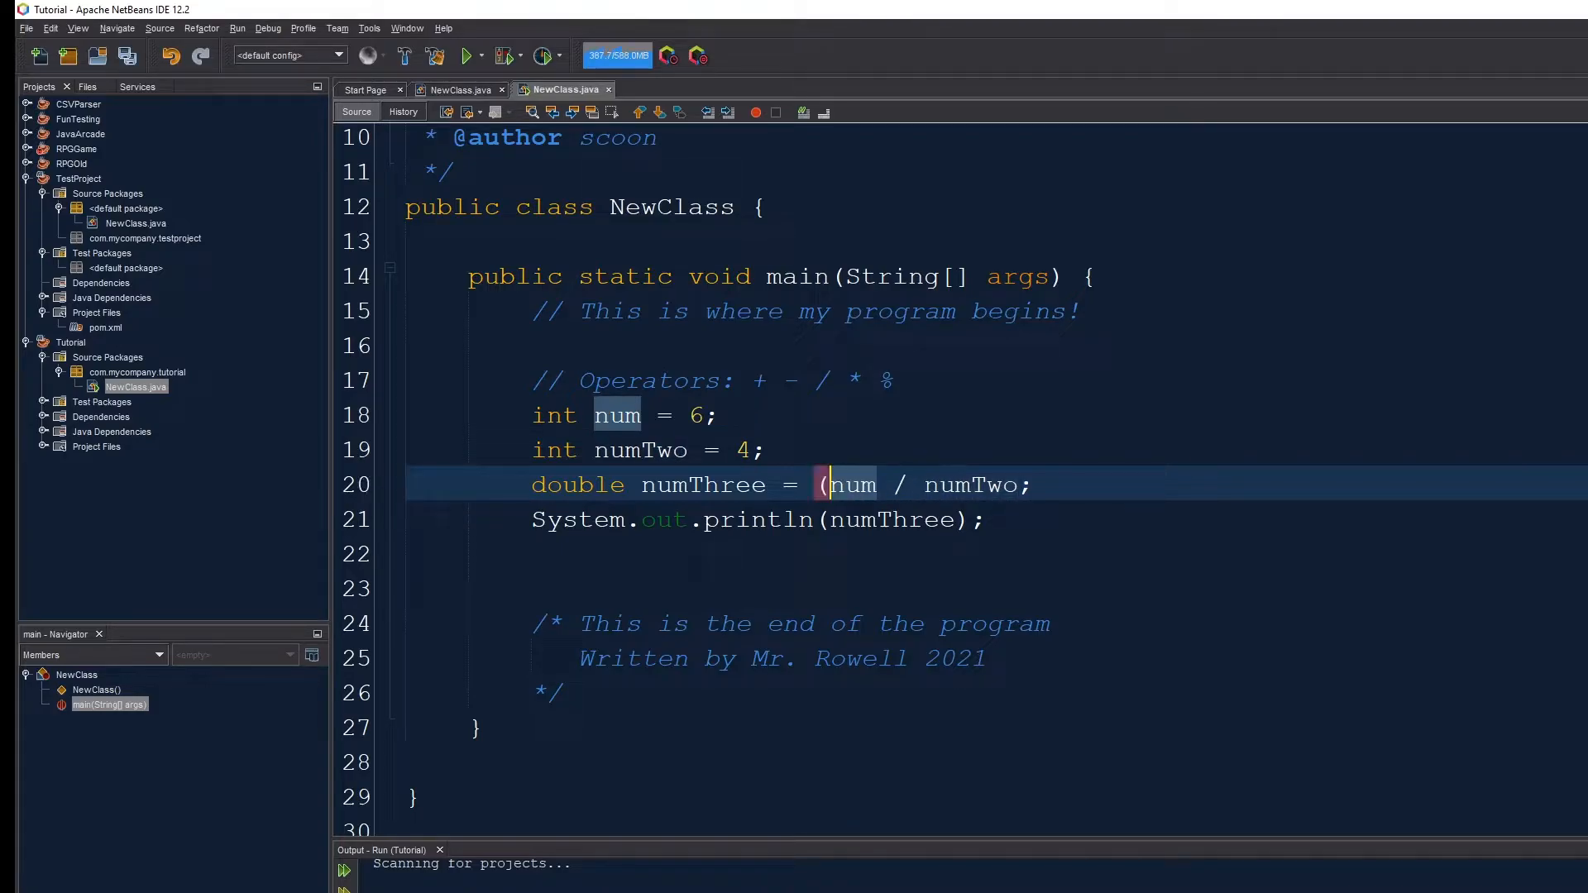
- Add (double) casts in numThree's division and run the program
{"action": "type", "text": "double)"}
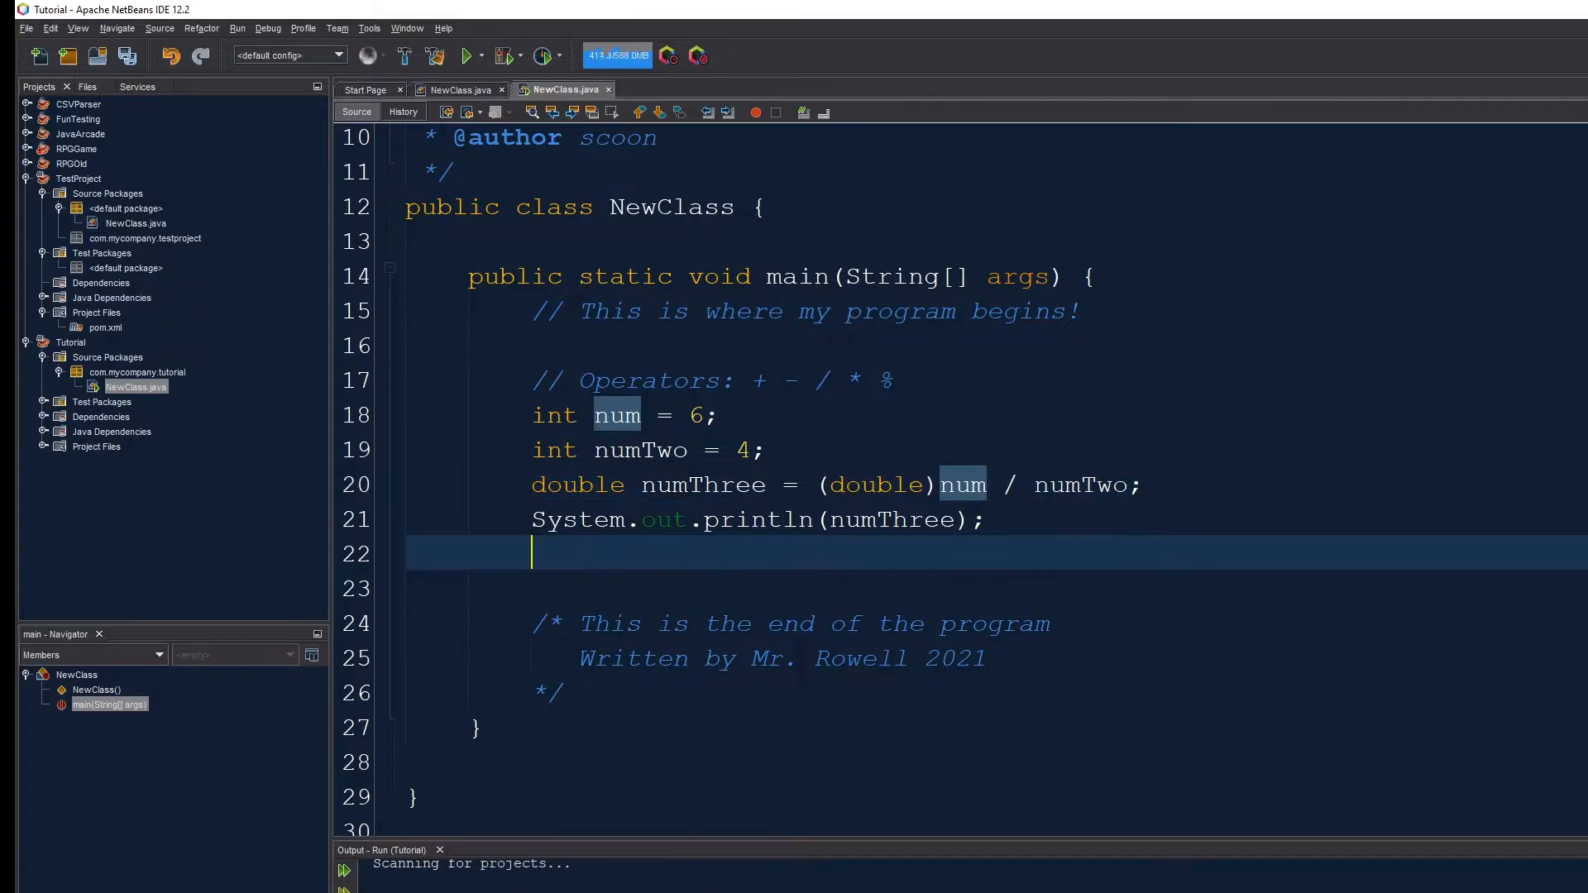
{"action": "type", "text": "(double)"}
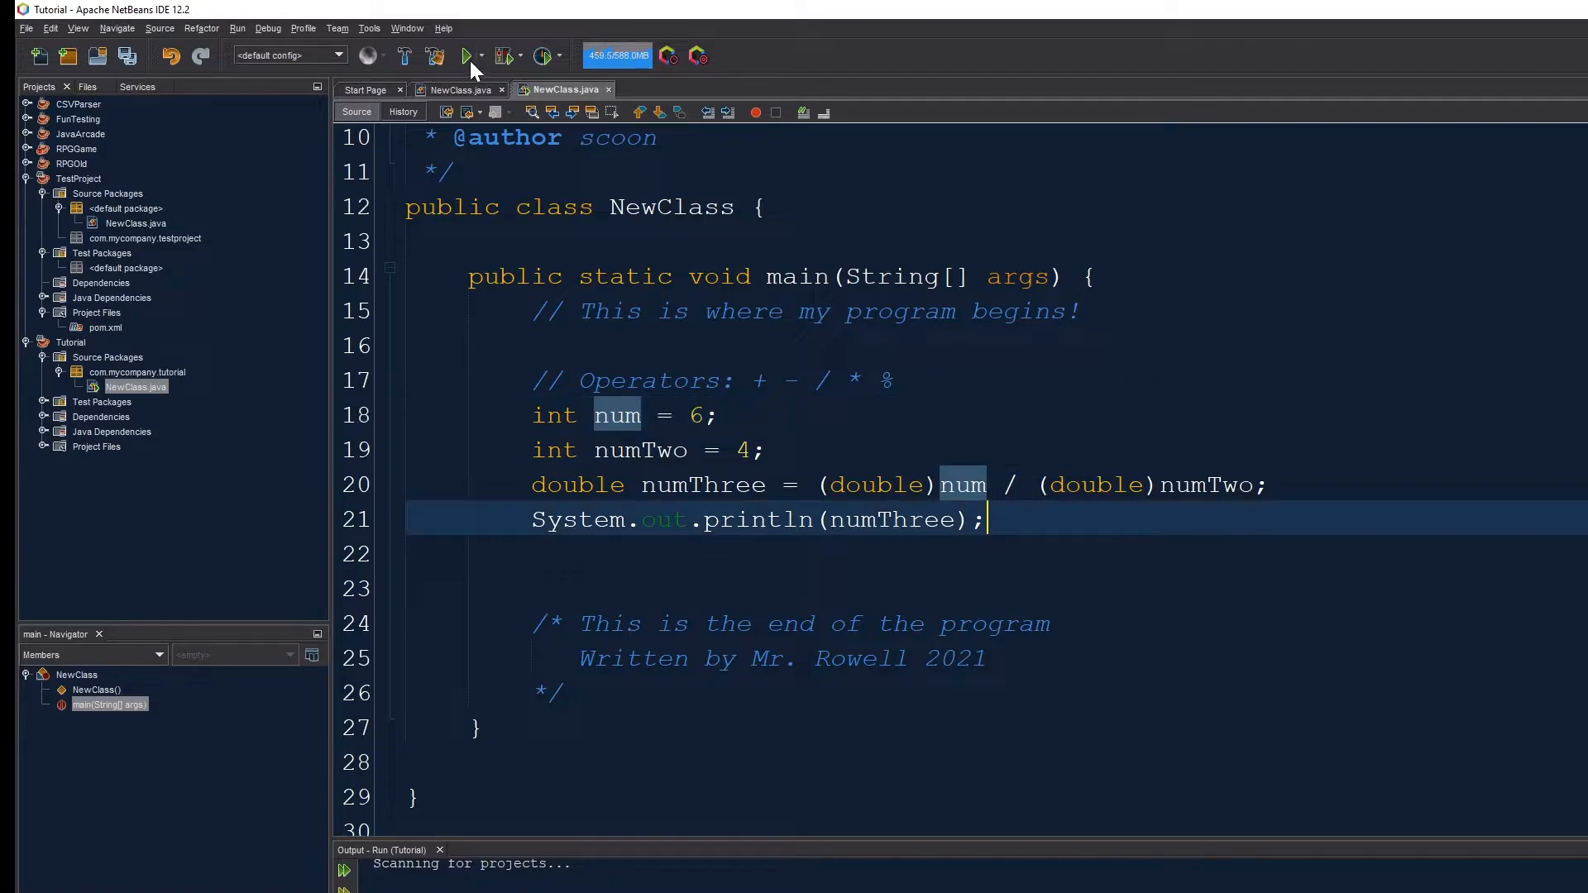
{"action": "left_click", "coordinate": [466, 55]}
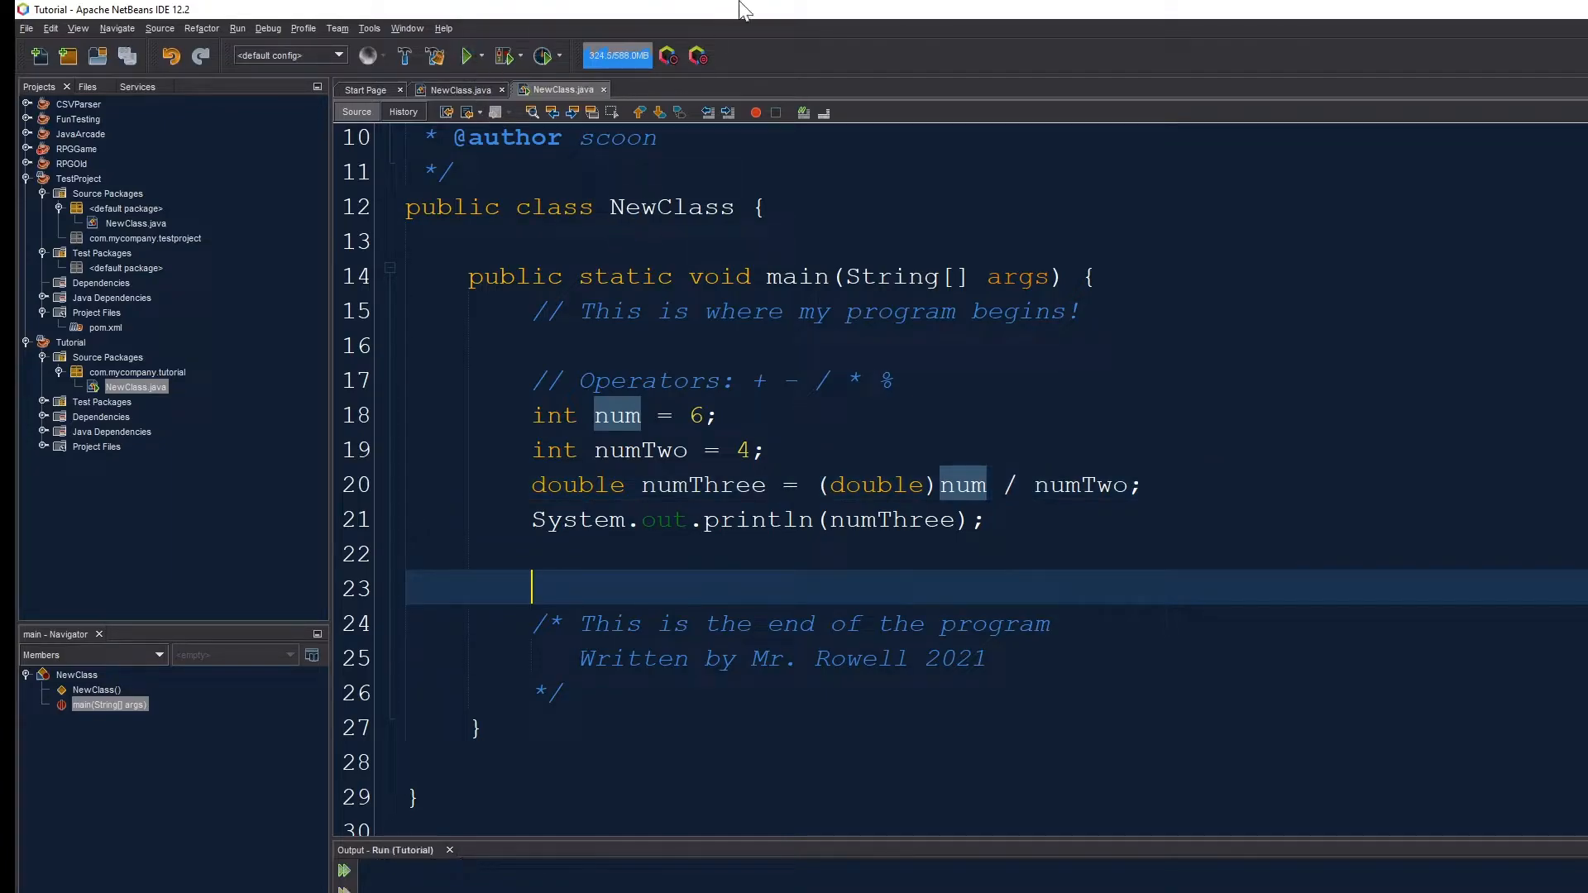
- Change num's cast from double to byte, then delete the byte cast
{"action": "left_click", "coordinate": [467, 55]}
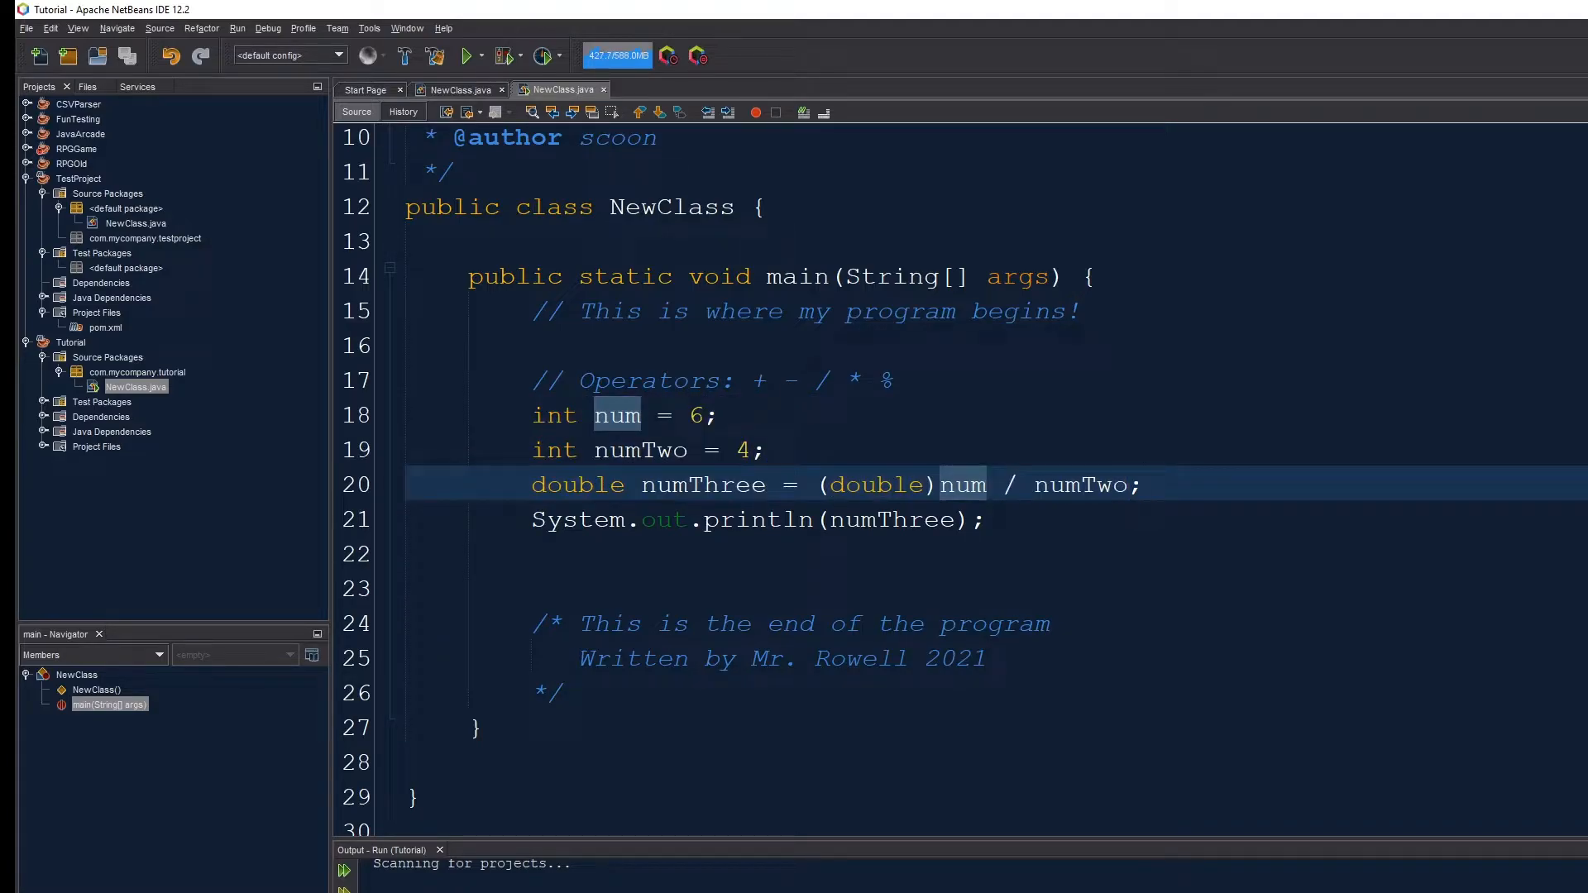
{"action": "left_click", "coordinate": [1142, 484]}
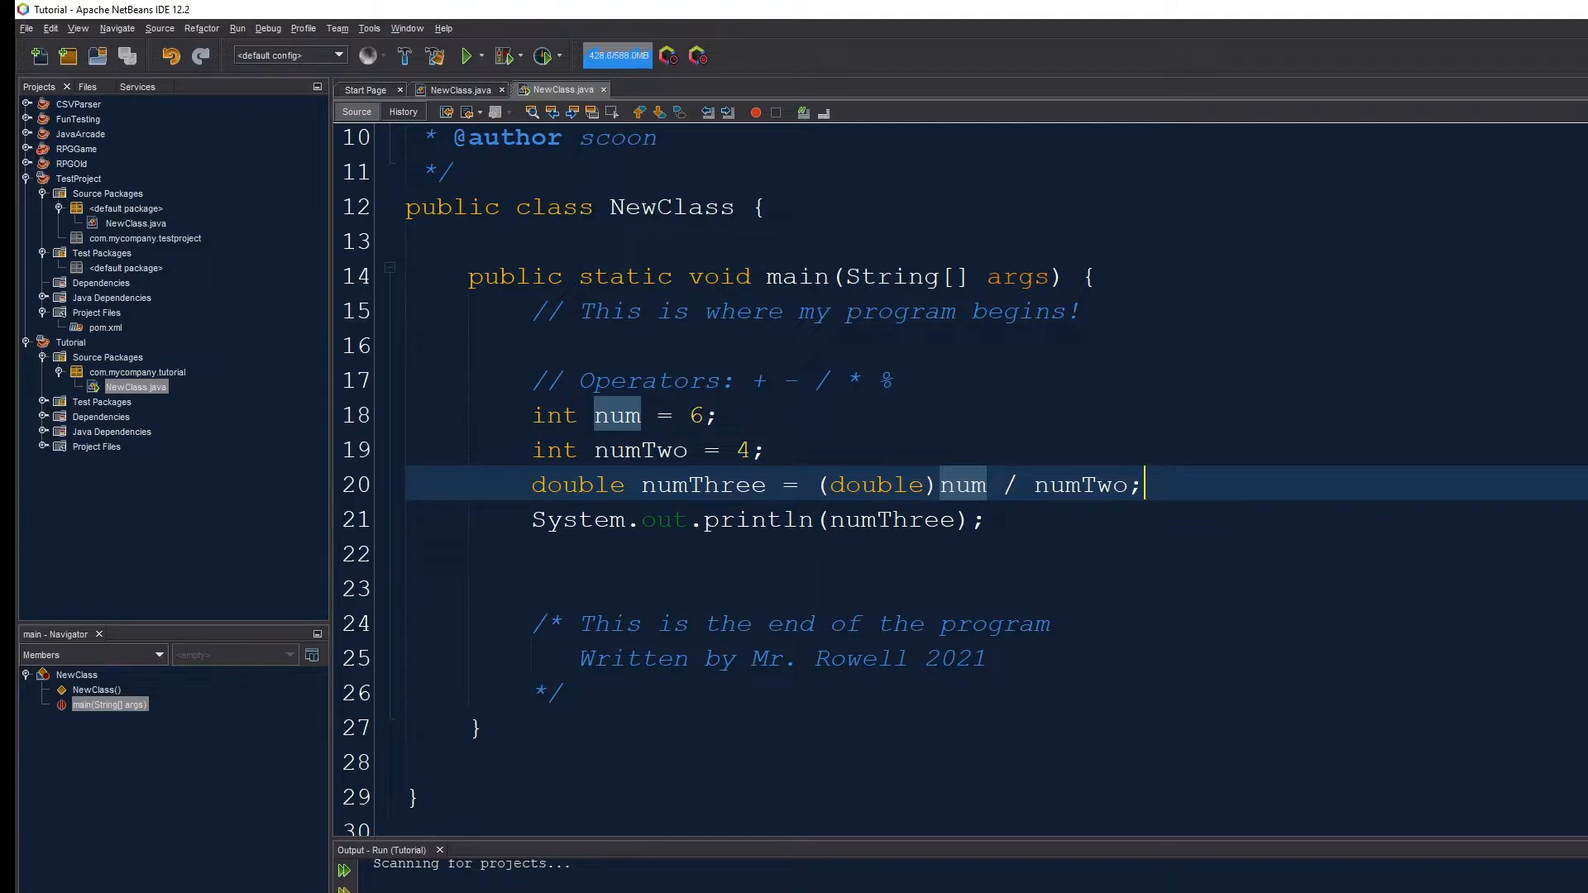
{"action": "double_click", "coordinate": [872, 485]}
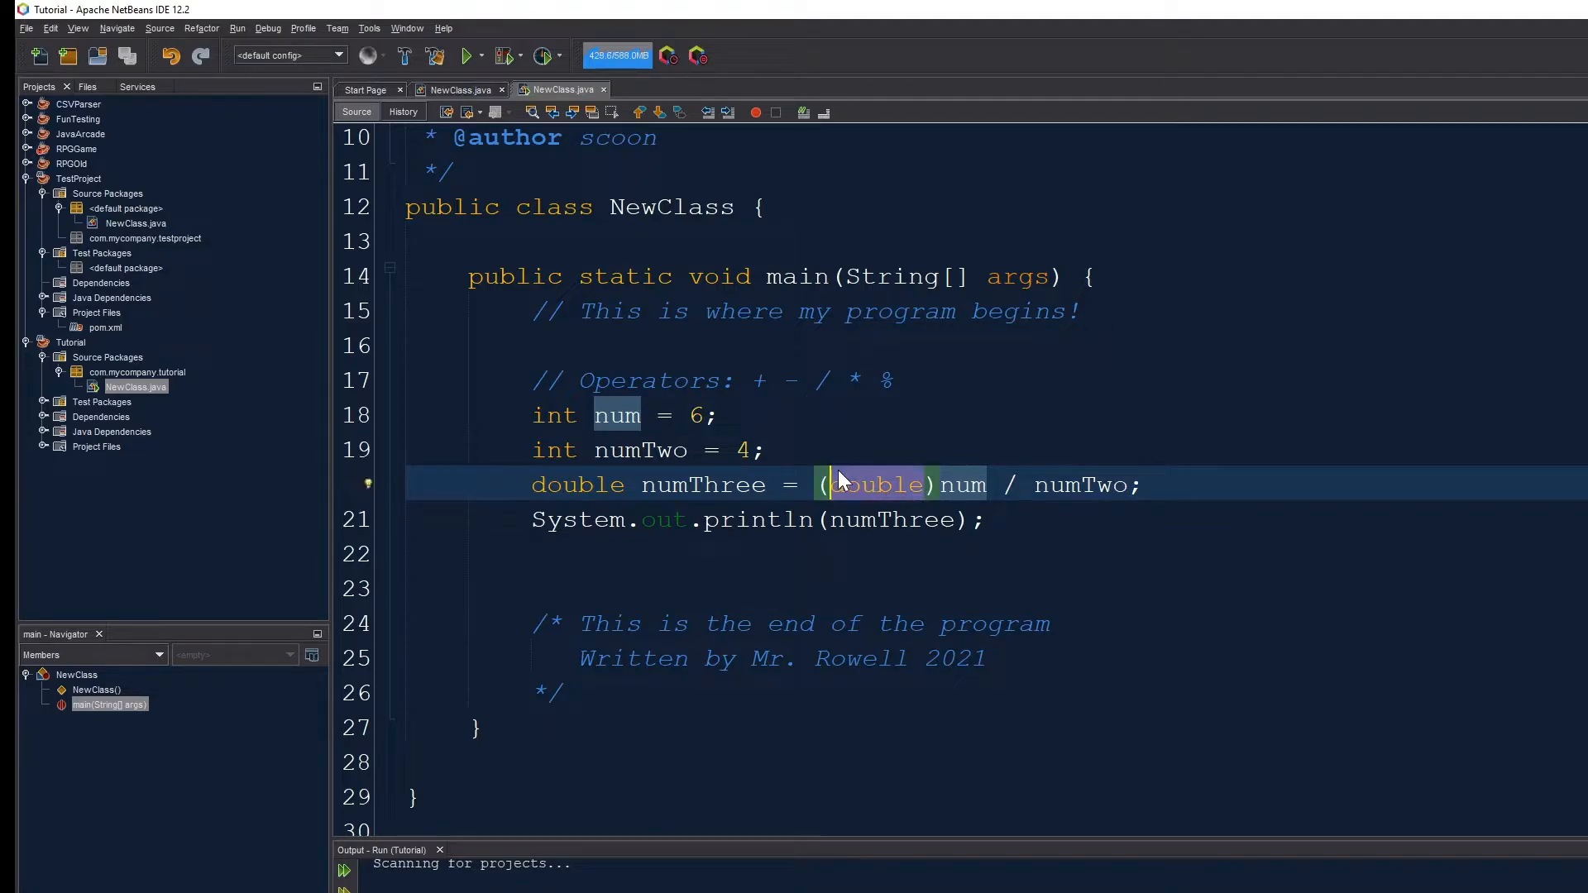
{"action": "type", "text": "byte"}
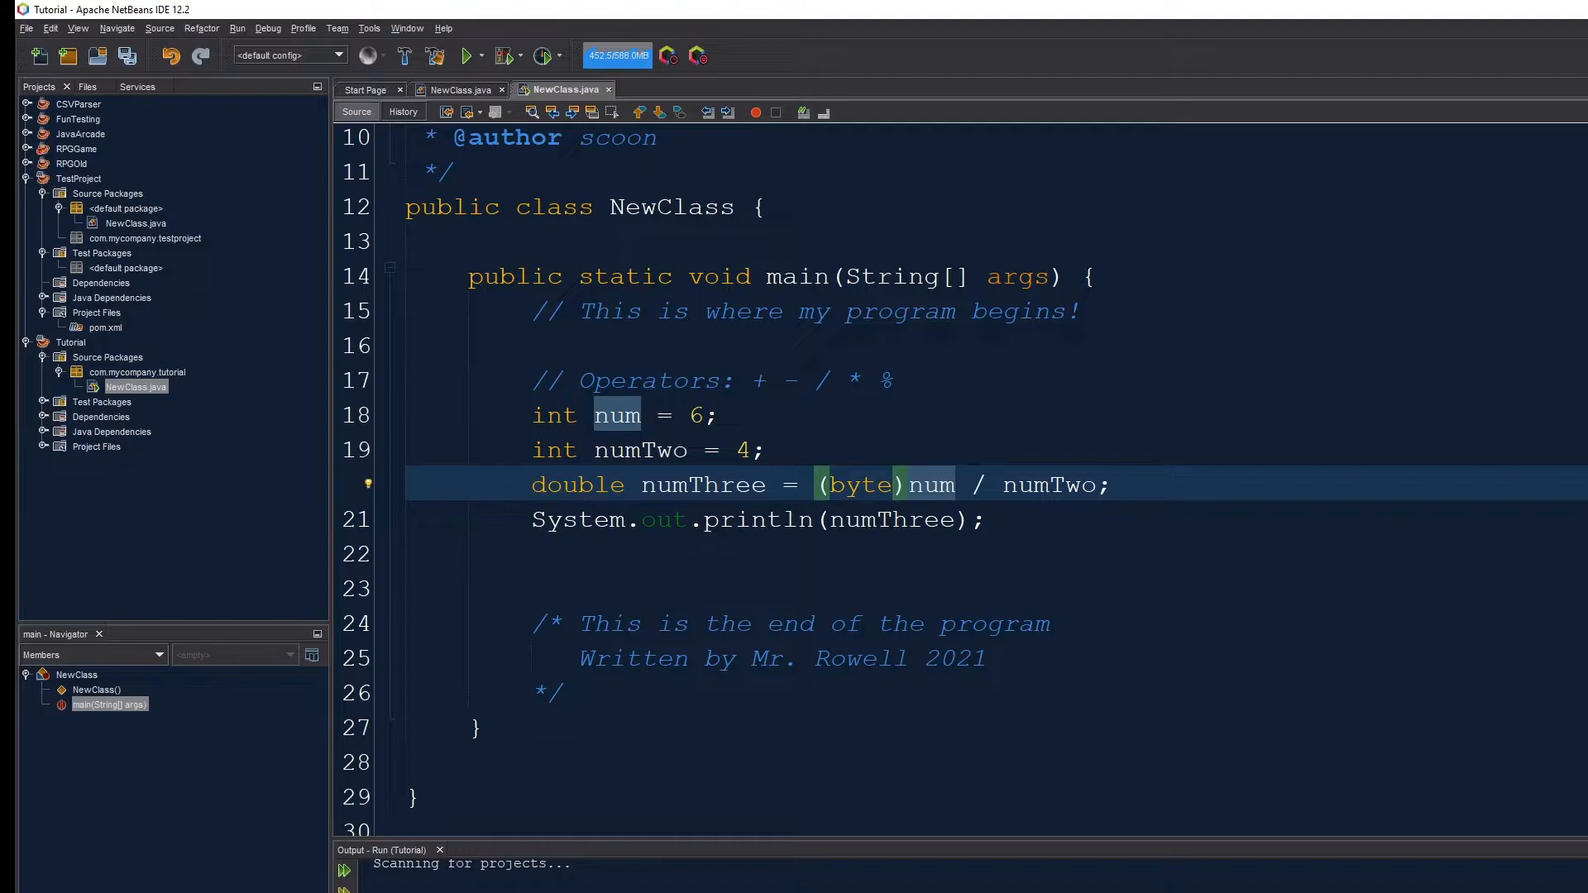
{"action": "double_click", "coordinate": [859, 485]}
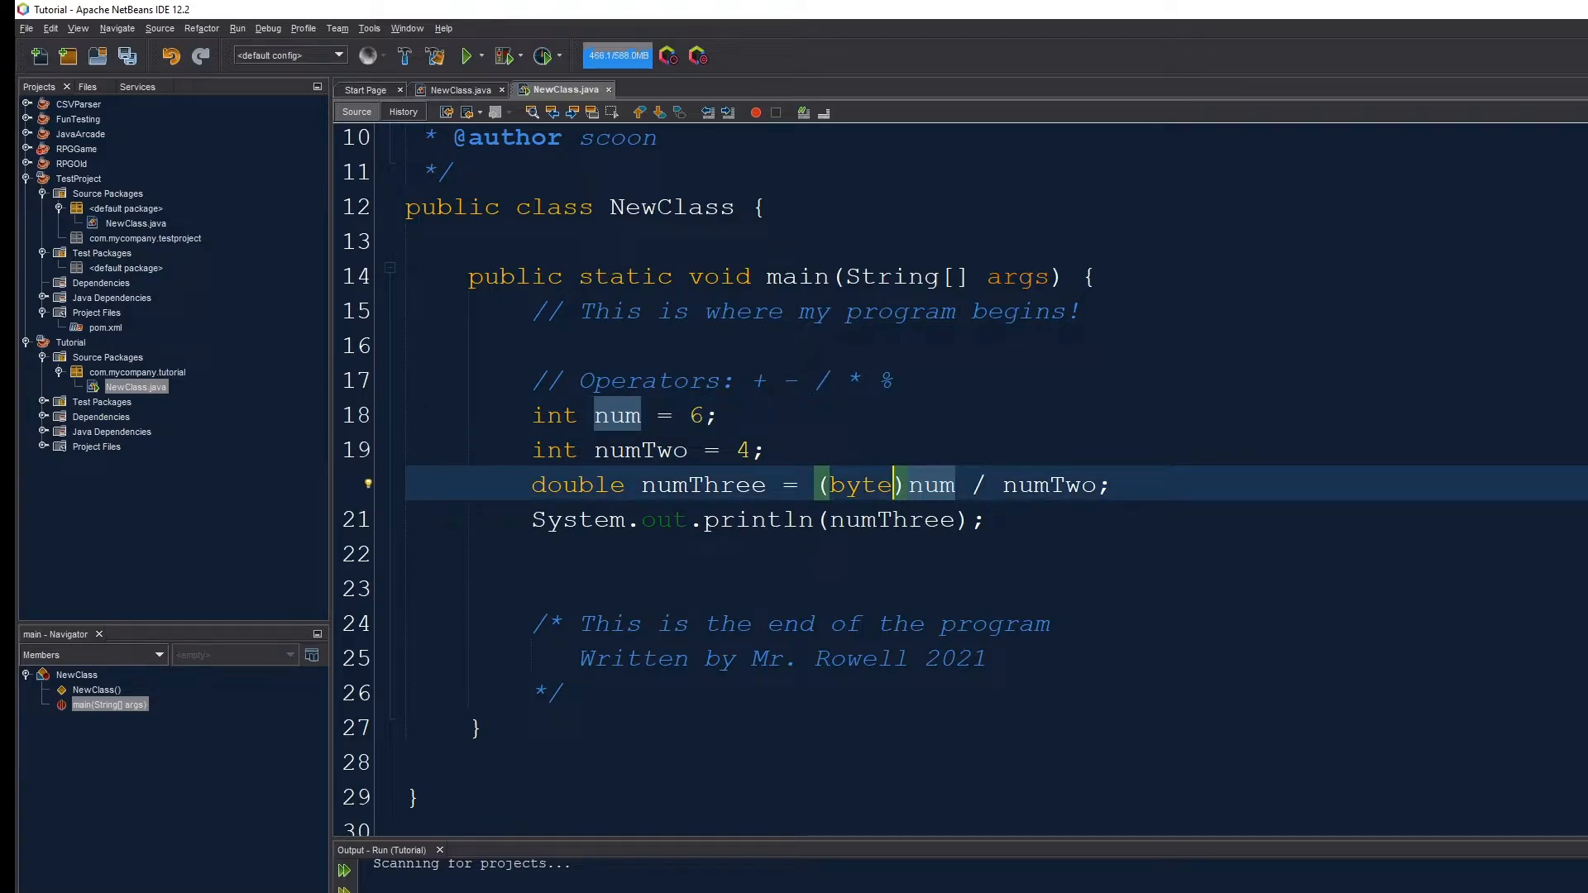
{"action": "double_click", "coordinate": [862, 484]}
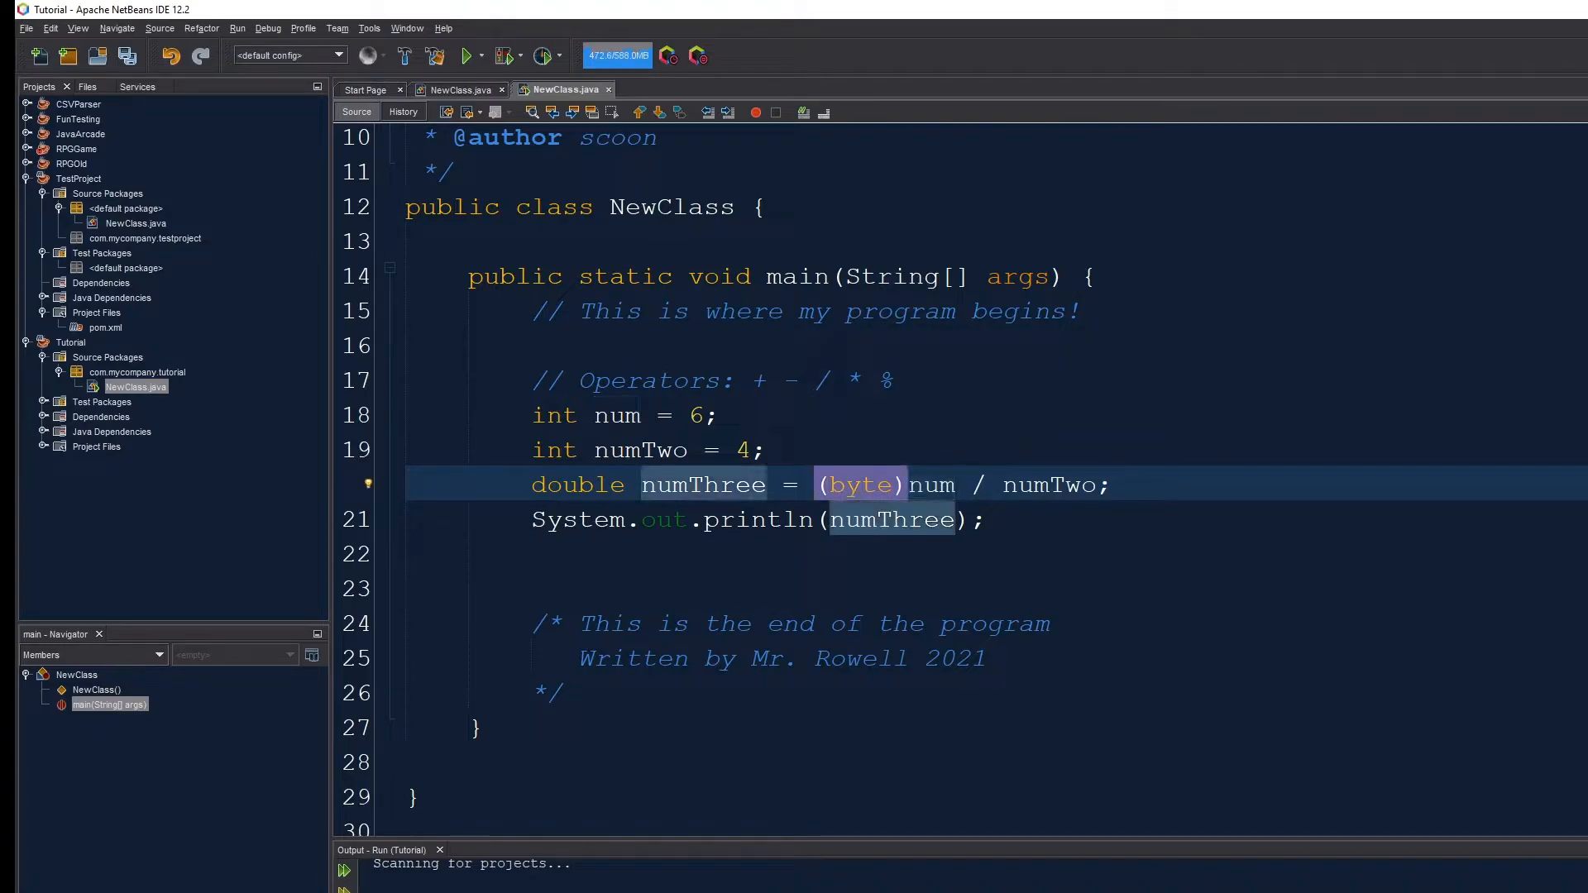
{"action": "key", "text": "Delete"}
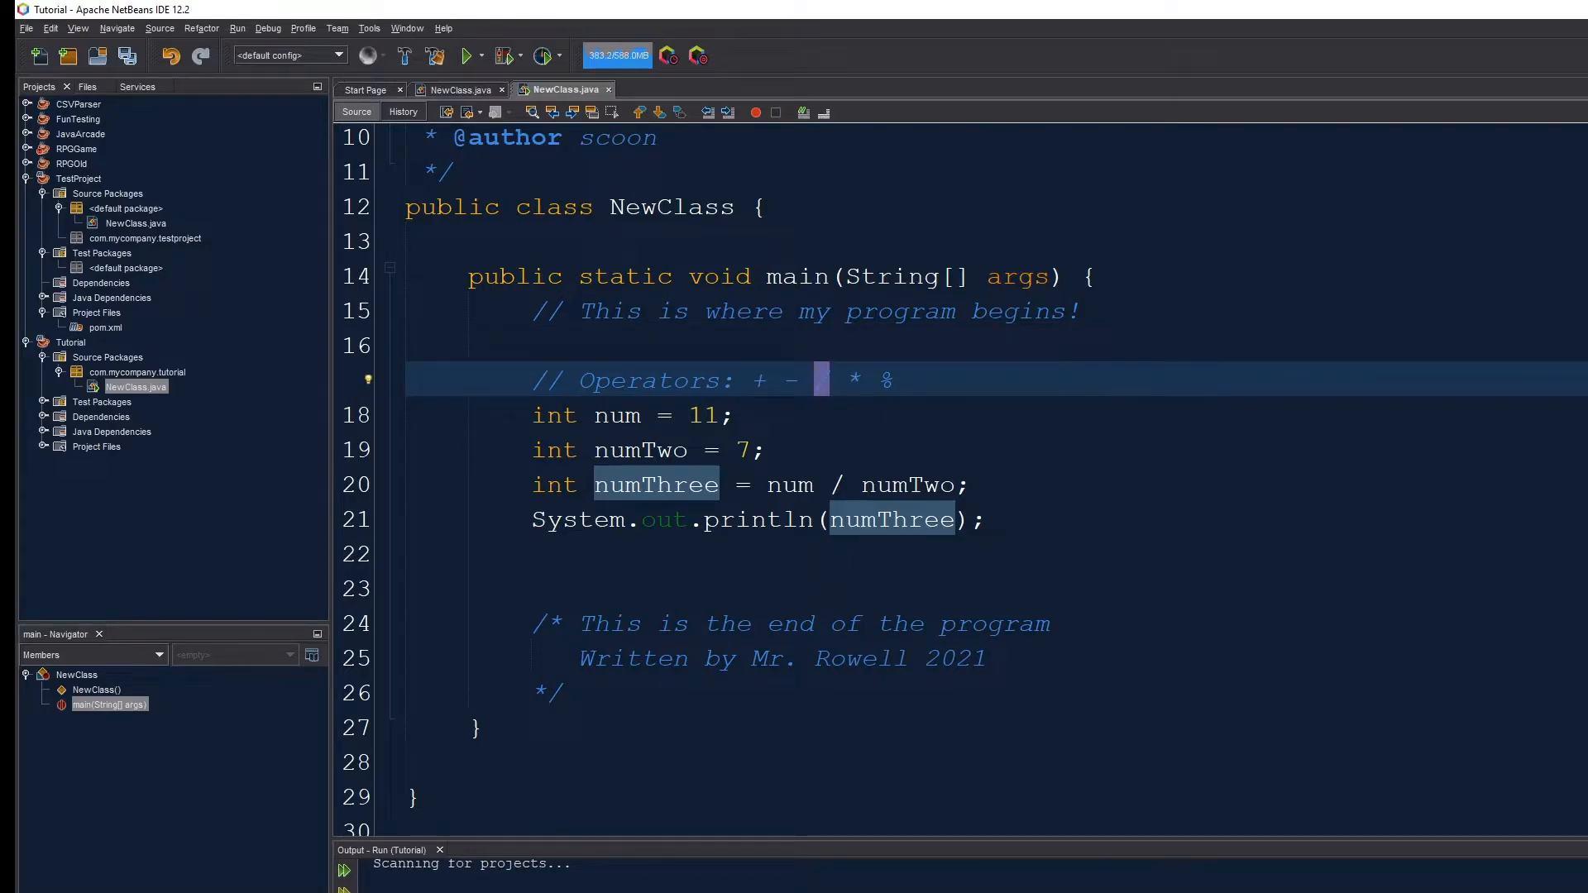
- Compute numThree as num % numTwo (11 % 7) and run to see the remainder
{"action": "type", "text": "/"}
{"action": "left_click", "coordinate": [750, 485]}
{"action": "type", "text": "%"}
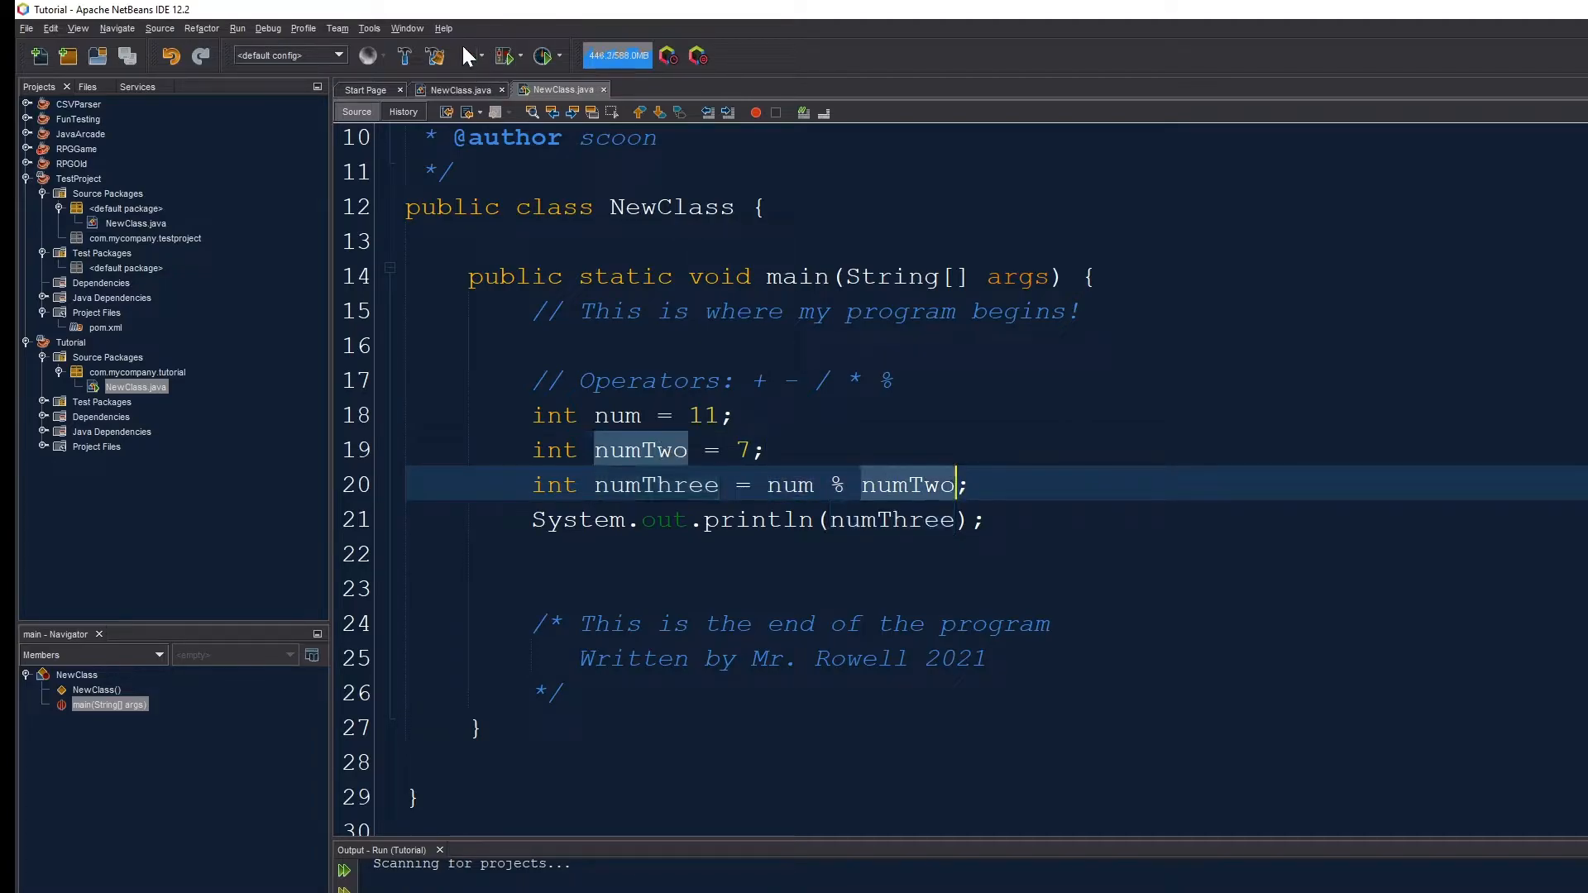
{"action": "left_click", "coordinate": [466, 55]}
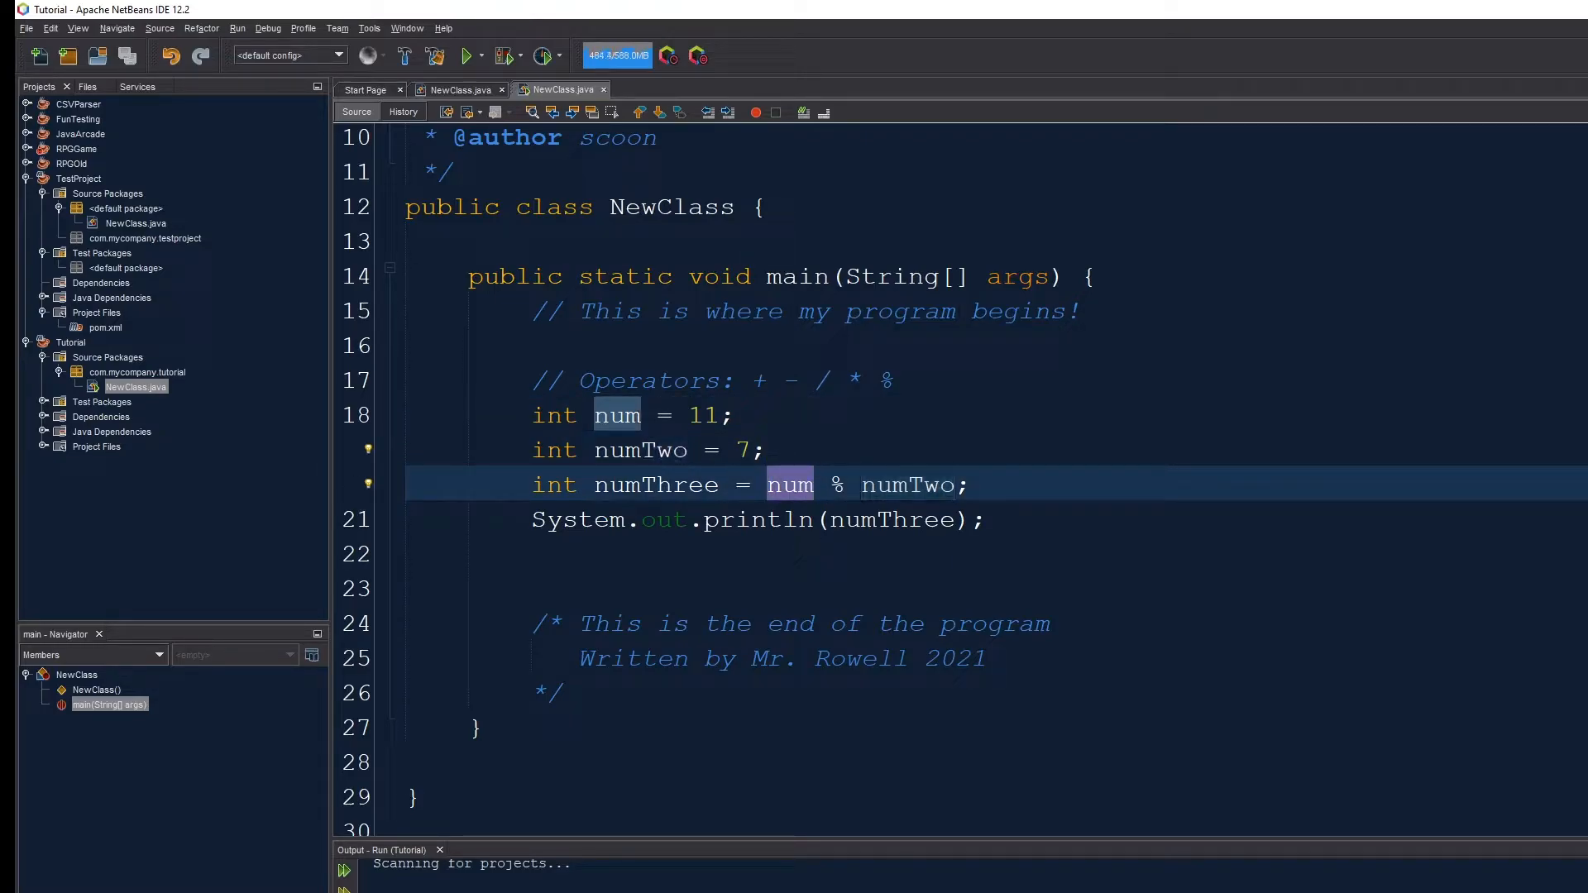
{"action": "double_click", "coordinate": [907, 484]}
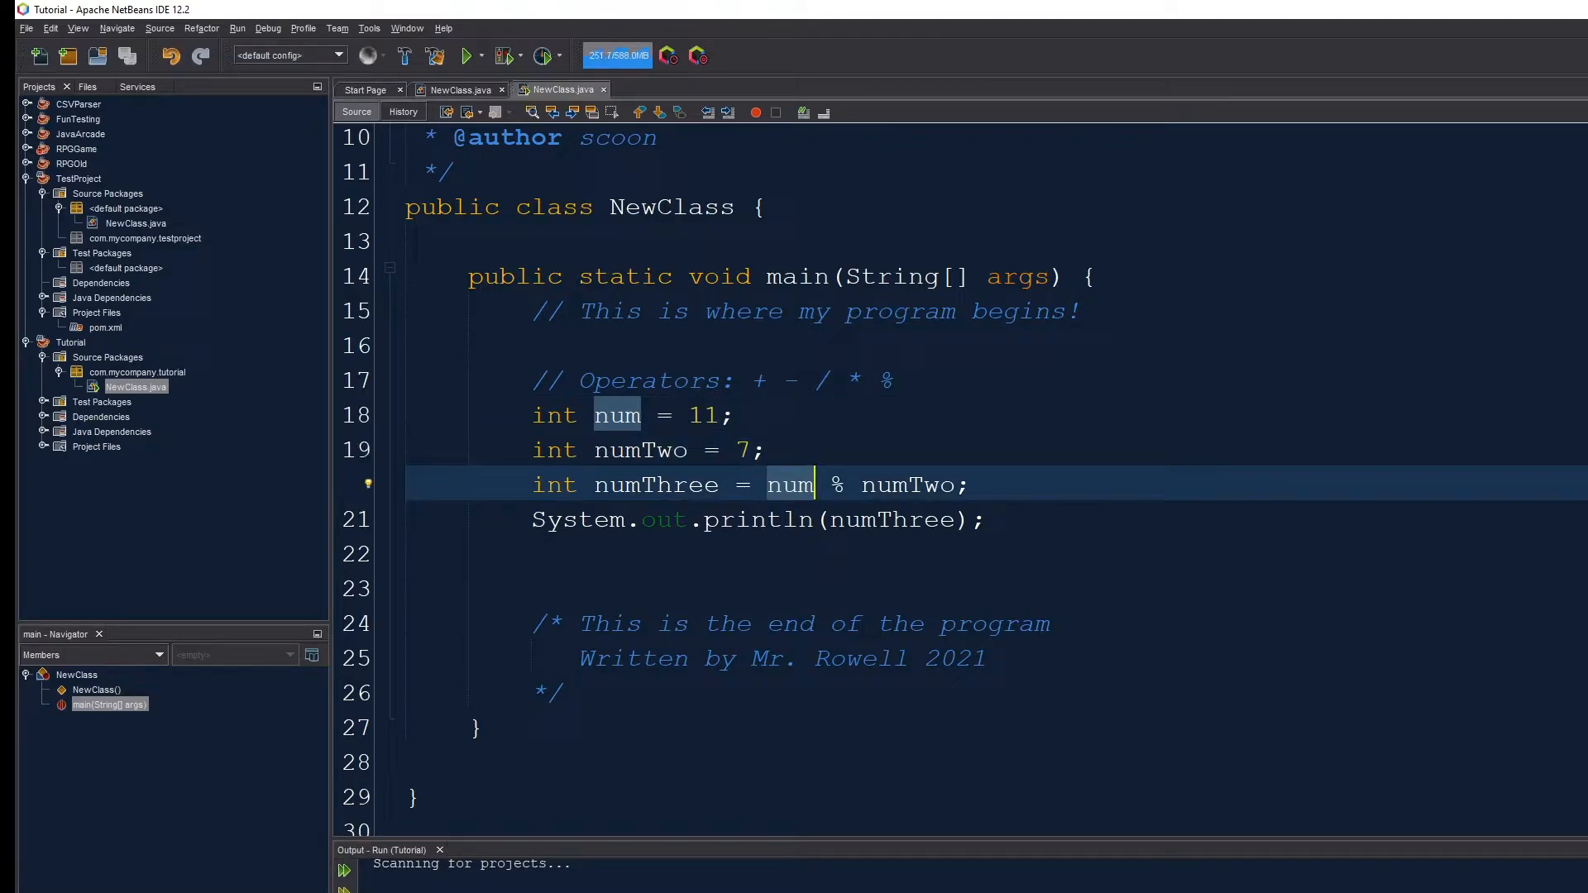
- Change num from 11 to 25 on line 18, run the project, then reselect num's value
{"action": "left_click", "coordinate": [704, 415]}
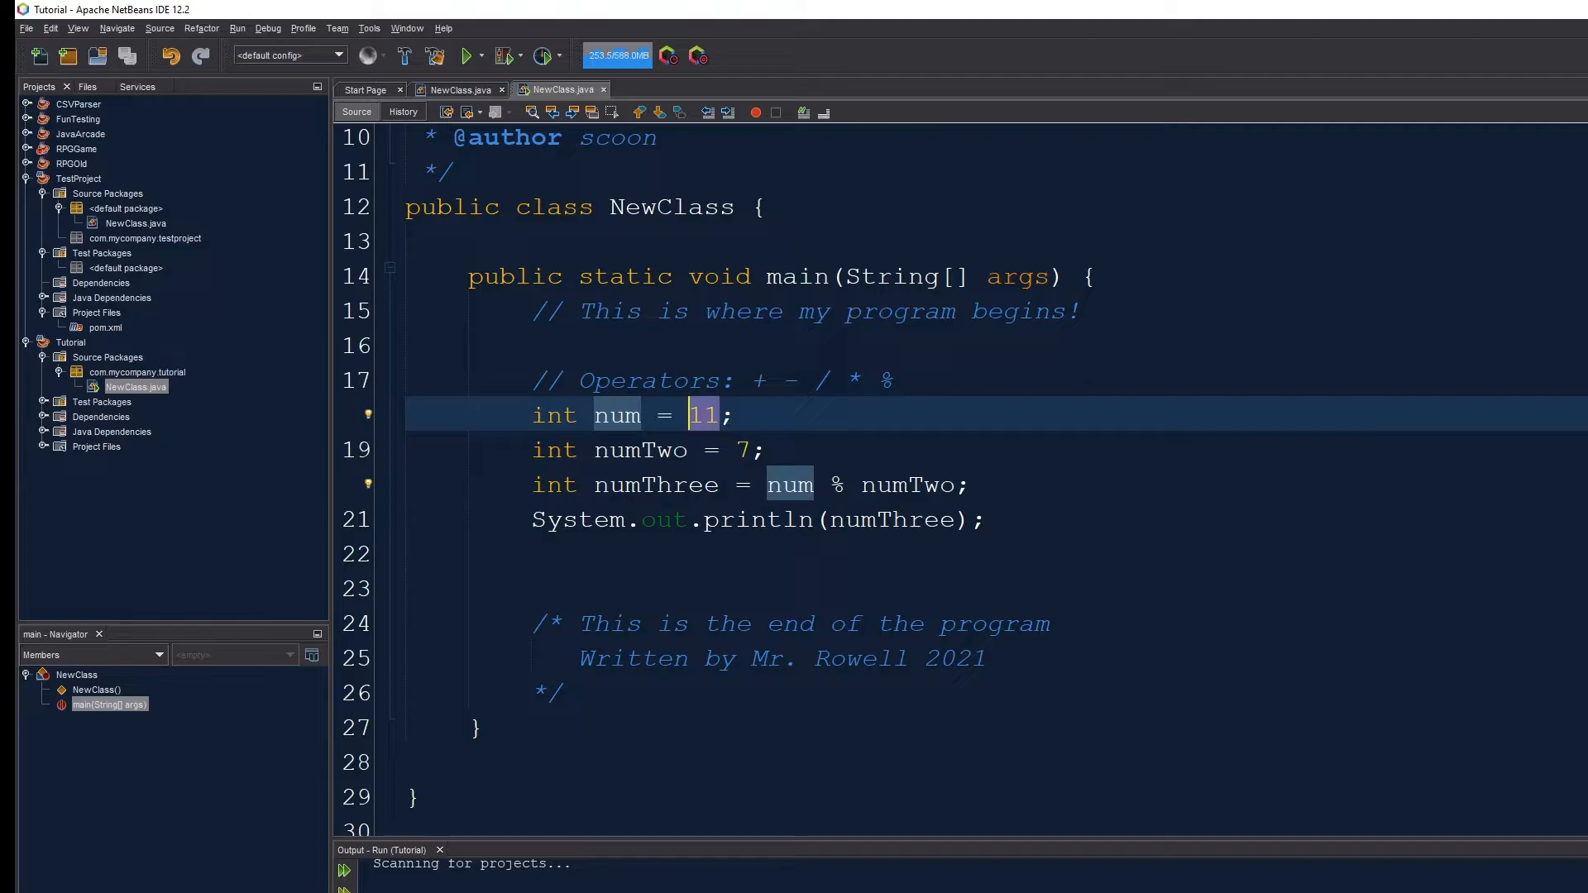
{"action": "type", "text": "25"}
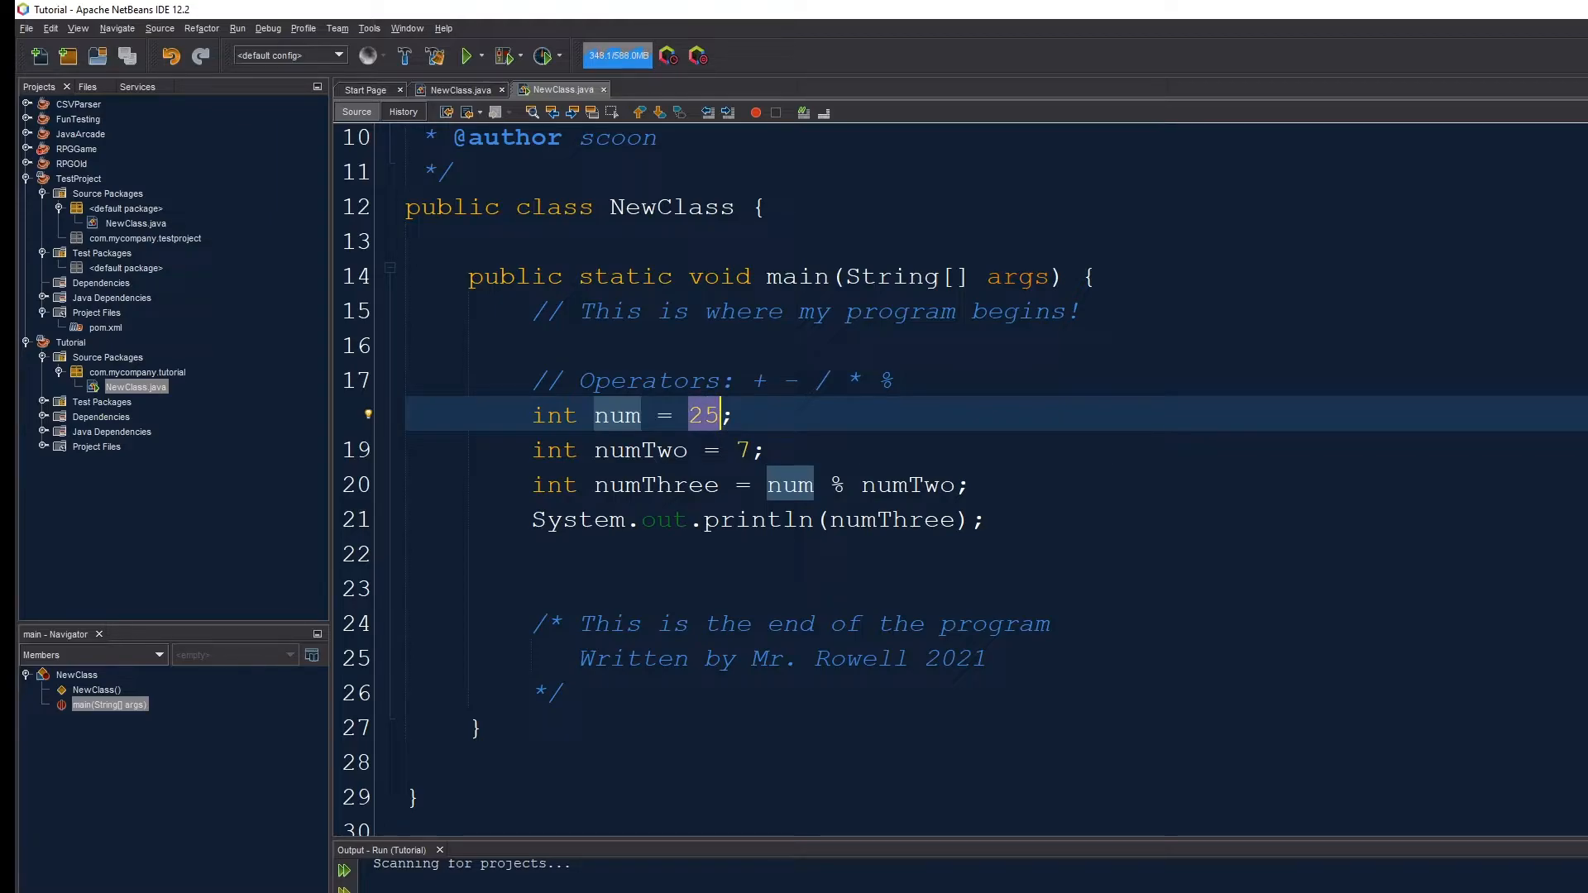
{"action": "left_click", "coordinate": [640, 449]}
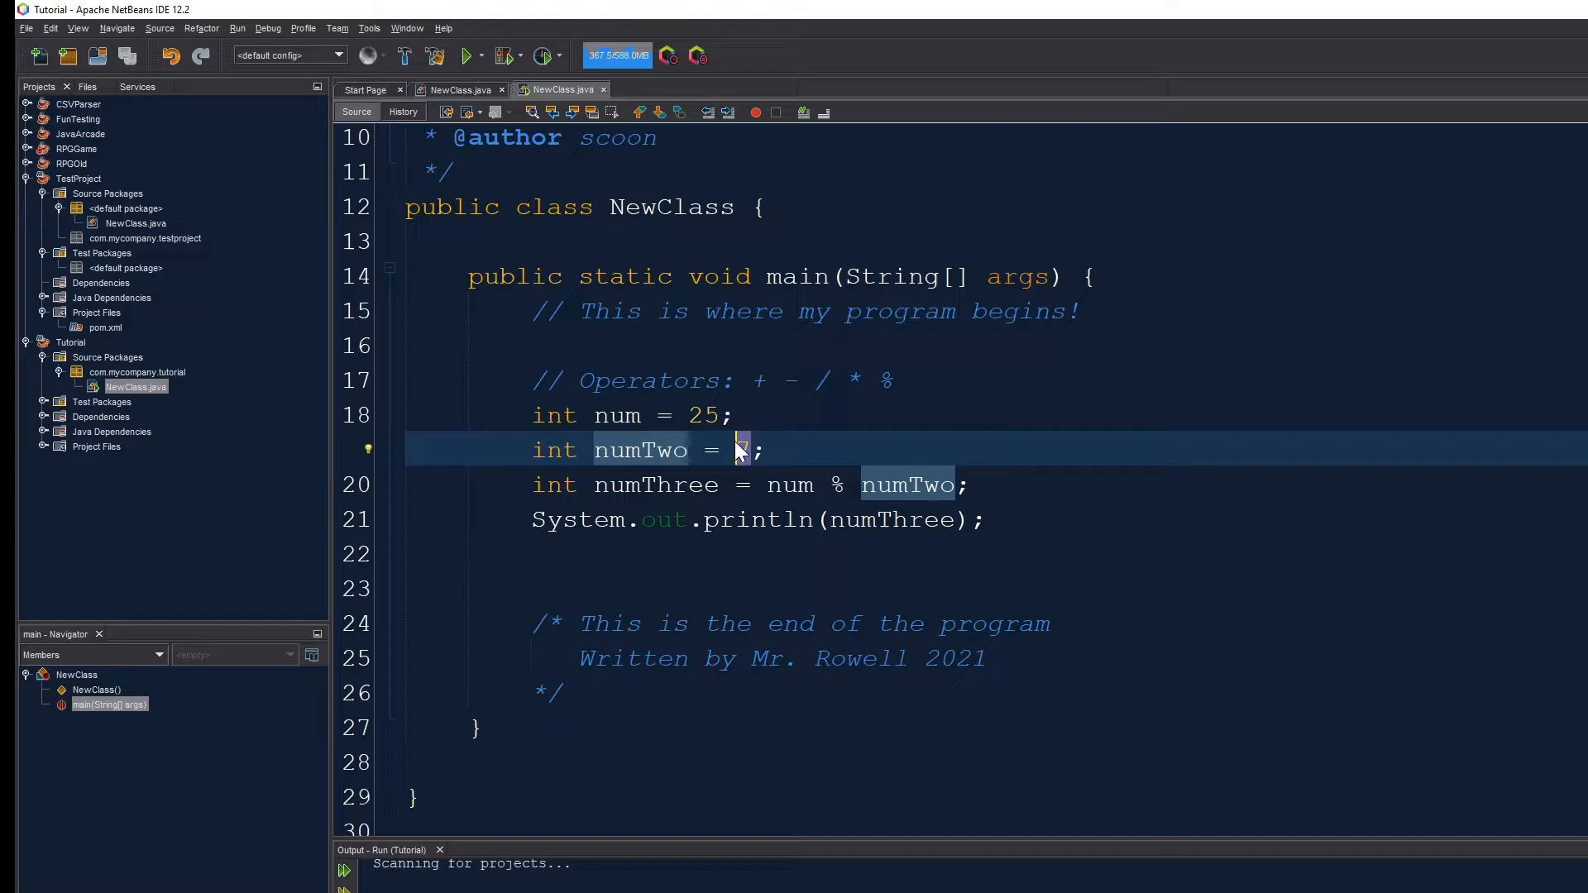
{"action": "type", "text": "7"}
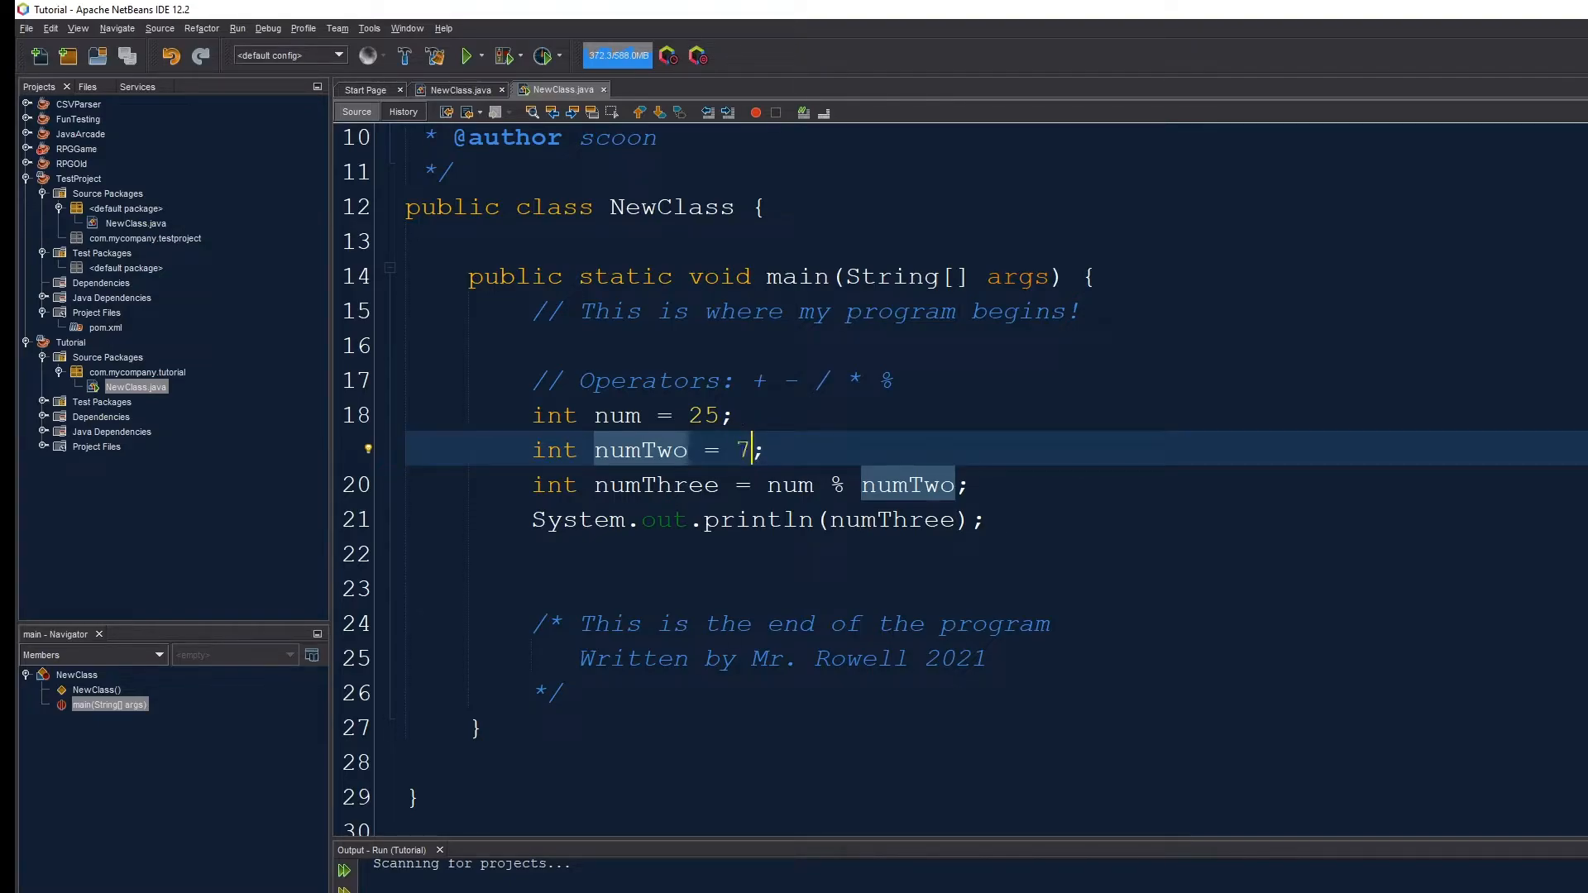
{"action": "double_click", "coordinate": [743, 450]}
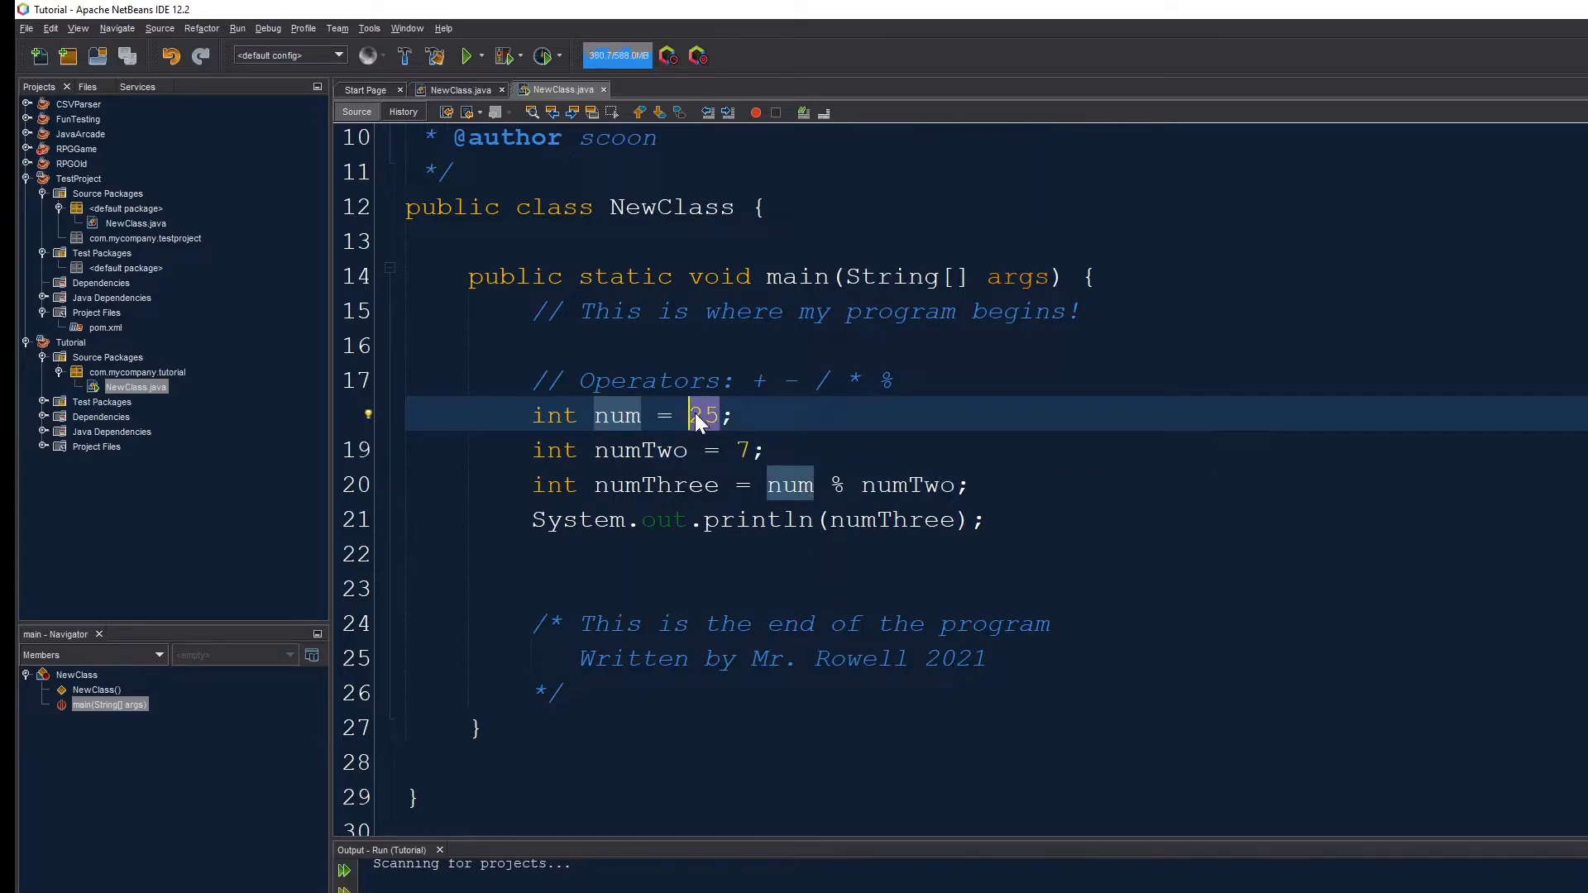
{"action": "left_click", "coordinate": [730, 415]}
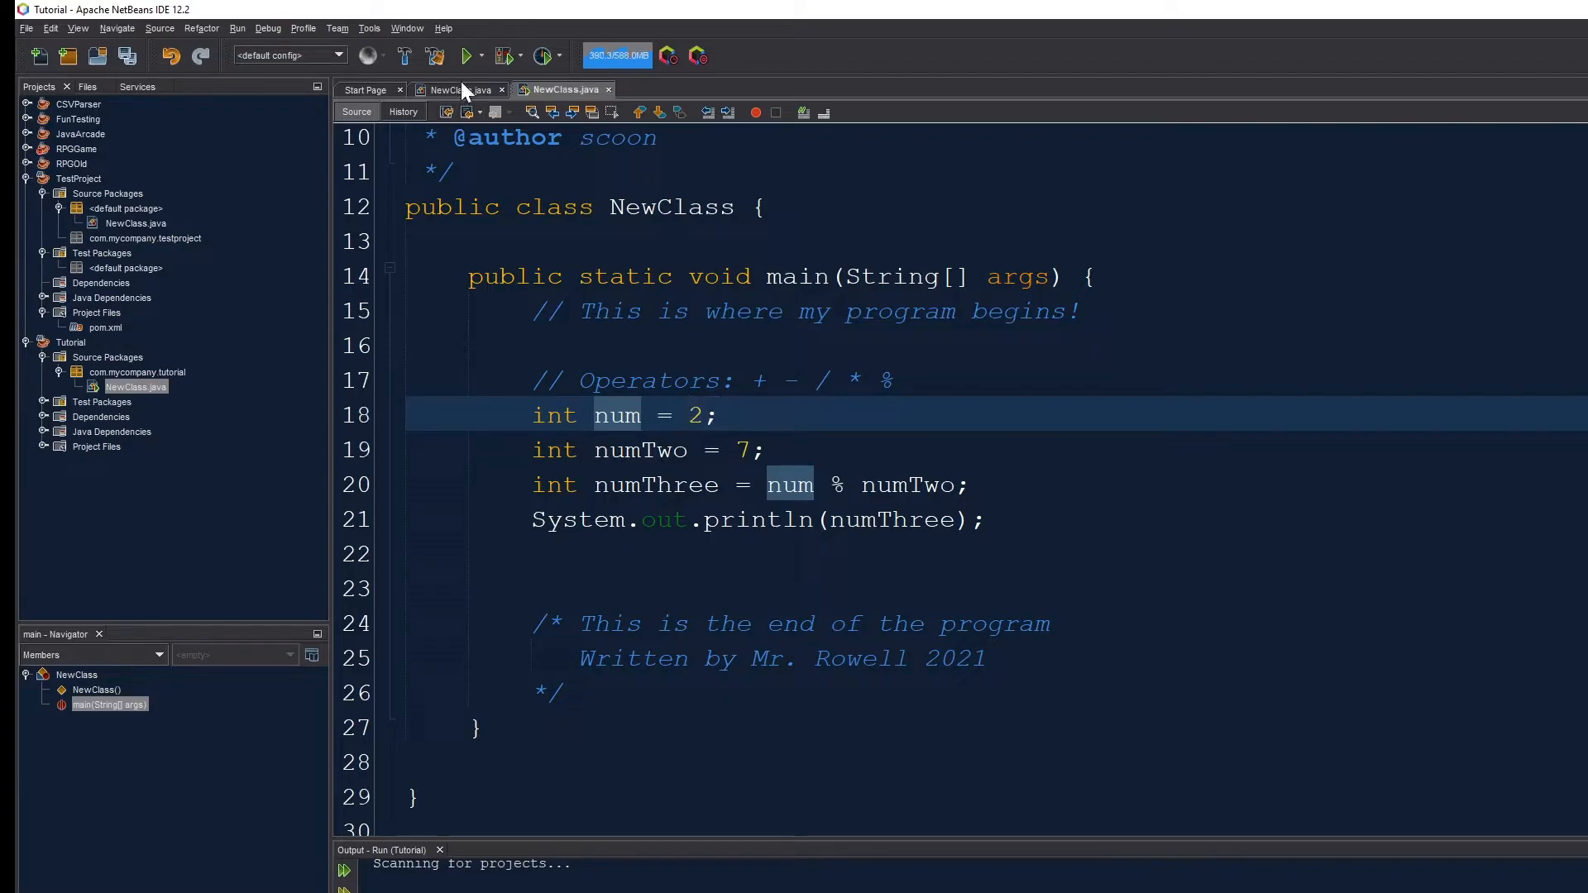
- Try num values 4 and then 7, running the project to compare the modulo results
{"action": "type", "text": "4"}
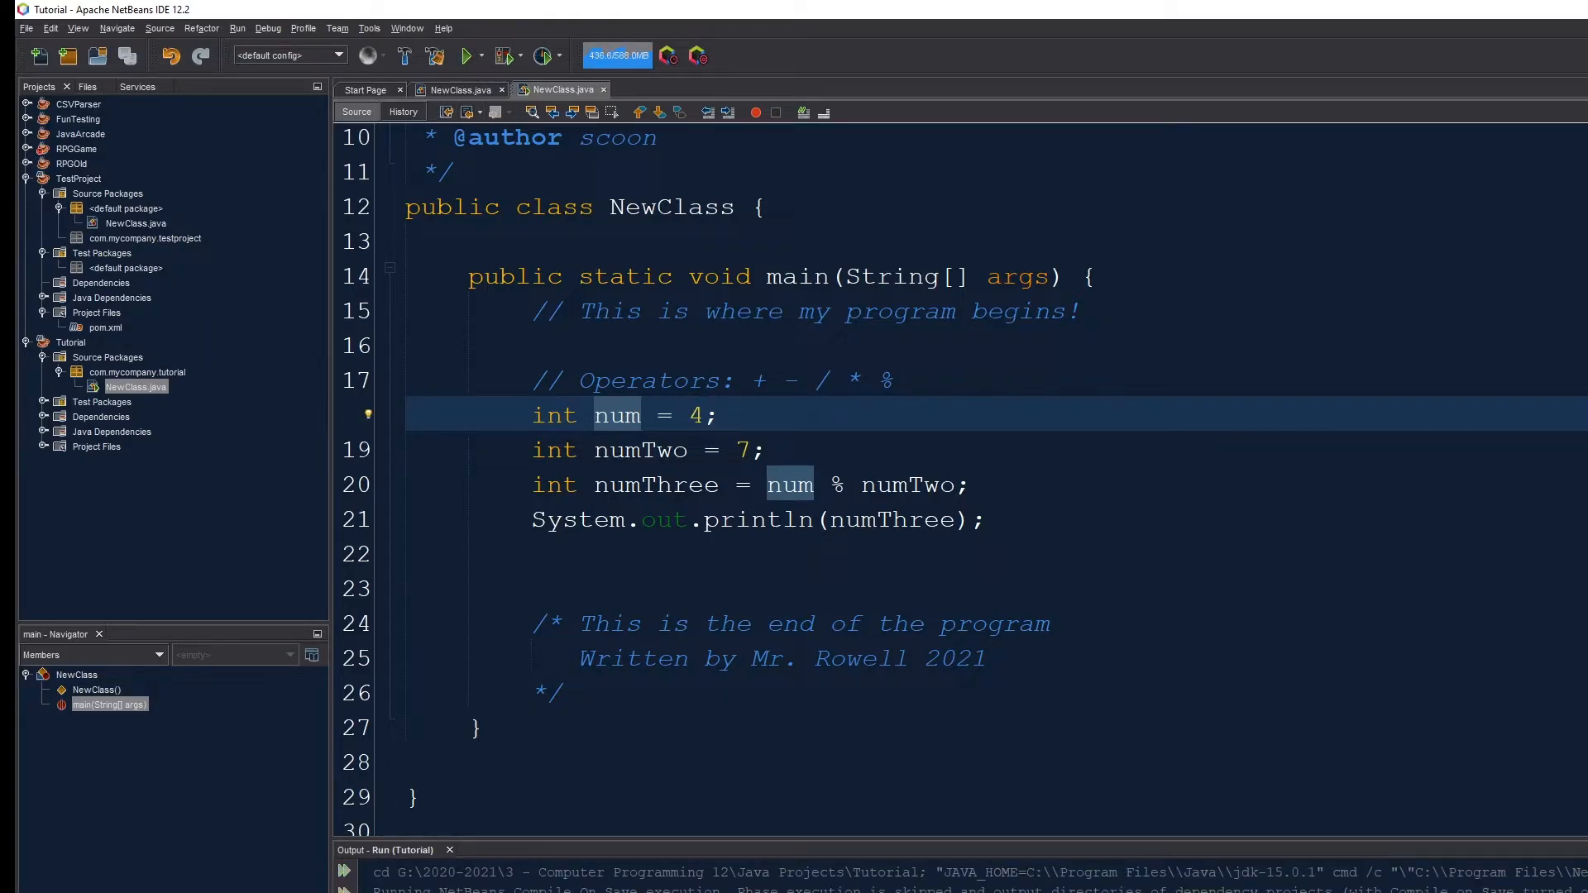
{"action": "left_click", "coordinate": [697, 415]}
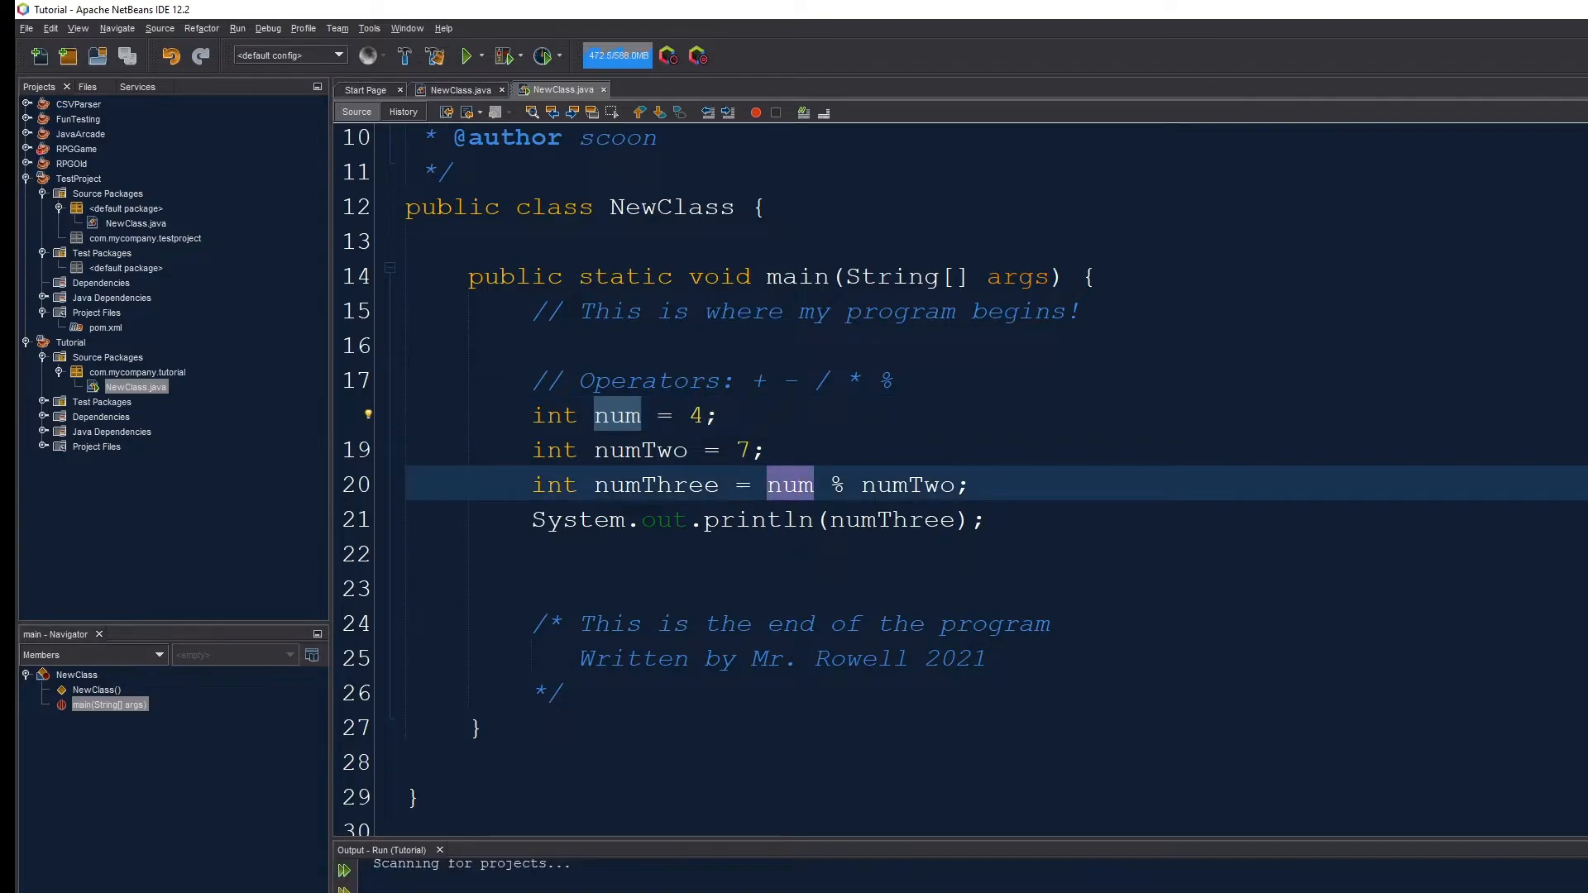
{"action": "double_click", "coordinate": [907, 484]}
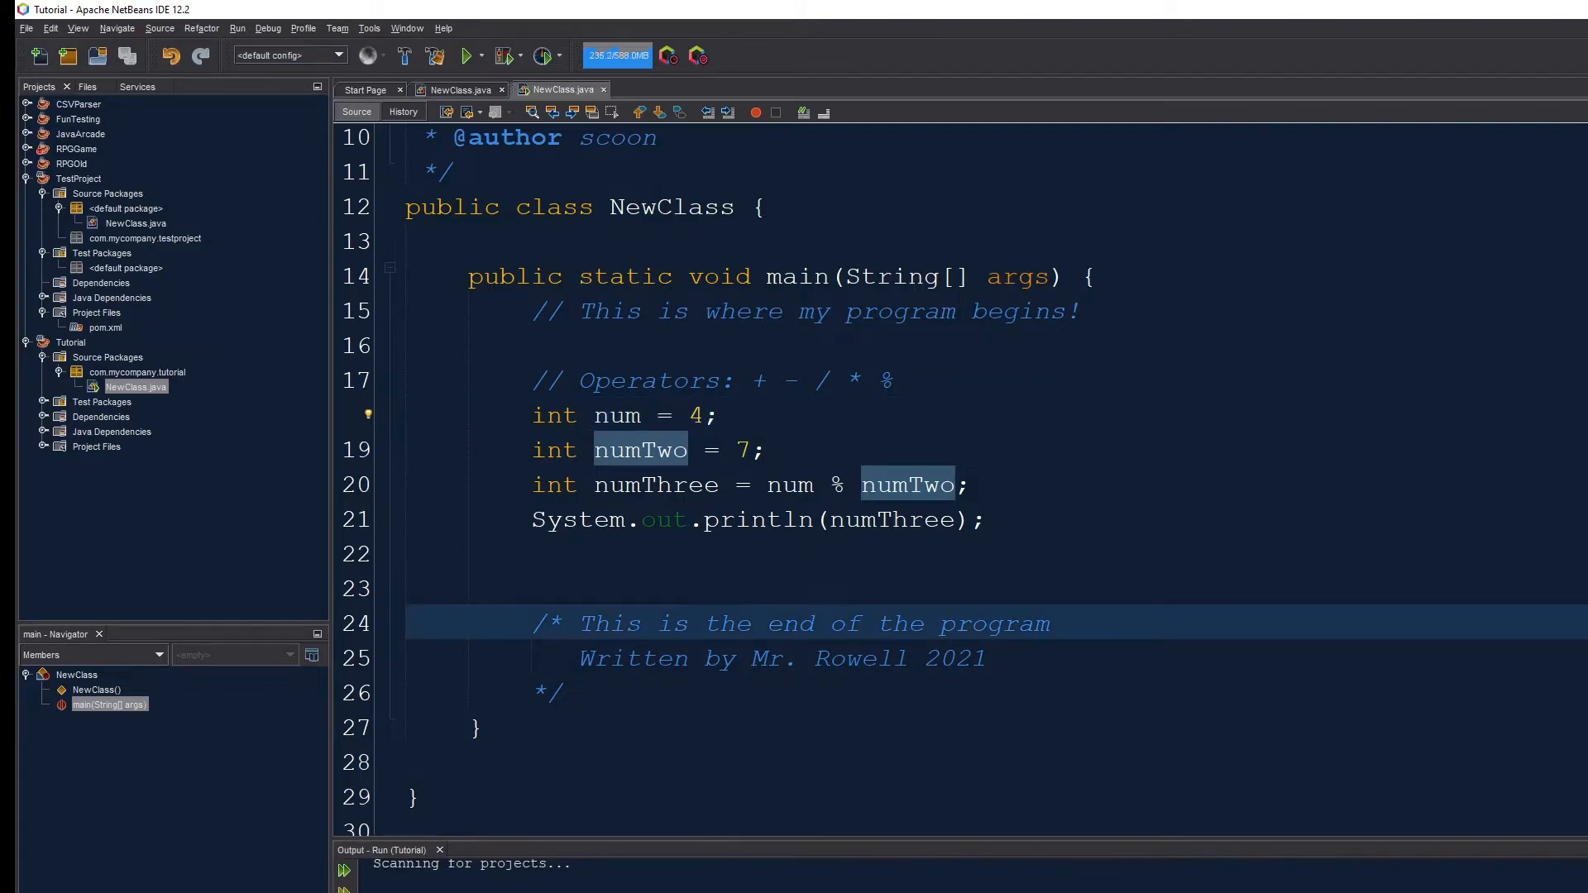
{"action": "left_click", "coordinate": [699, 415]}
{"action": "type", "text": "7"}
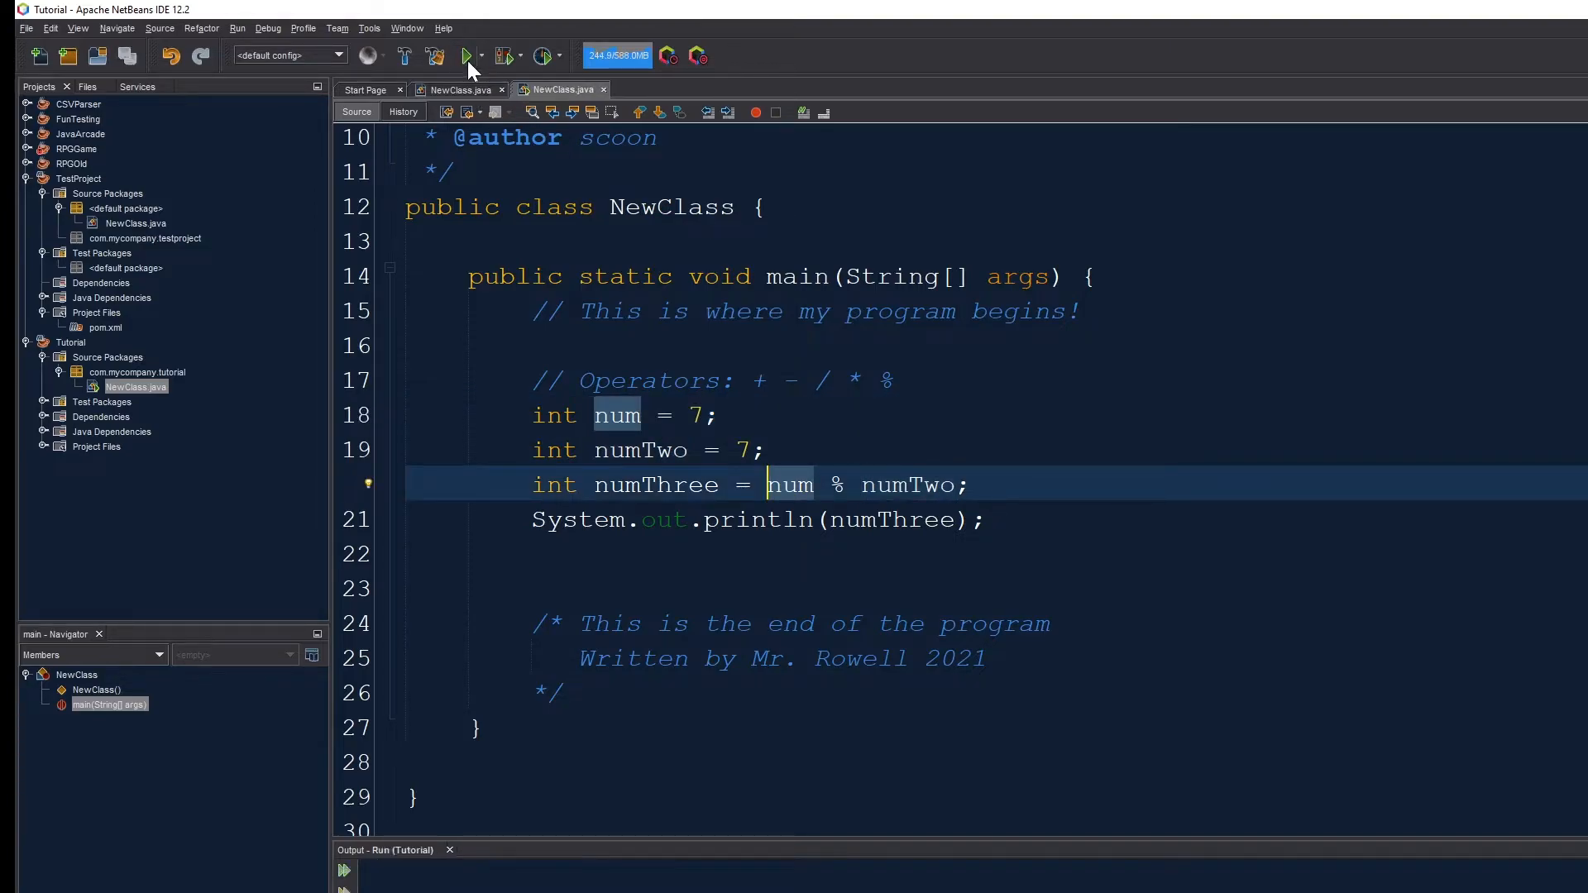
{"action": "left_click", "coordinate": [466, 55]}
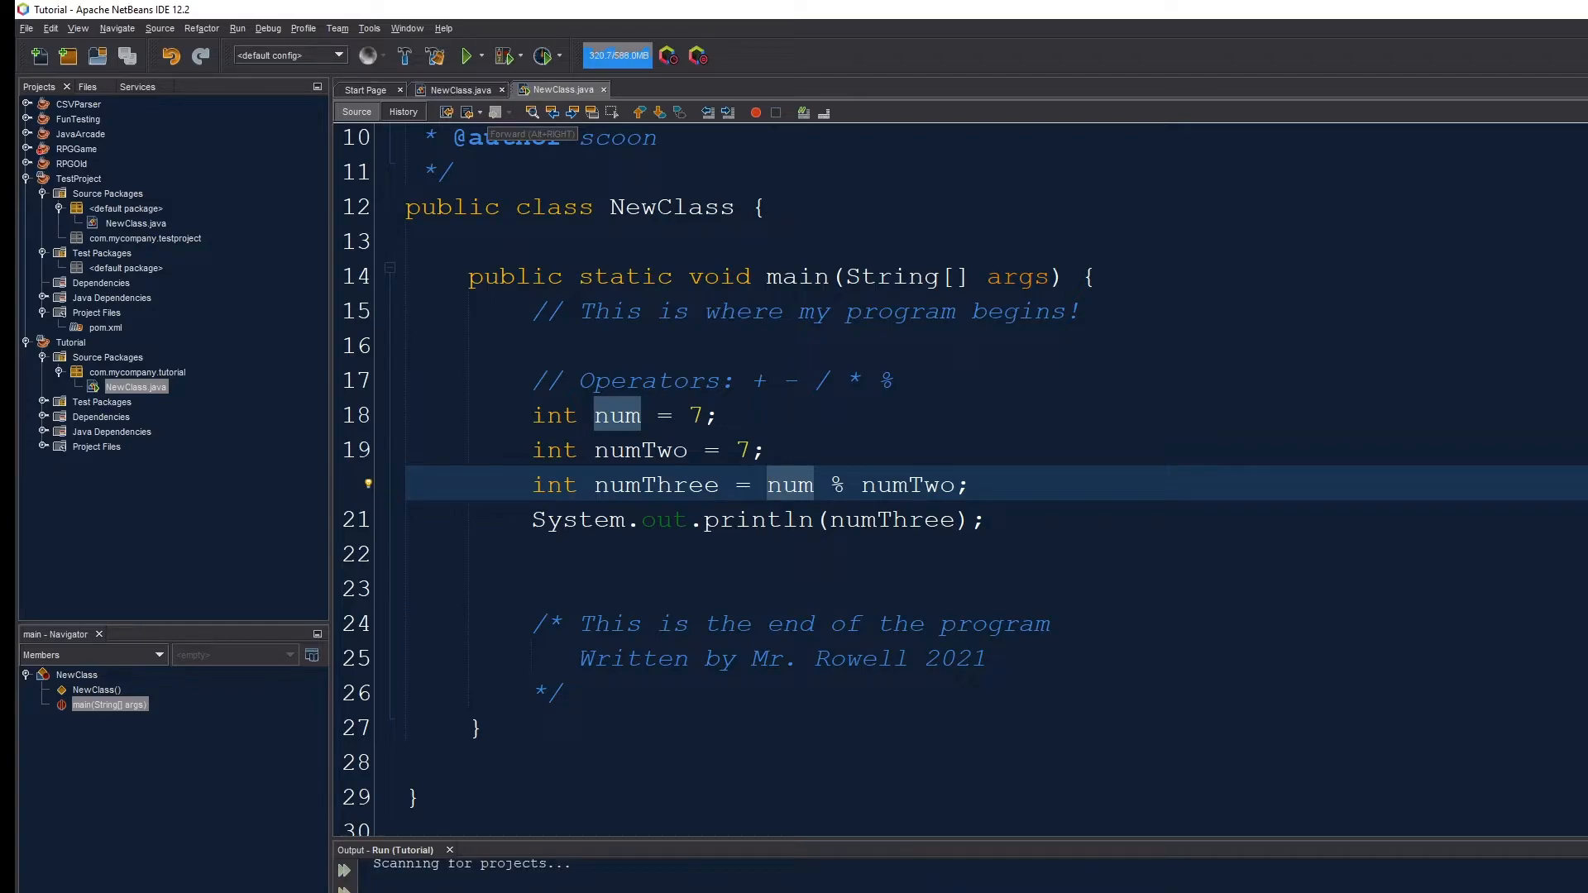
{"action": "left_click", "coordinate": [790, 484]}
{"action": "type", "text": "//"}
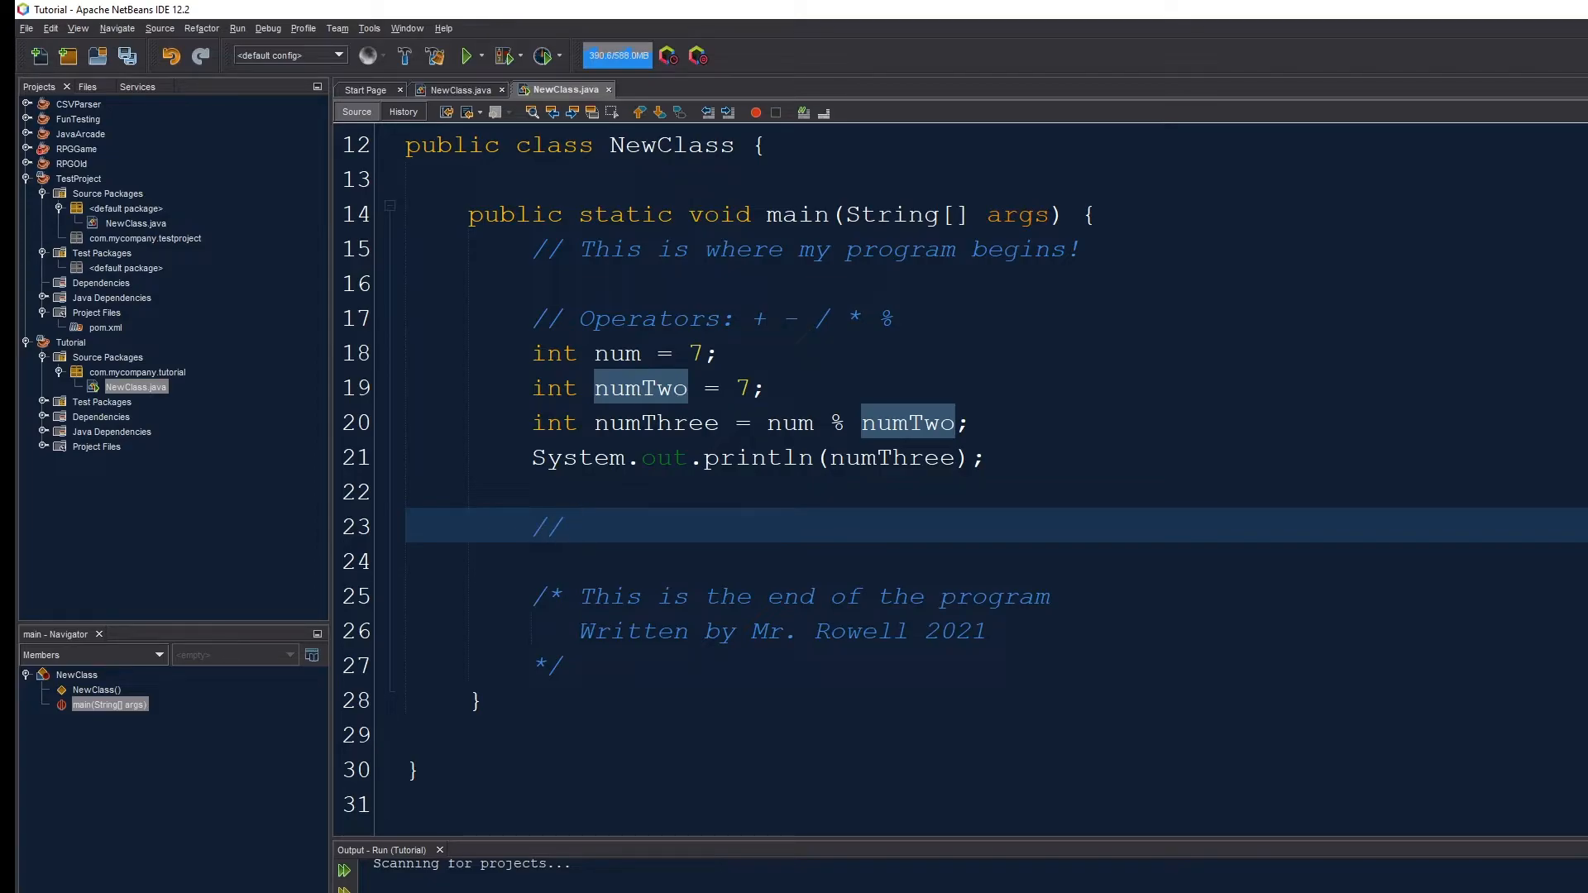
- Finish the 'Concatenation: conjoining strings' comment and declare String wordOne = "Hello"
{"action": "type", "text": "Concatenation"}
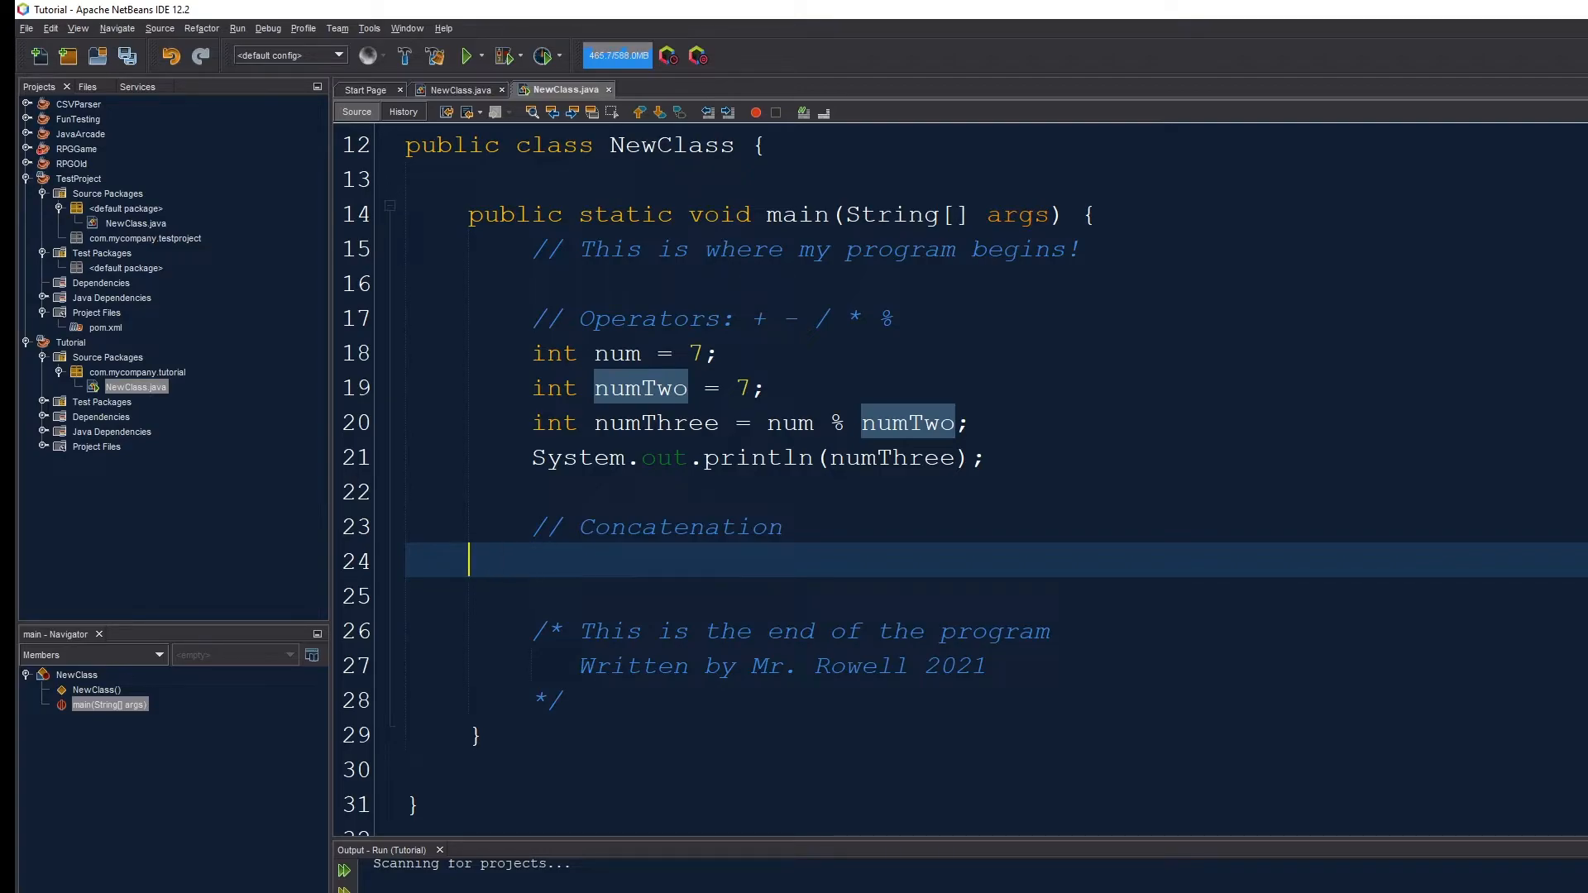
{"action": "type", "text": ": conjoining strings"}
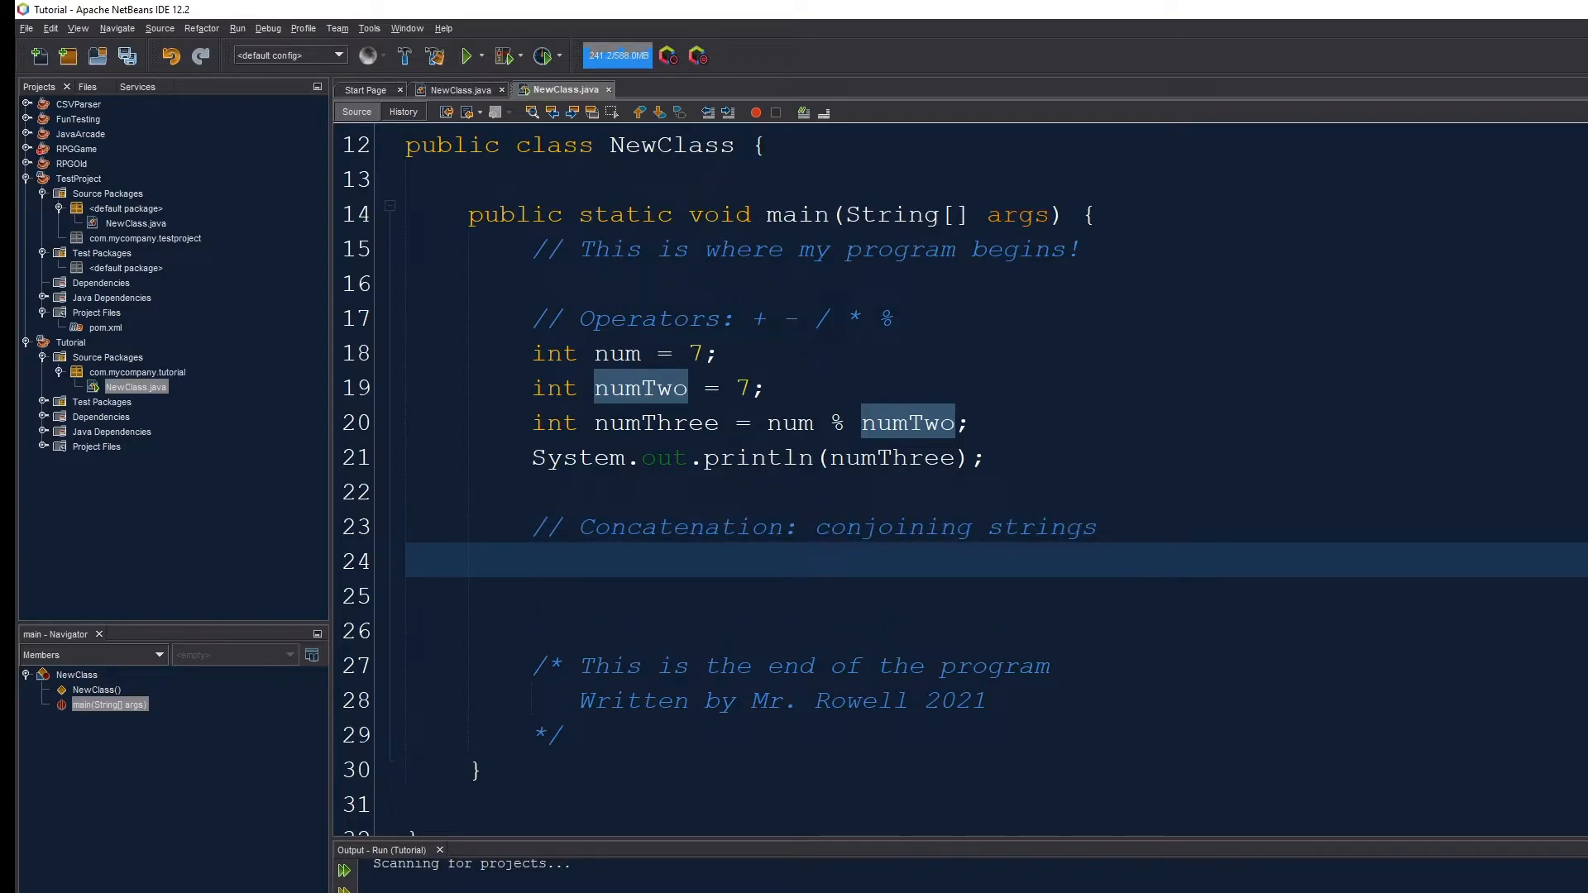
{"action": "type", "text": "String wordOn"}
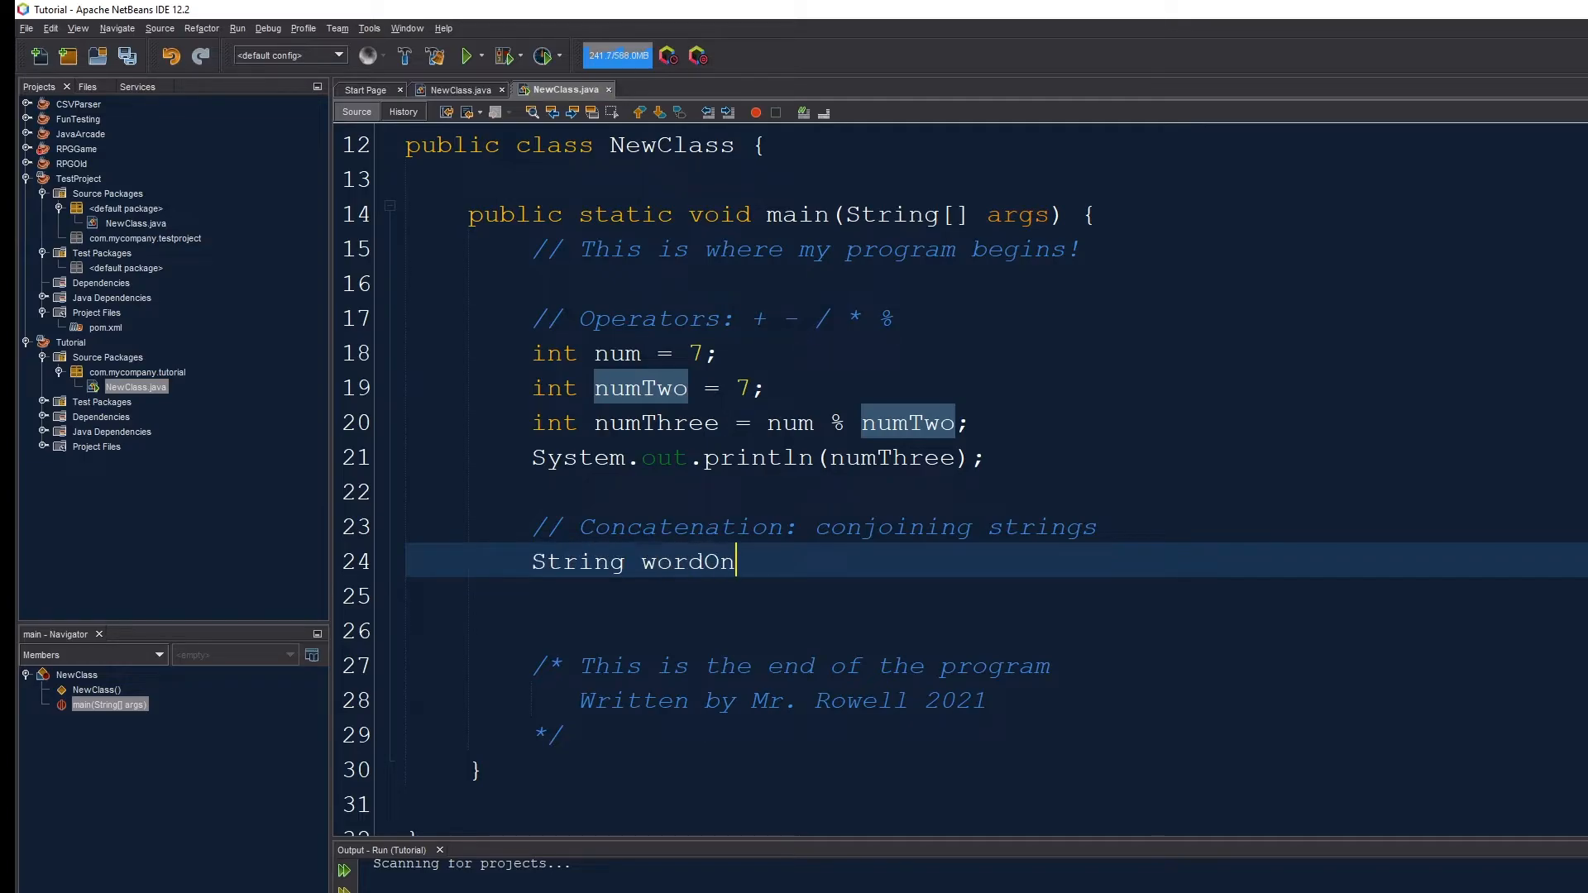
{"action": "key", "text": "BackSpace"}
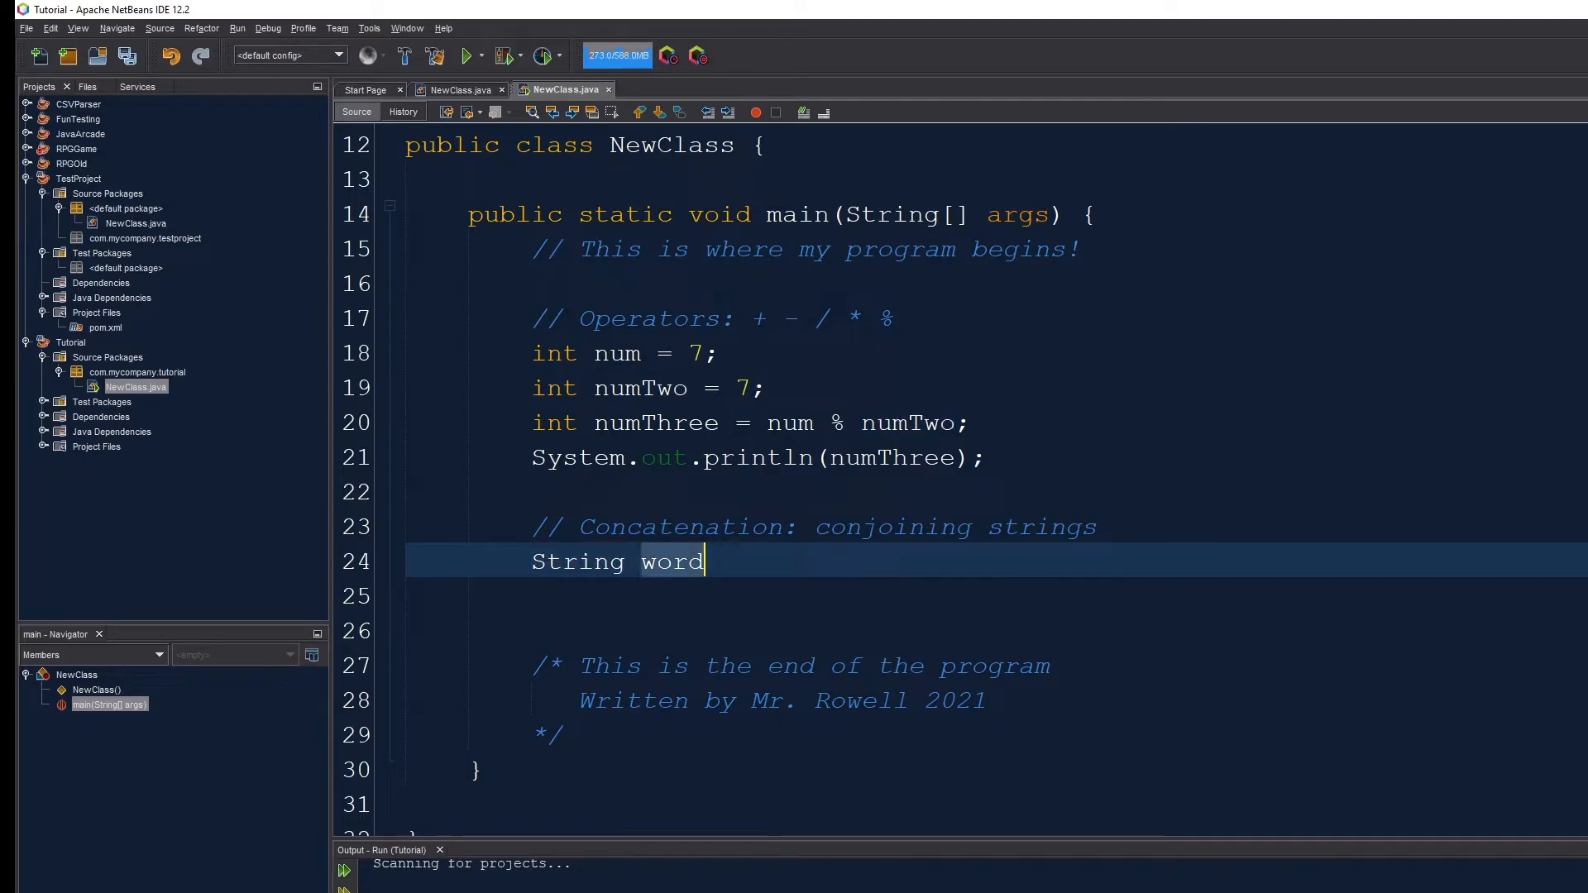
{"action": "type", "text": "One"}
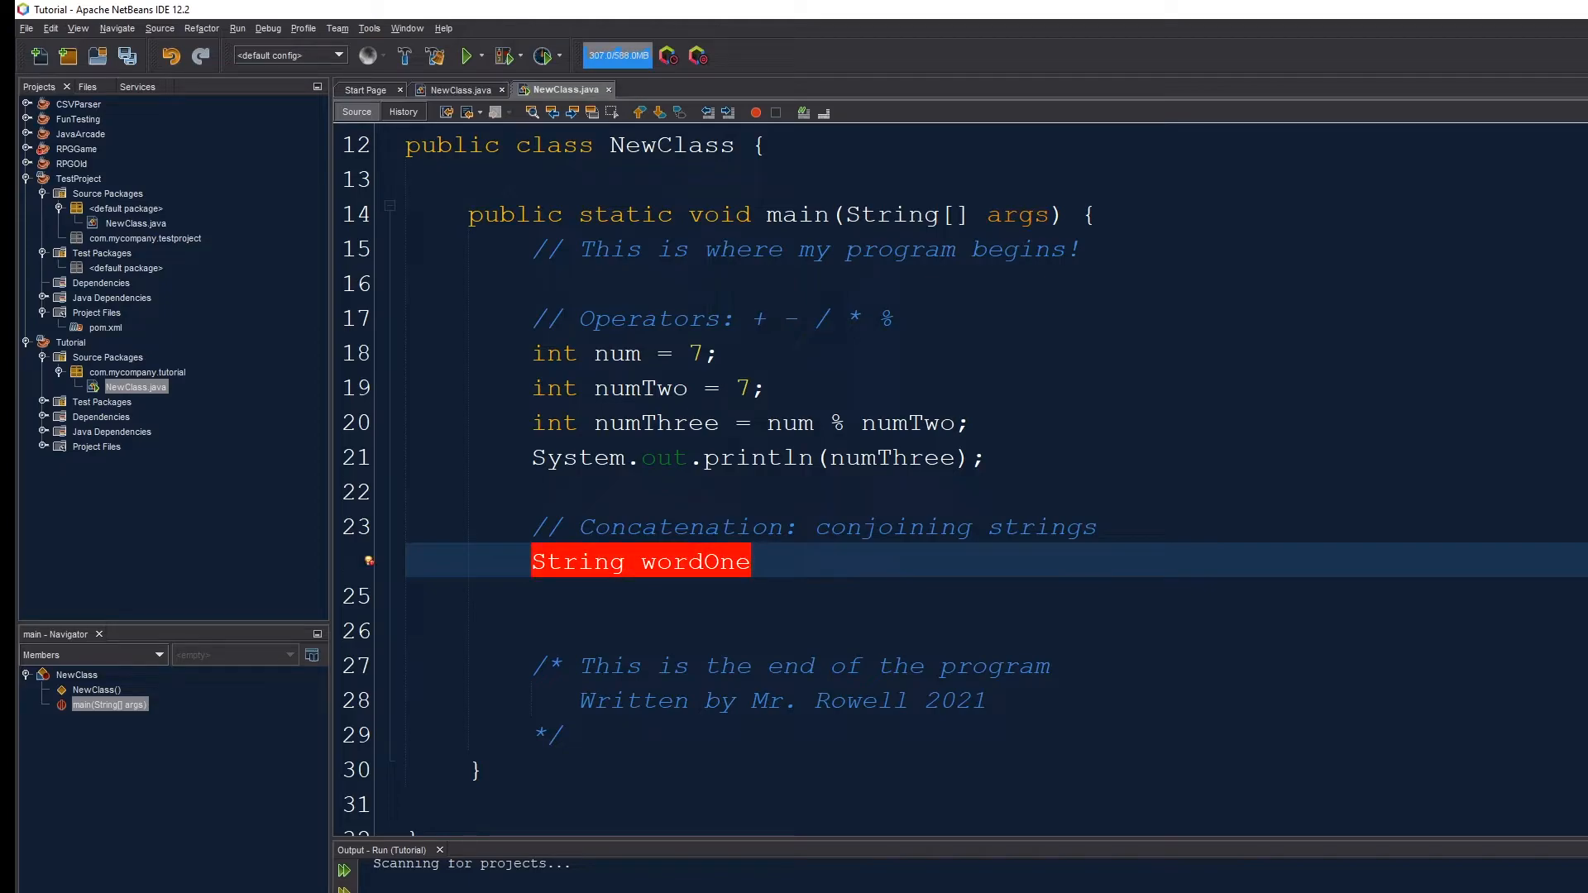
{"action": "type", "text": "="}
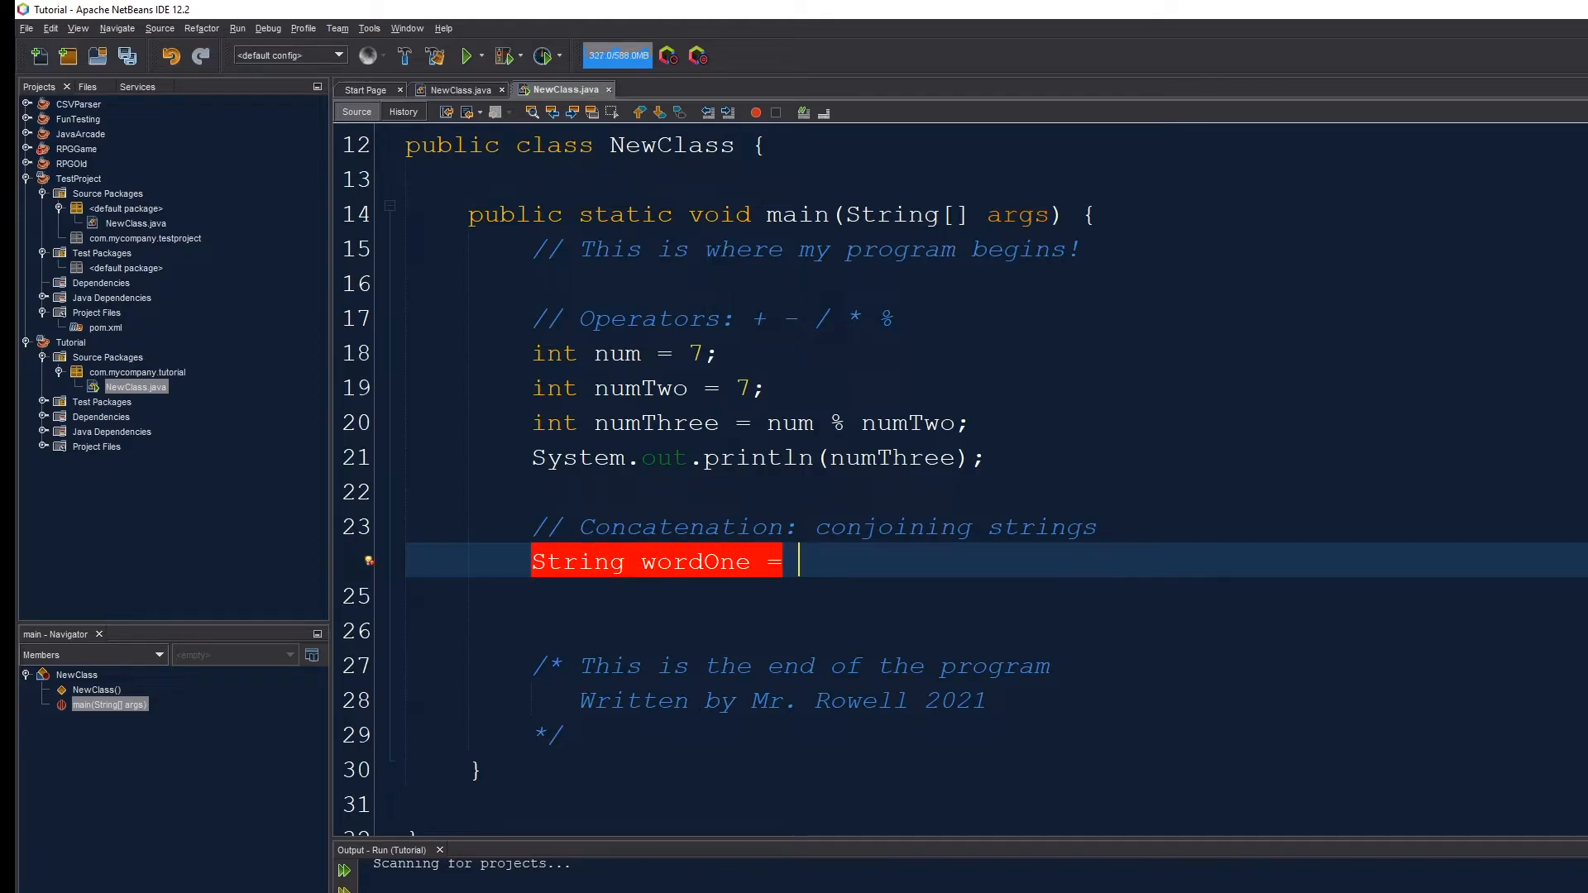
{"action": "type", "text": "\"Hell\""}
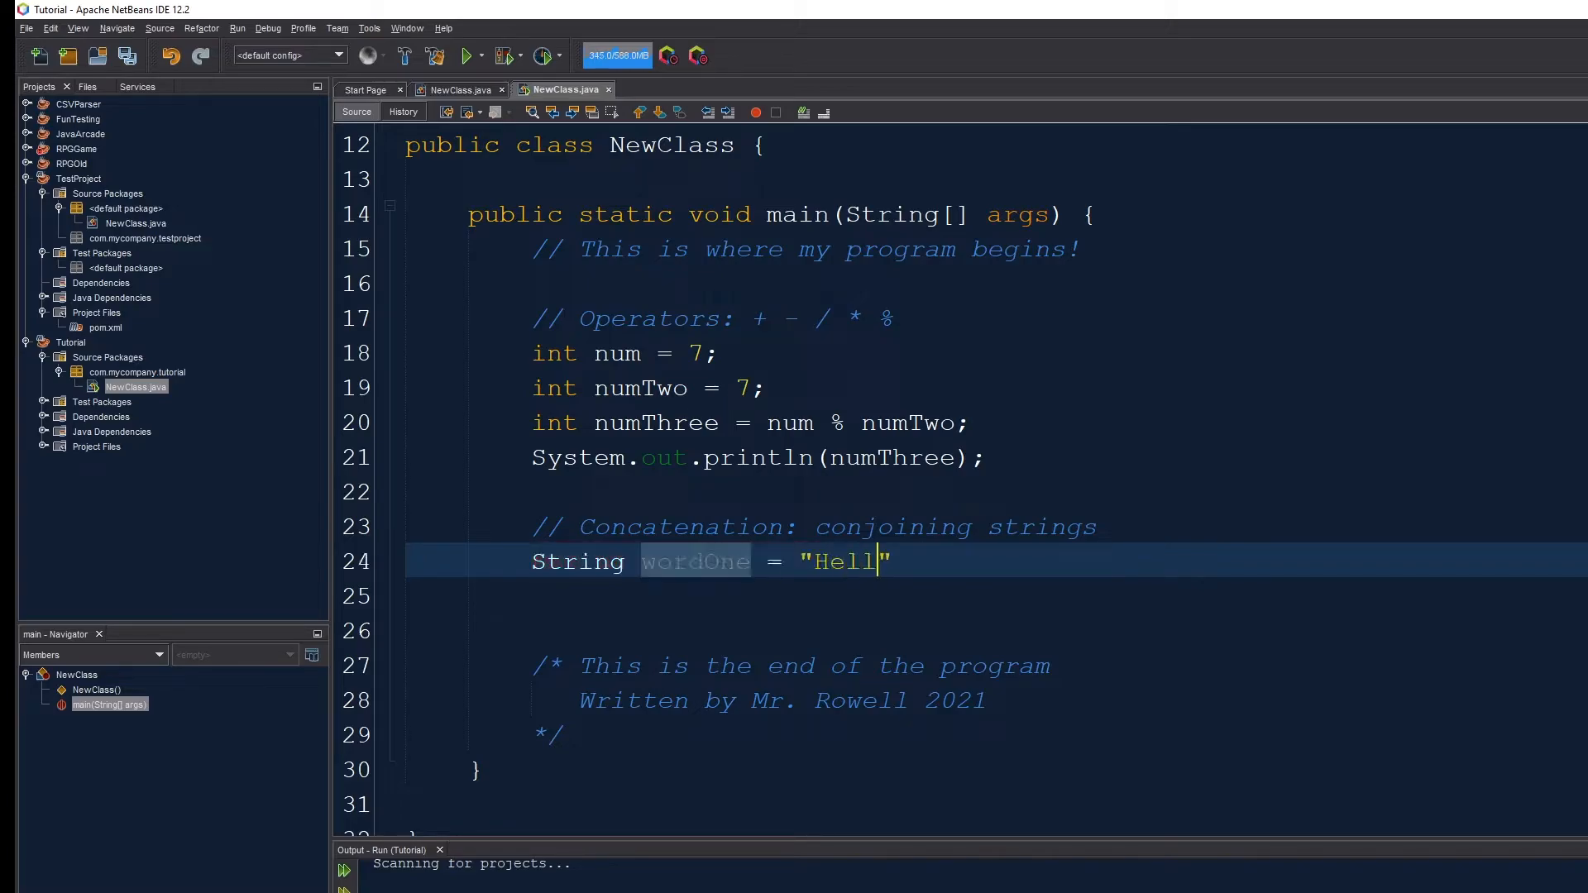
{"action": "type", "text": "o\";"}
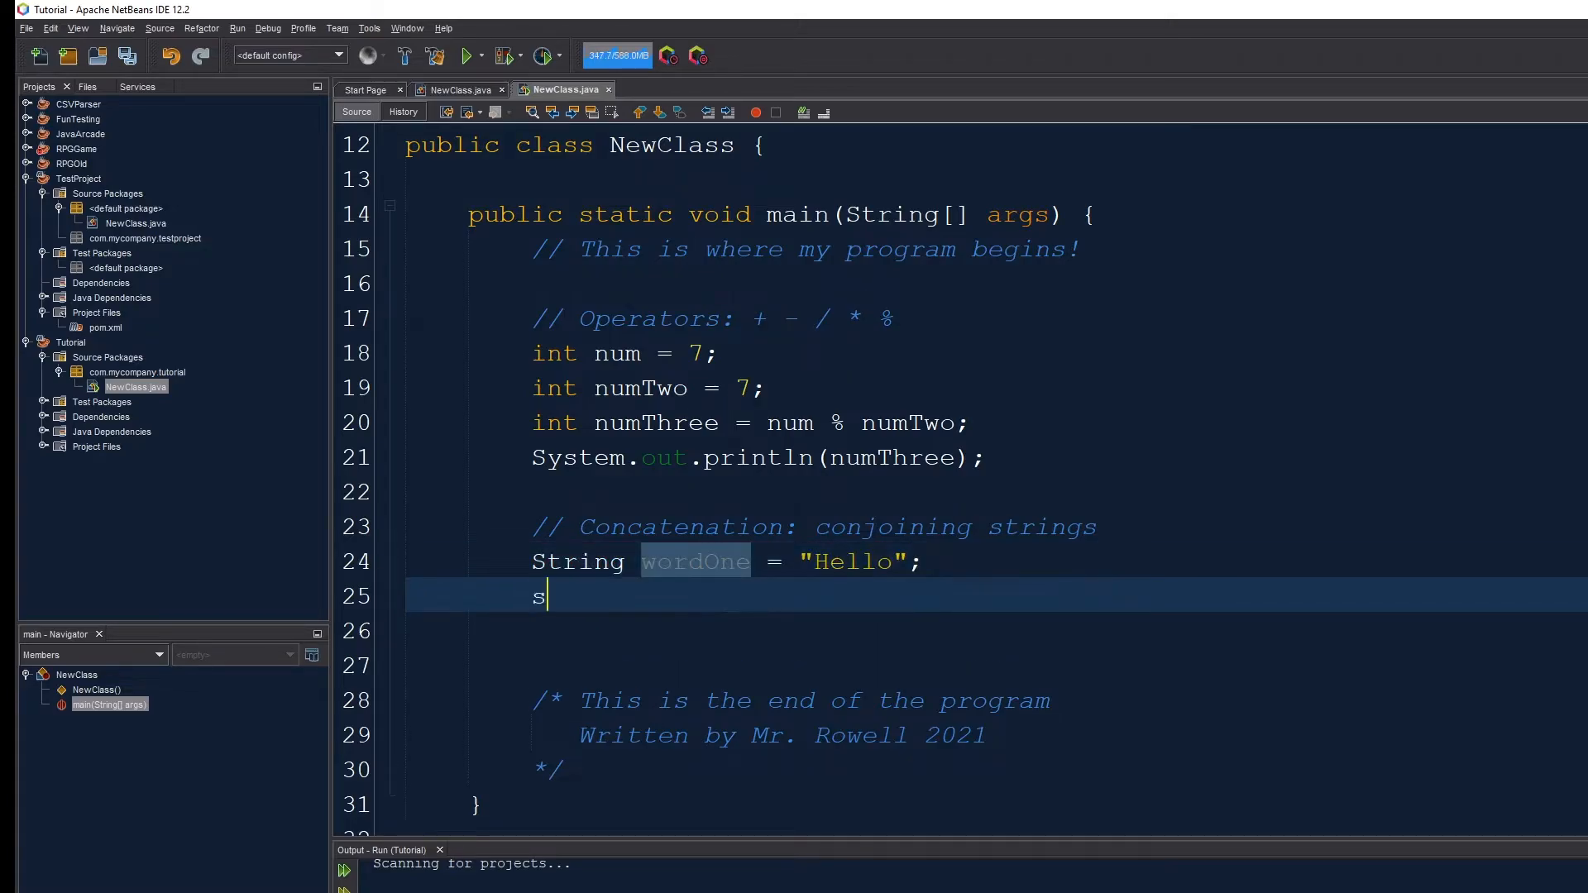
- Declare String wordTwo = "World" and wordThree = "!"
{"action": "type", "text": "tring word"}
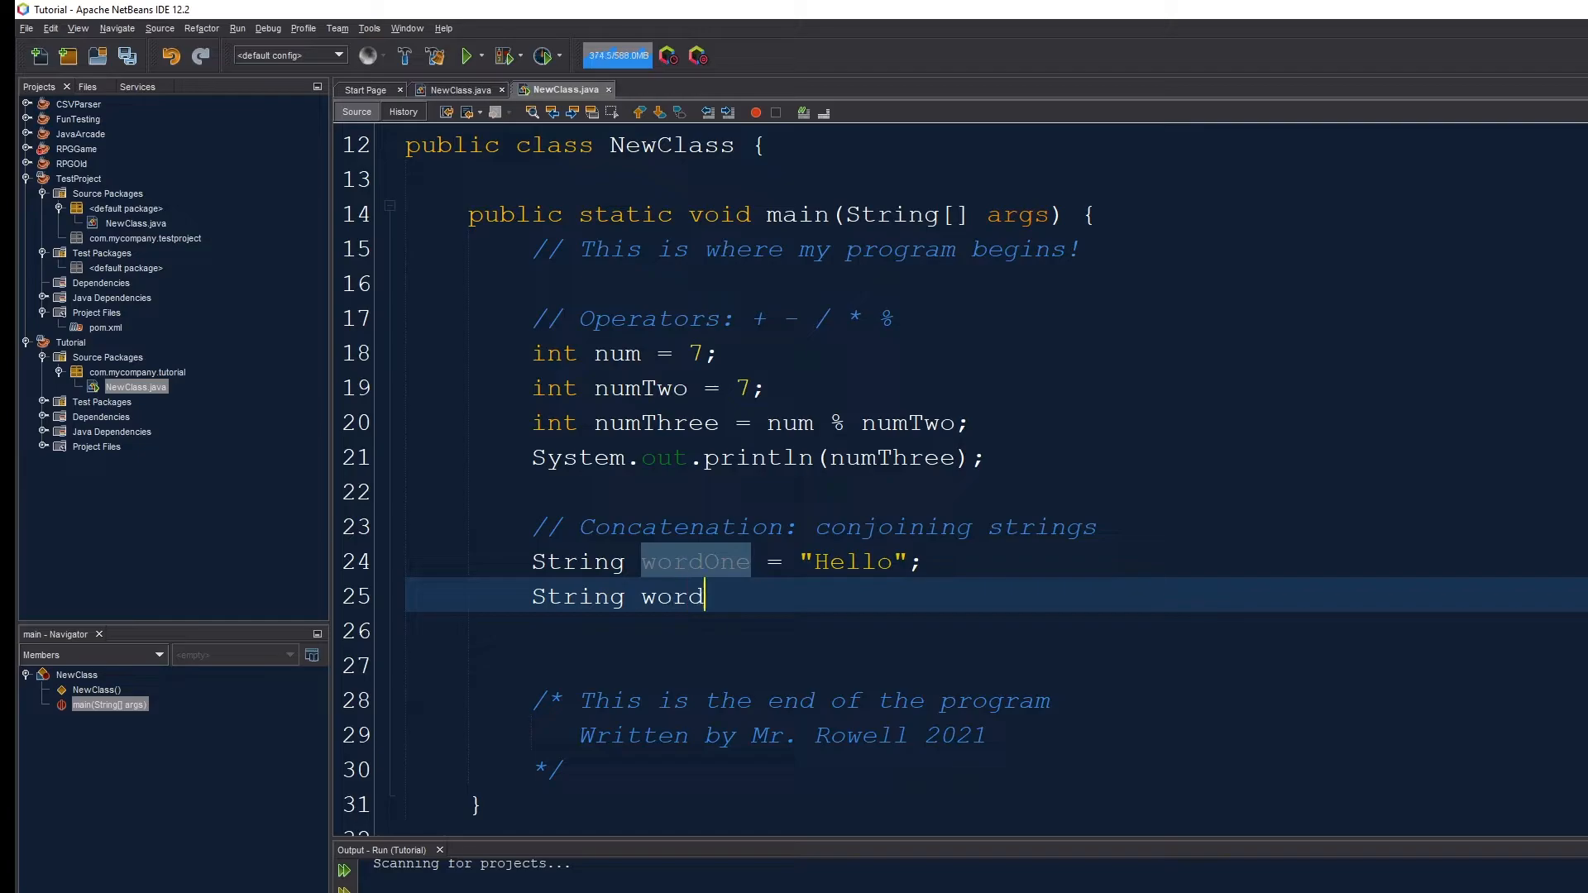
{"action": "type", "text": "Two = \"Wor\""}
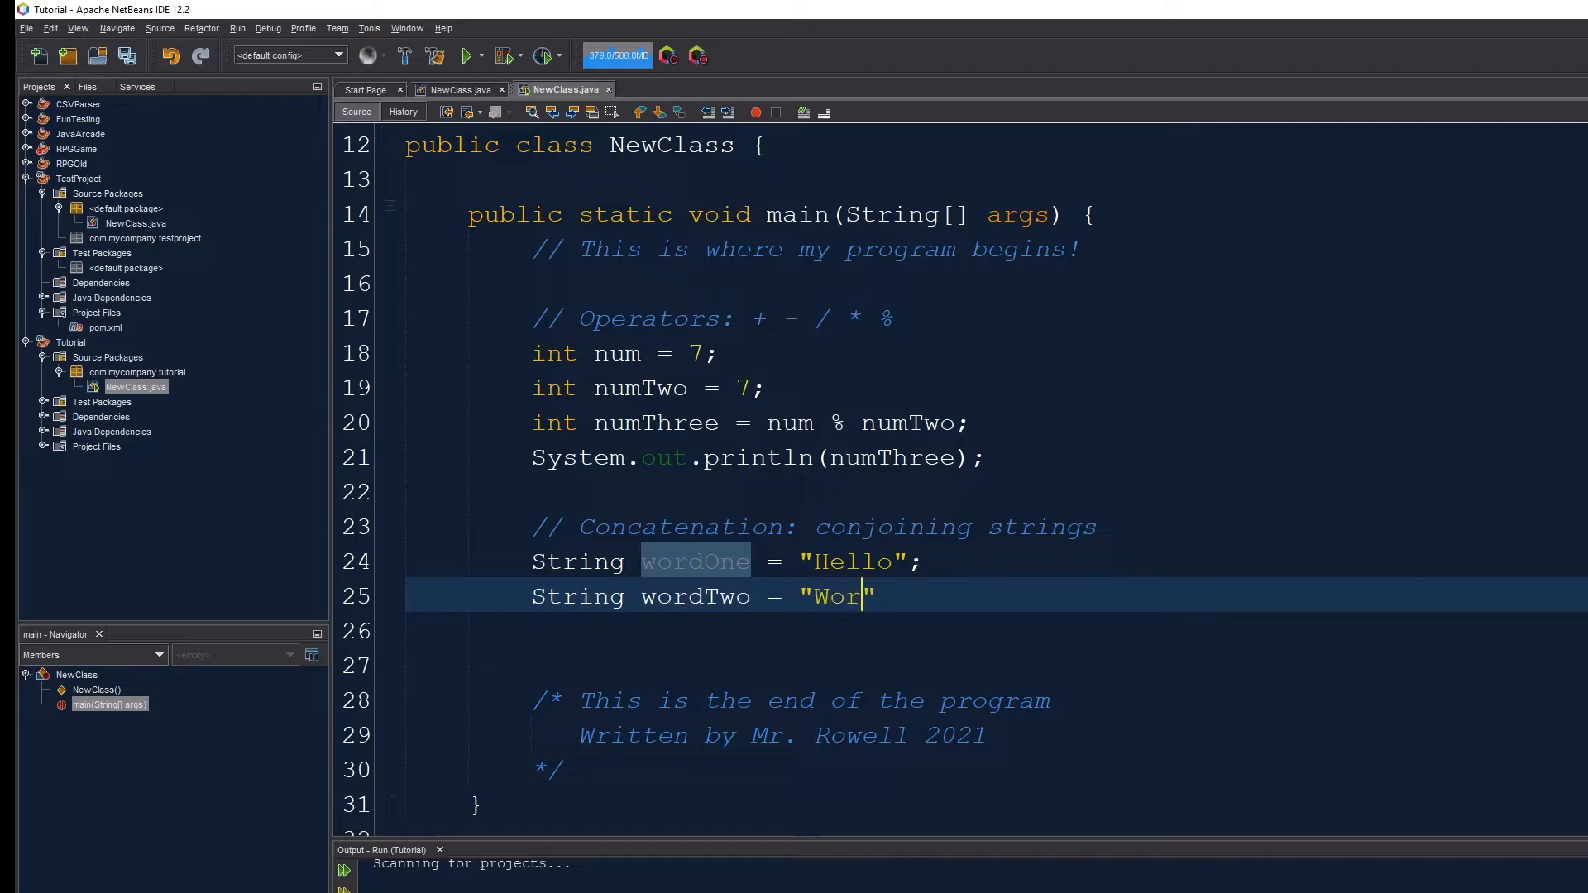
{"action": "type", "text": "ld"}
{"action": "left_click", "coordinate": [996, 631]}
{"action": "type", "text": "String wordThree"}
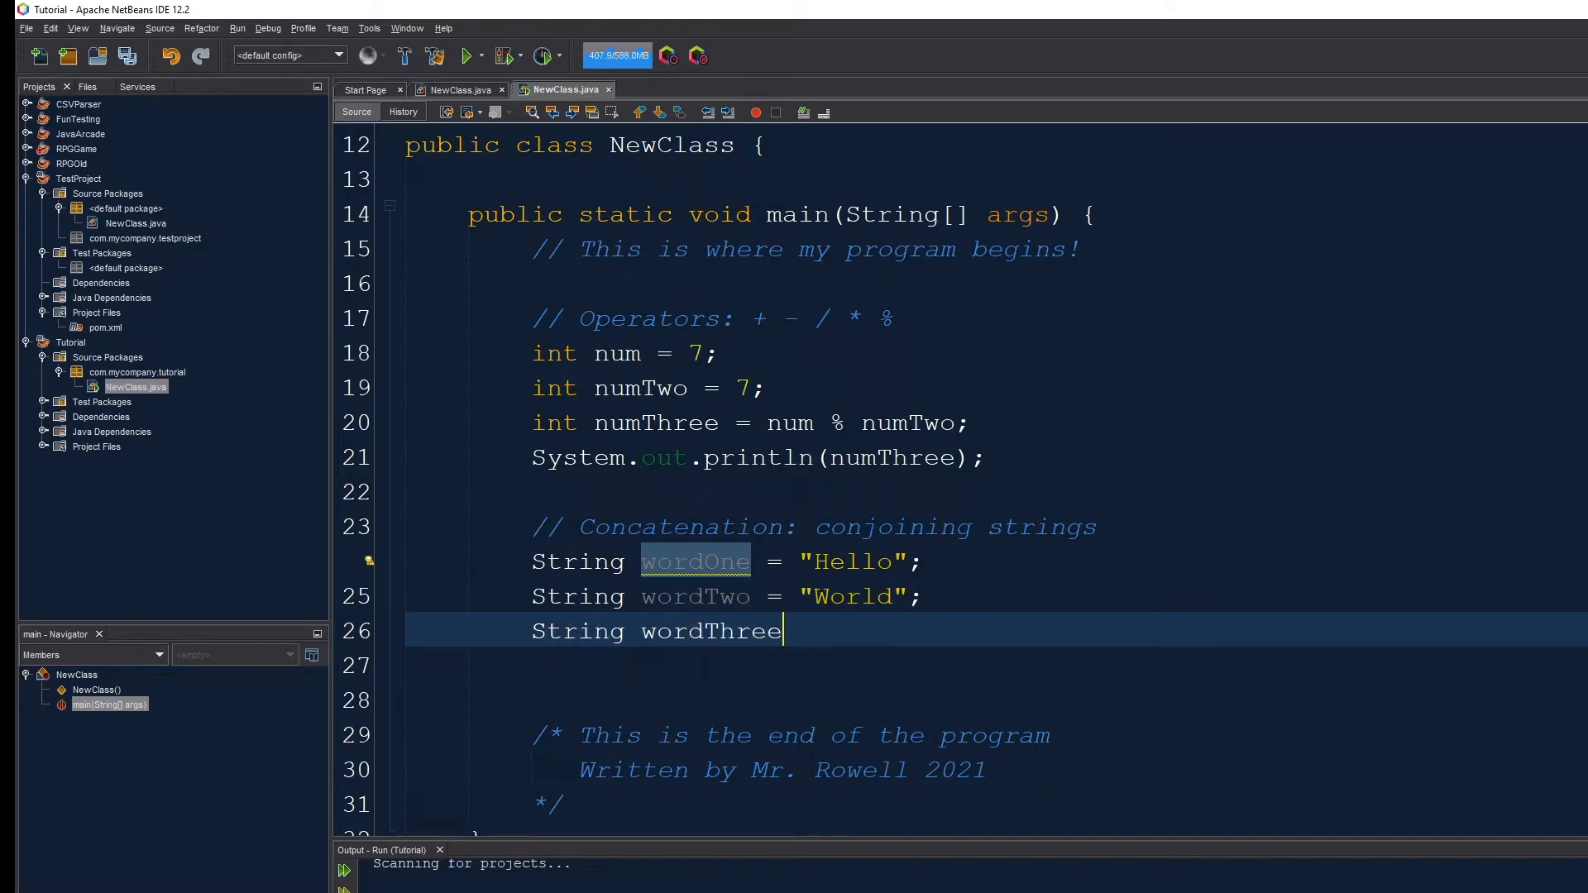
{"action": "type", "text": "= \"!\";"}
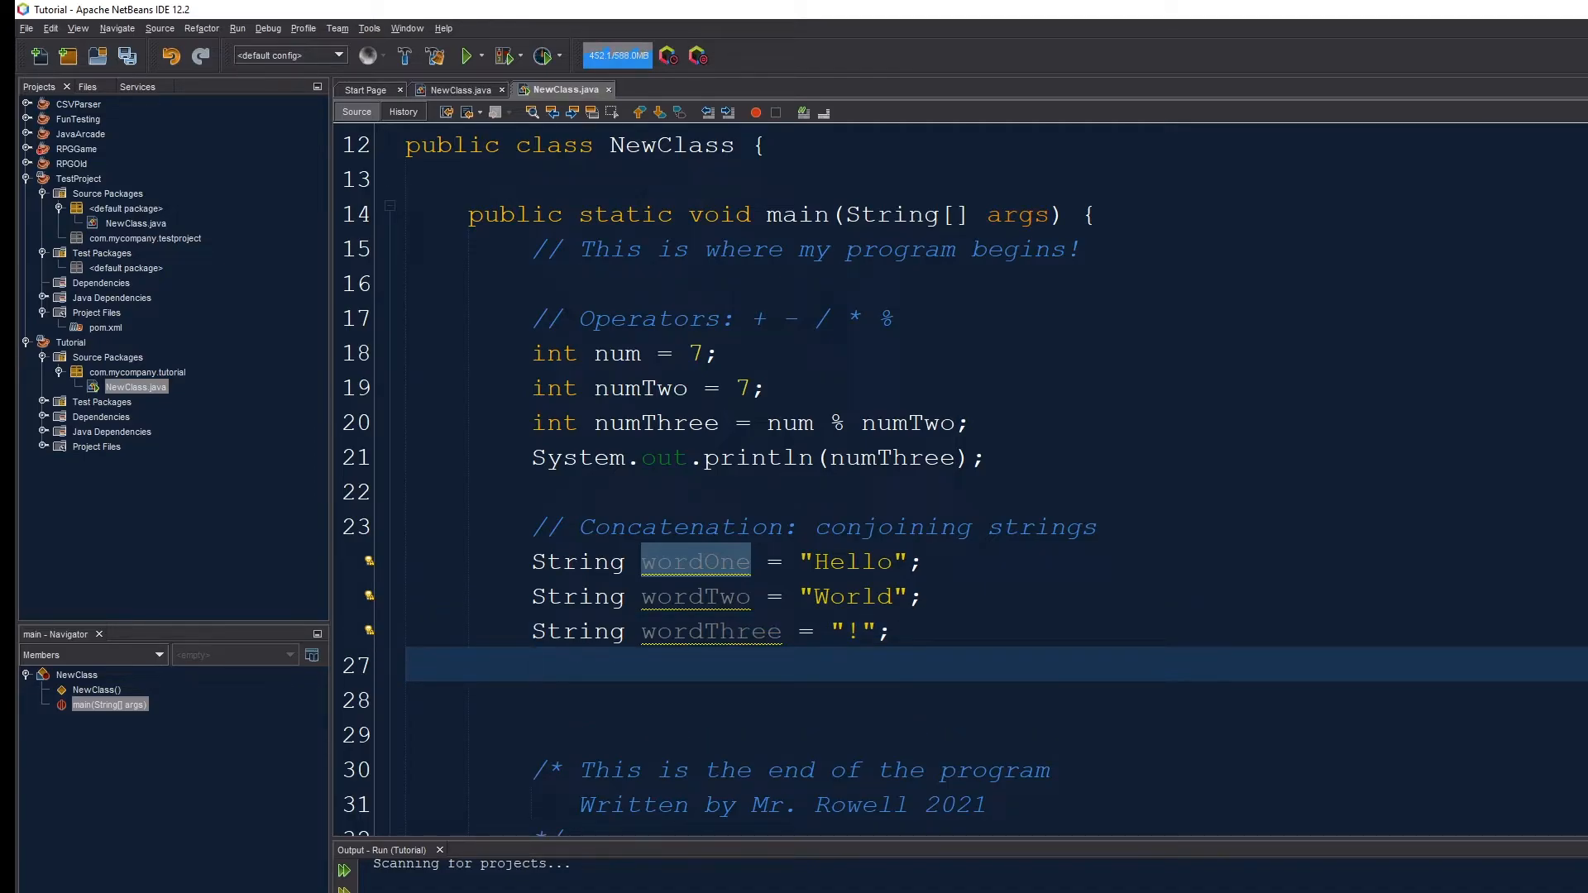
- Add a println joining wordOne, wordTwo and wordThree, and run the program
{"action": "left_click", "coordinate": [531, 665]}
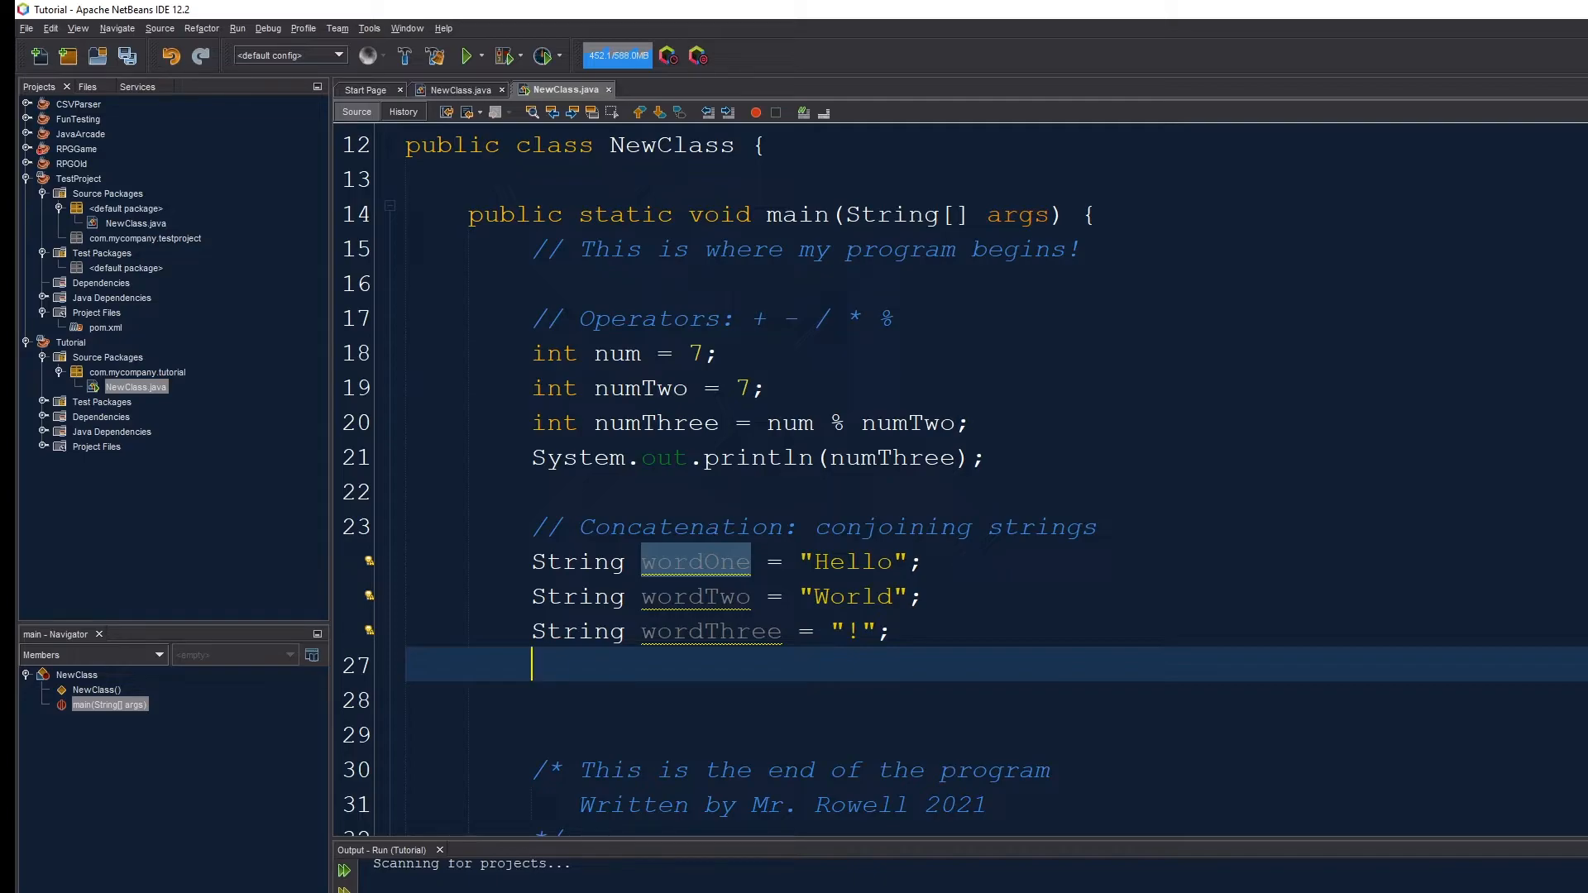
{"action": "left_click", "coordinate": [833, 422]}
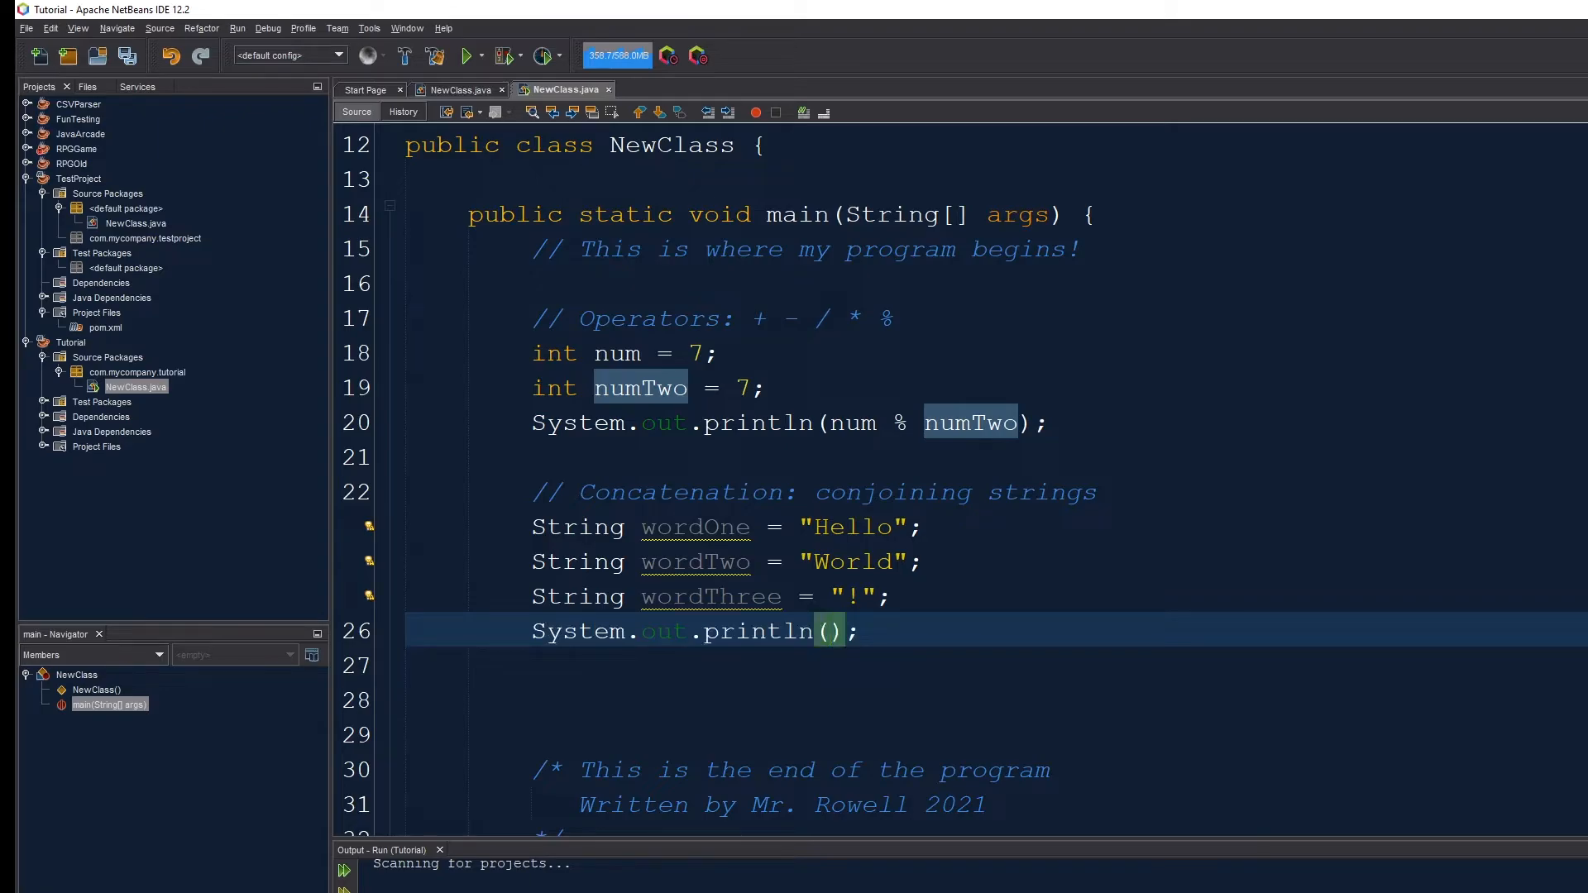
{"action": "type", "text": "wordOne + wordTwo"}
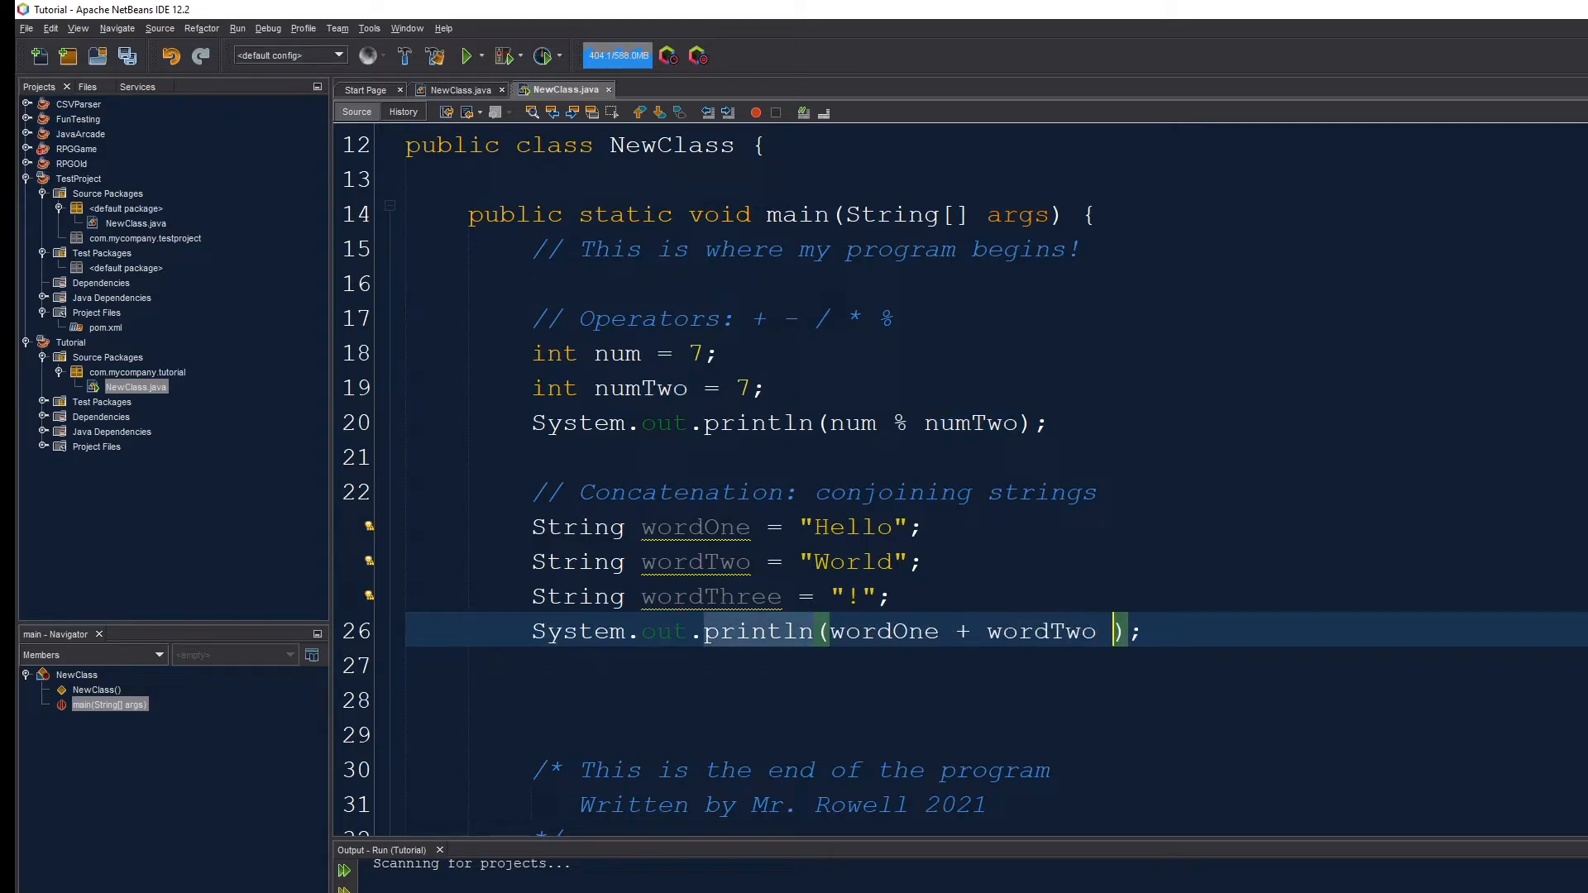
{"action": "type", "text": "+ wordThree"}
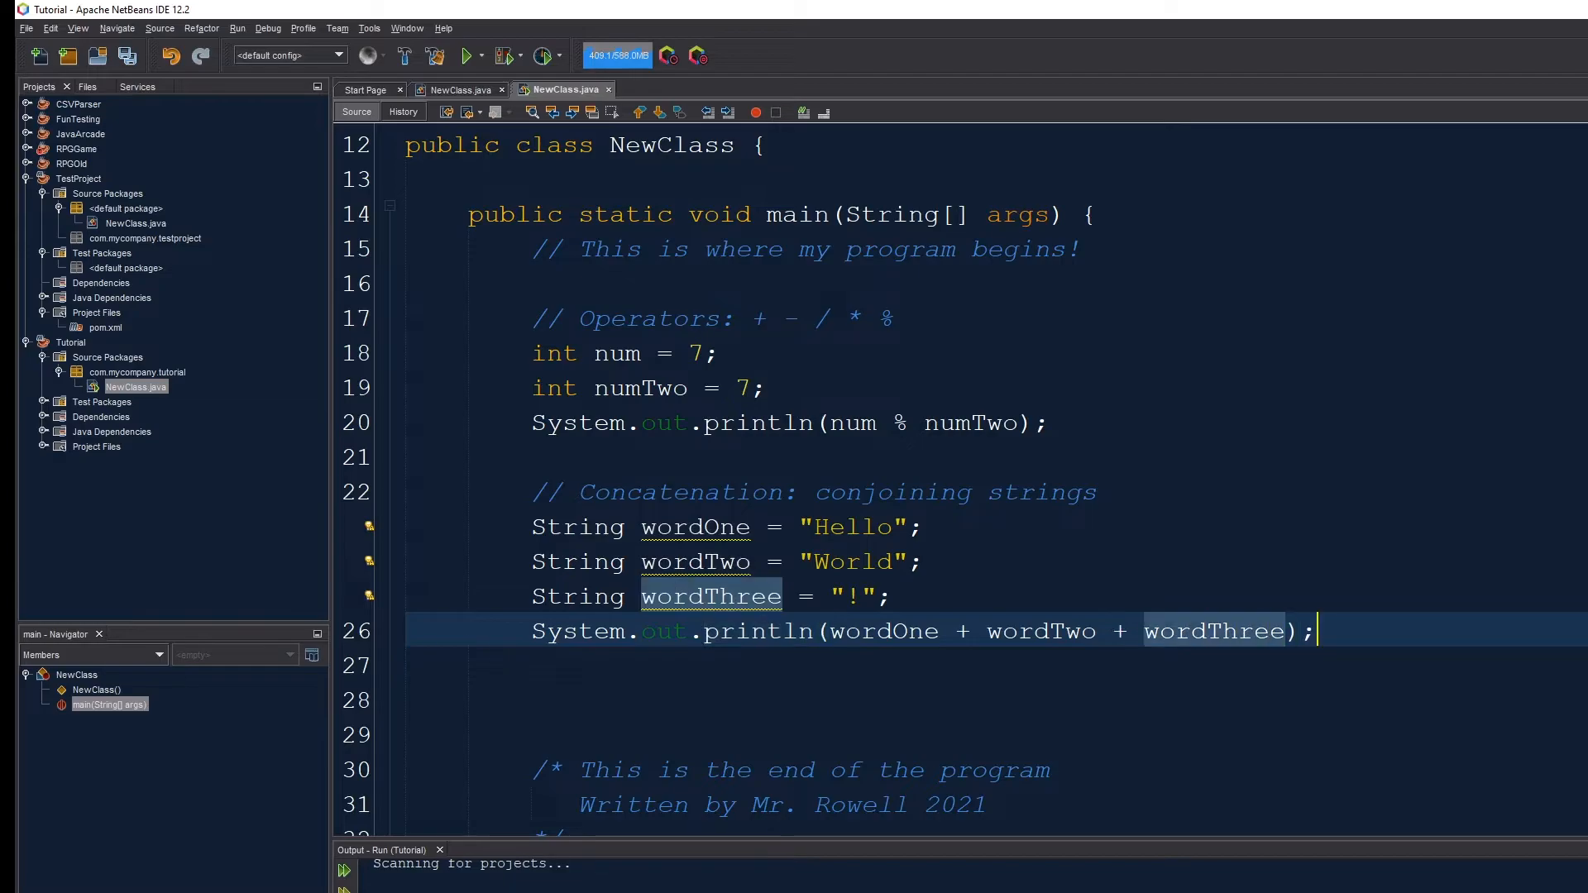
{"action": "left_click", "coordinate": [466, 56]}
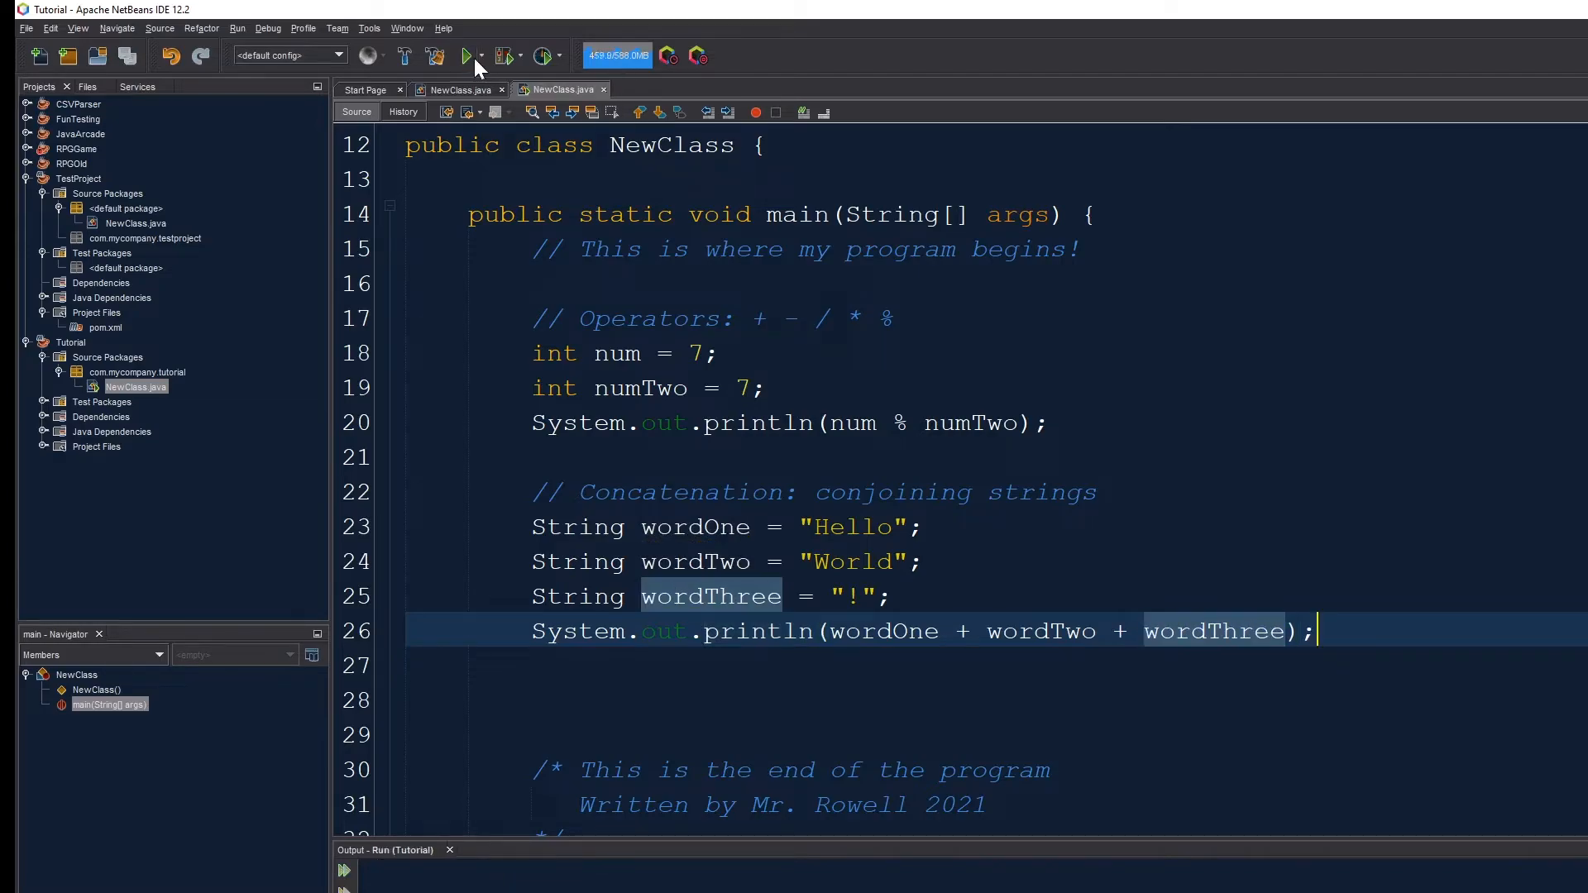
- Insert a " " separator after wordOne, rerun, and start appending extra text
{"action": "left_click", "coordinate": [467, 55]}
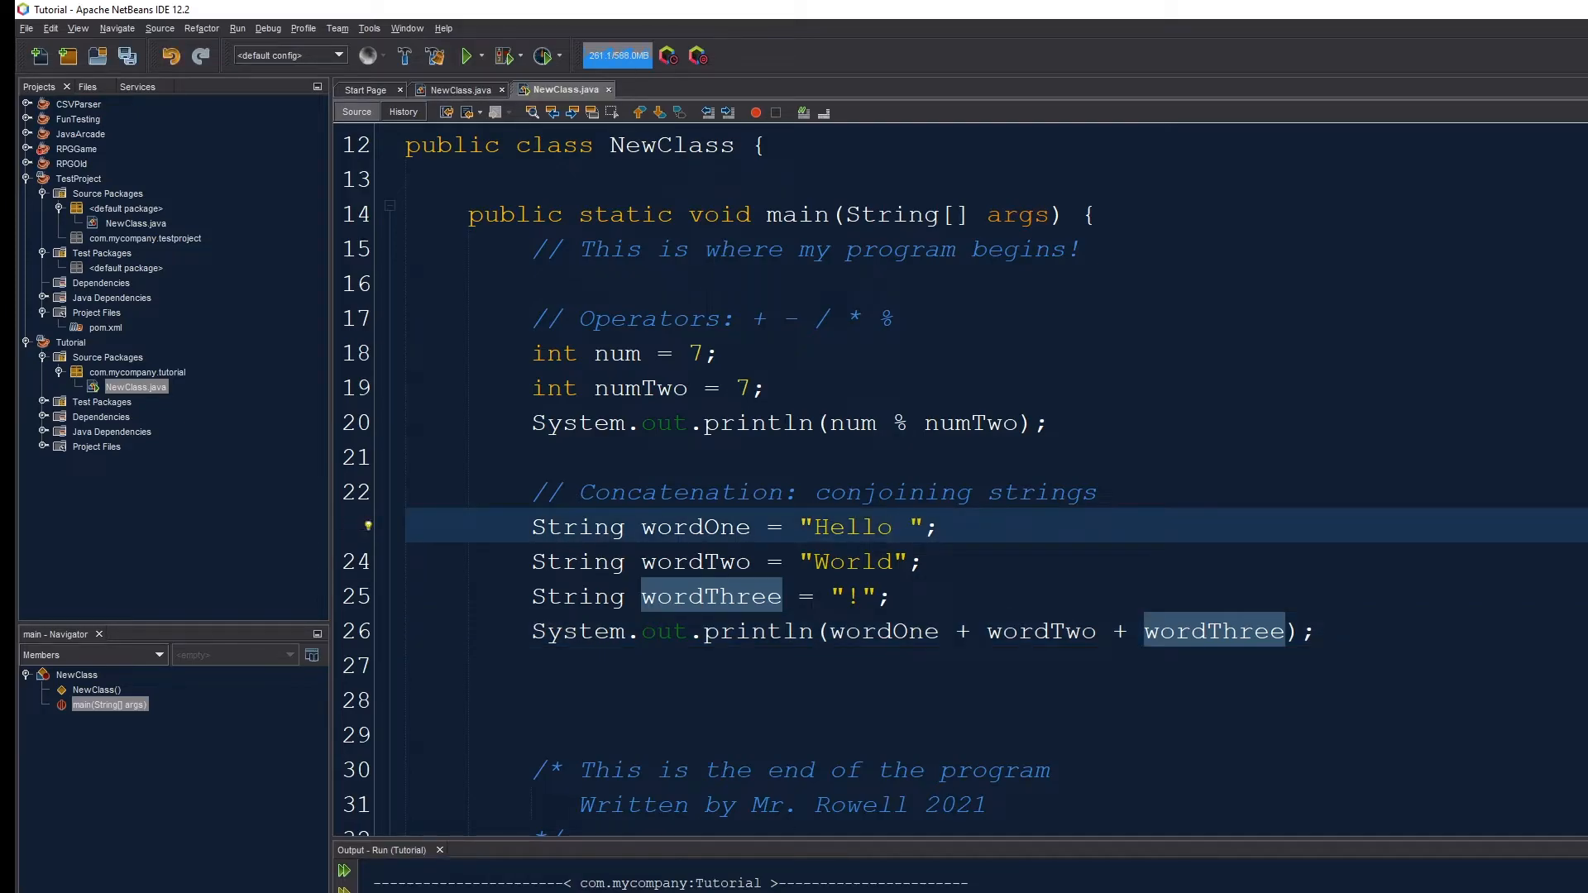
{"action": "left_click", "coordinate": [912, 526]}
{"action": "type", "text": "\" \" "}
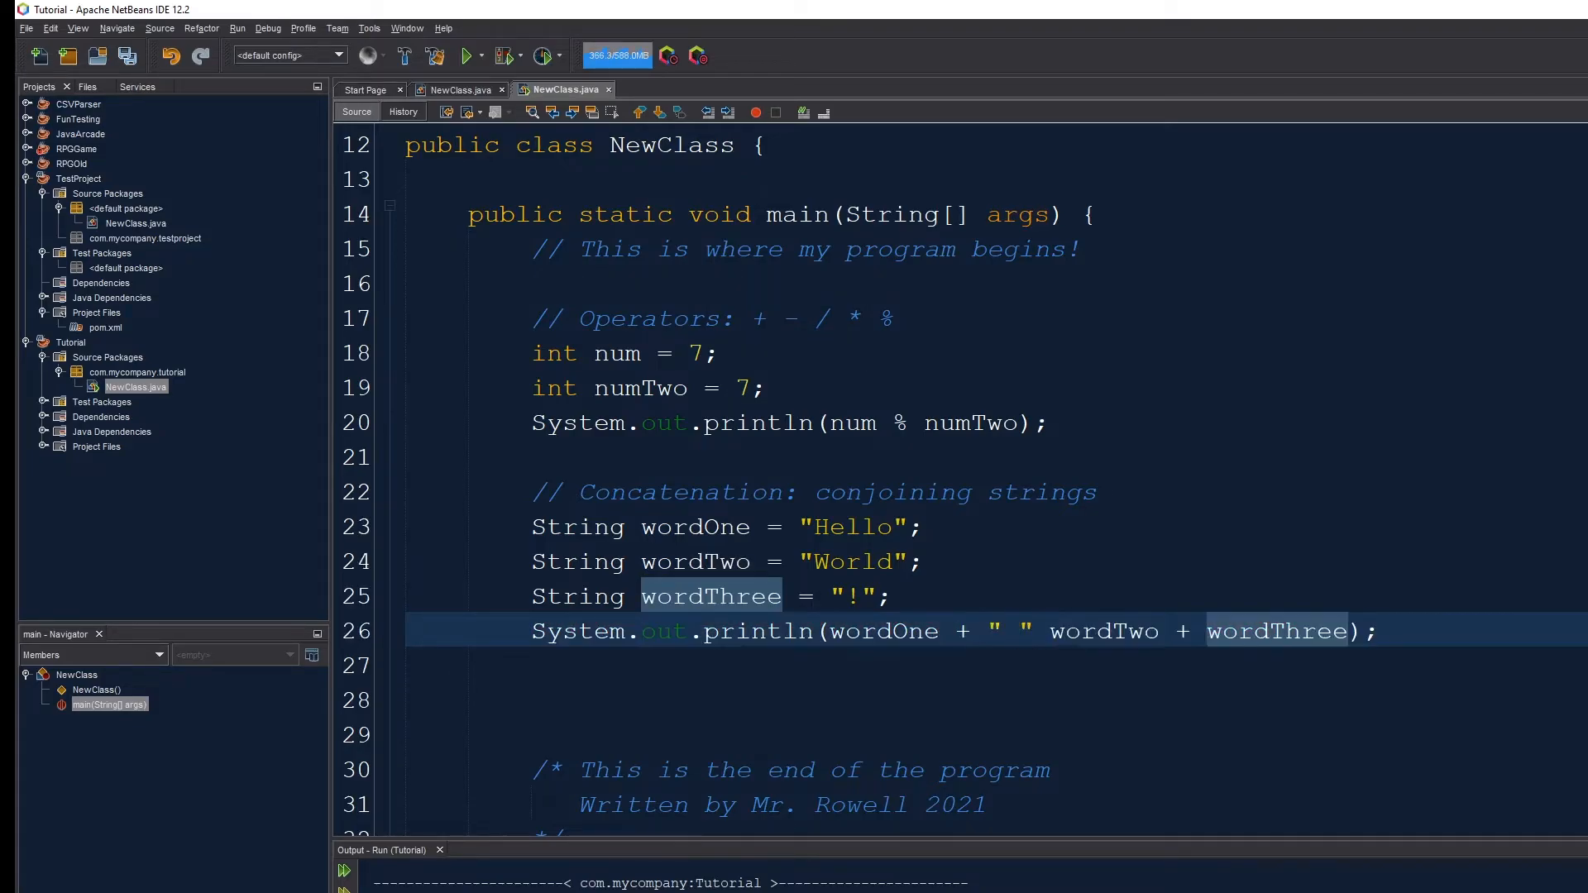
{"action": "type", "text": "+"}
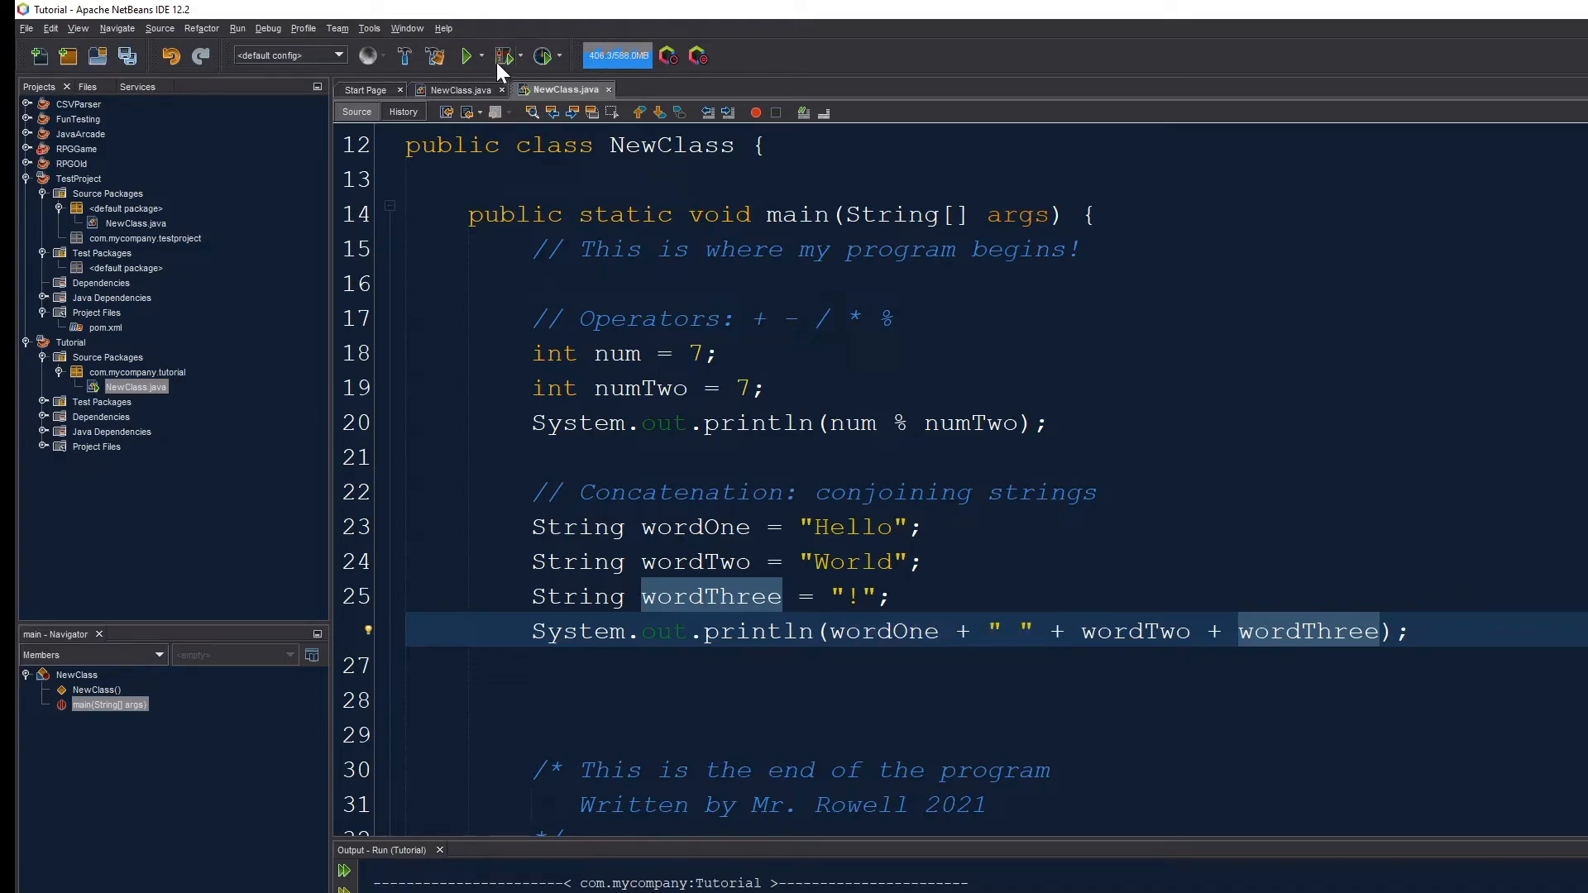
{"action": "left_click", "coordinate": [468, 56]}
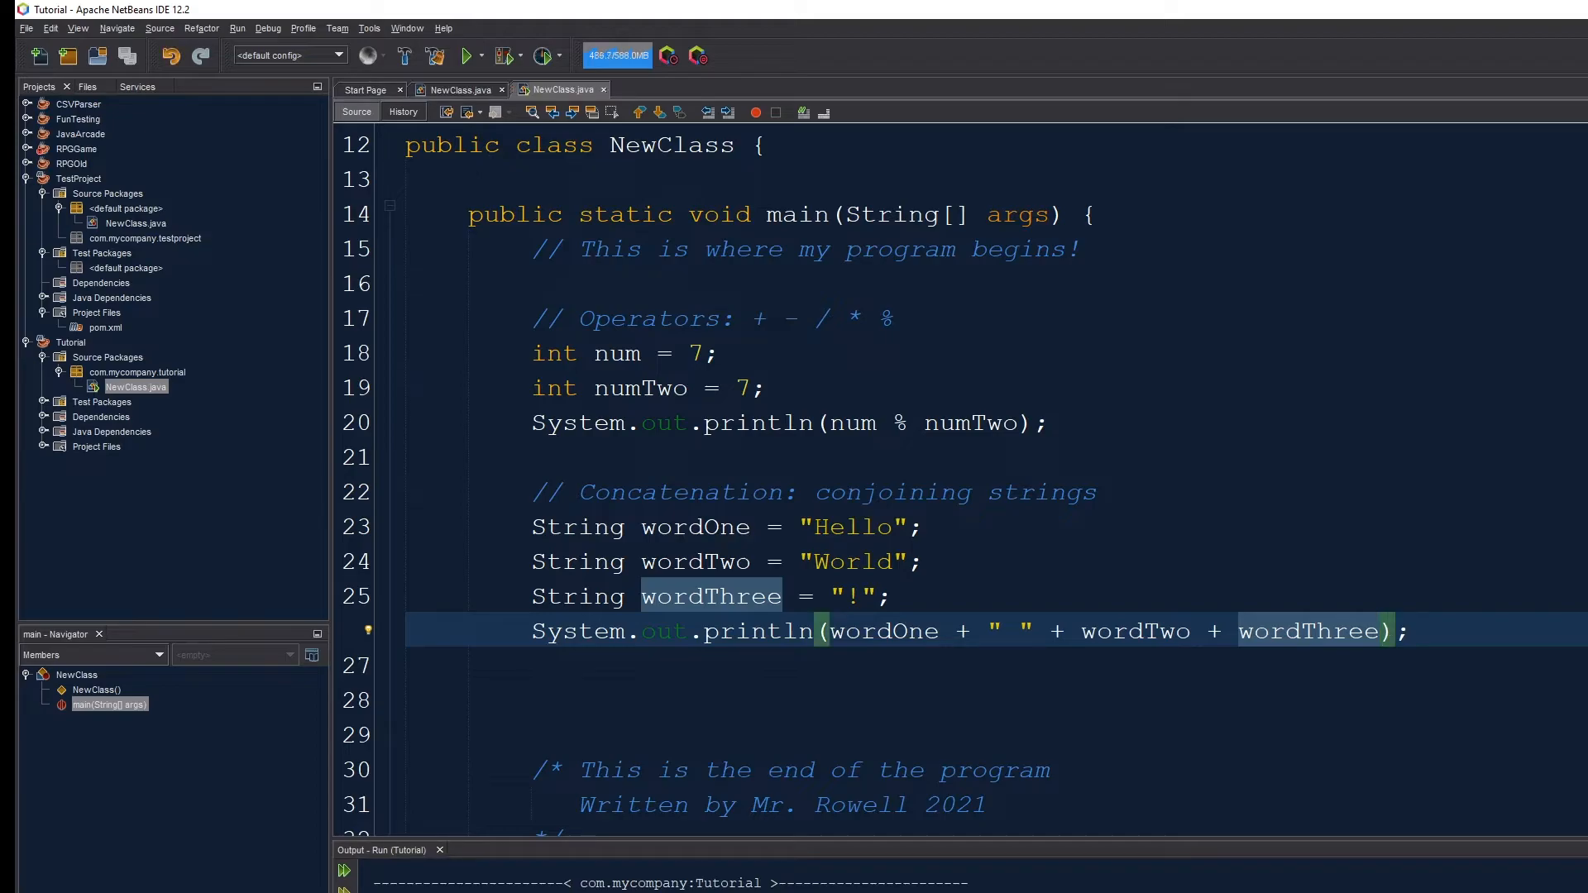
{"action": "type", "text": "+ \"\""}
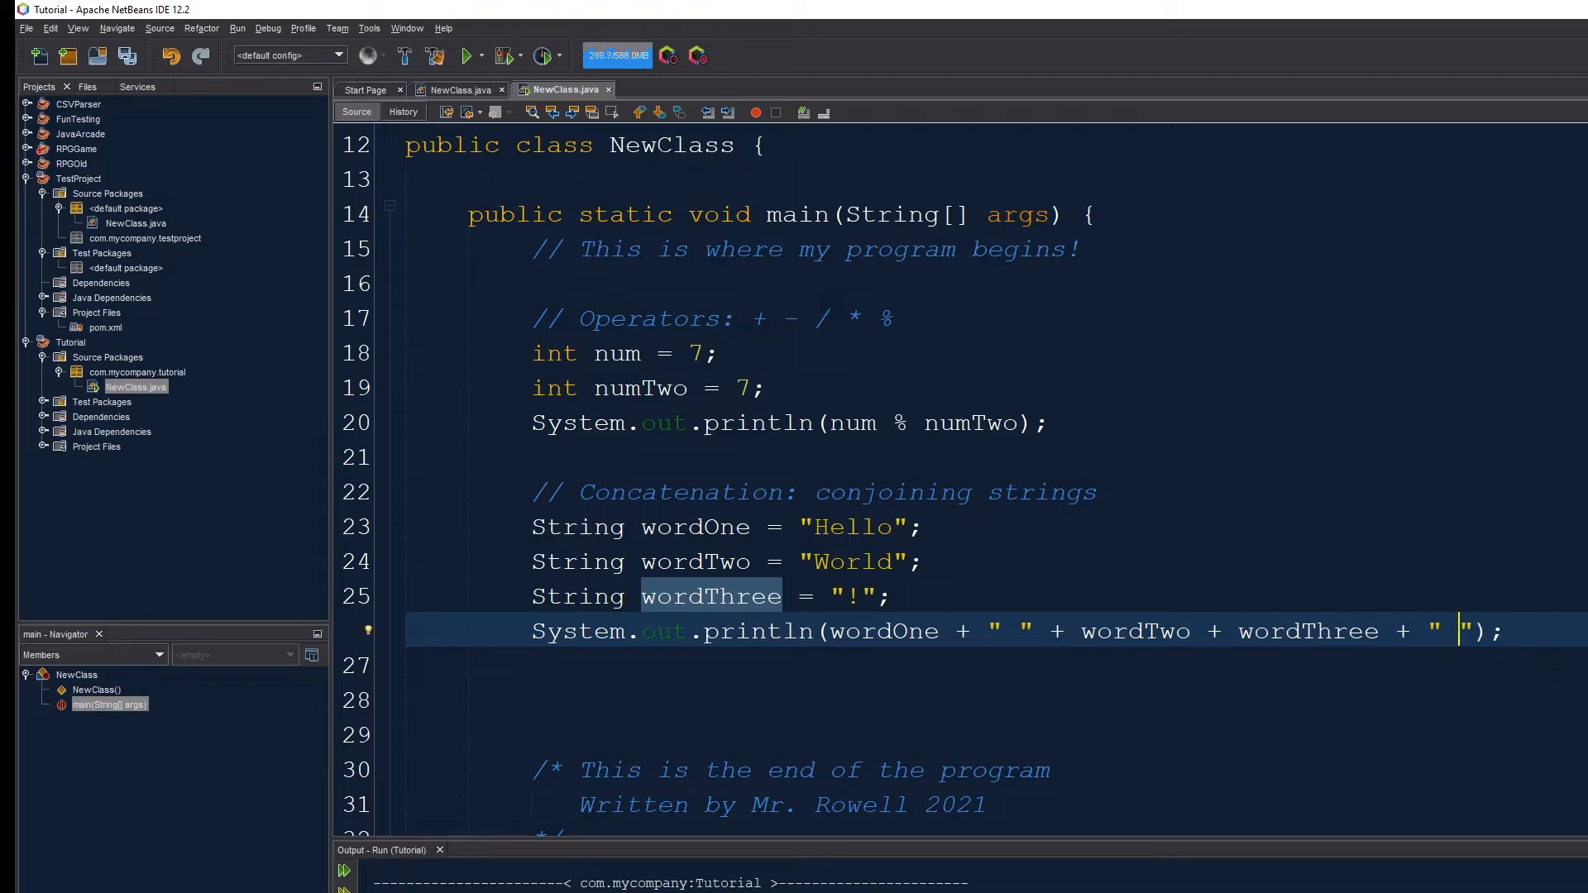
{"action": "type", "text": "th"}
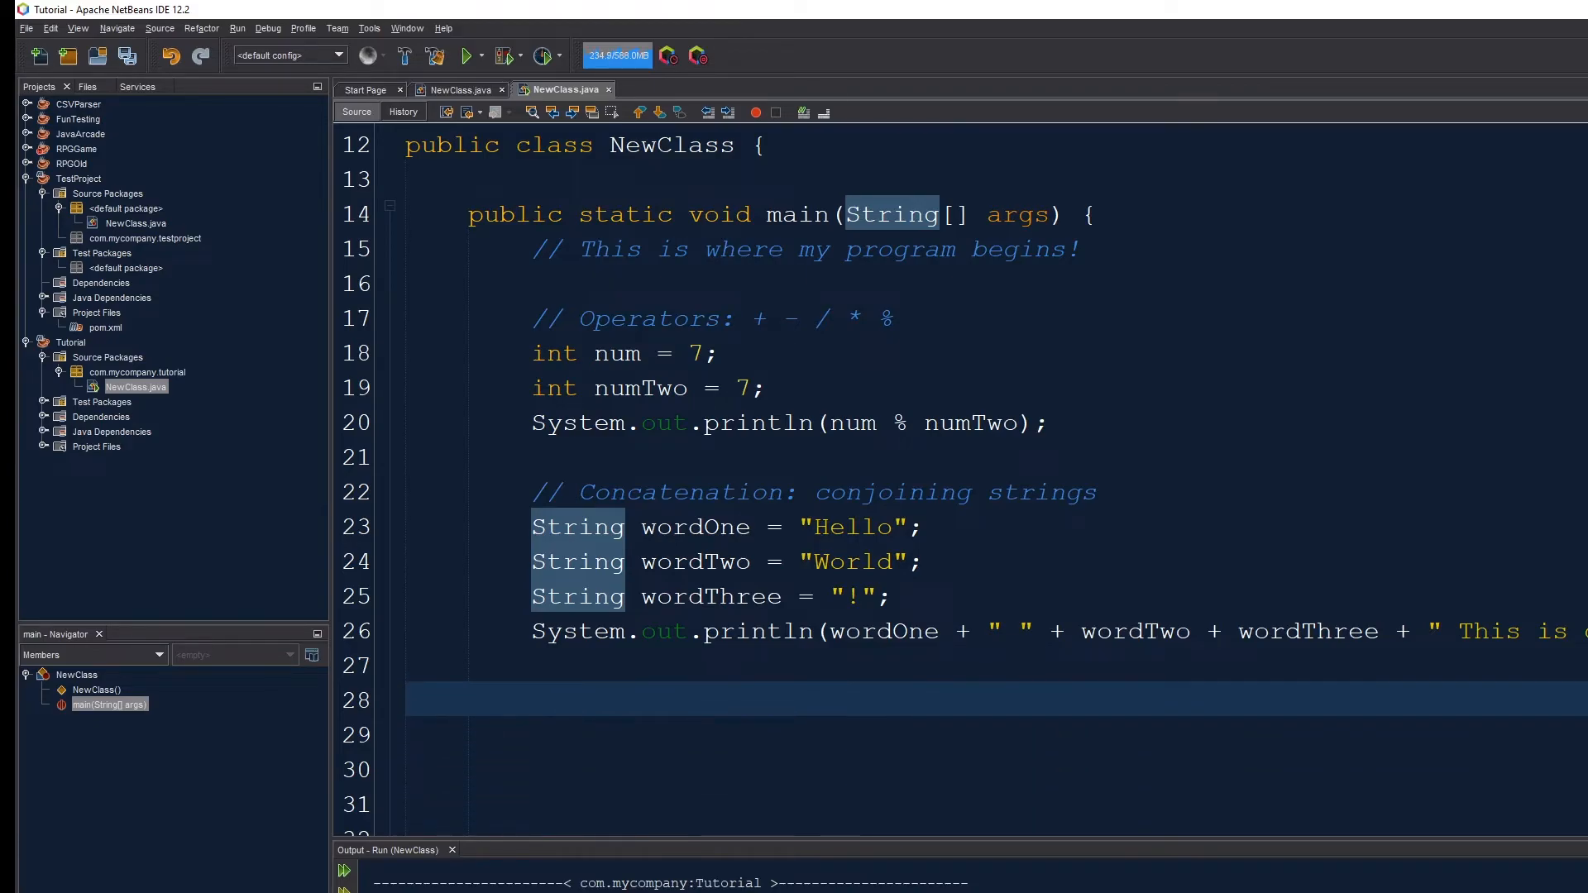
- Declare int input and inputTwo and assign input = inputTwo
{"action": "type", "text": "int"}
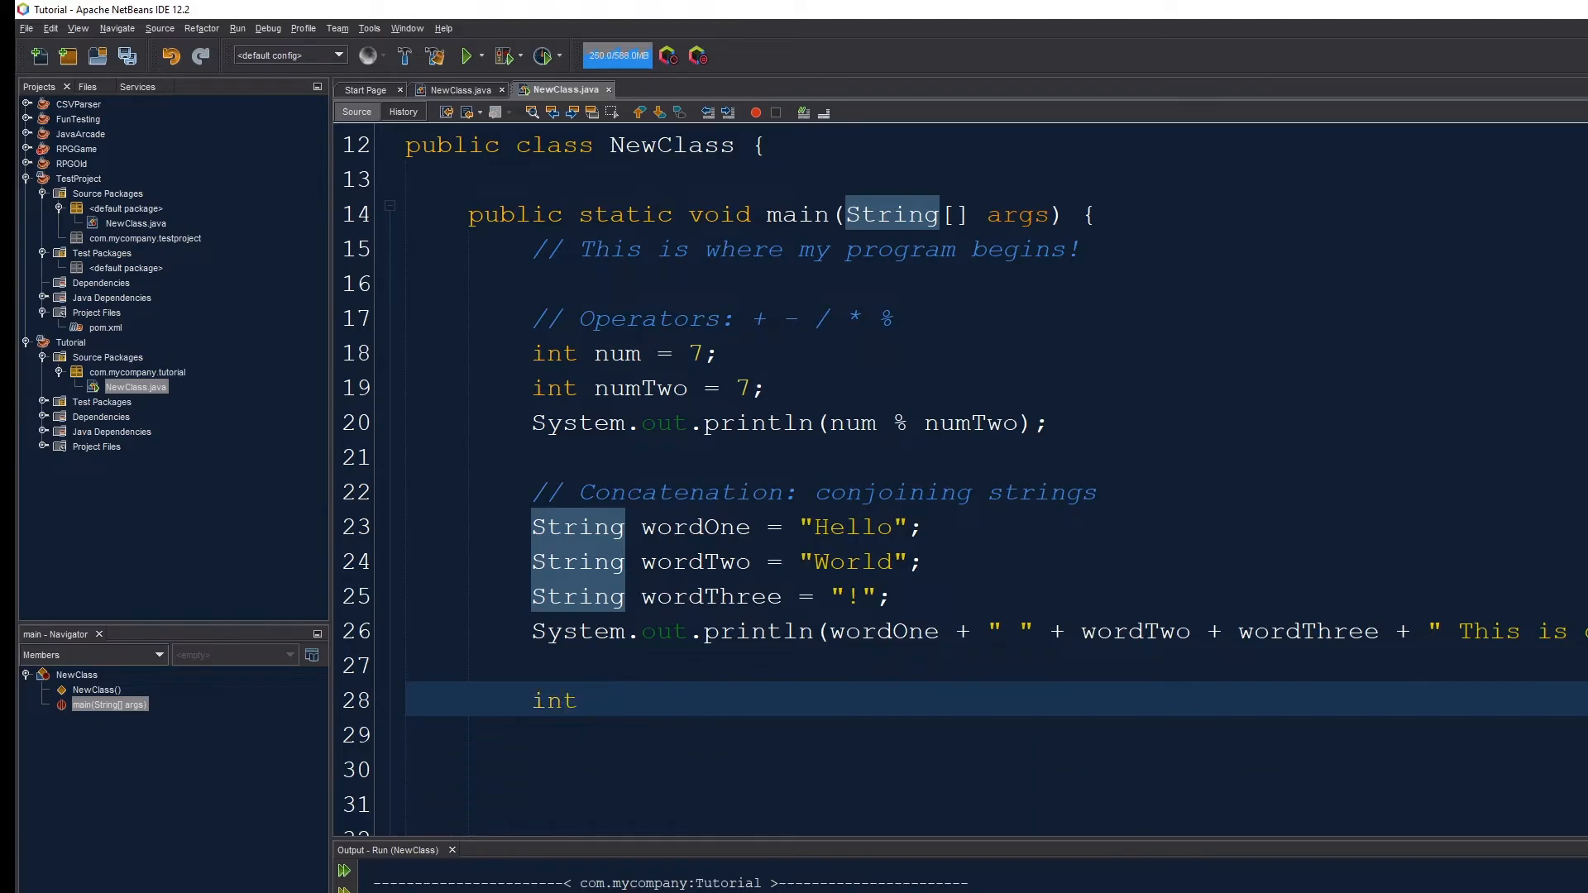
{"action": "type", "text": "input;"}
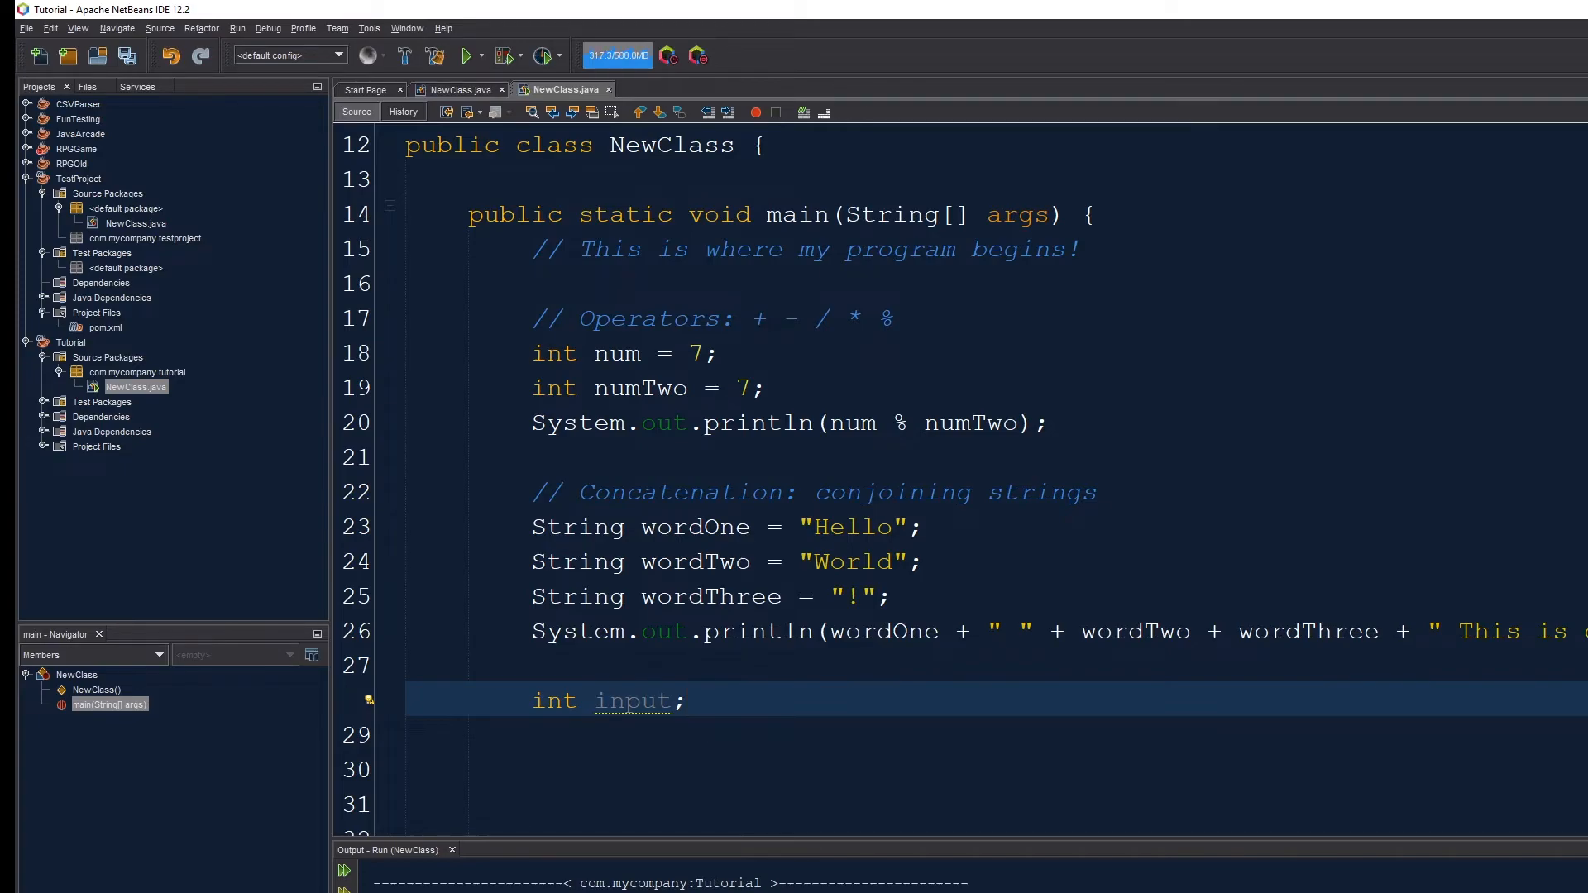
{"action": "type", "text": "inpu"}
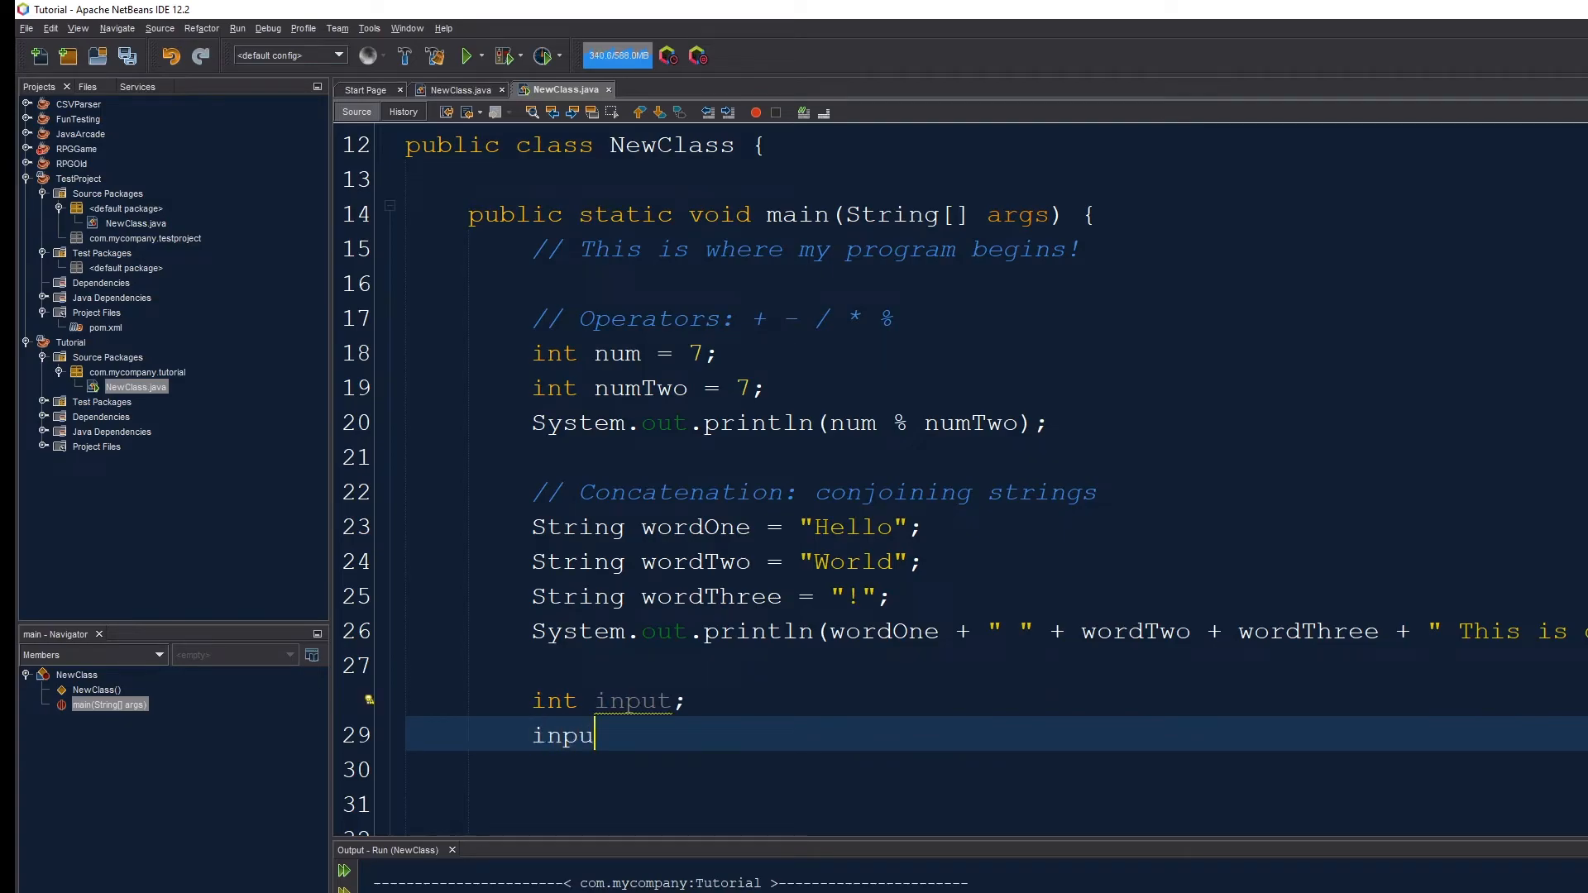
{"action": "type", "text": "t"}
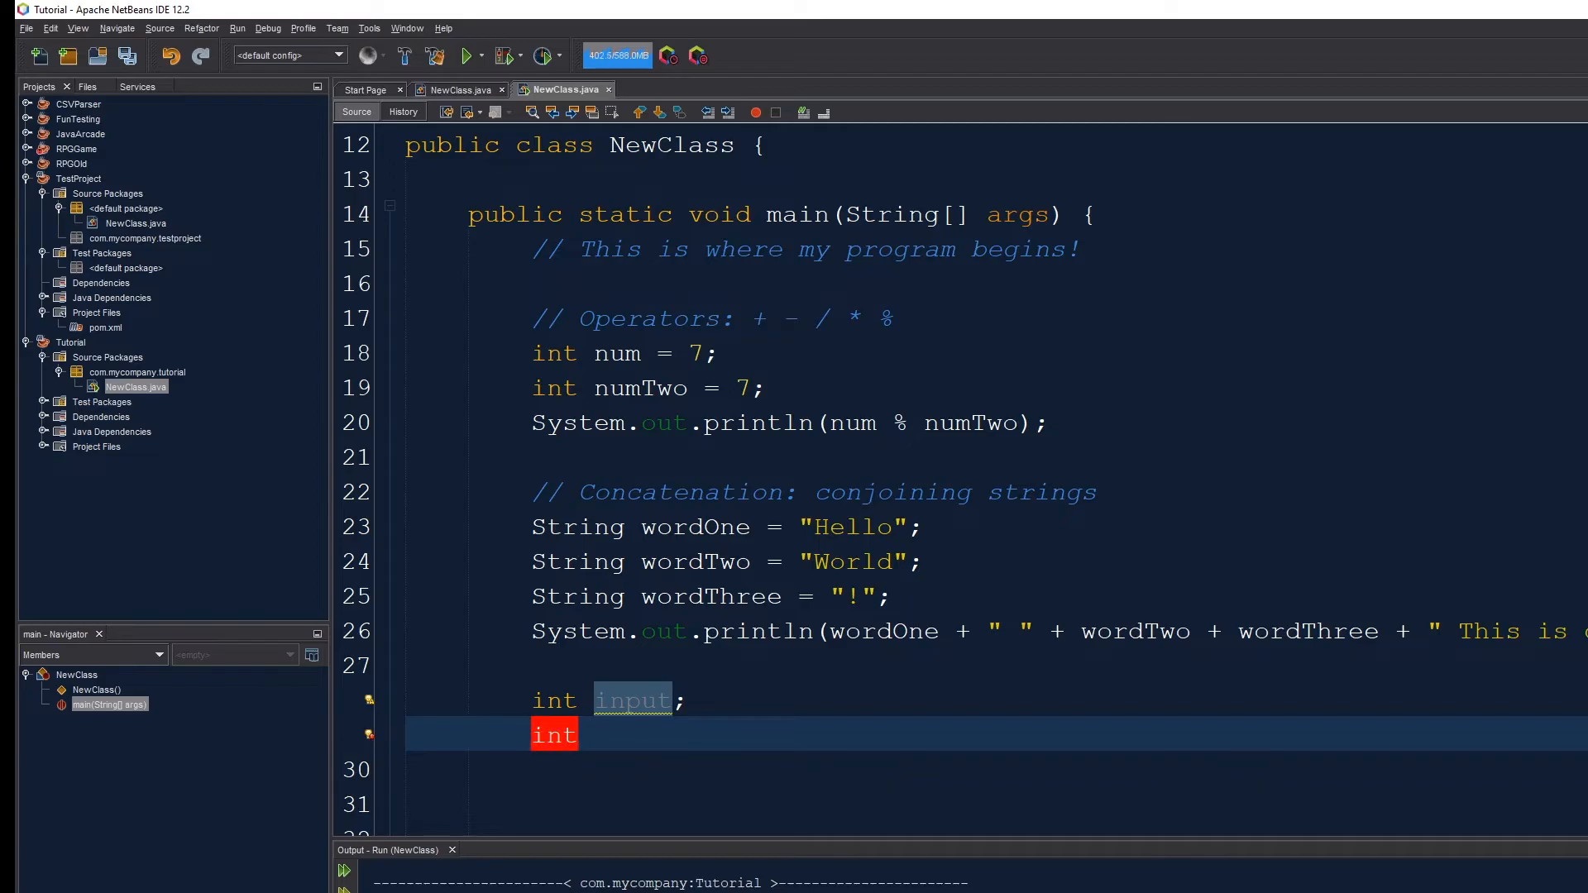
{"action": "type", "text": "input"}
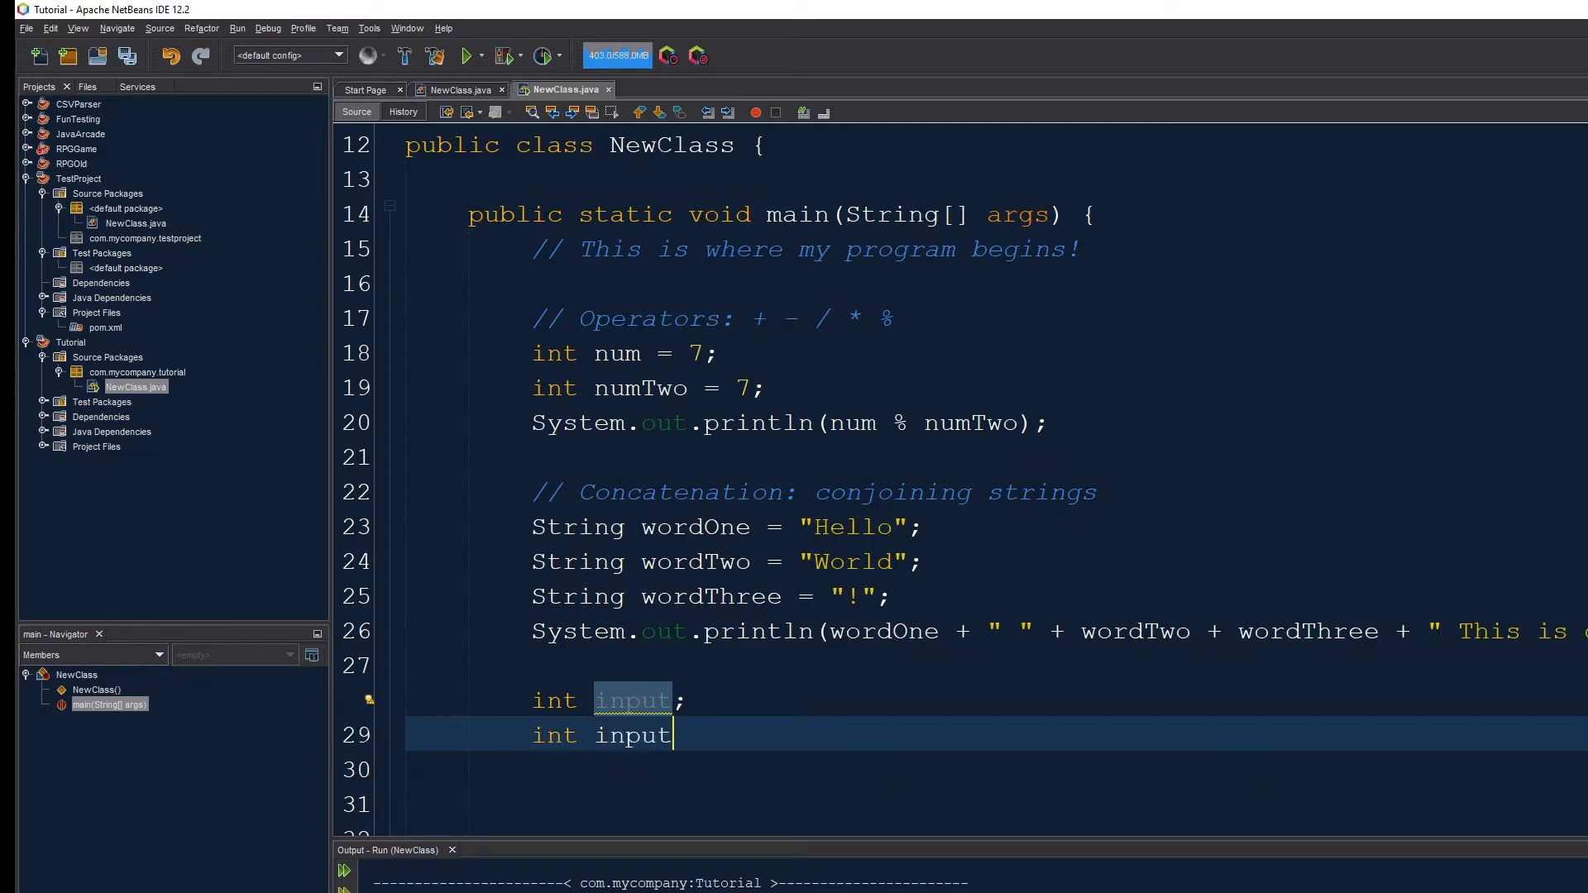
{"action": "type", "text": "Two;"}
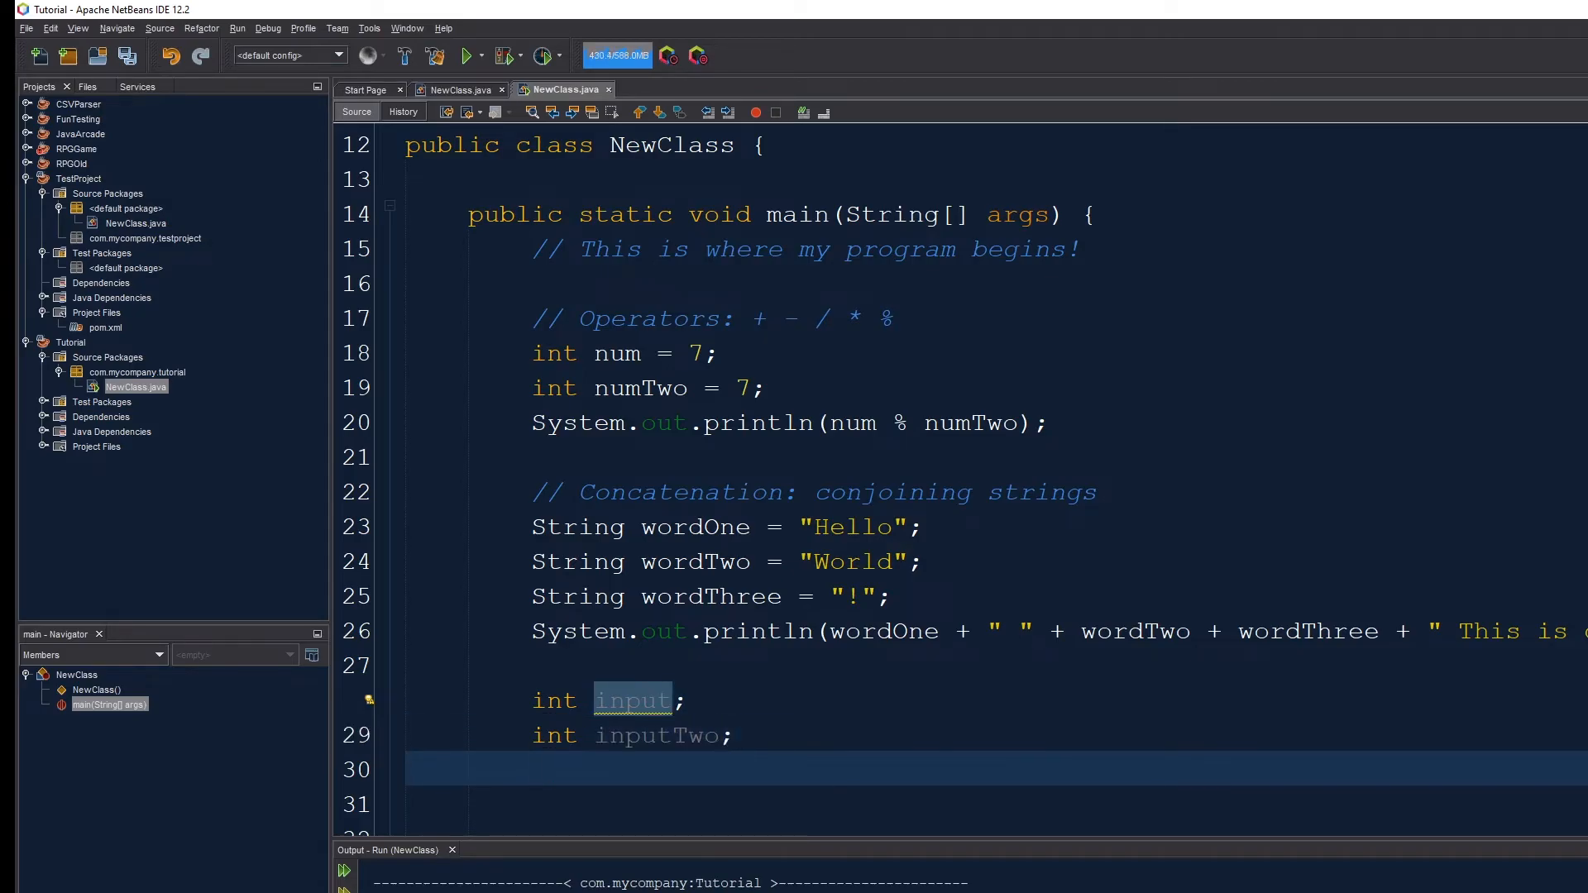
- Set input to 2 and add a commented-out int inputThree = input + inputTwo line
{"action": "scroll", "scroll_direction": "down", "scroll_amount": 3}
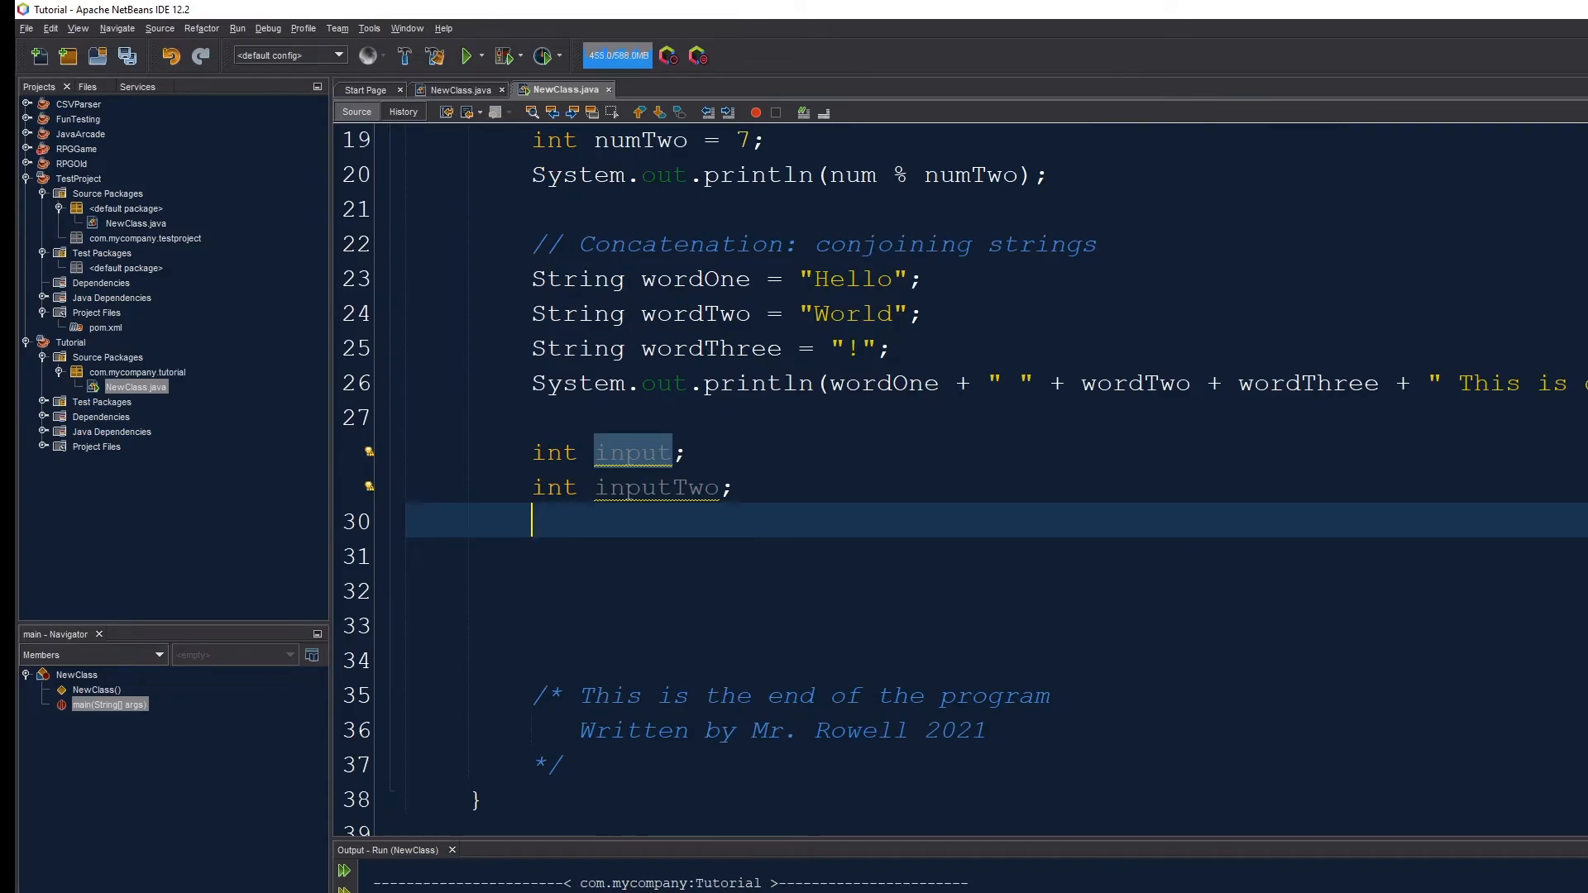
{"action": "type", "text": "input = inputTwo;"}
{"action": "left_click", "coordinate": [633, 487]}
{"action": "type", "text": " = 5"}
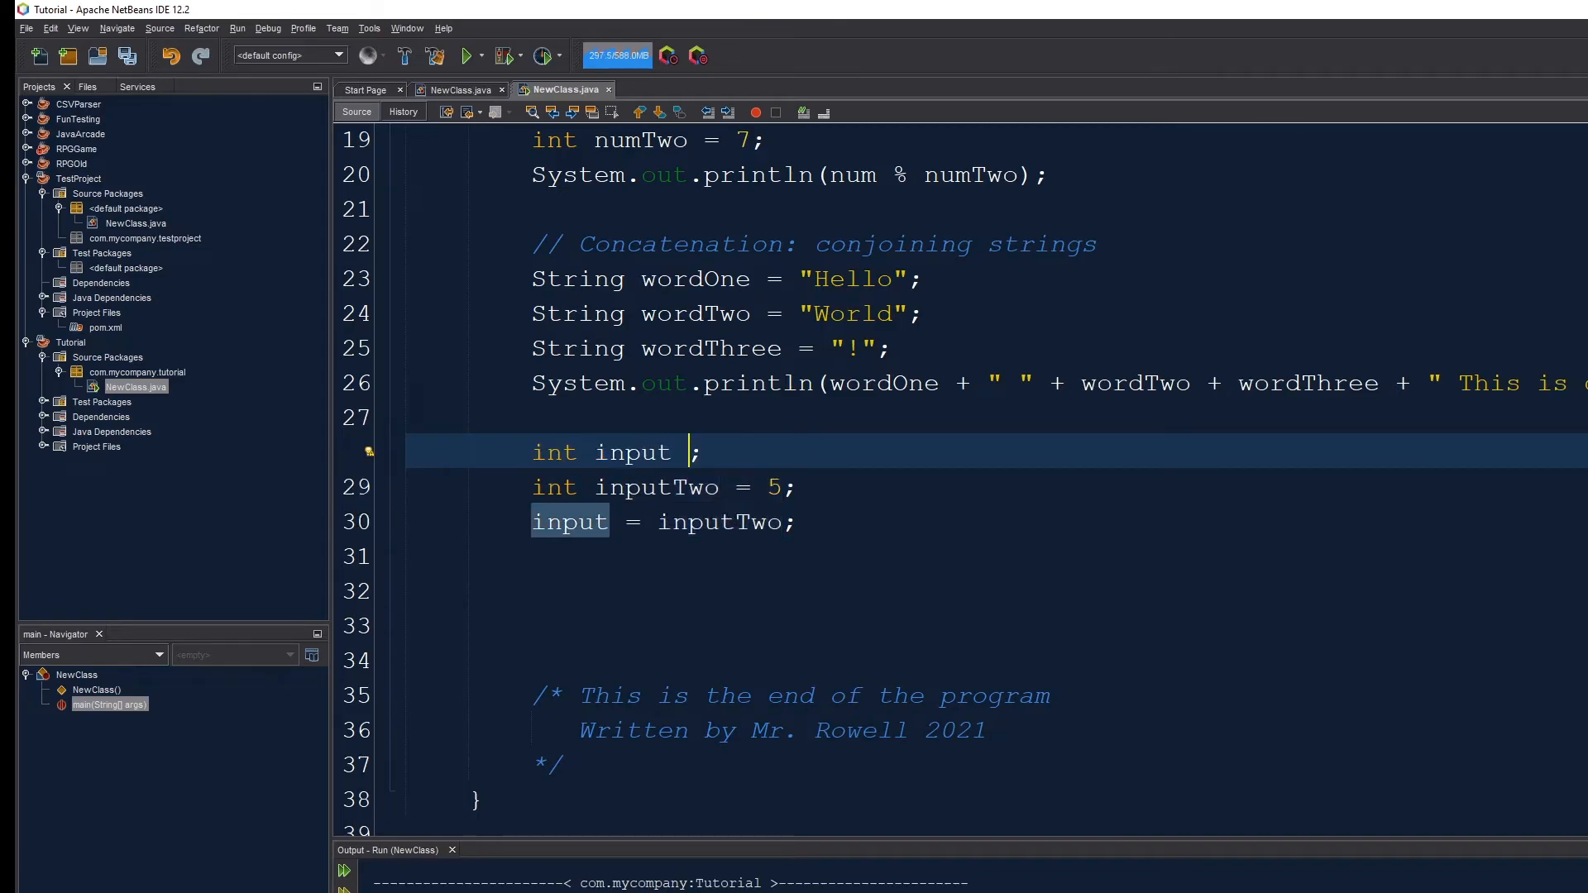
{"action": "type", "text": "= 2"}
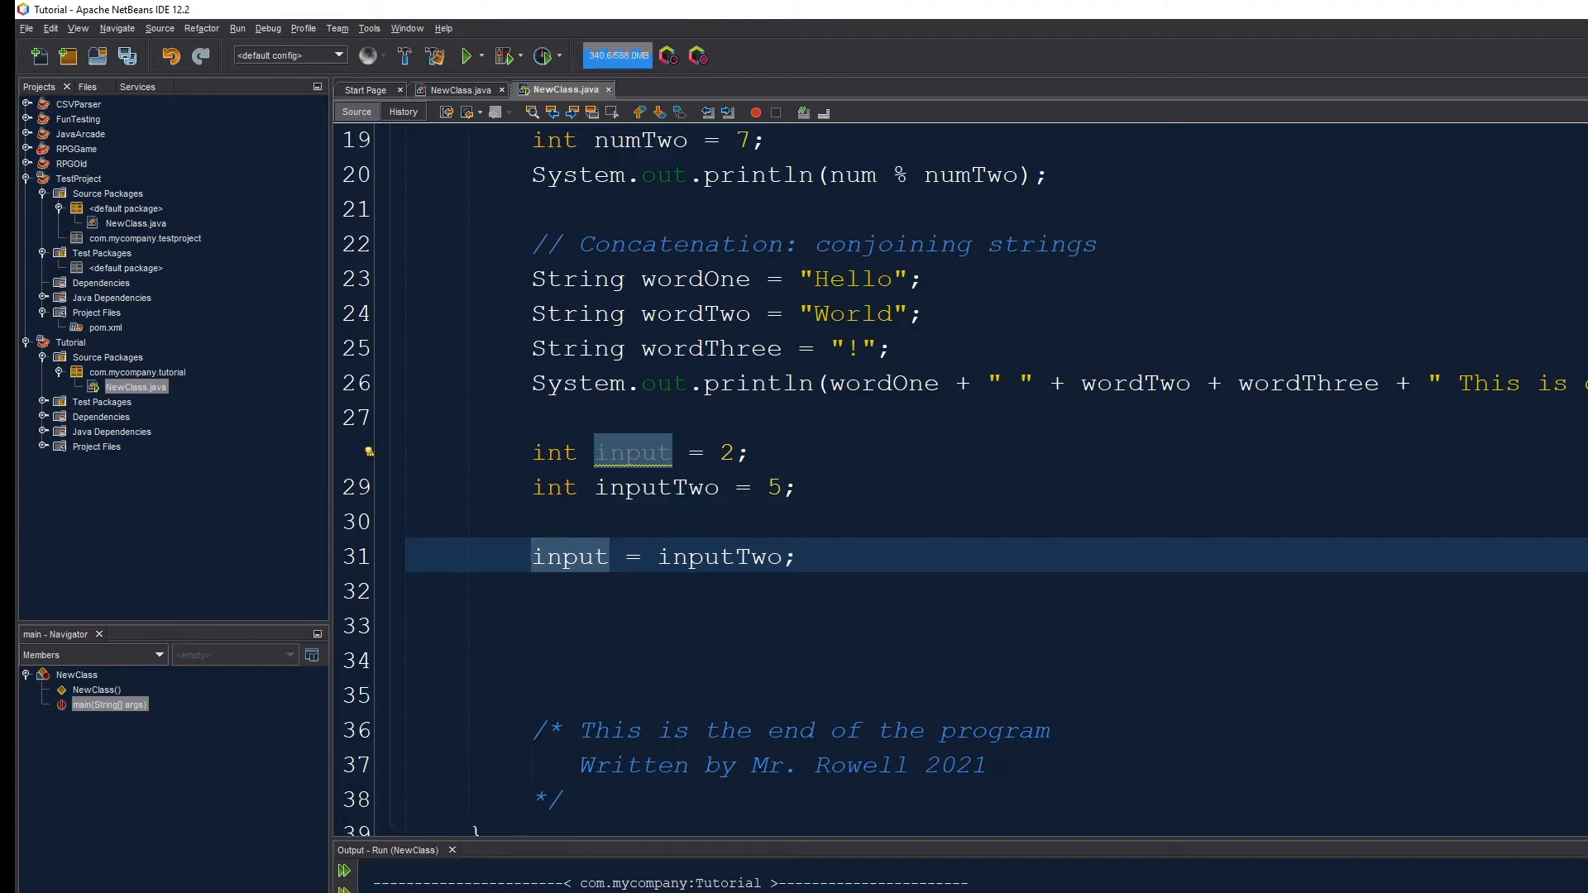
{"action": "type", "text": "int inputThr"}
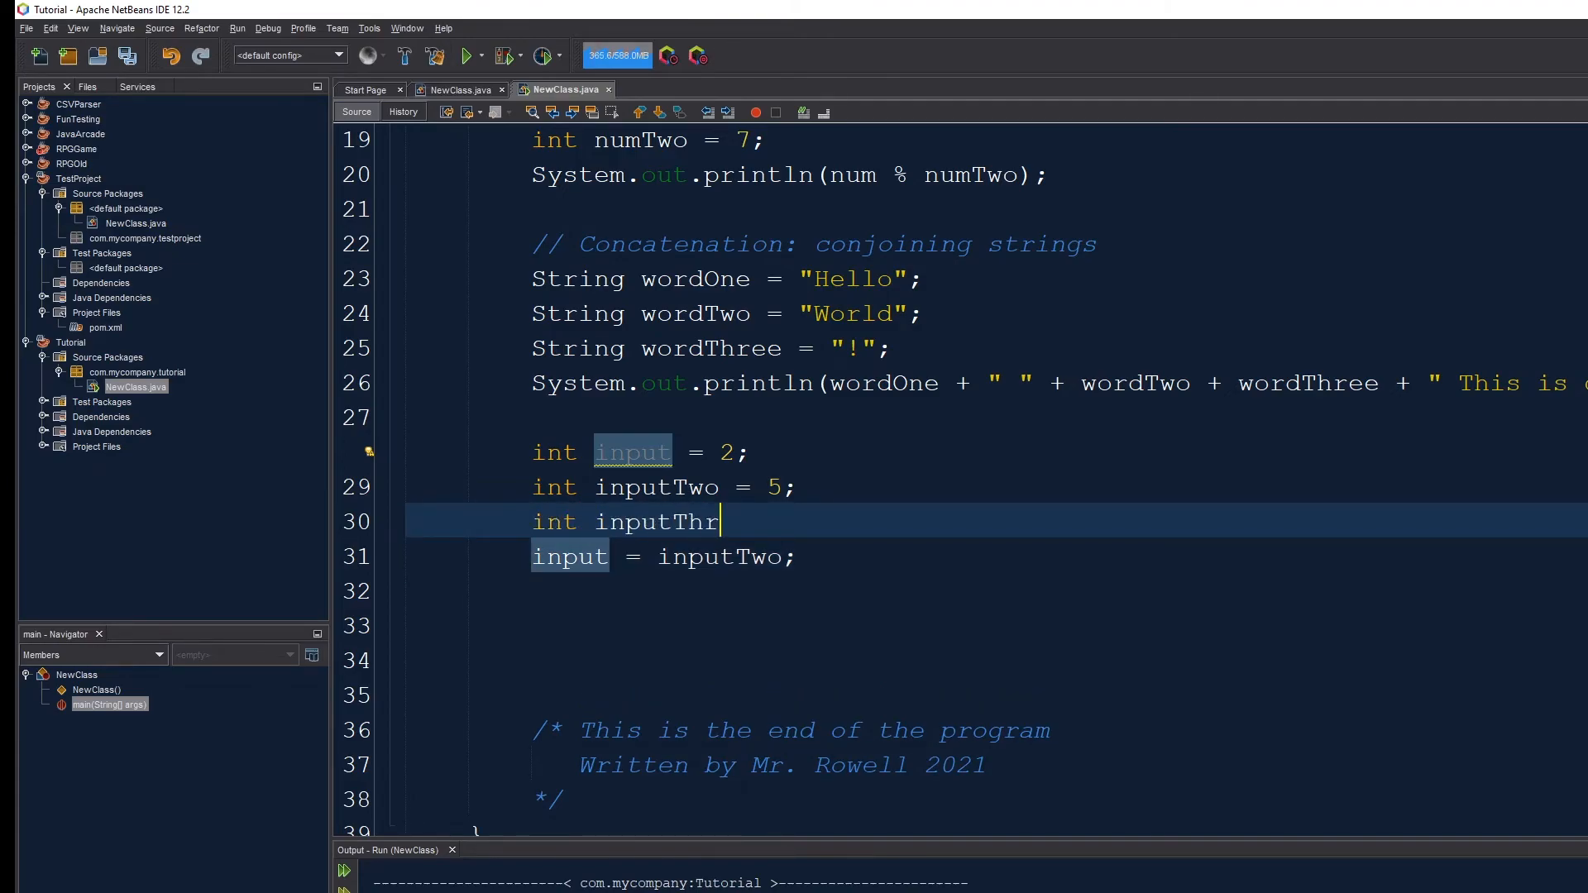
{"action": "type", "text": "ee = input + inputTwo;"}
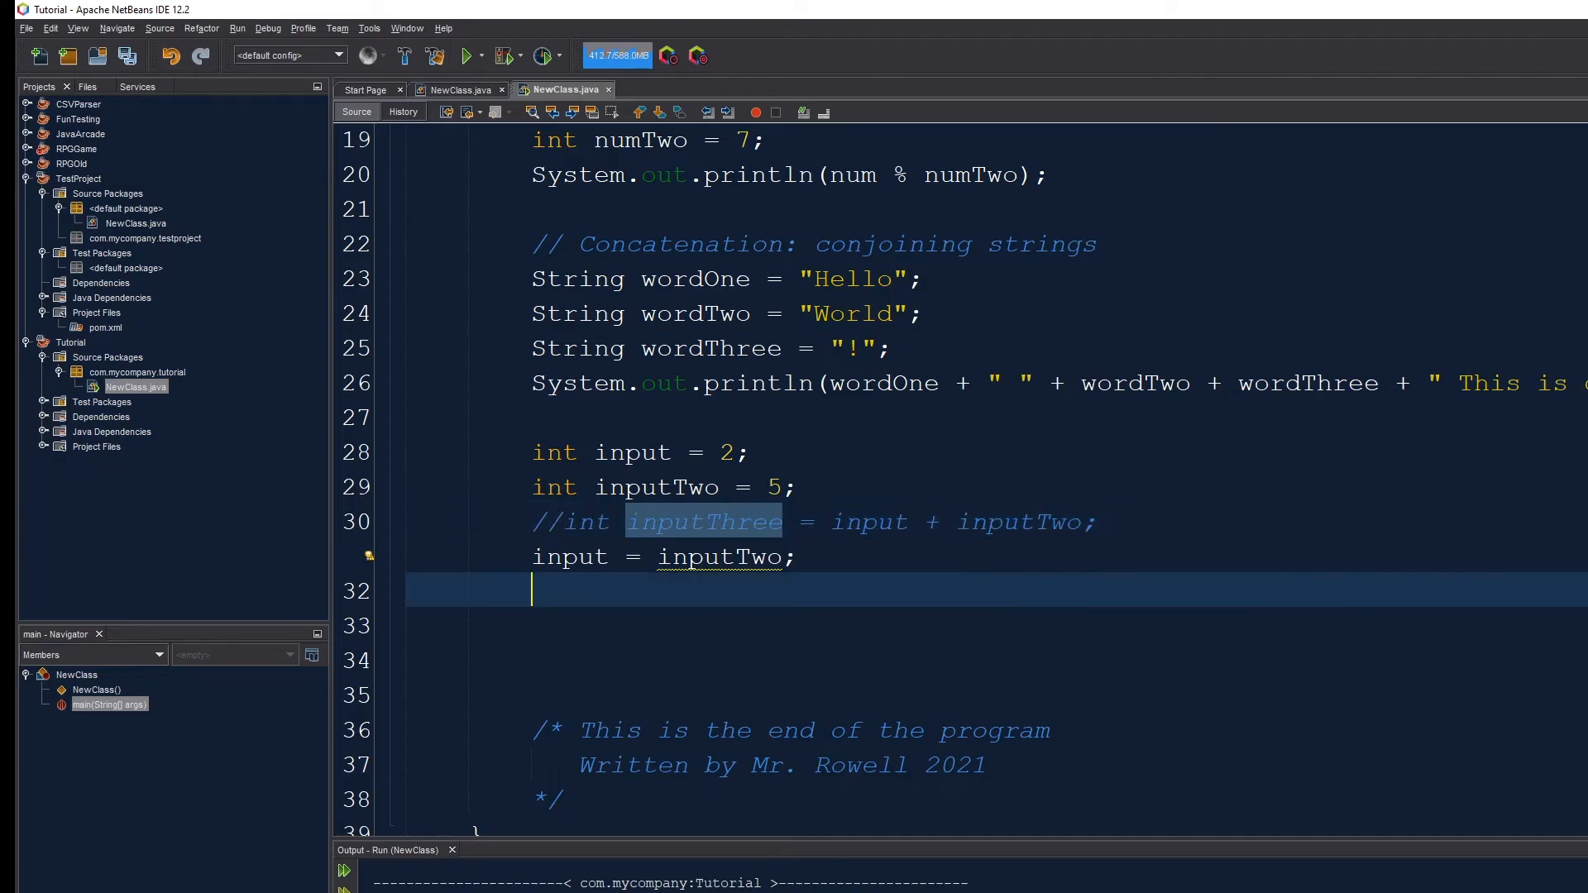
- Change the input assignment's operator from += to /= inputTwo
{"action": "left_click", "coordinate": [631, 452]}
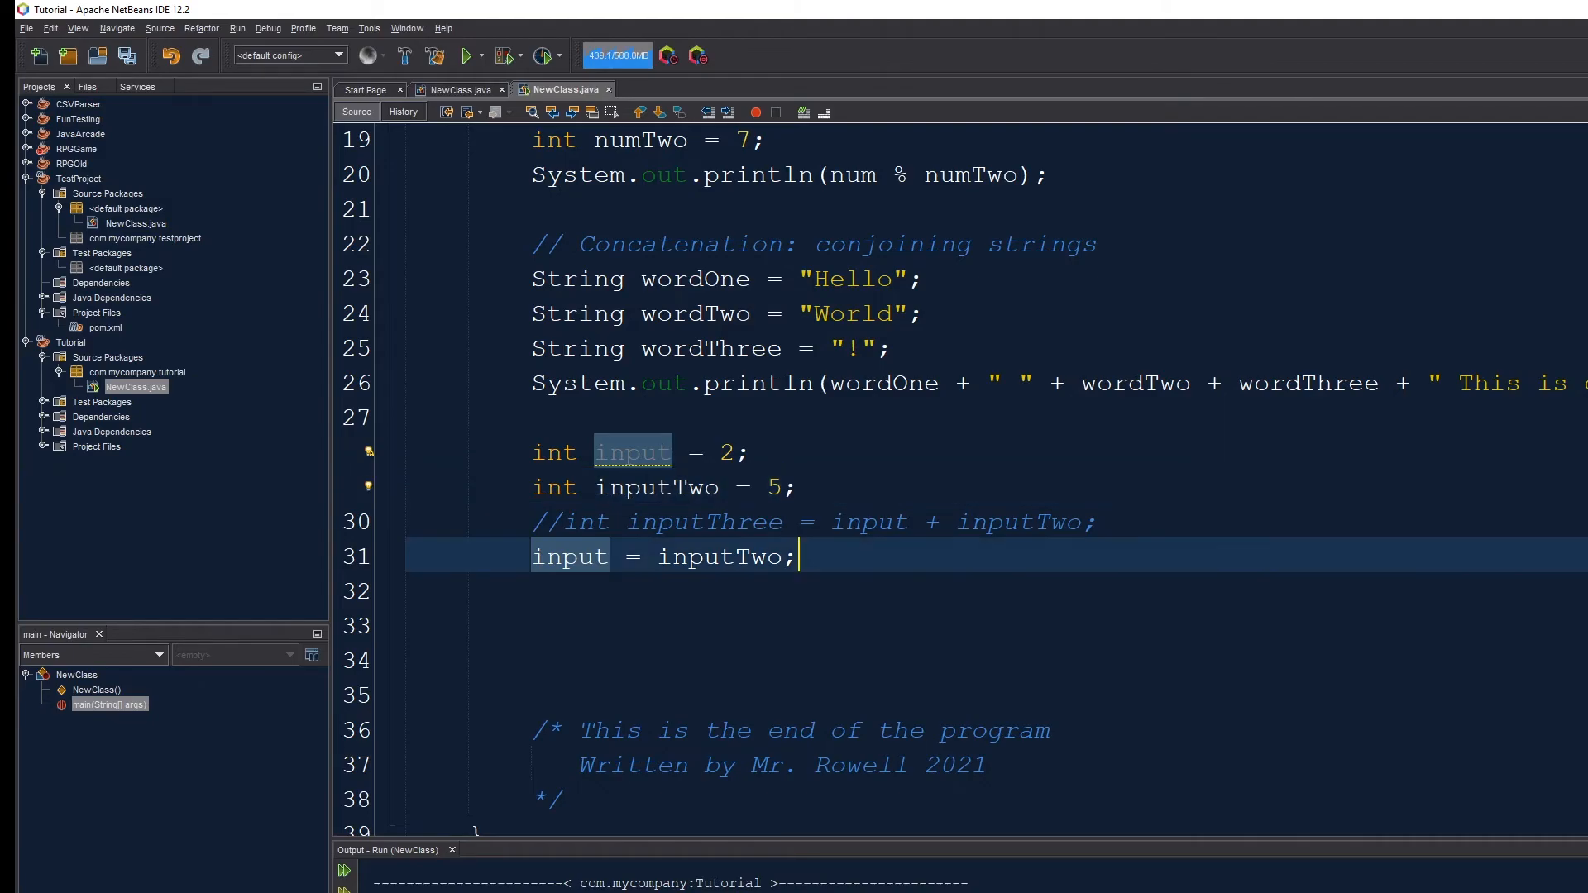
{"action": "type", "text": "in"}
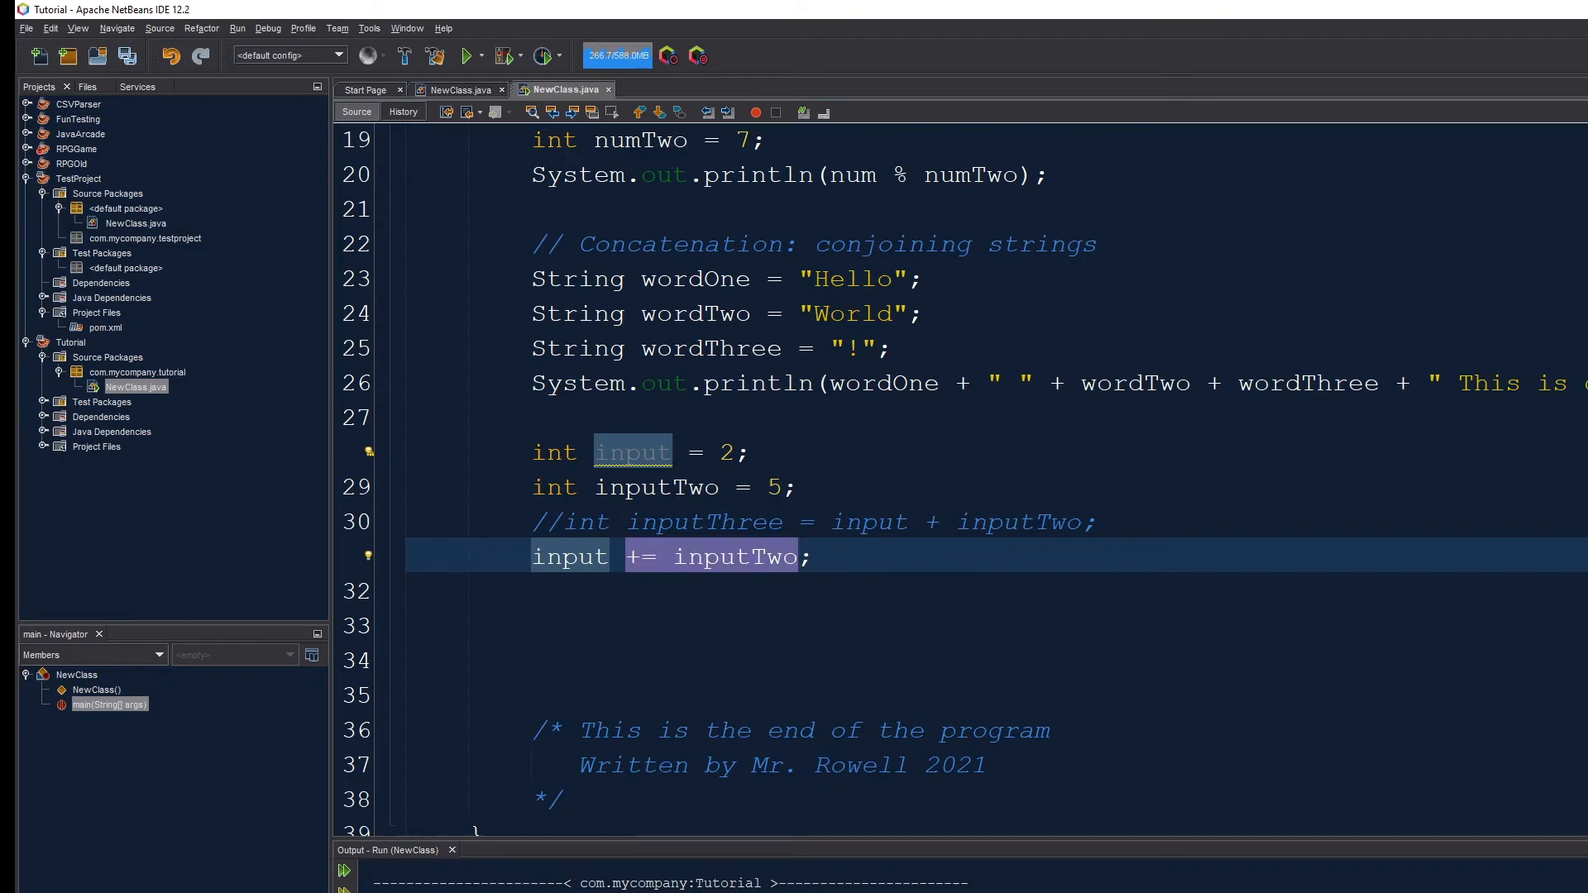
{"action": "left_click", "coordinate": [537, 556]}
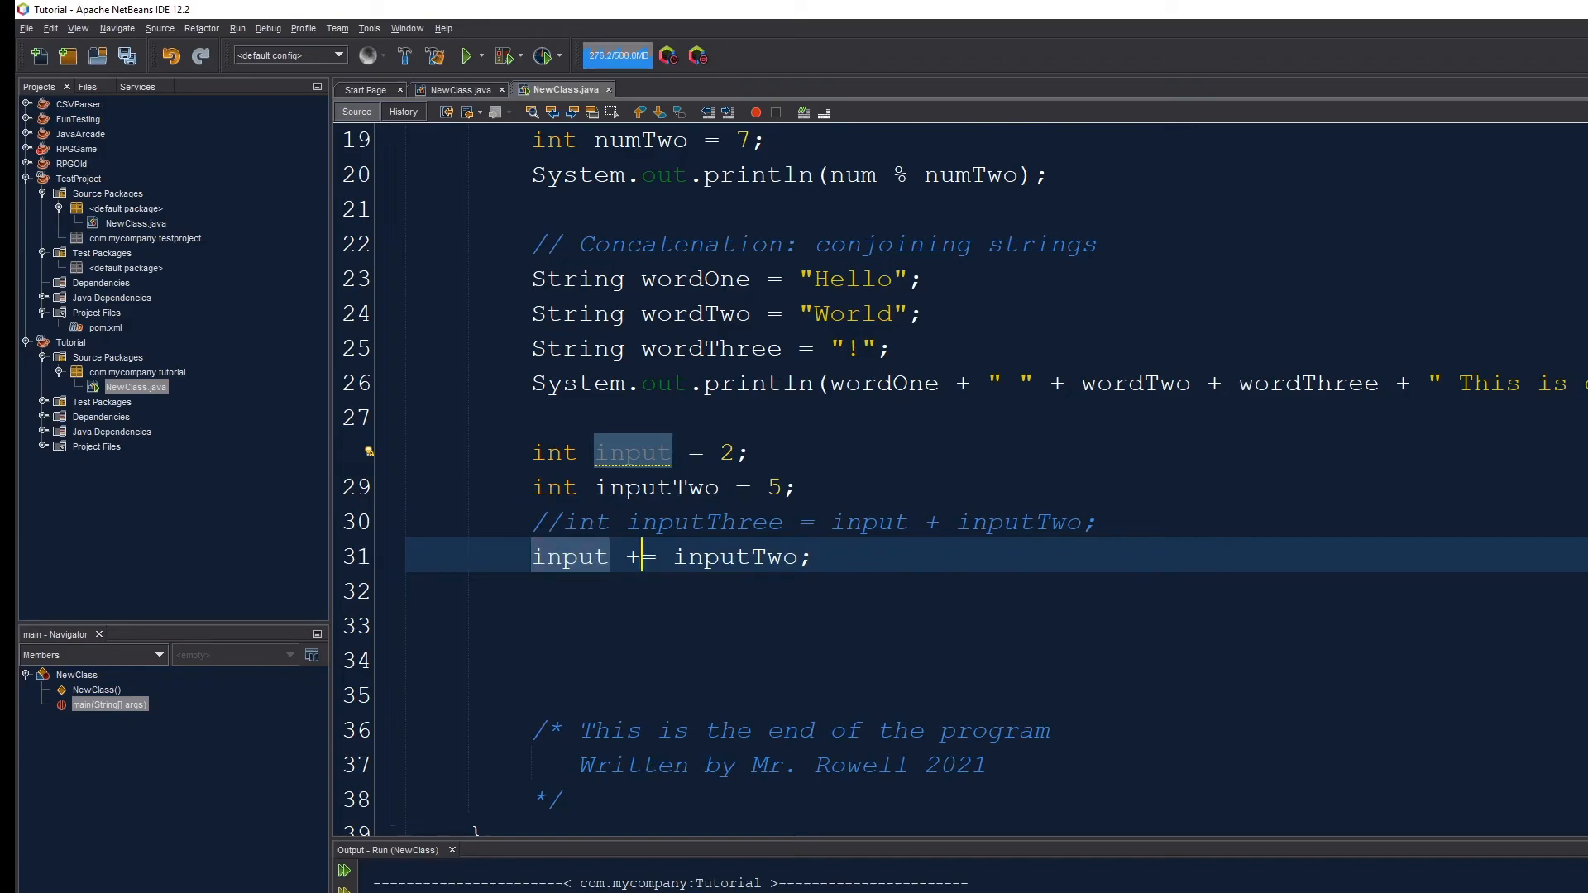
{"action": "key", "text": "Backspace"}
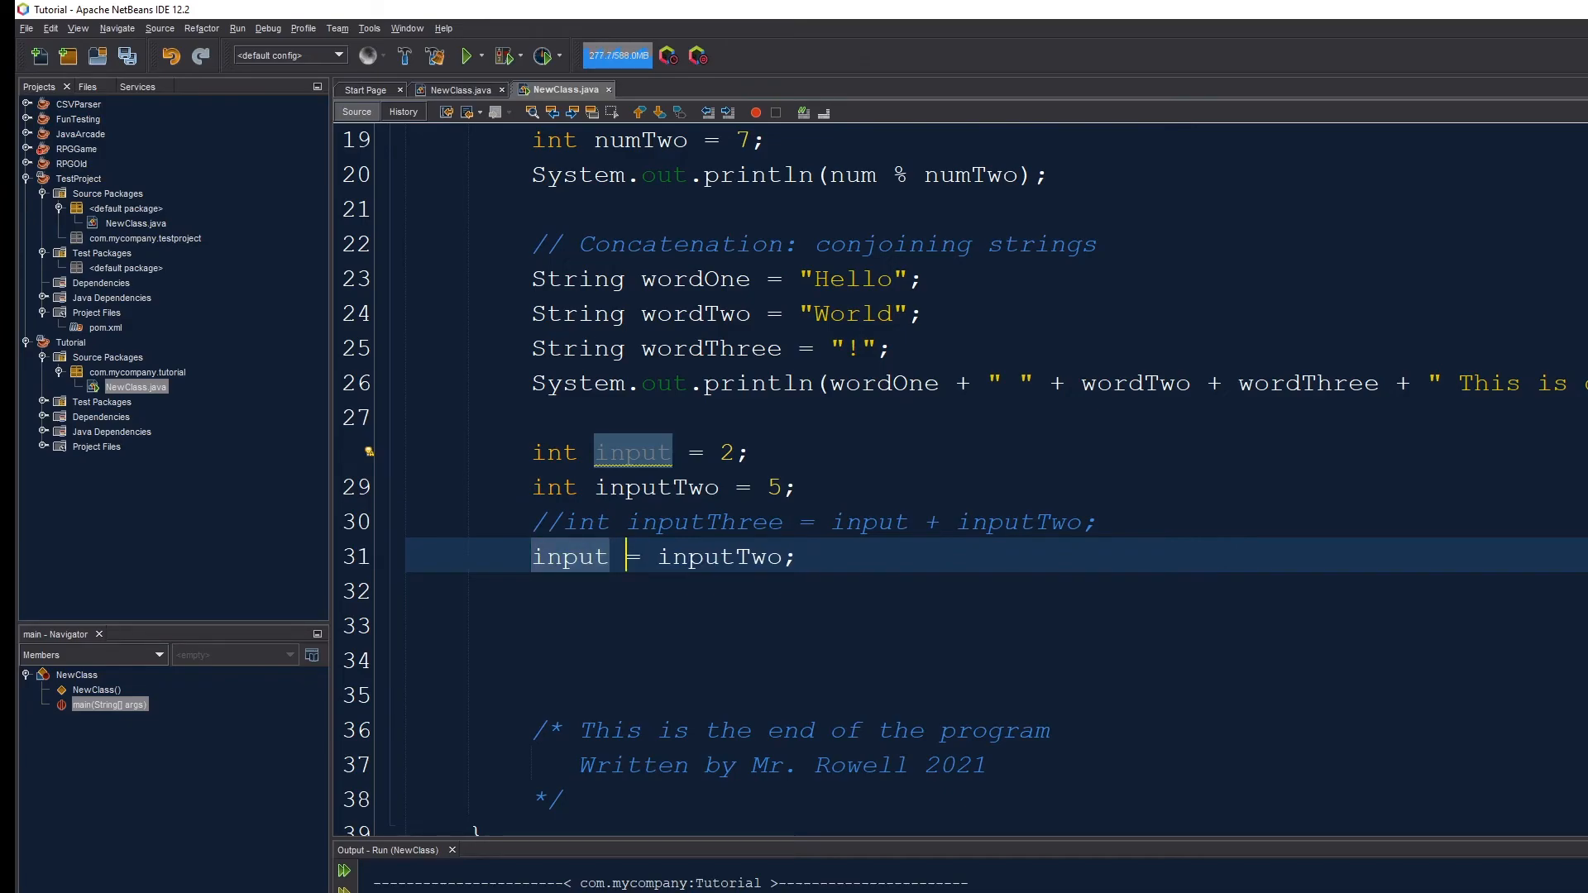
{"action": "type", "text": "/"}
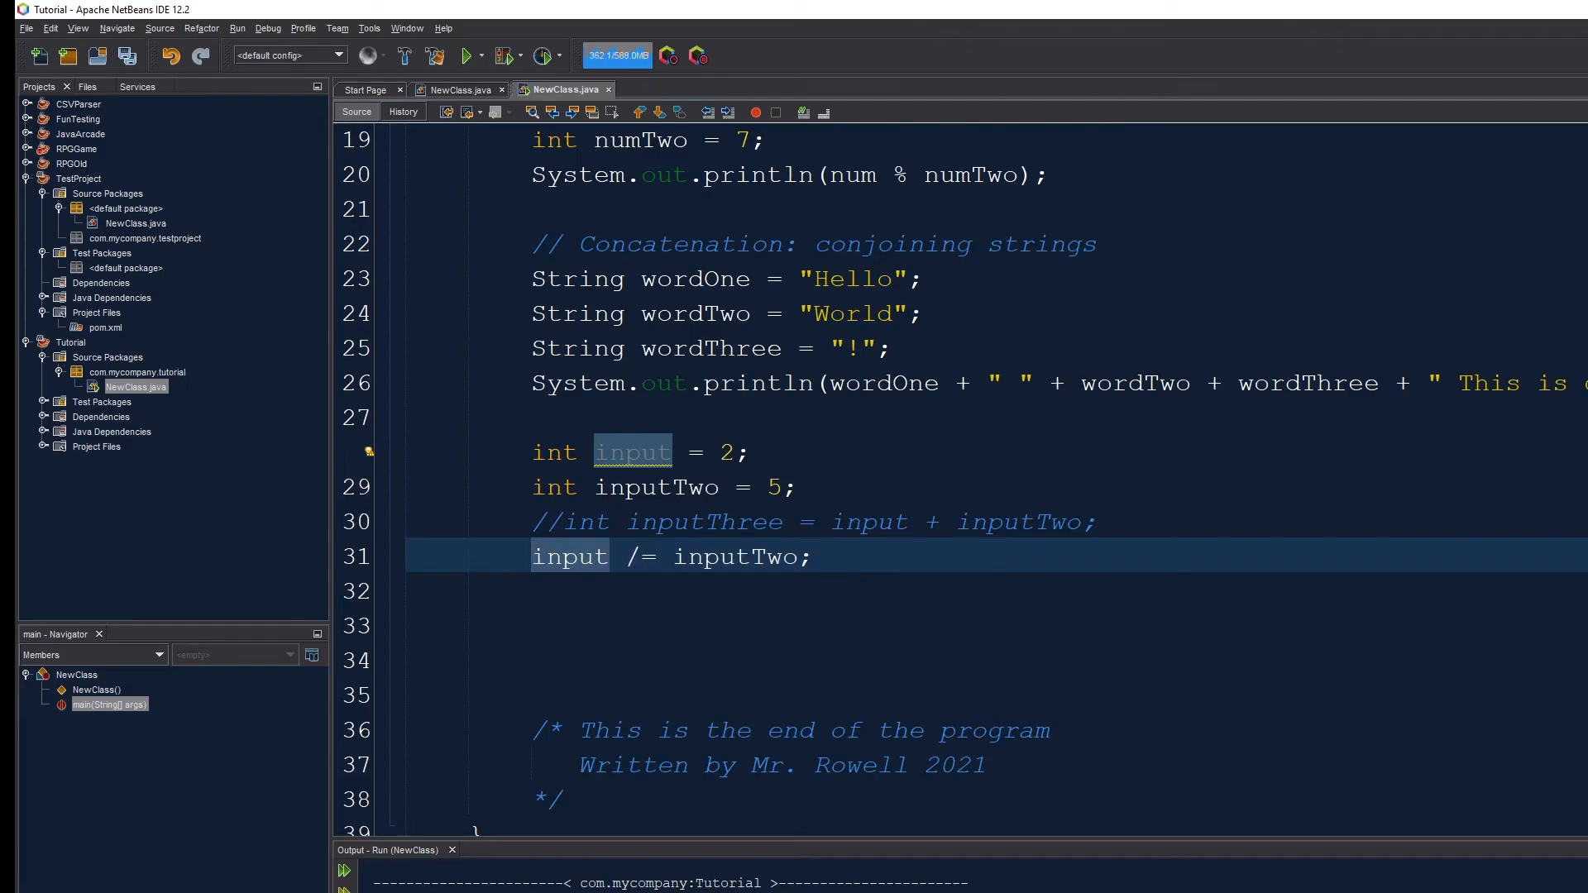
- Add the comment '// input = input/inputTwo;' after the /= line
{"action": "type", "text": "//"}
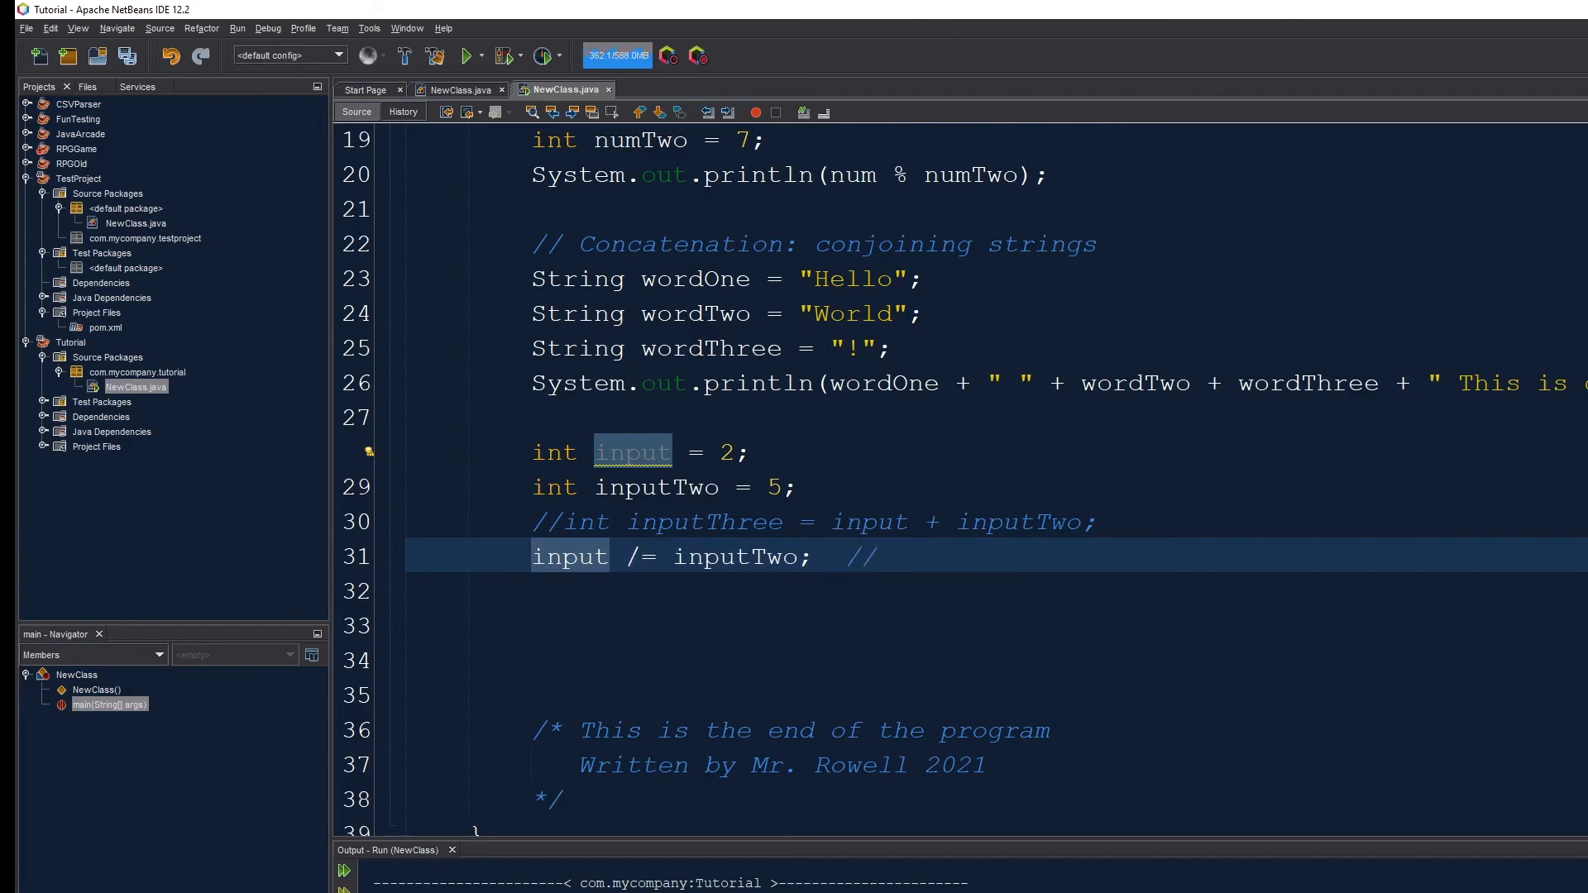
{"action": "type", "text": "input = input/"}
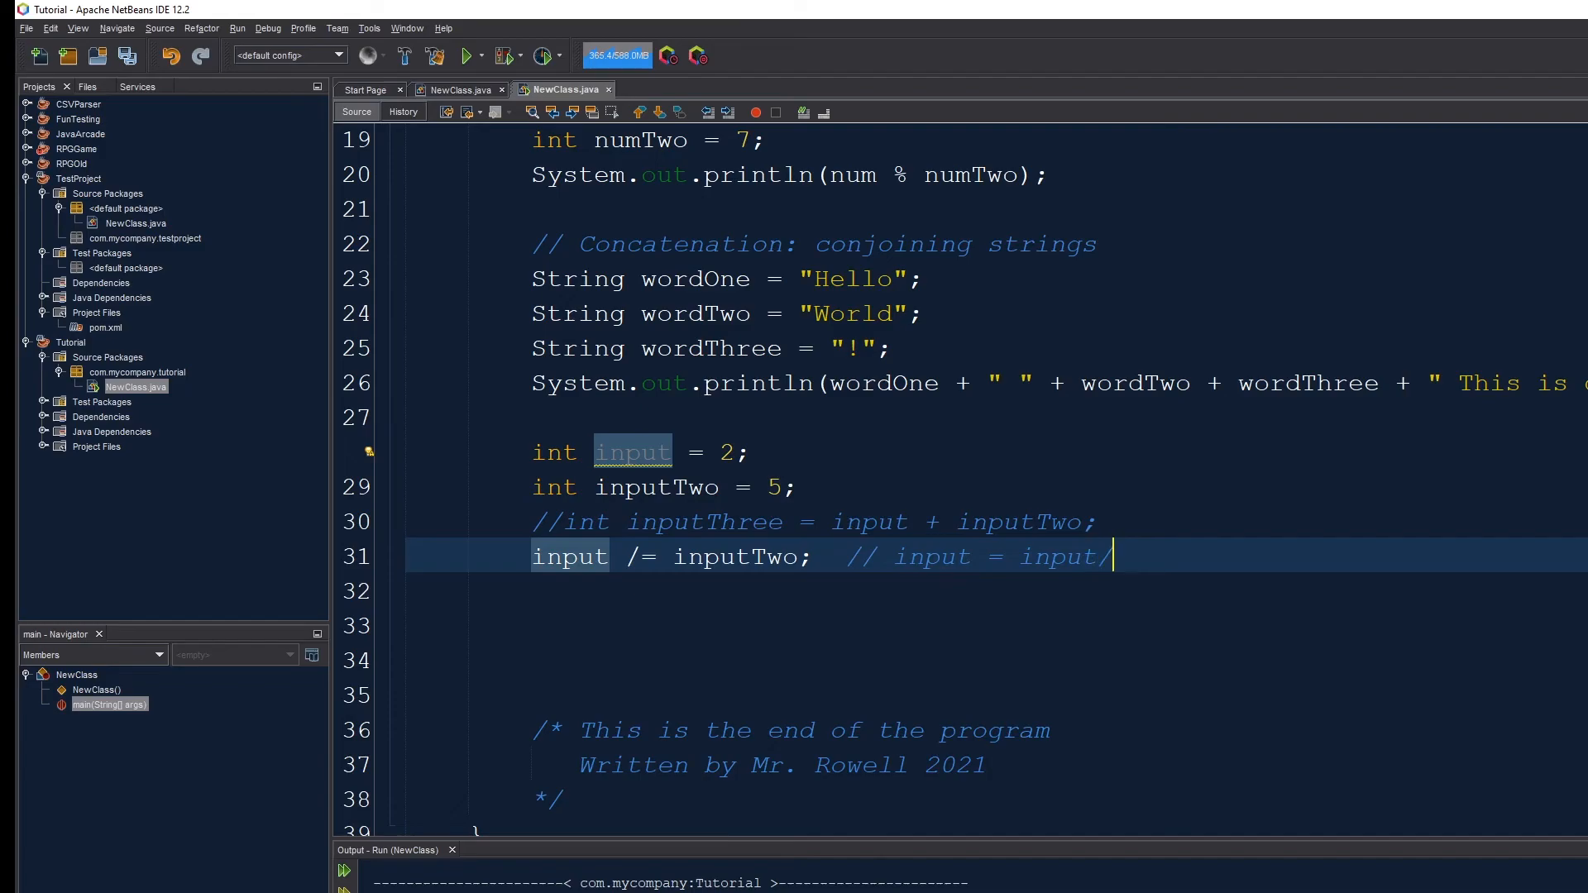
{"action": "type", "text": "inputTwo;"}
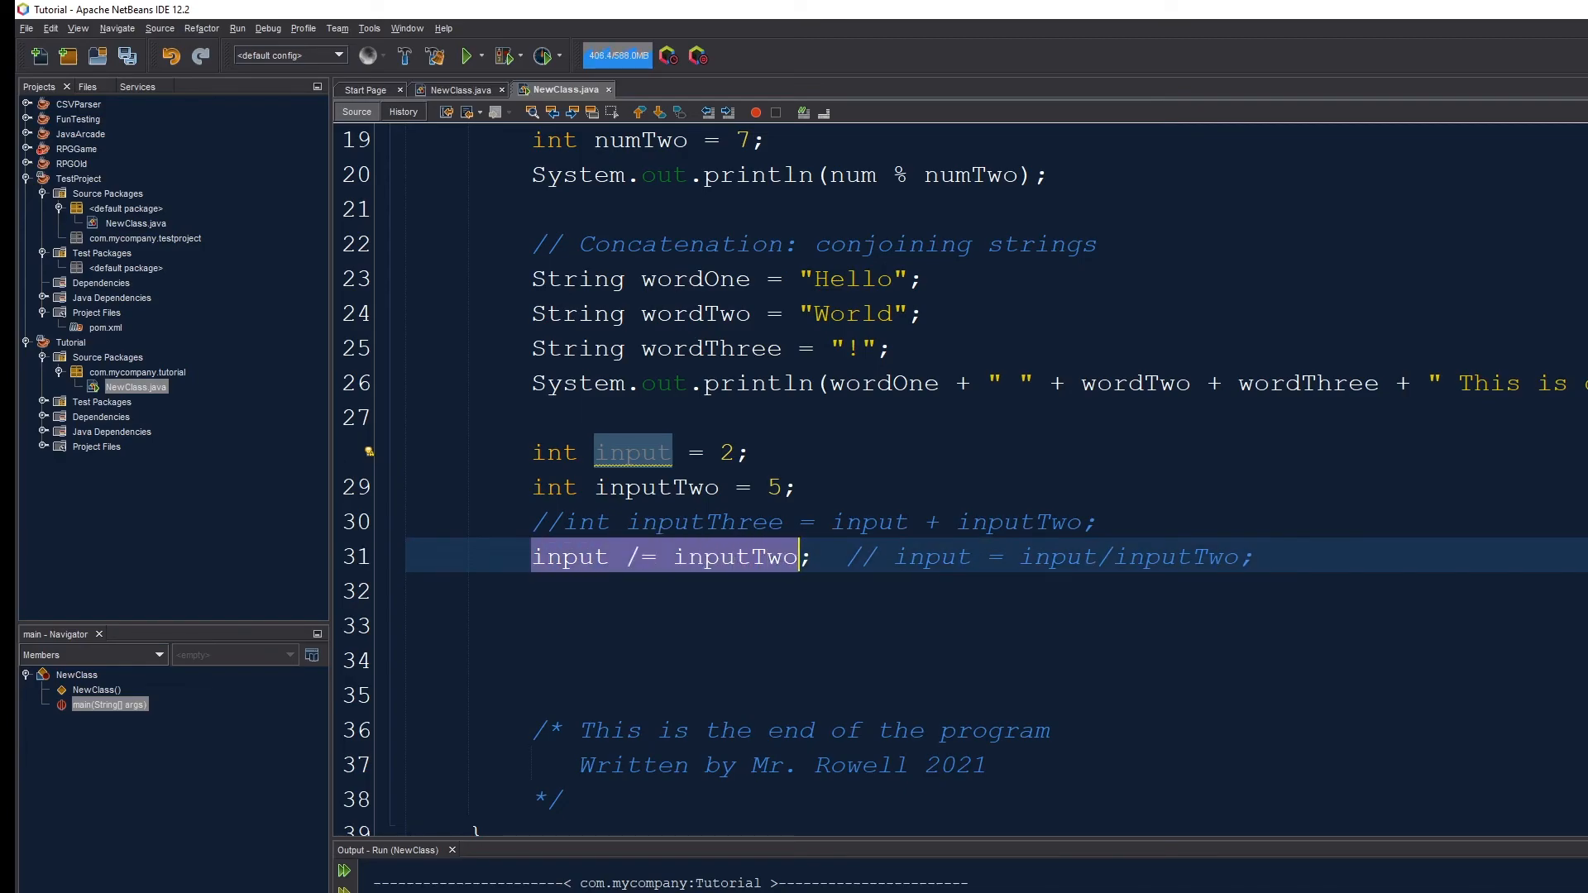
{"action": "left_click", "coordinate": [1250, 556]}
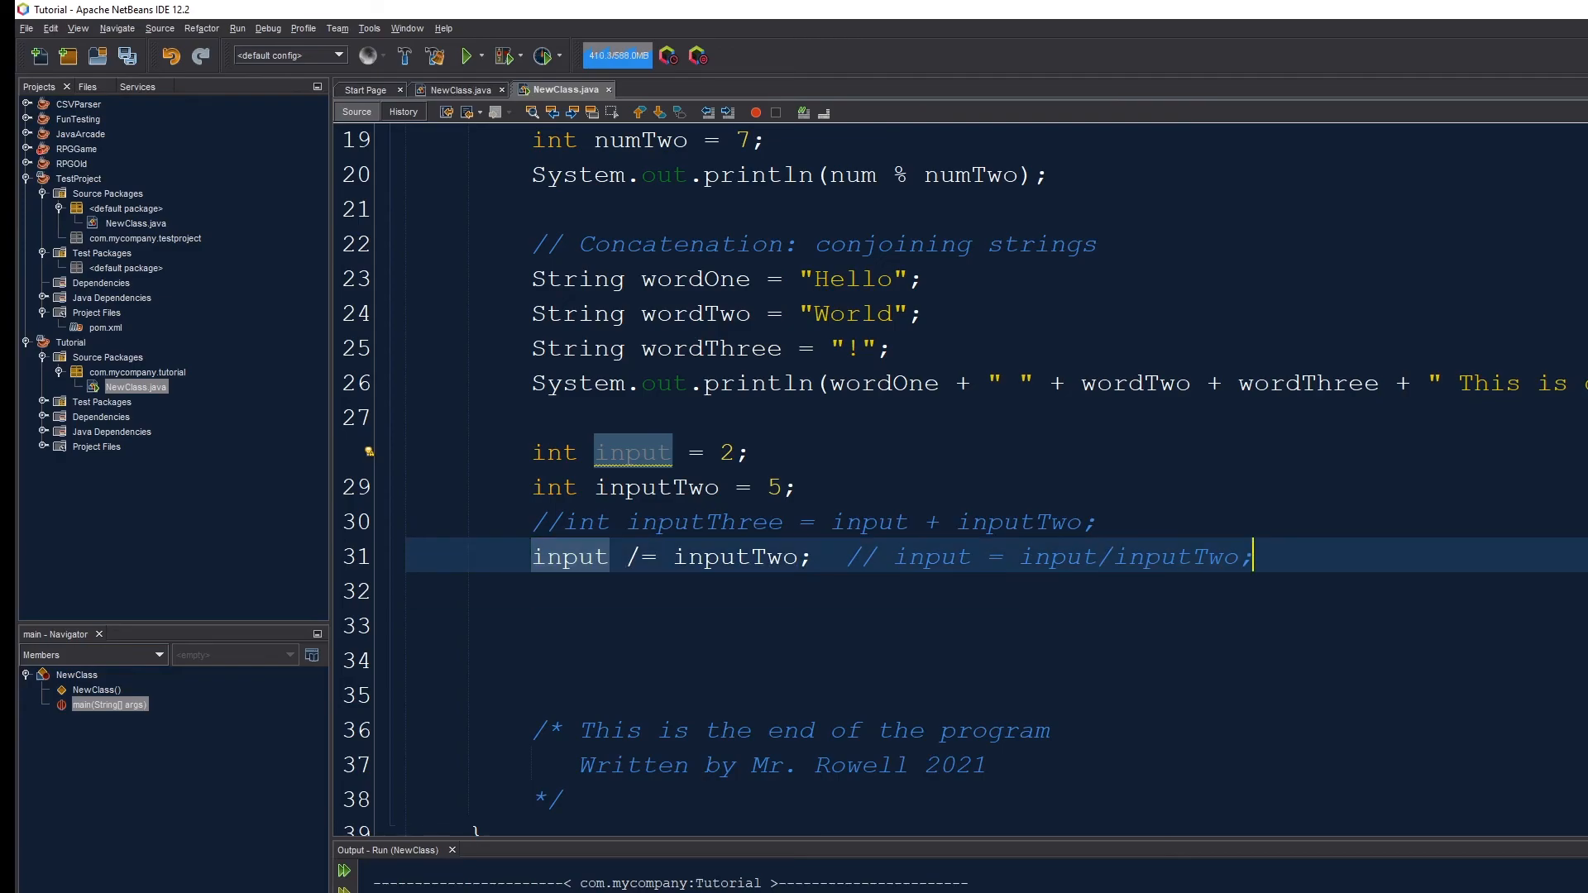
- Declare numCounter and add numCounter++ and numCounter-- with add/subtract 1 comments
{"action": "type", "text": "i"}
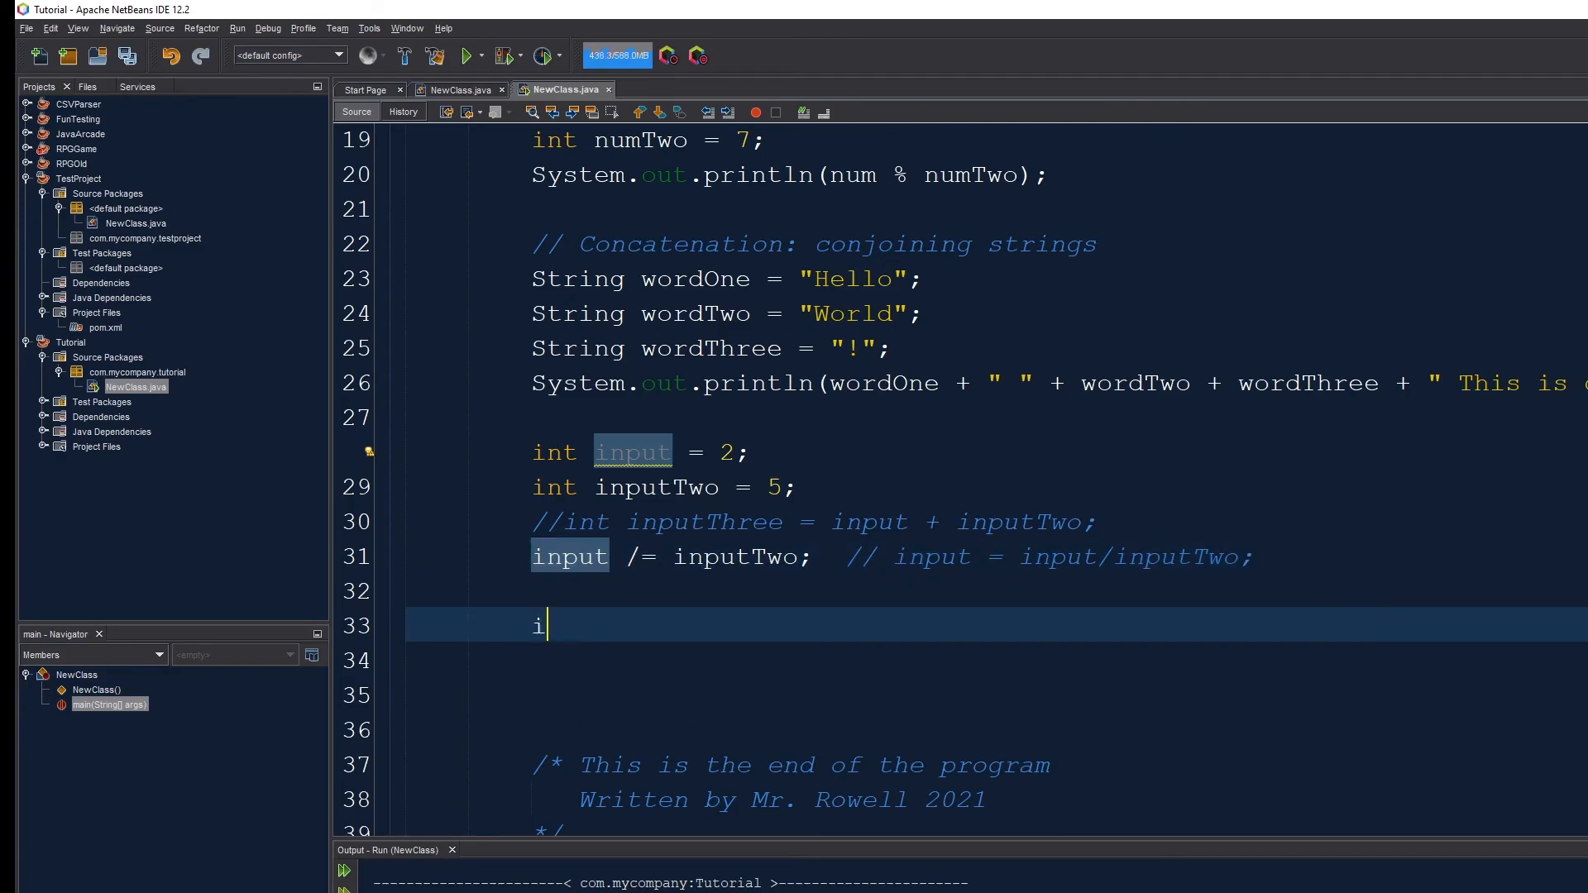
{"action": "type", "text": "nt num"}
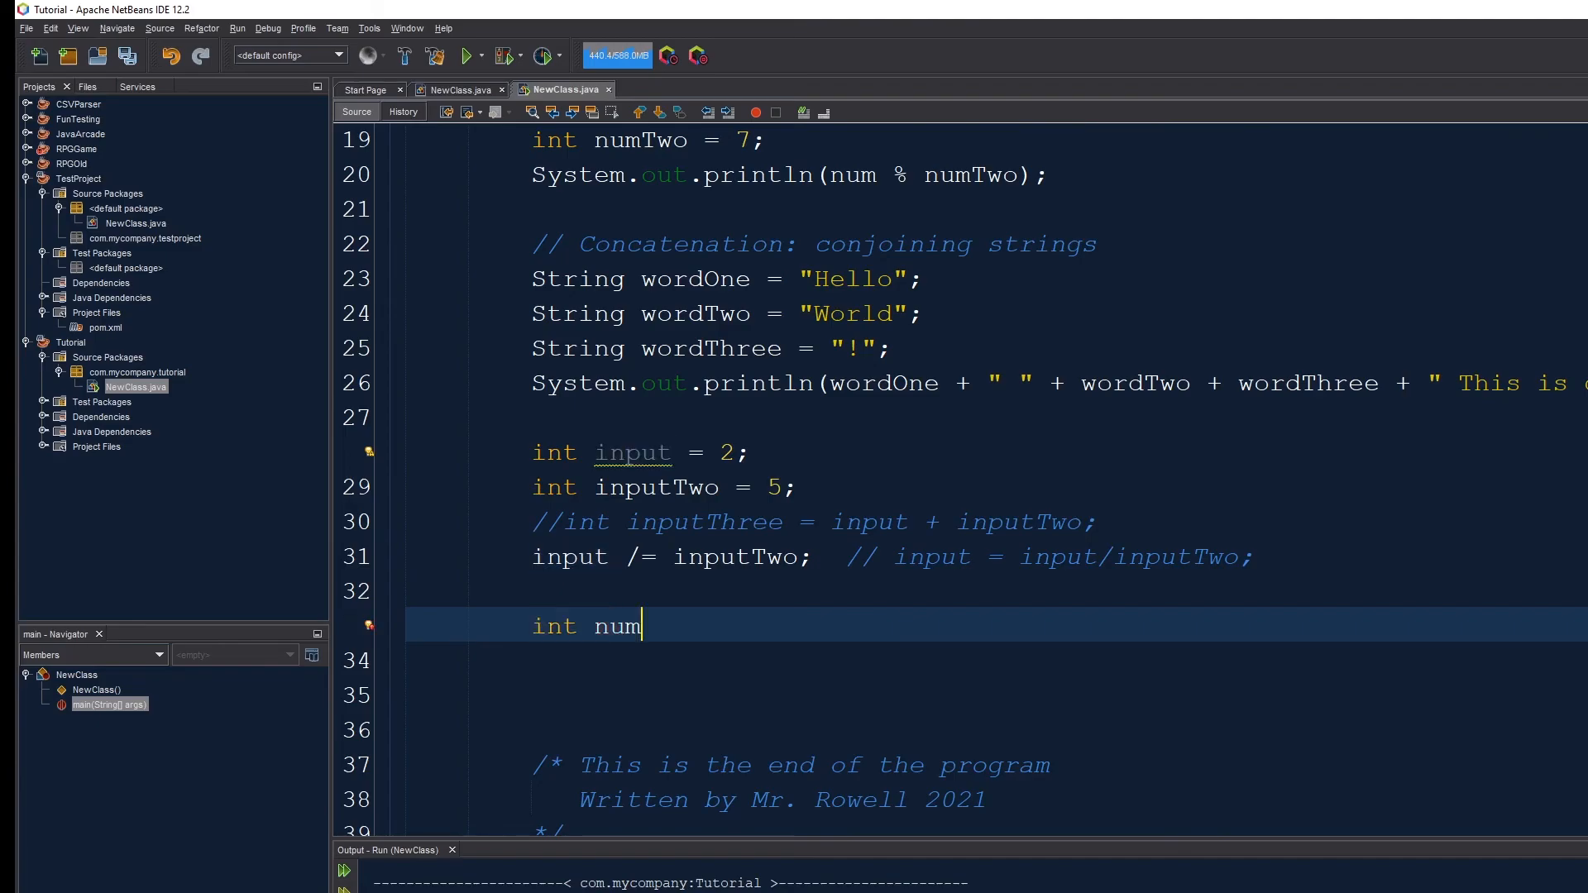
{"action": "type", "text": "Counter;"}
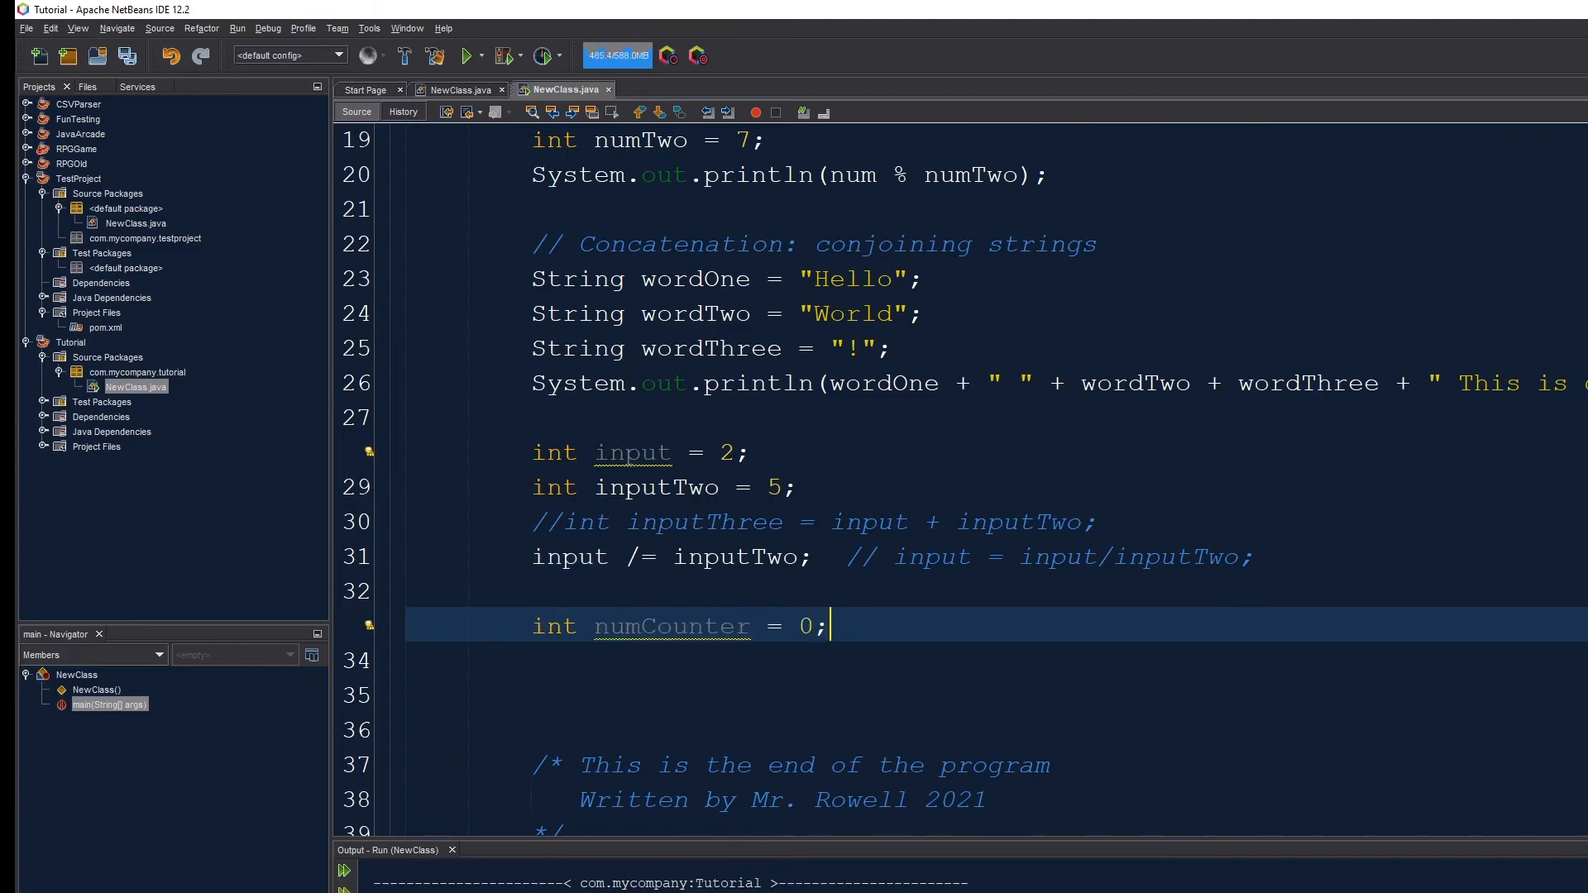
{"action": "type", "text": "n"}
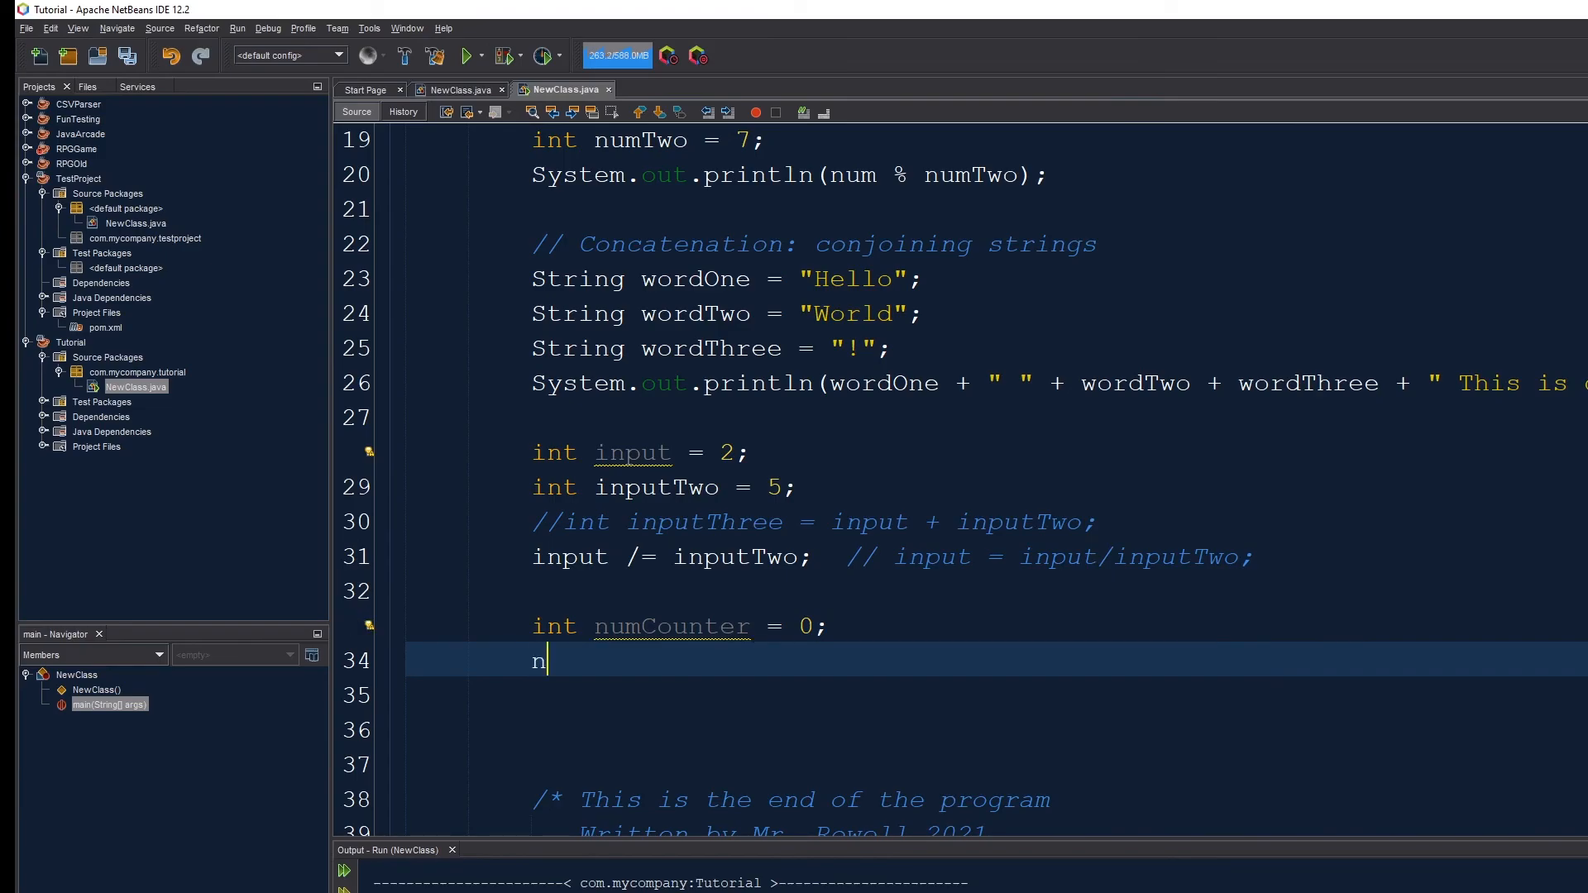
{"action": "type", "text": "umCounter++;"}
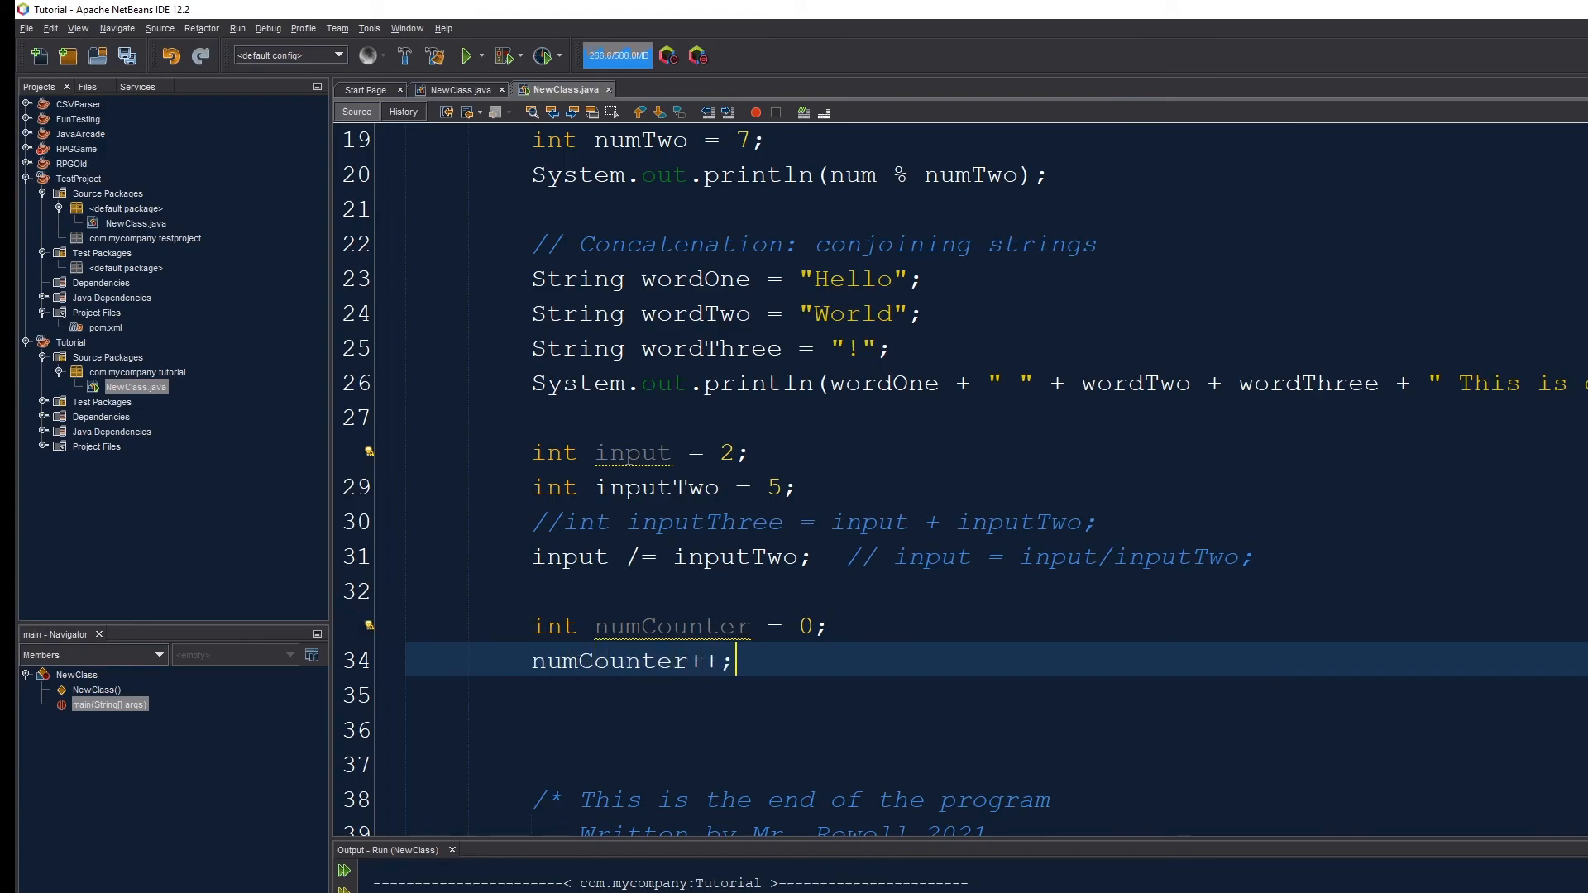
{"action": "type", "text": "//"}
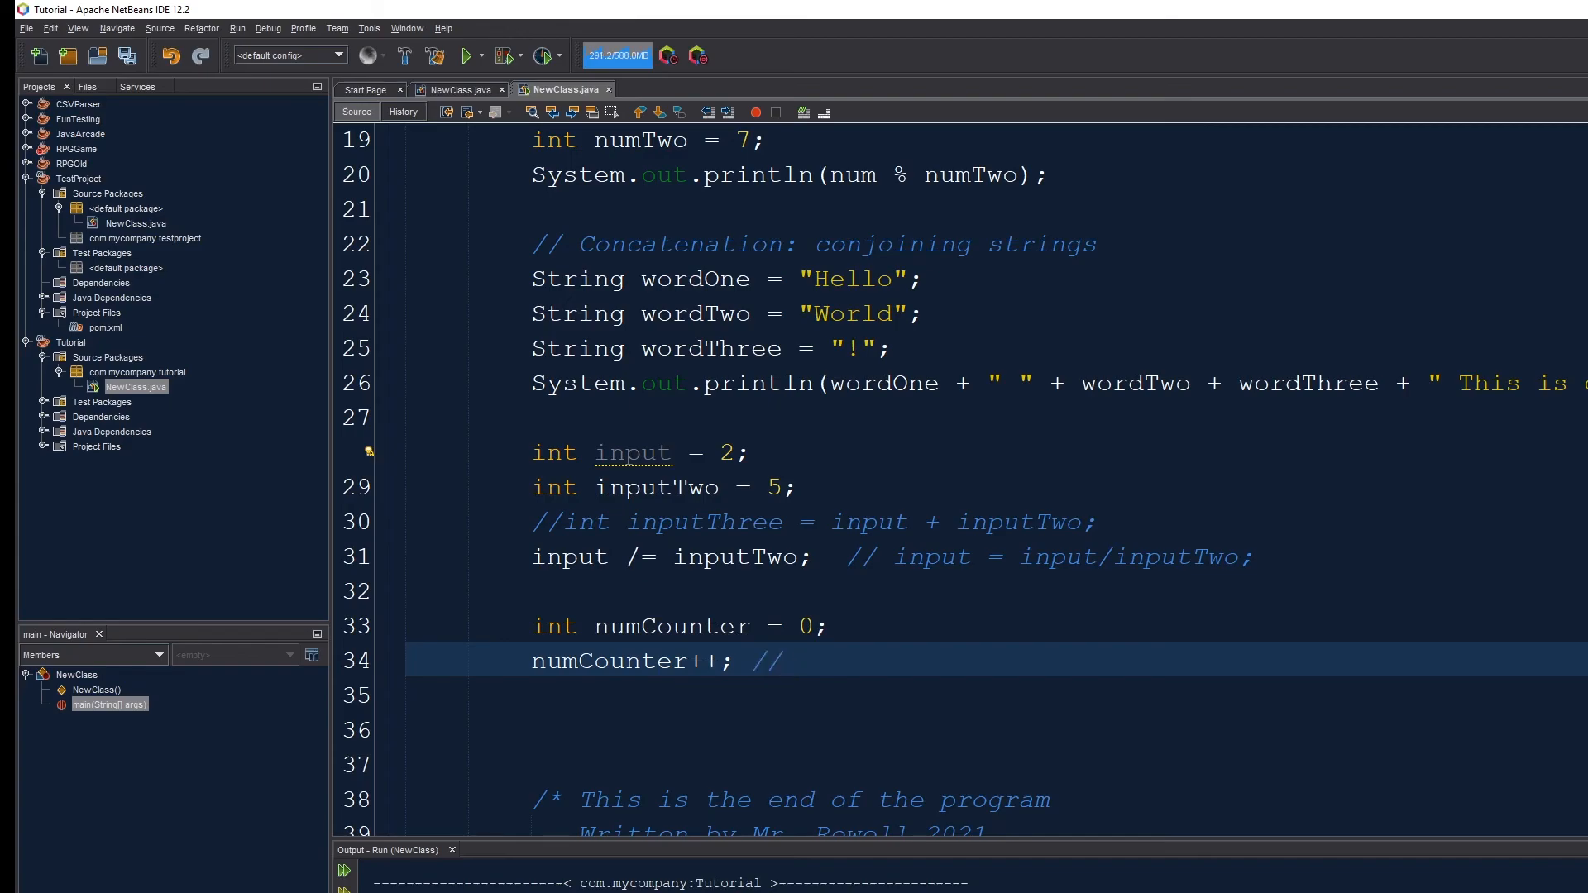
{"action": "type", "text": "add 1 to the number"}
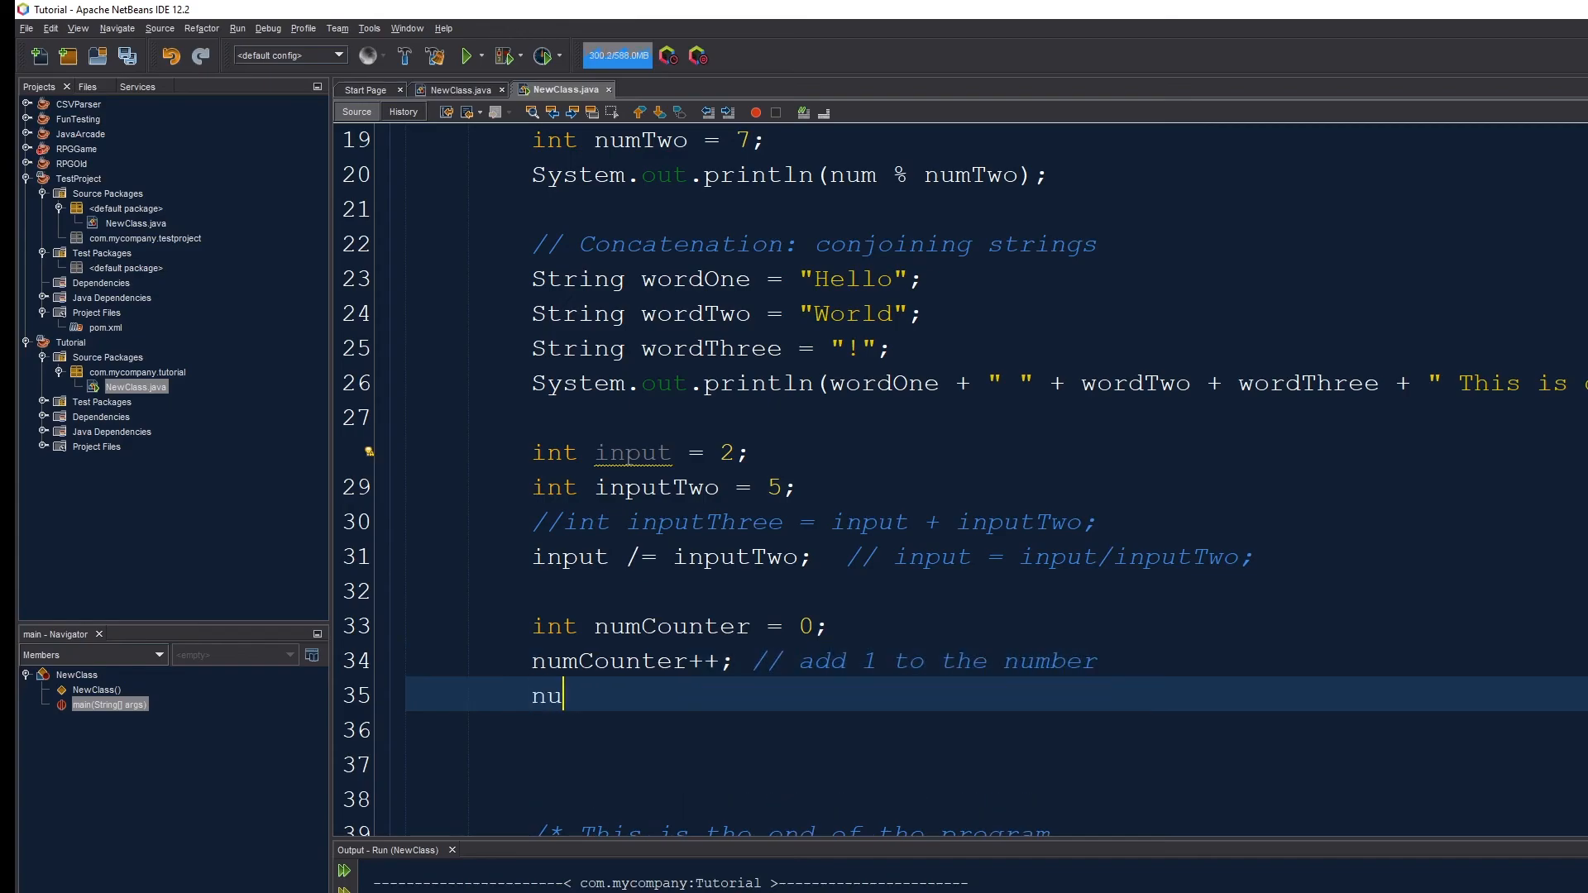
{"action": "type", "text": "mCounter--;"}
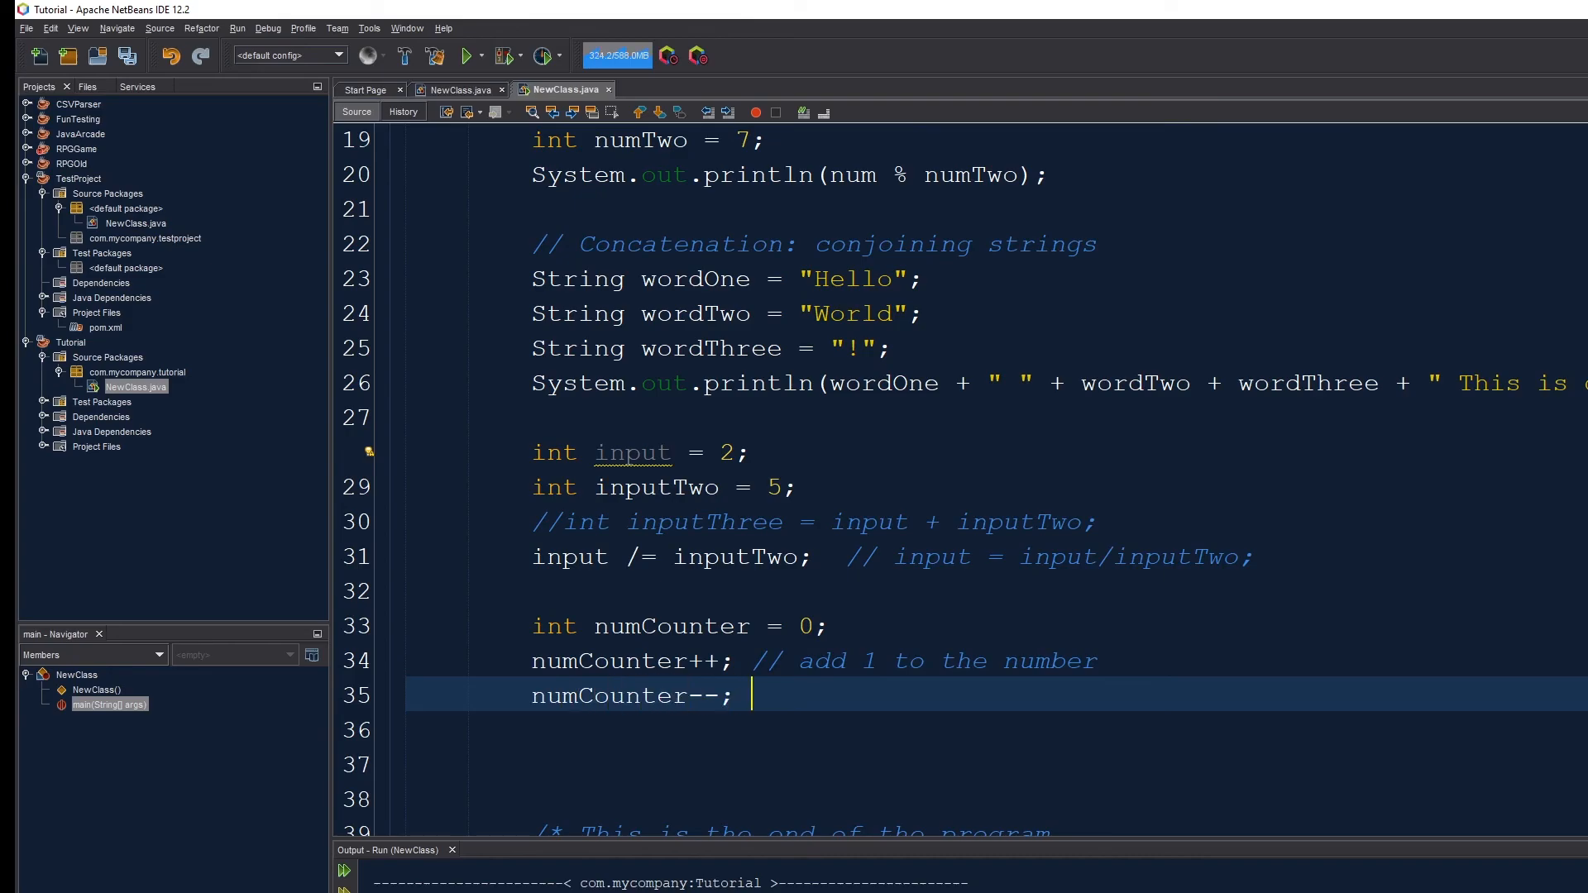
{"action": "type", "text": "// subtract 1 f"}
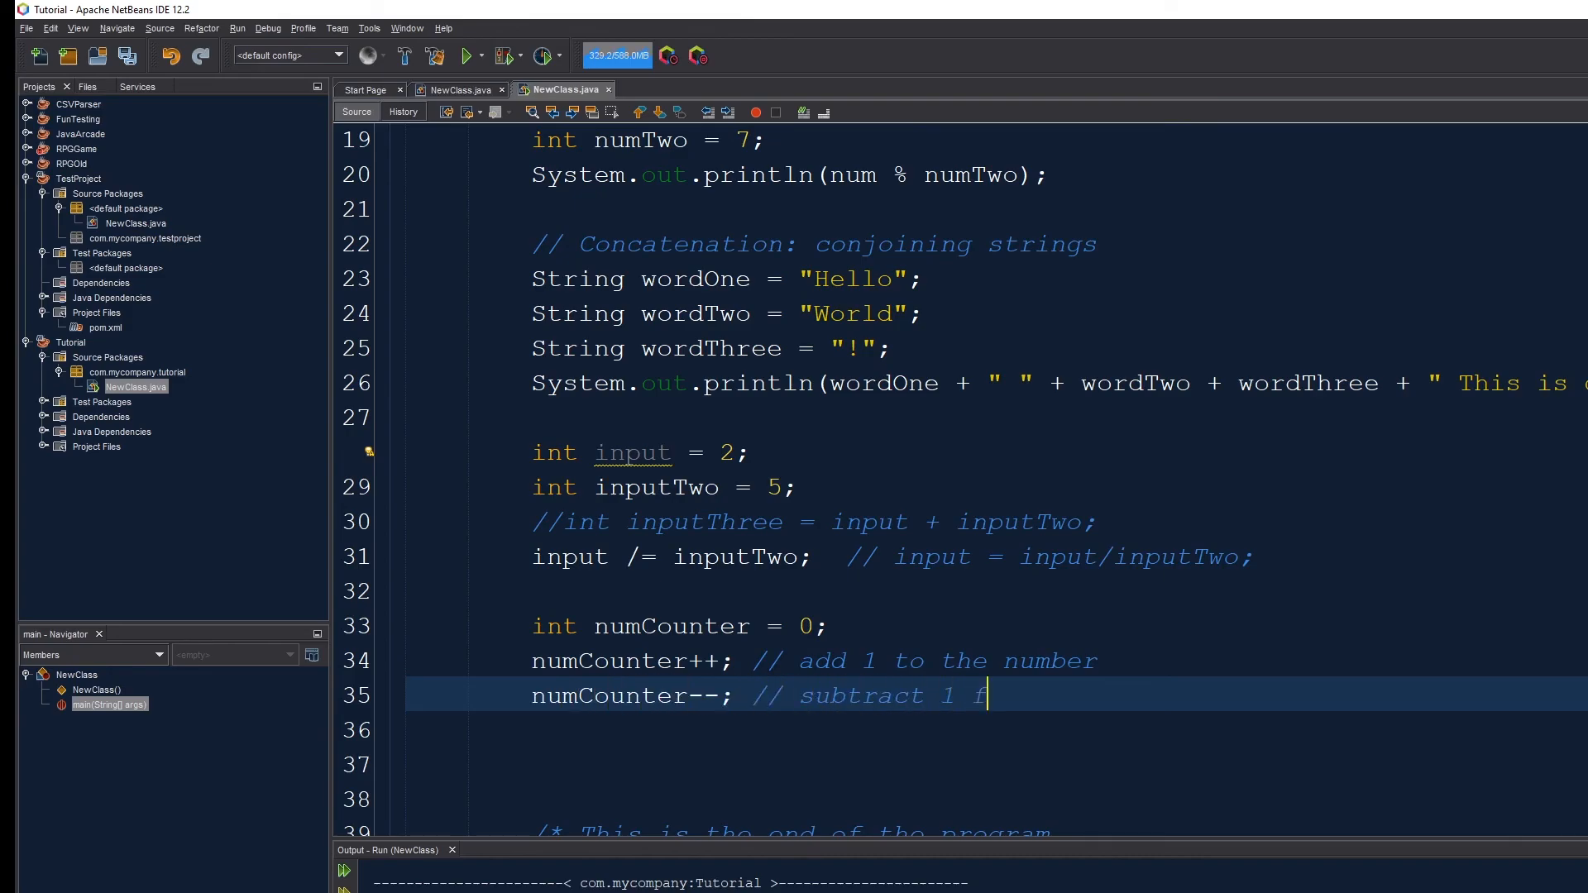
{"action": "type", "text": "rom the number"}
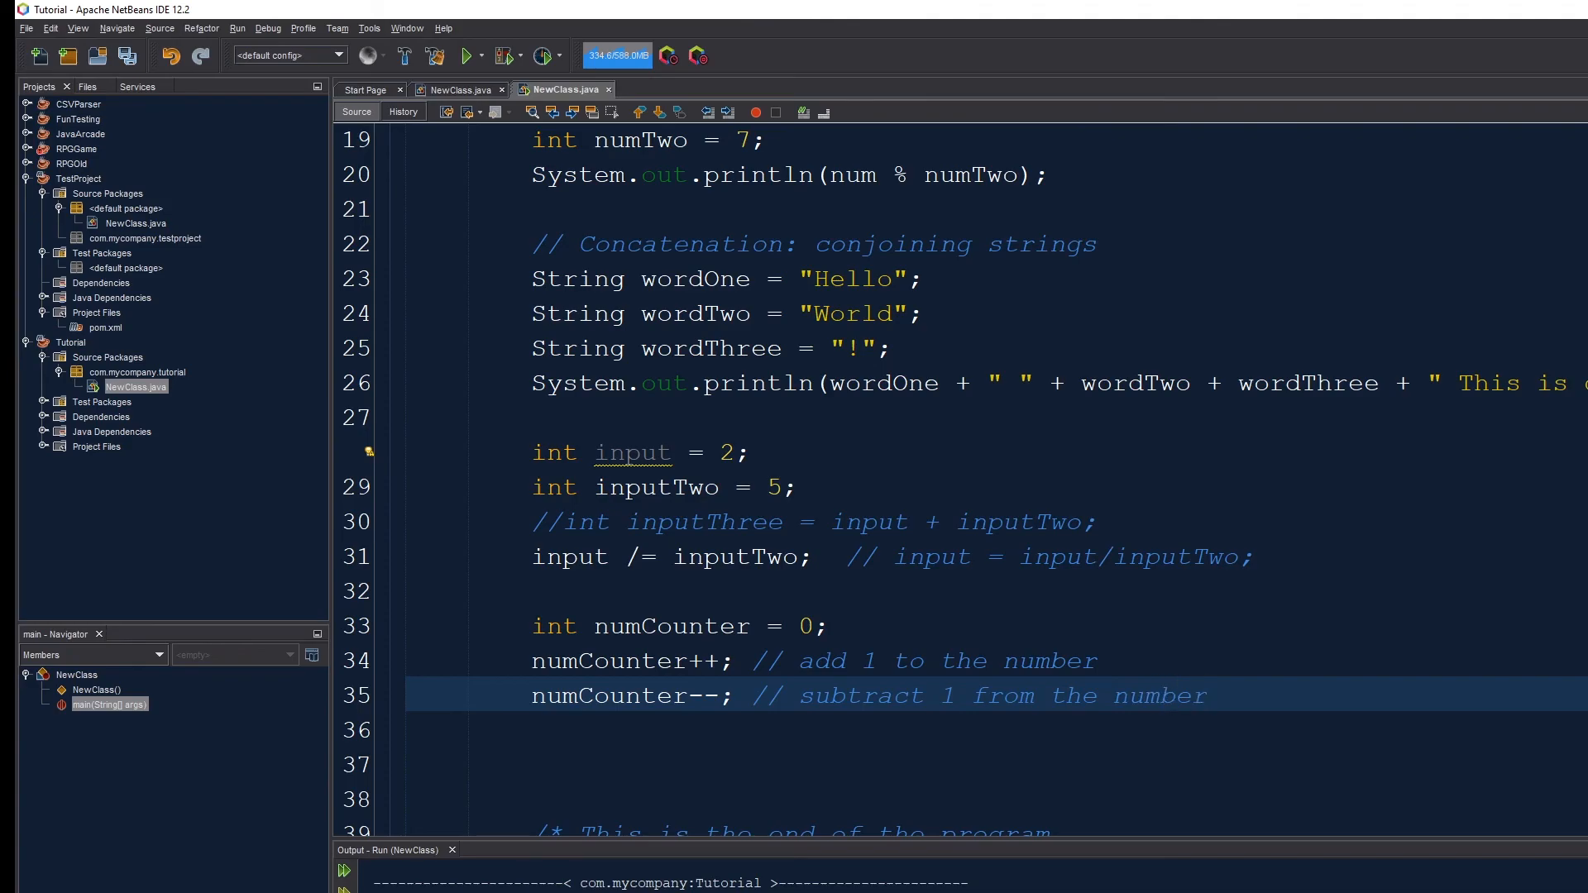
- Insert numCounter+=1; and numCounter-=1; lines
{"action": "left_click", "coordinate": [658, 660]}
{"action": "type", "text": "numCounter"}
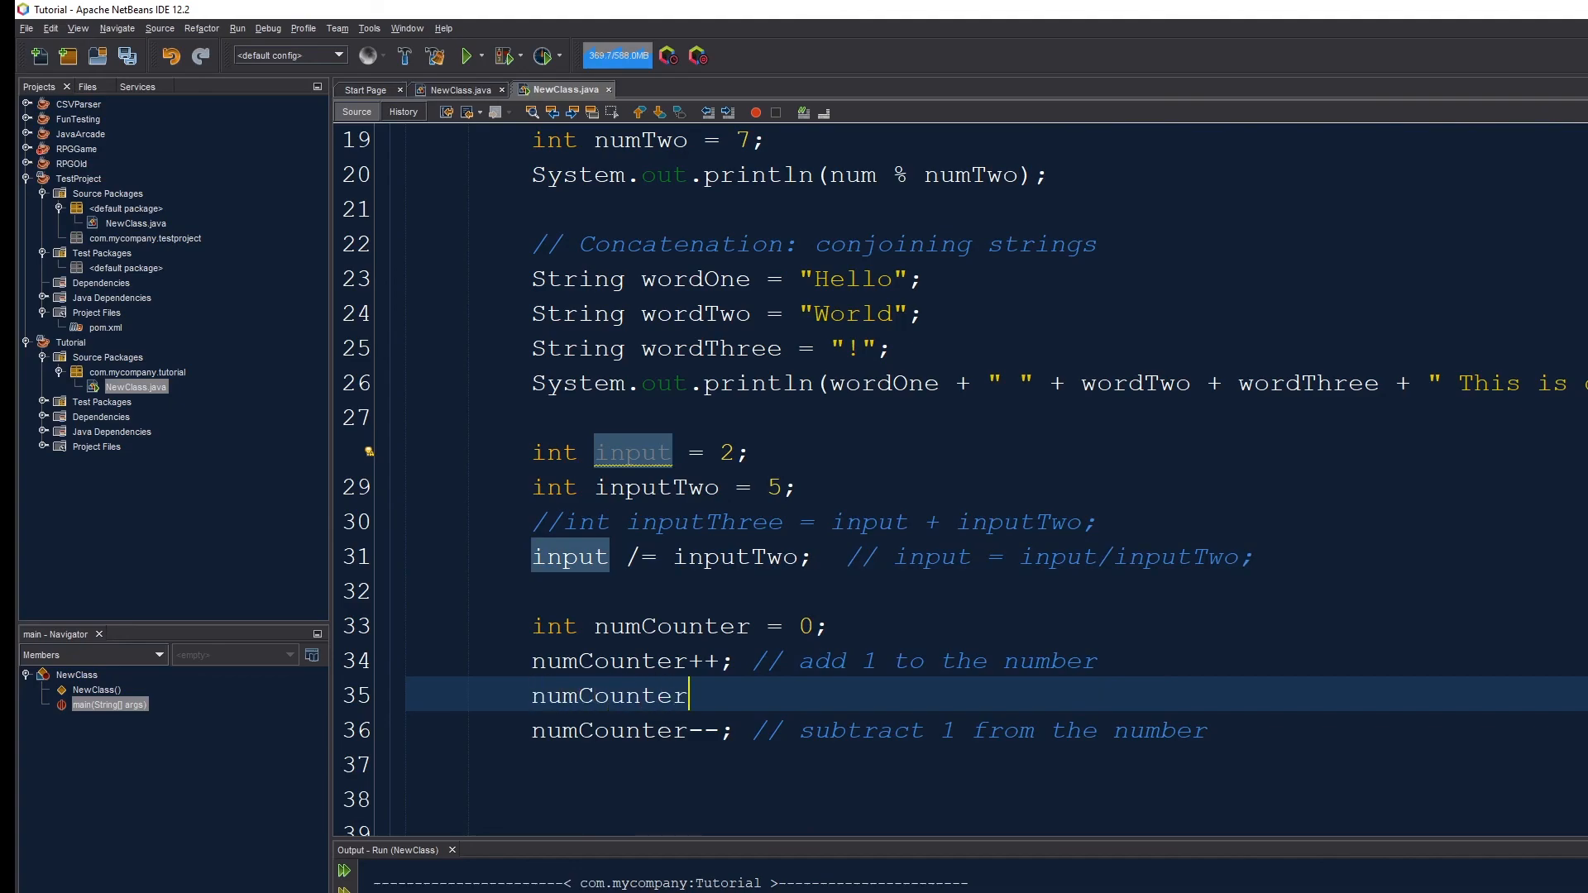
{"action": "type", "text": "+=1;"}
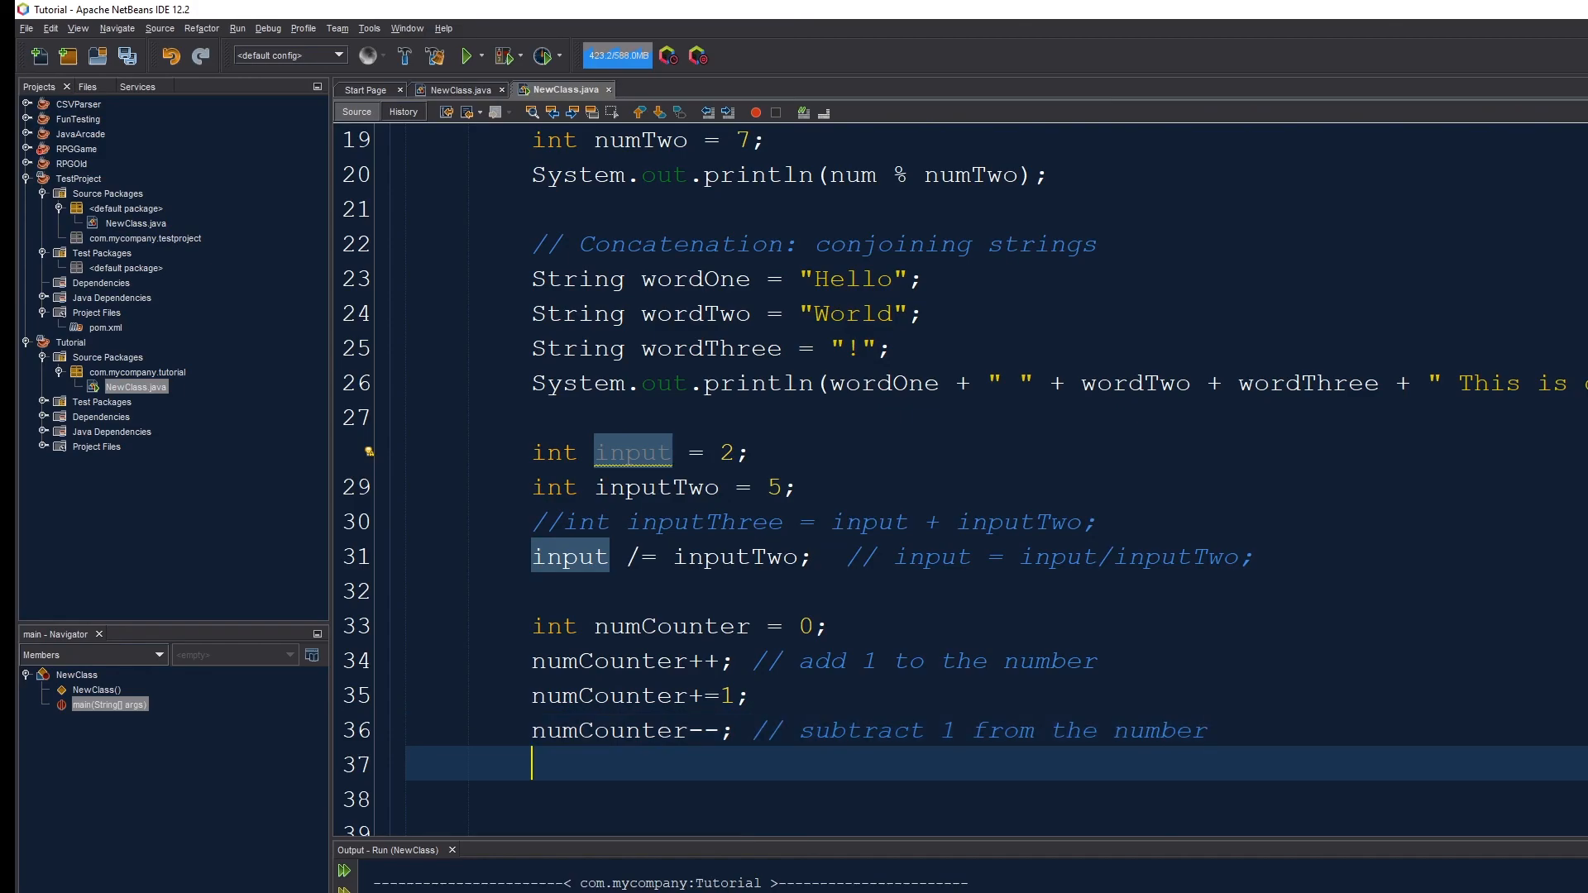
{"action": "type", "text": "numCounter-"}
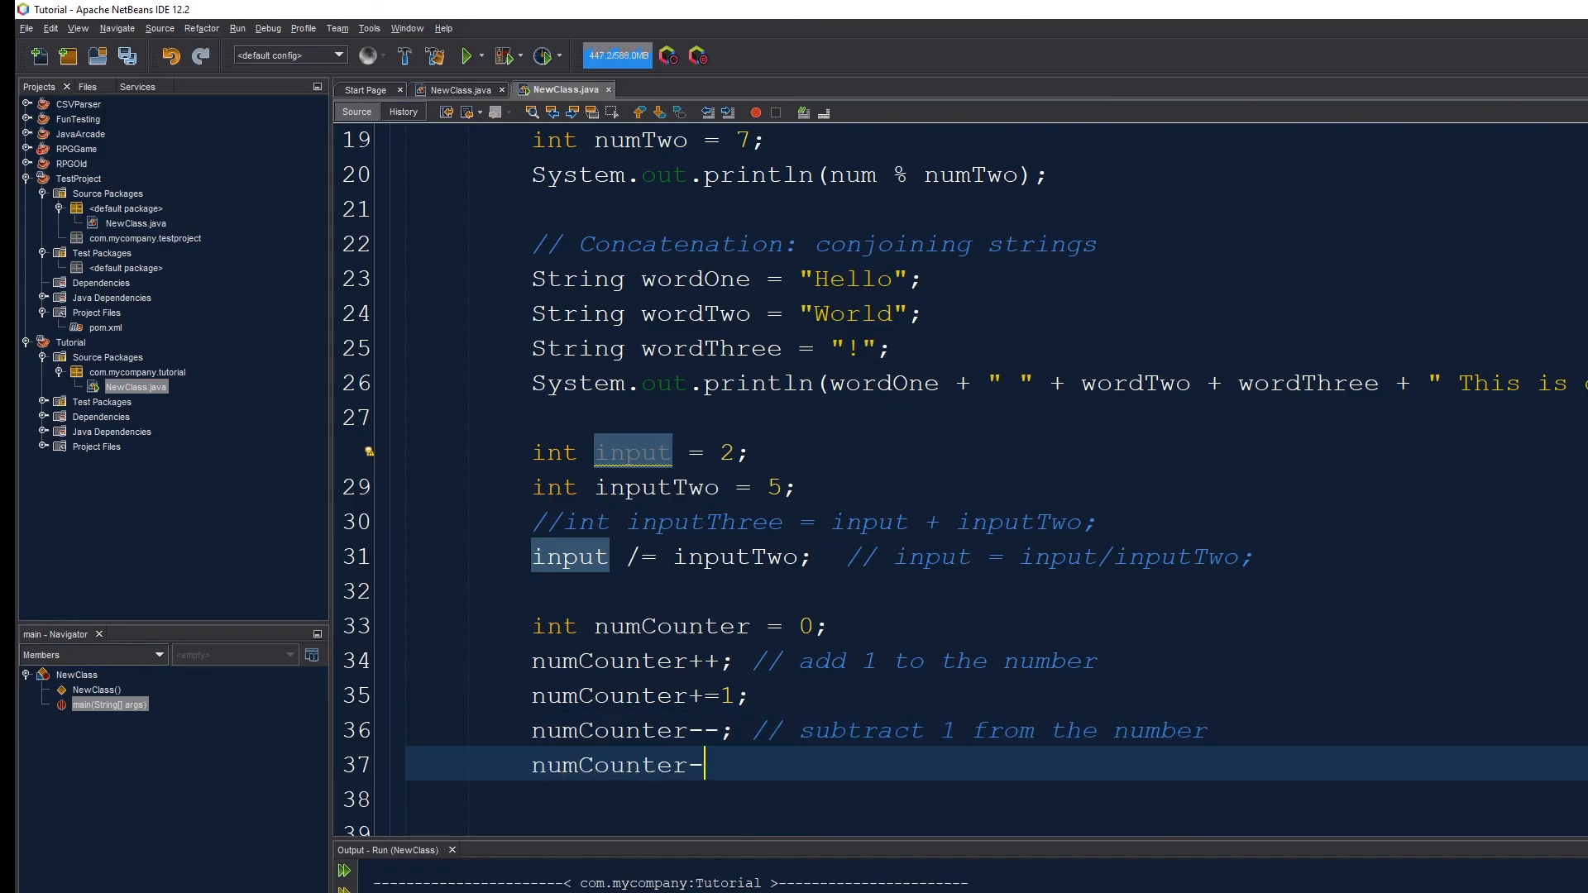
{"action": "type", "text": "=1;"}
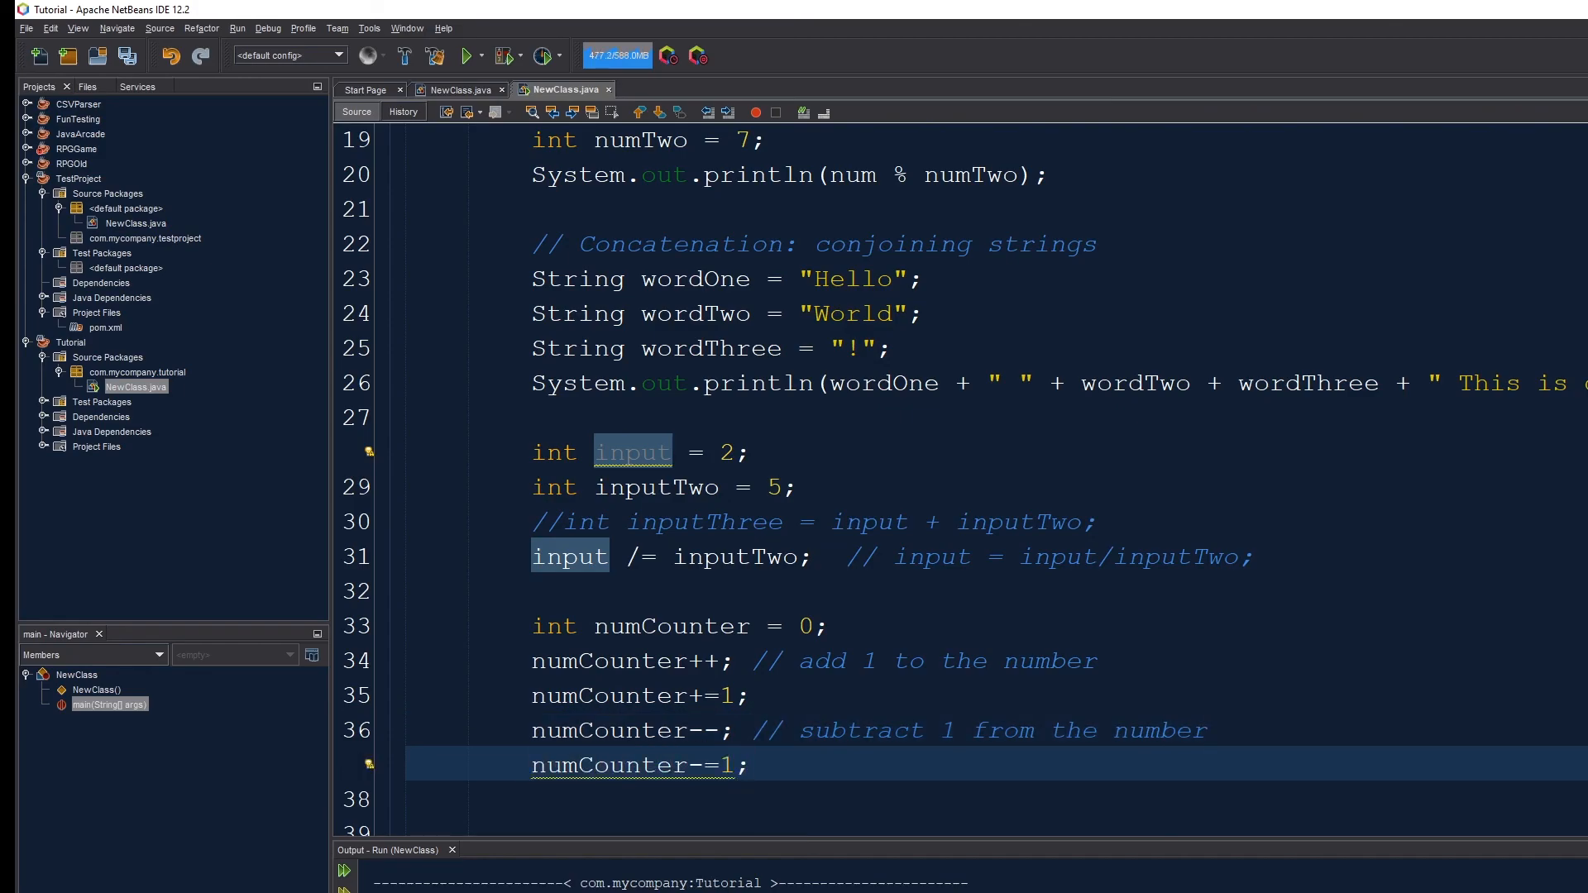